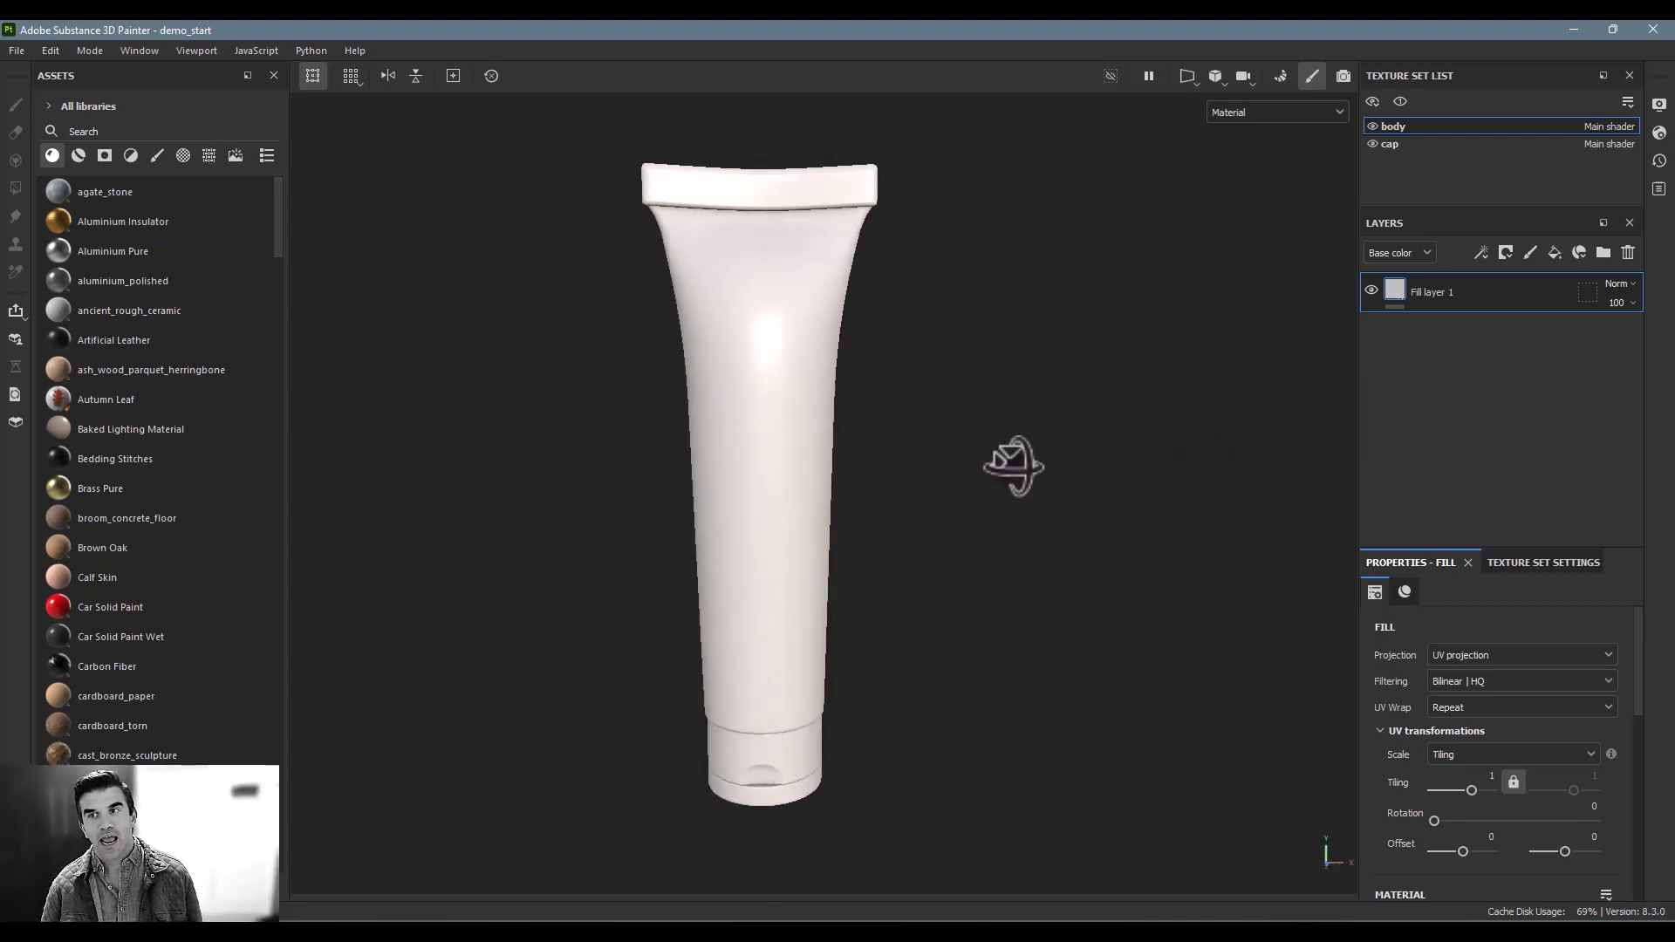
Step: Coat the body and cap with glossy plastic found by searching 'plastic', then start the cap's grey colour
{"action": "left_click", "coordinate": [1371, 126]}
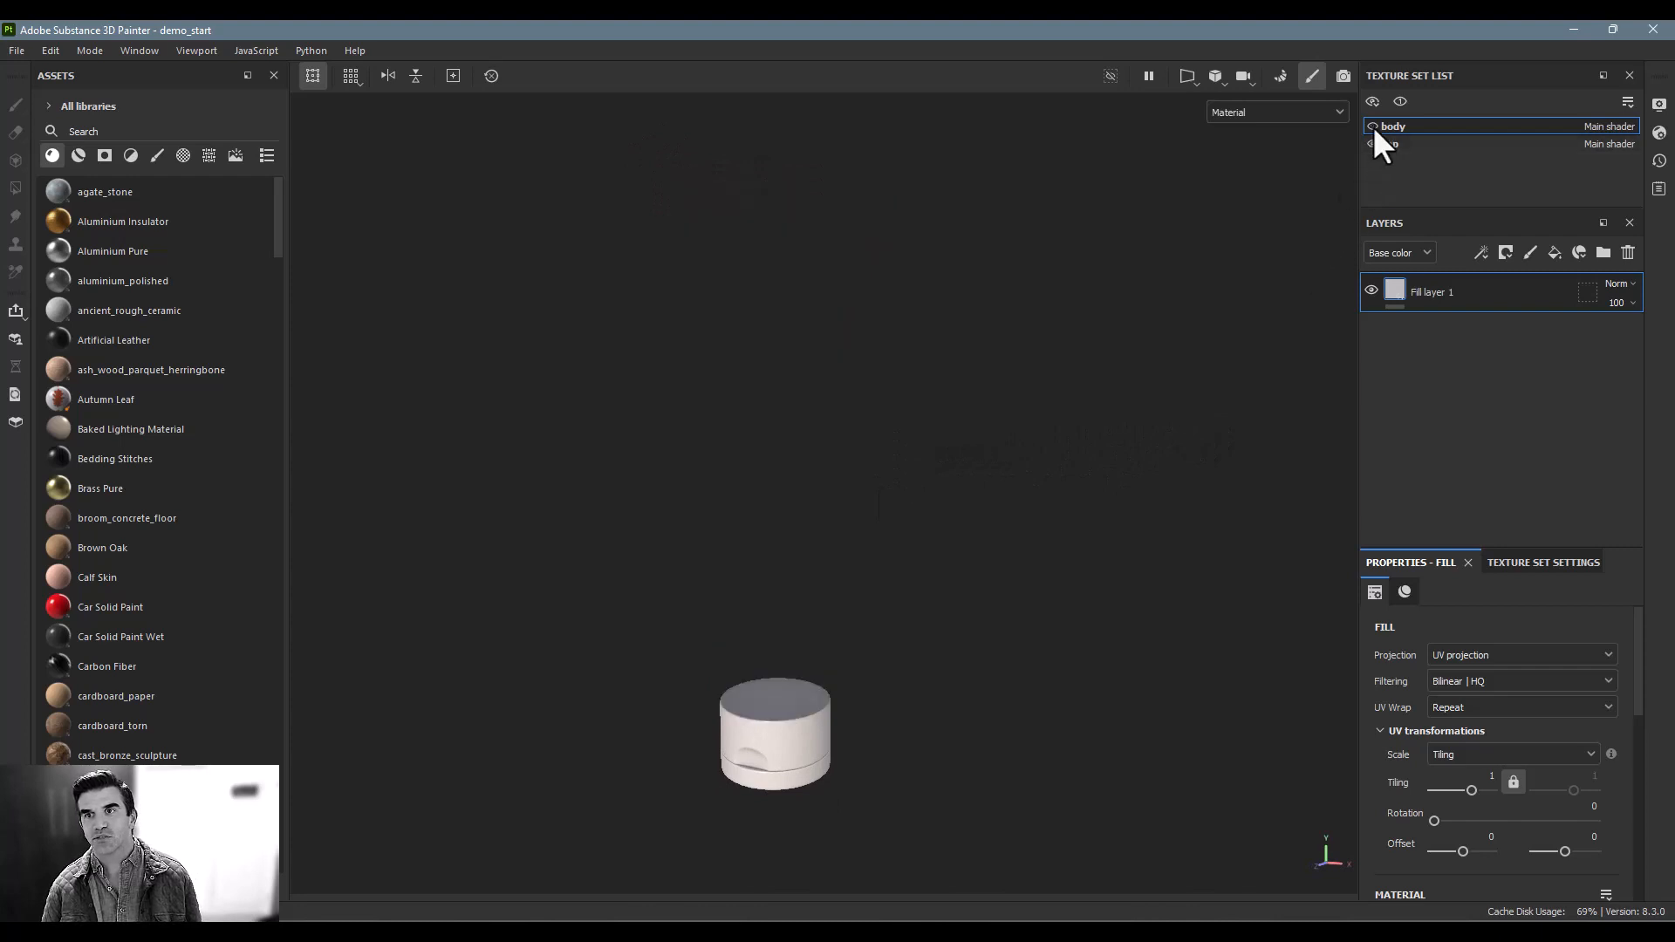
{"action": "left_click", "coordinate": [1372, 126]}
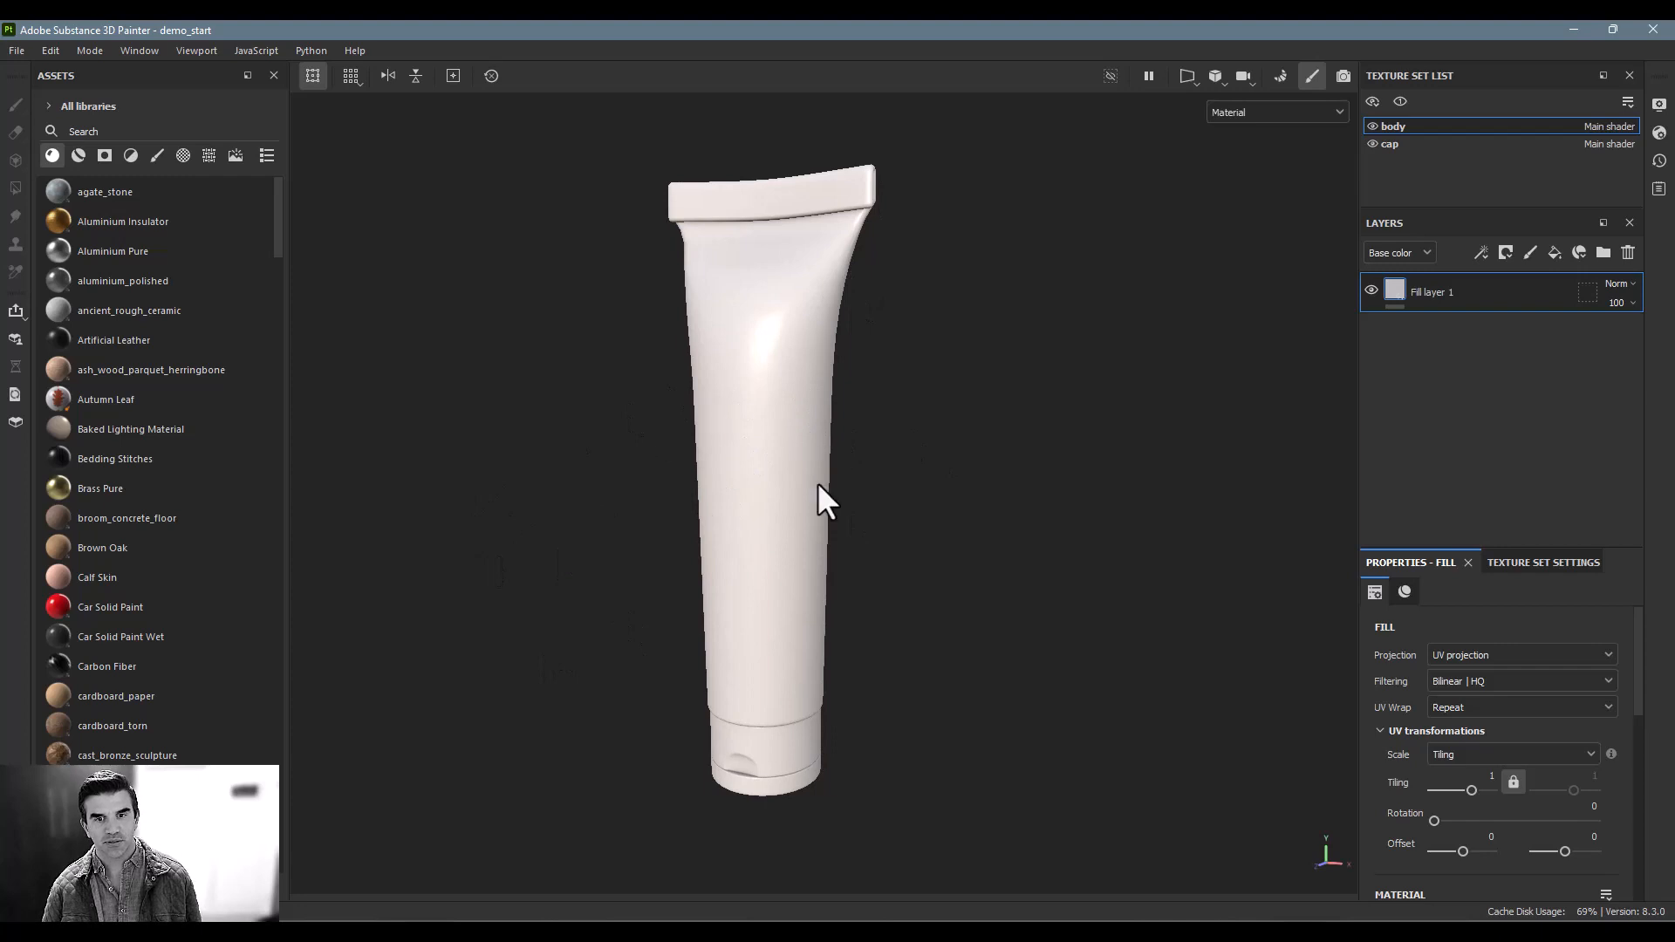
{"action": "mouse_move", "coordinate": [300, 315]}
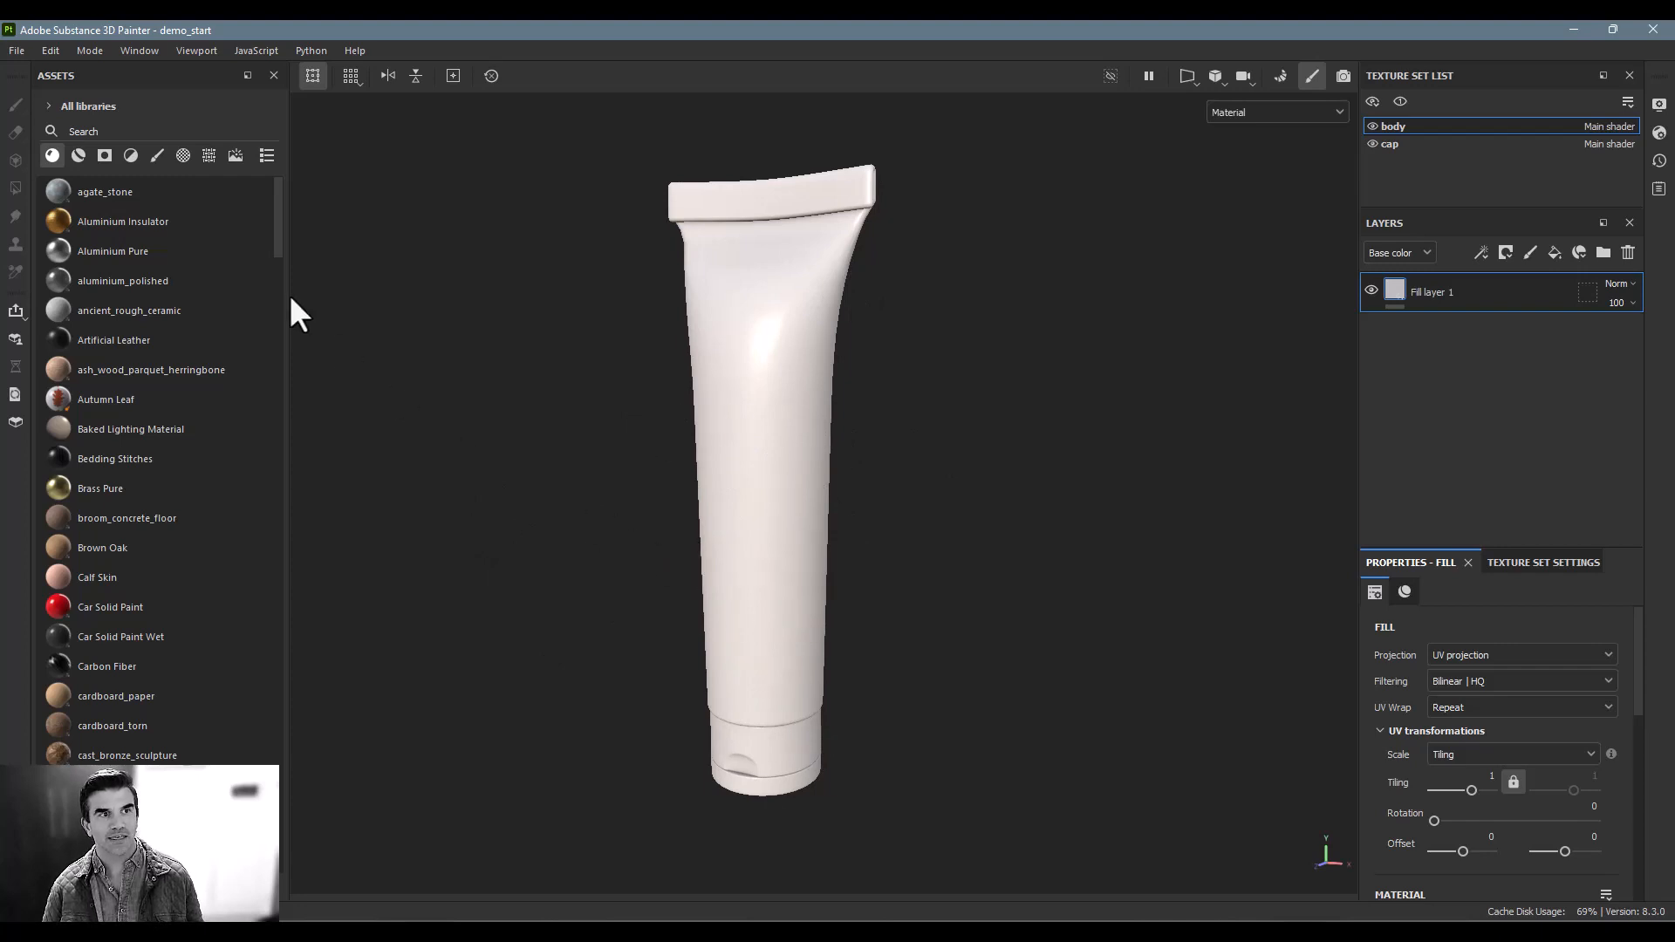
{"action": "left_click", "coordinate": [128, 130]}
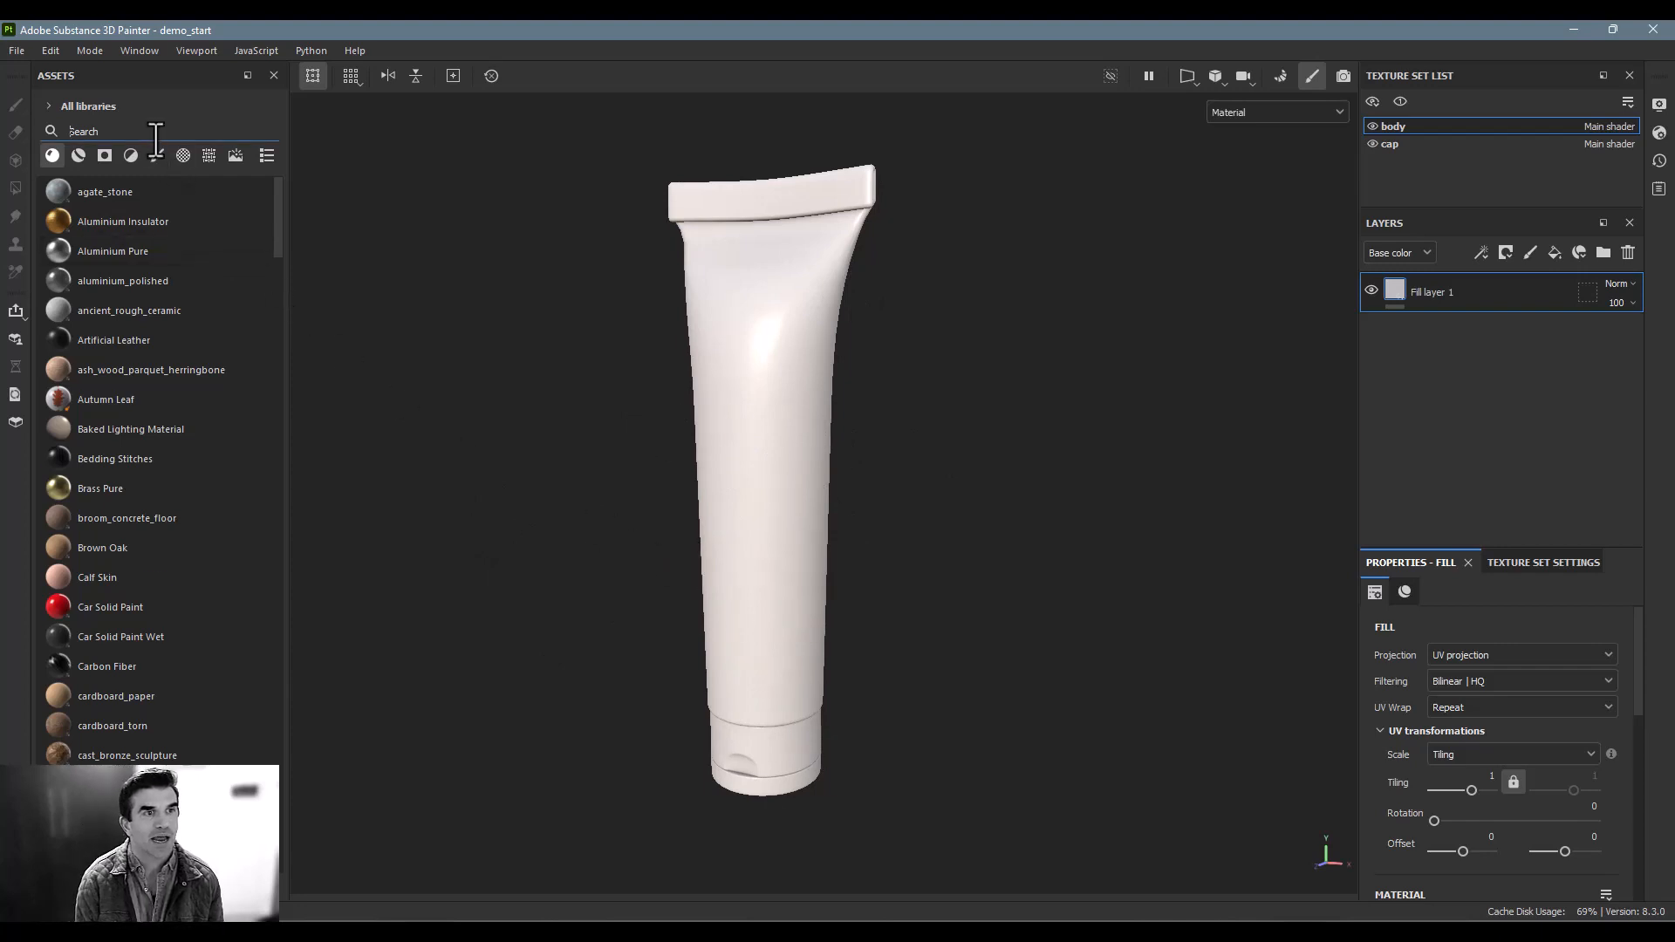
{"action": "type", "text": "plastic"}
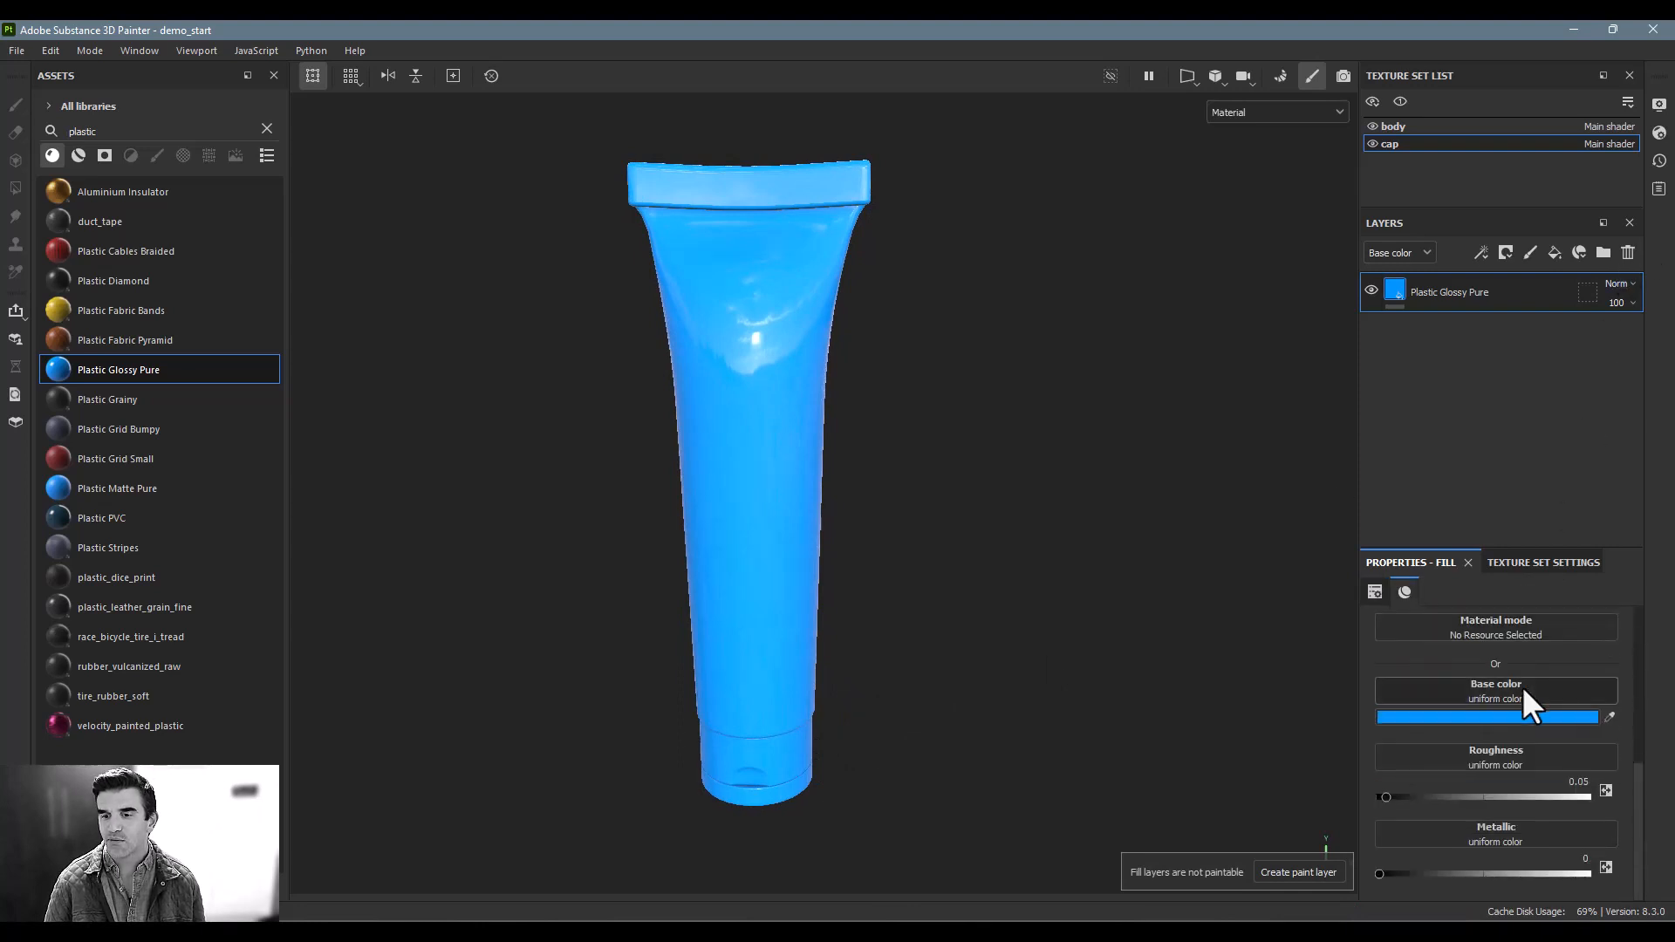
{"action": "left_click", "coordinate": [1489, 717]}
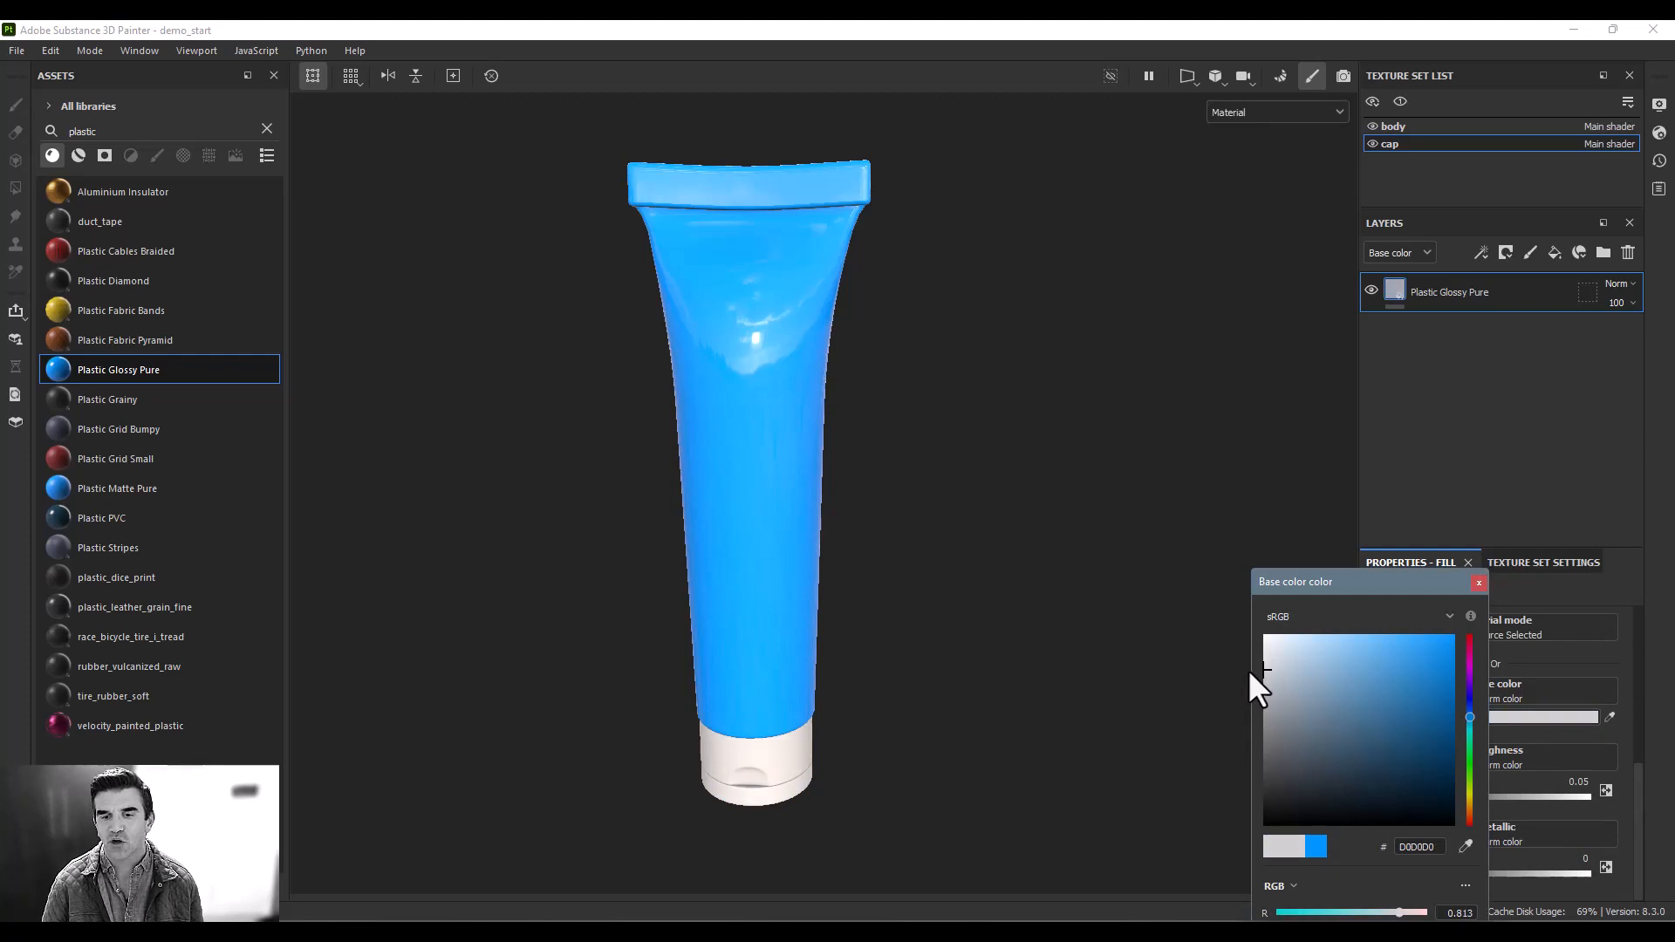
{"action": "mouse_move", "coordinate": [1278, 652]}
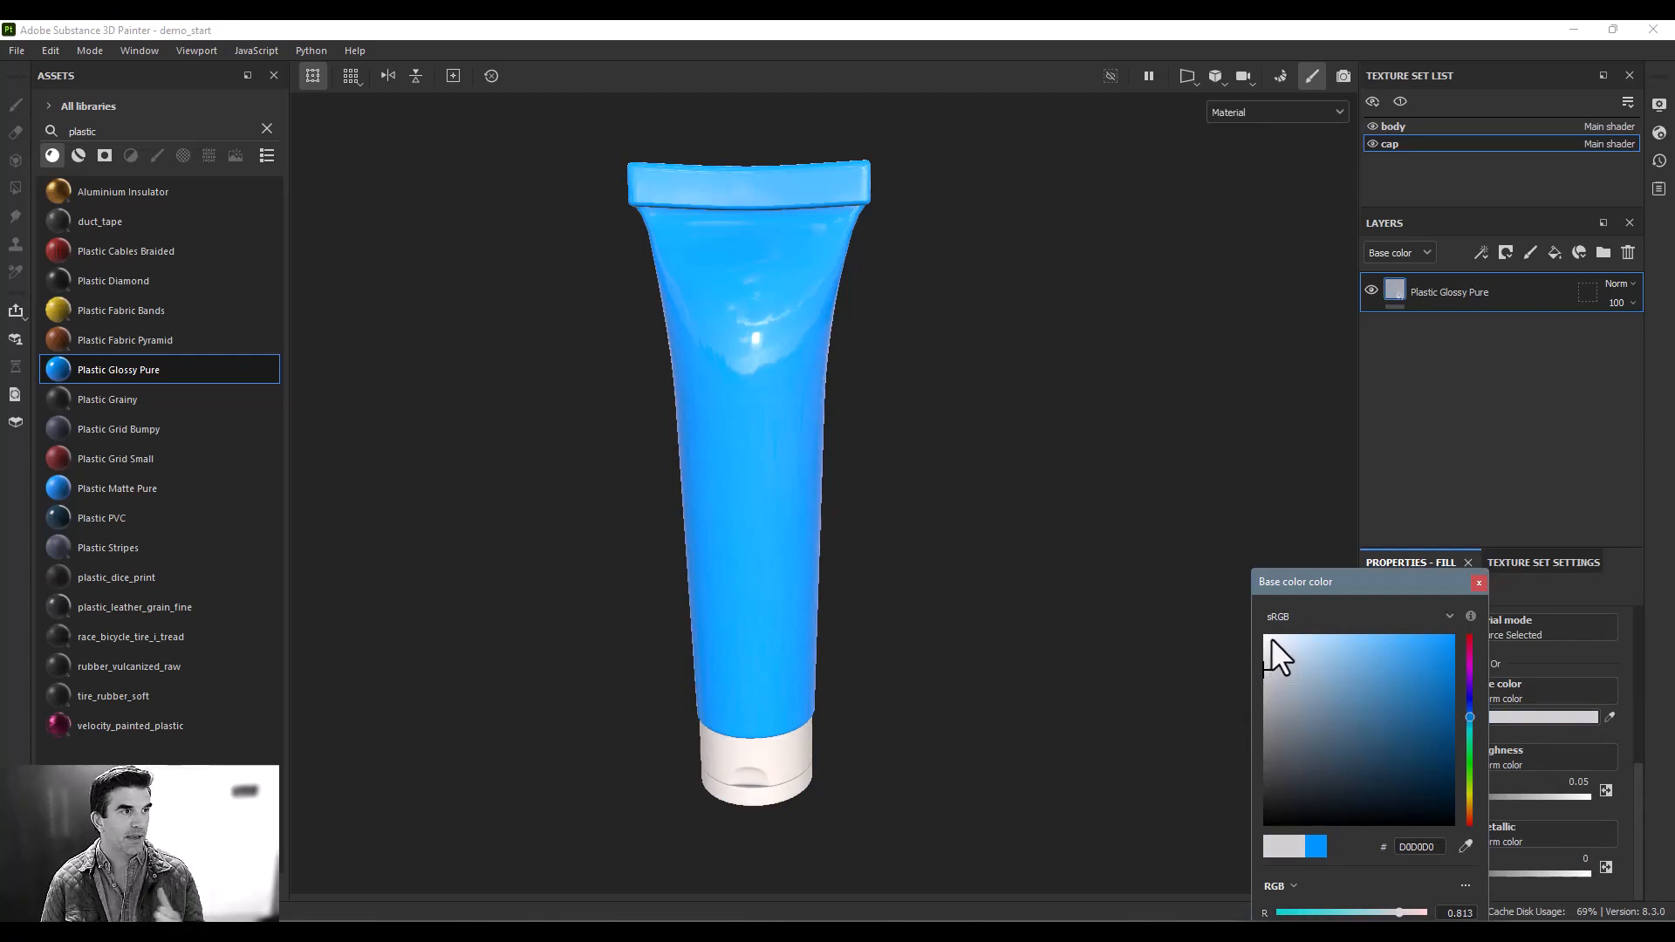
{"action": "mouse_move", "coordinate": [1269, 641]}
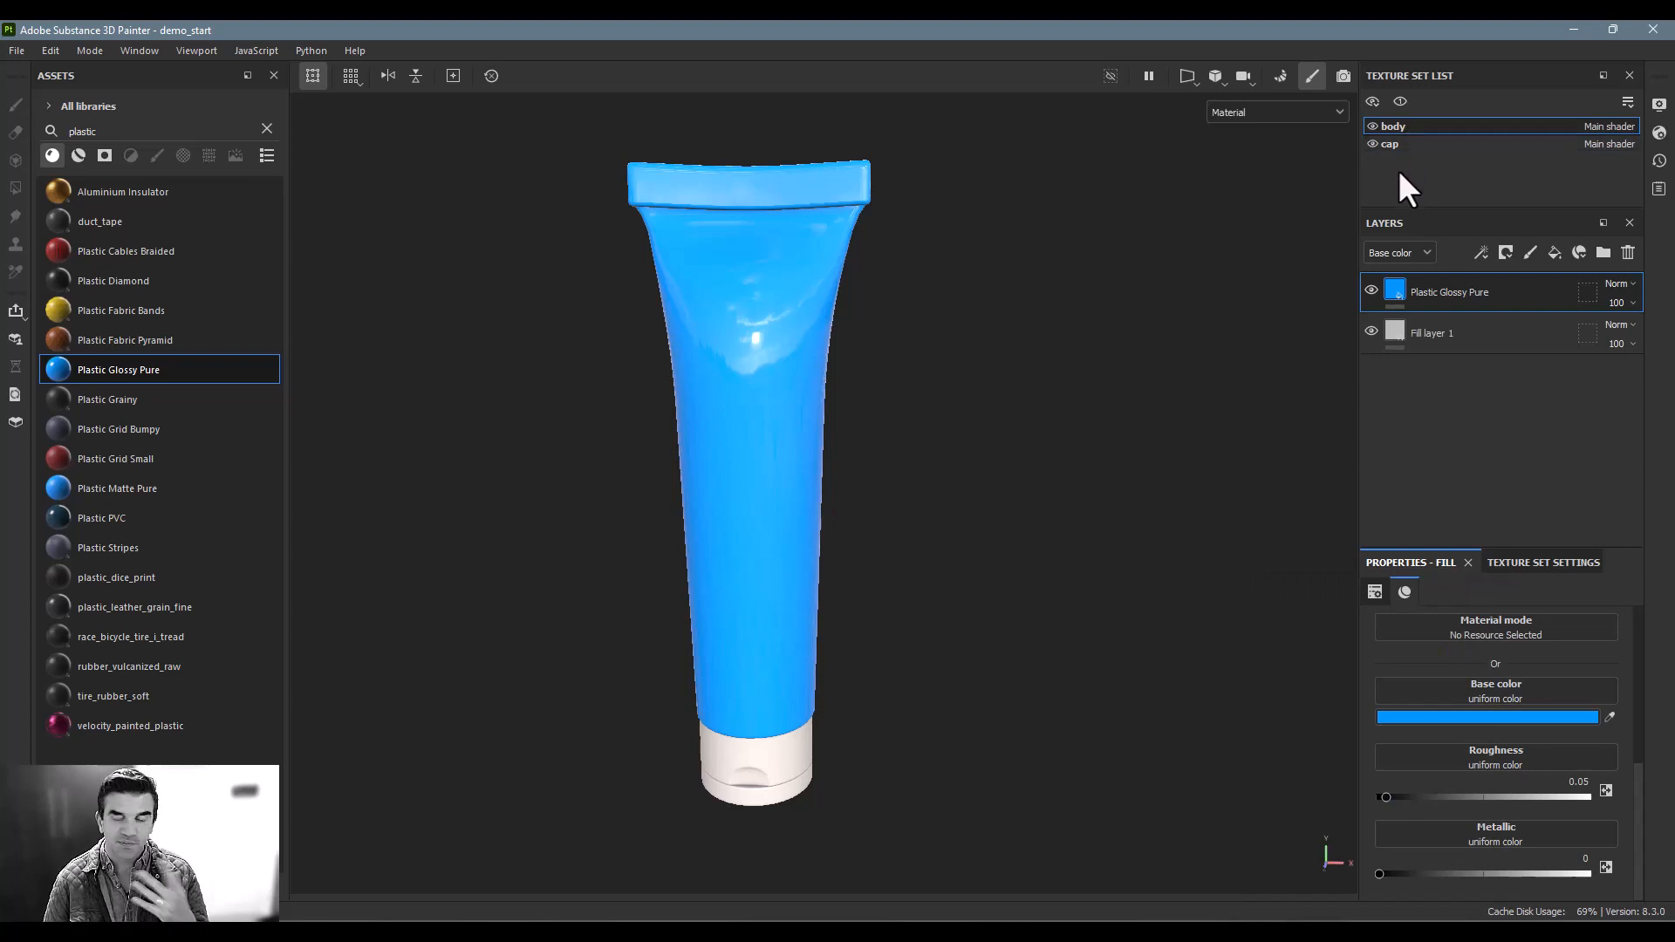
{"action": "mouse_move", "coordinate": [1427, 229]}
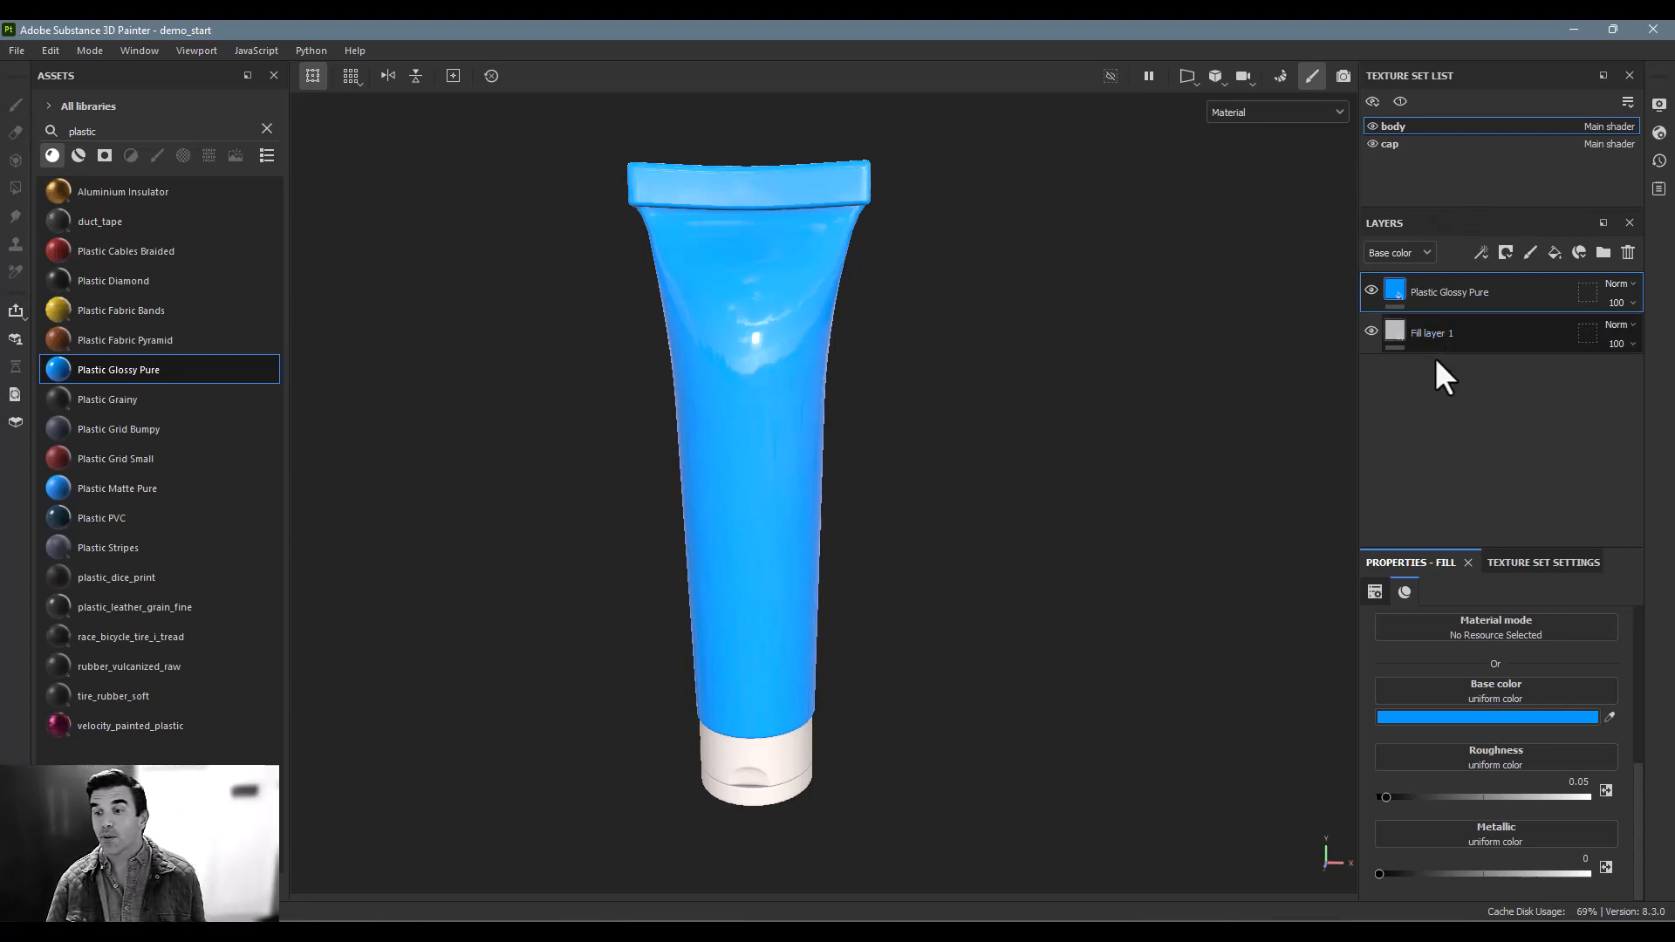
Step: Change the body's base colour from blue to pink and begin renaming its layer
{"action": "left_click", "coordinate": [1486, 717]}
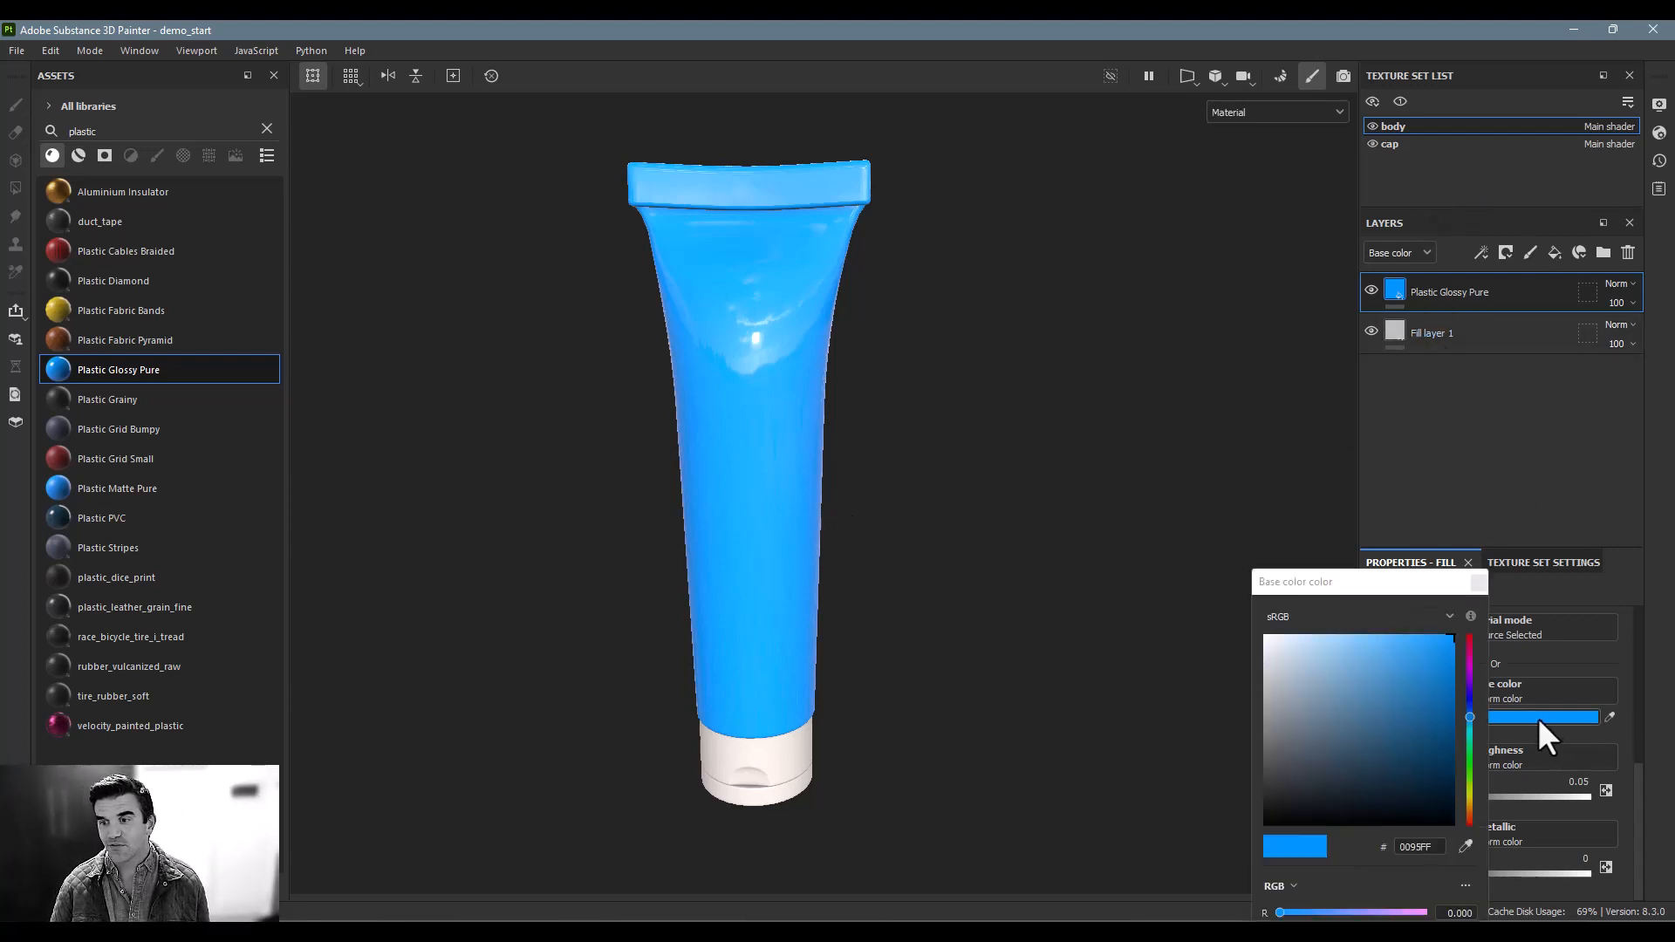
{"action": "left_click", "coordinate": [1381, 703]}
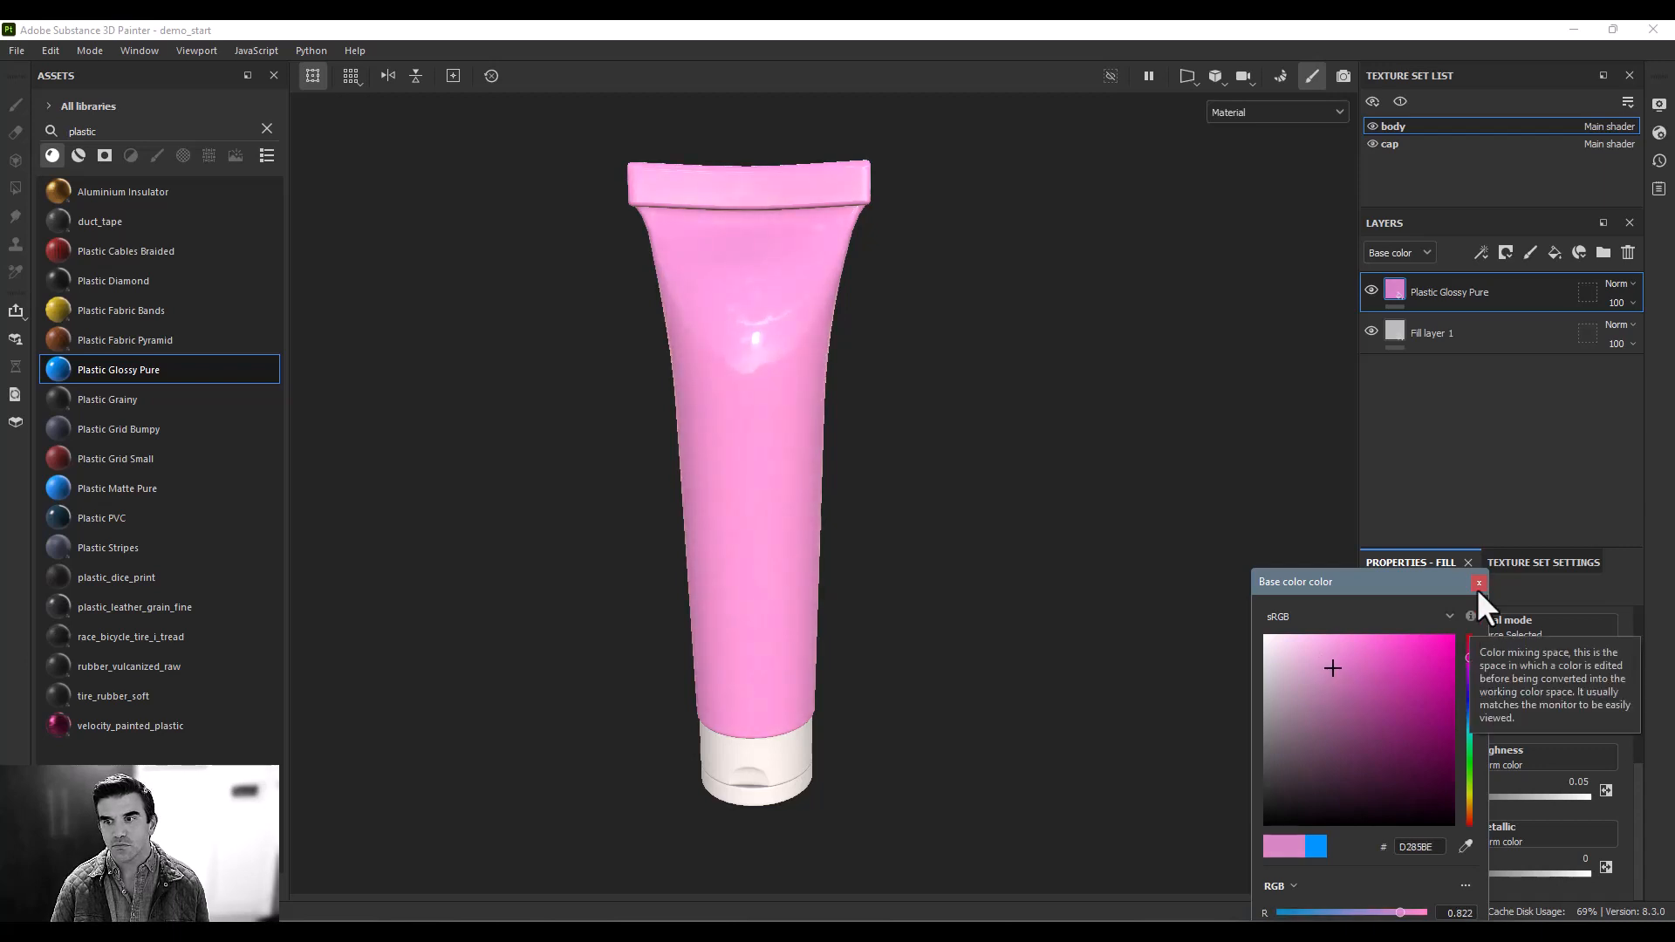
{"action": "double_click", "coordinate": [1448, 292]}
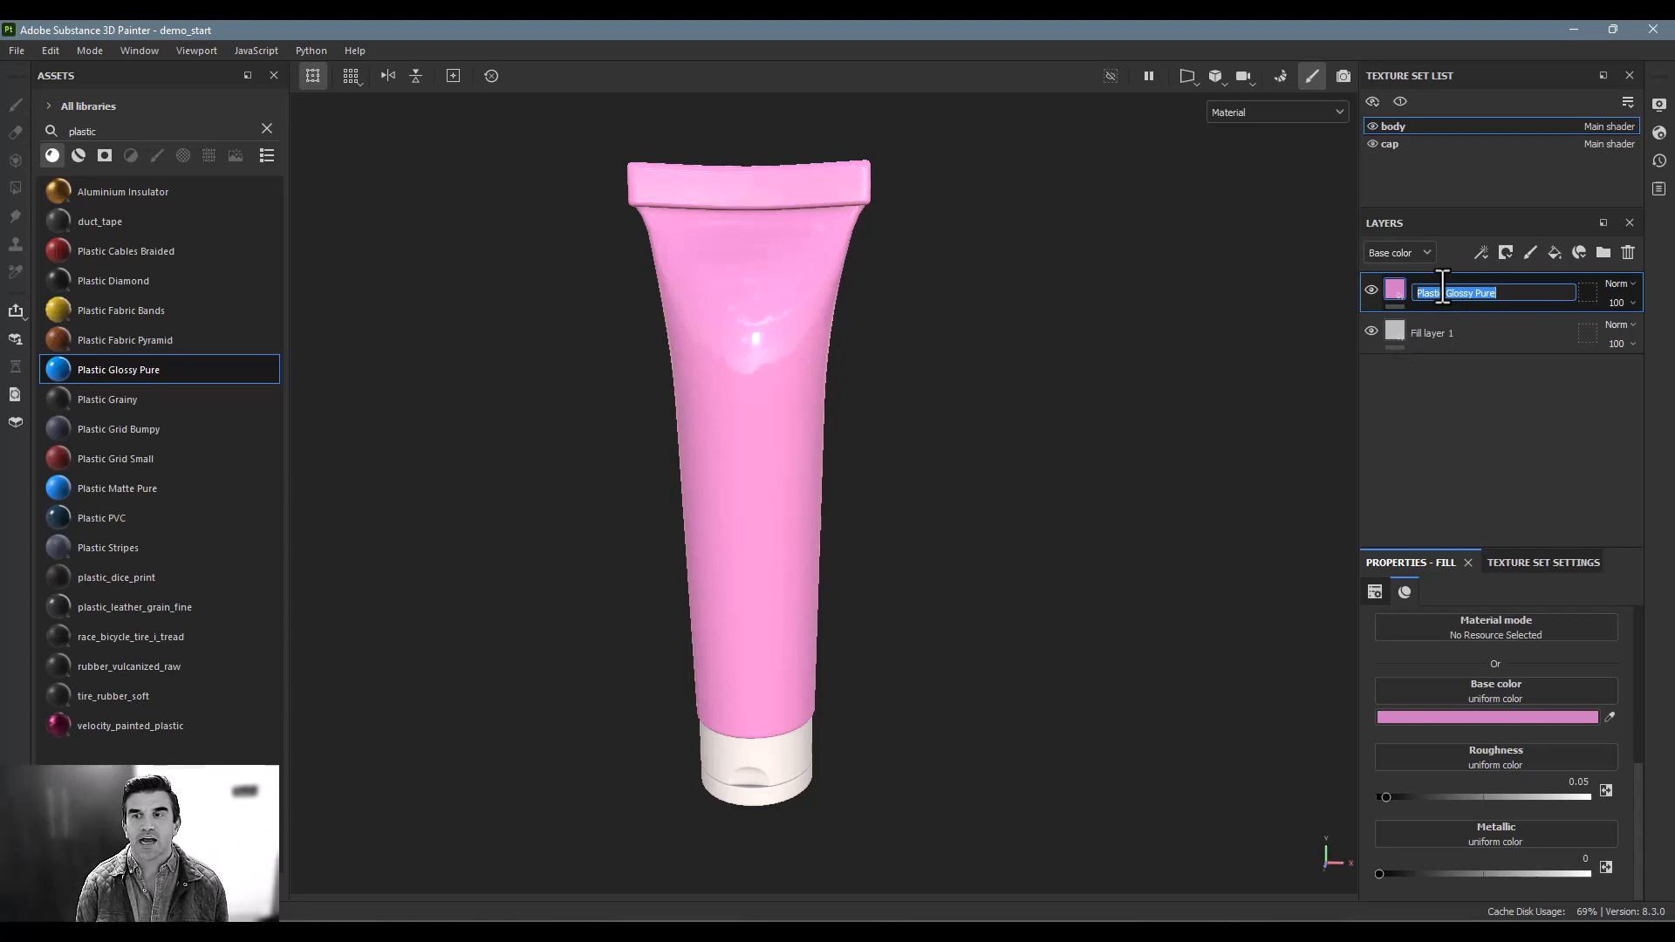
Step: Name the pink body layer 'Base Color' and zoom in on the tube's top
{"action": "type", "text": "Base Color"}
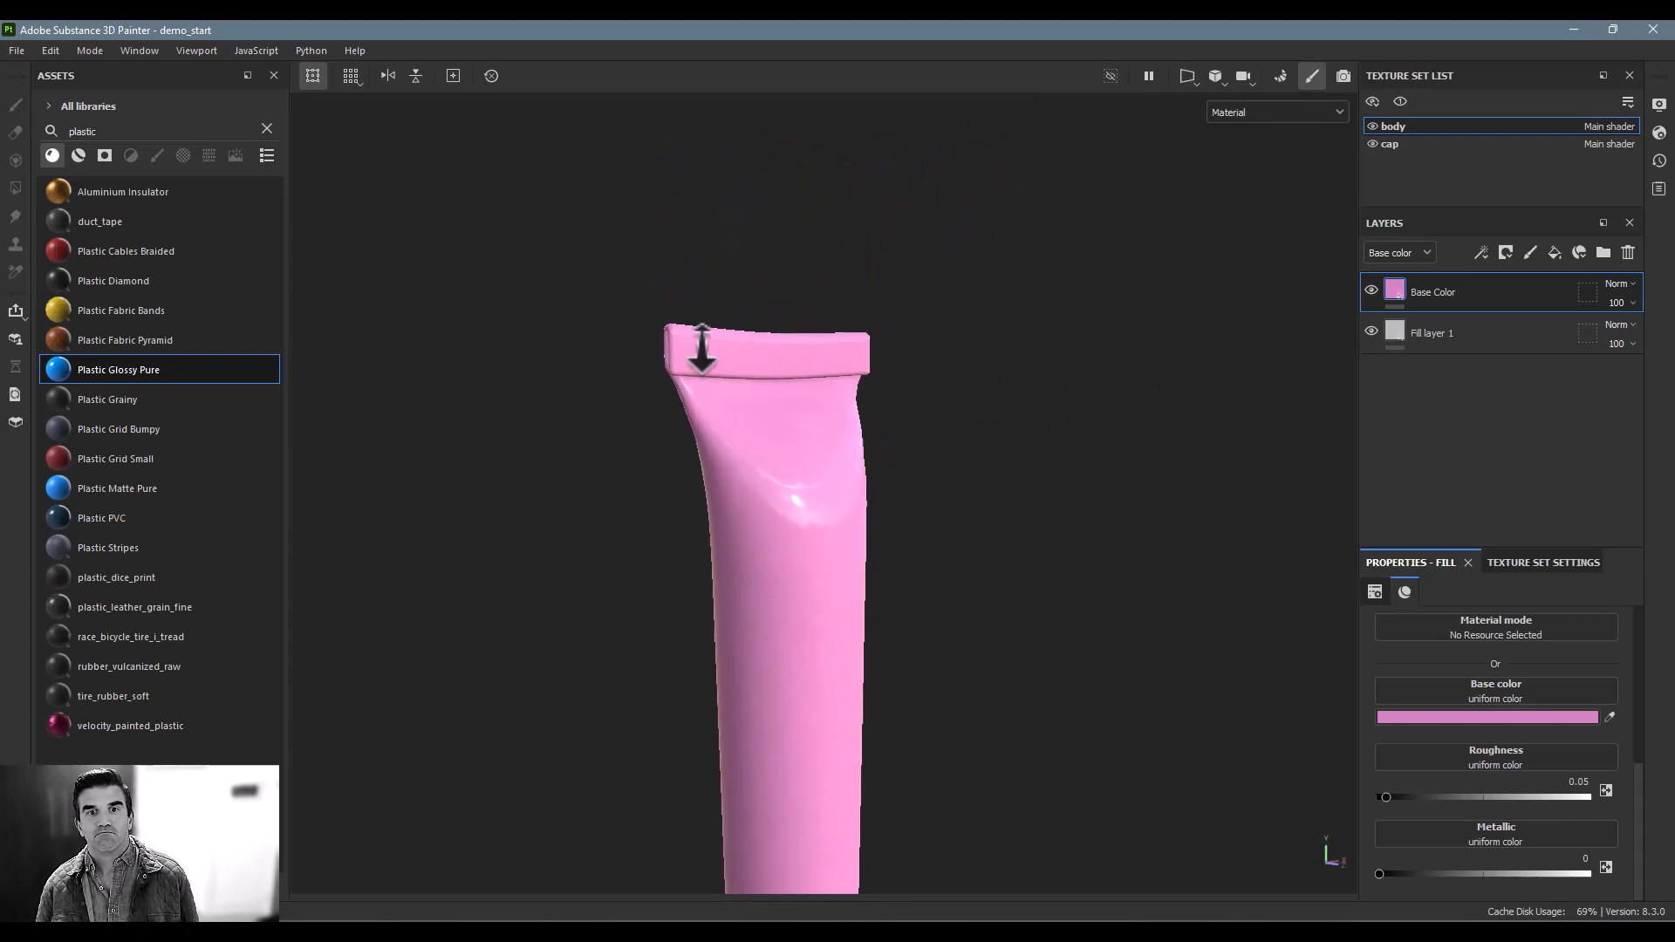
{"action": "scroll", "scroll_direction": "up", "scroll_amount": 3}
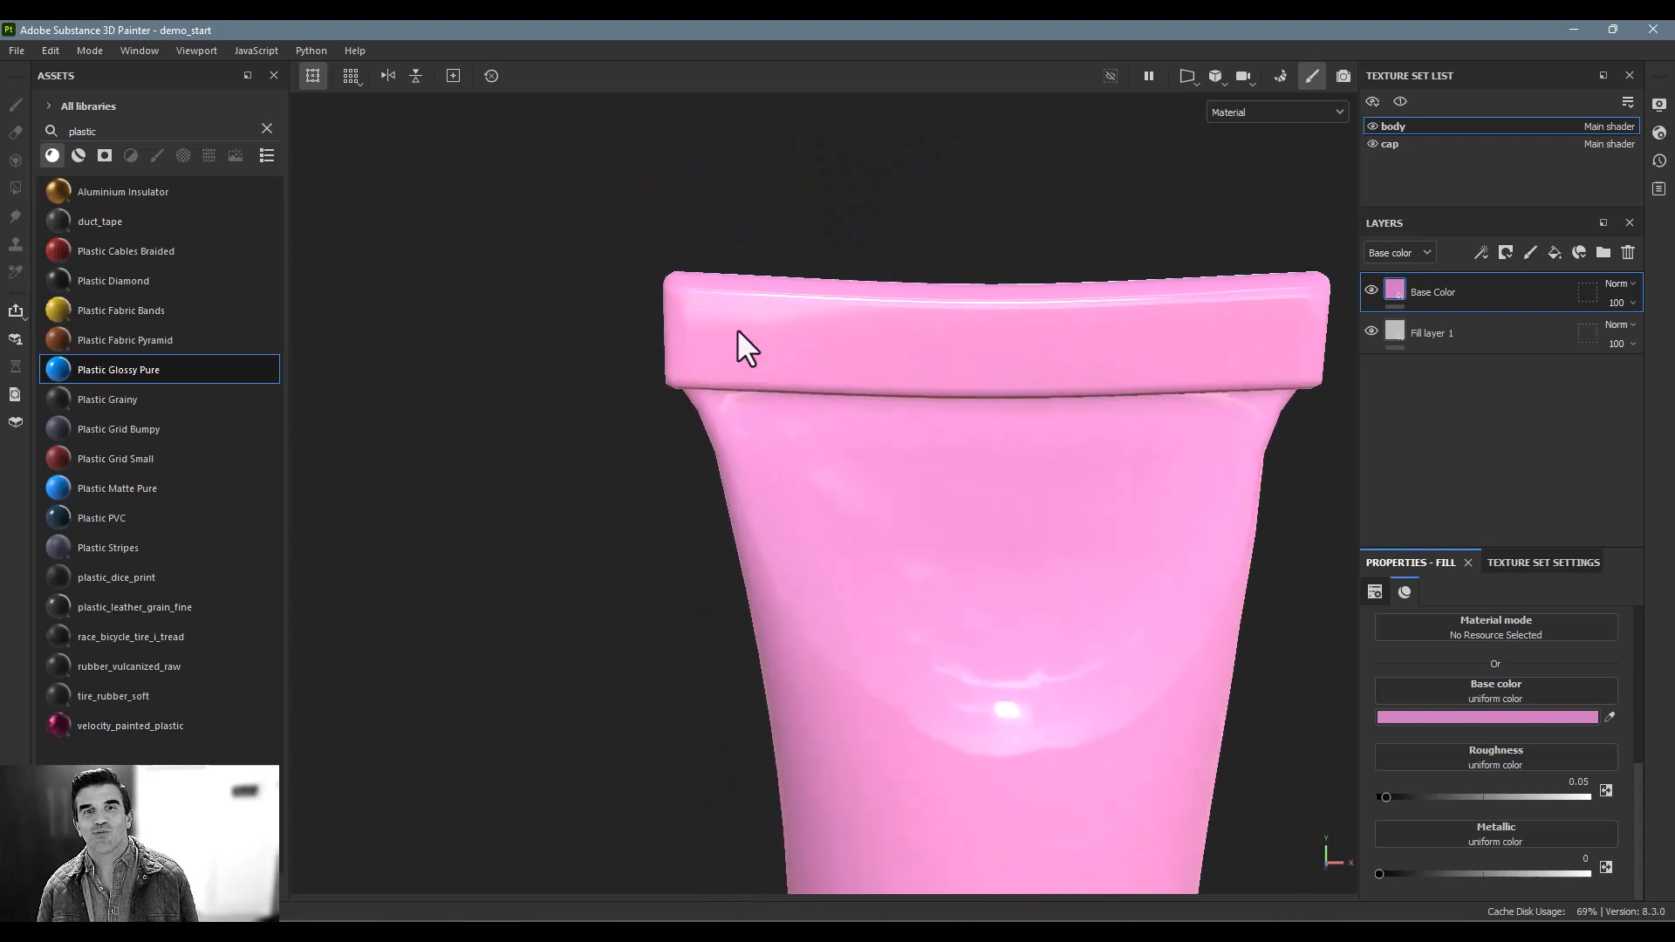
{"action": "mouse_move", "coordinate": [703, 299]}
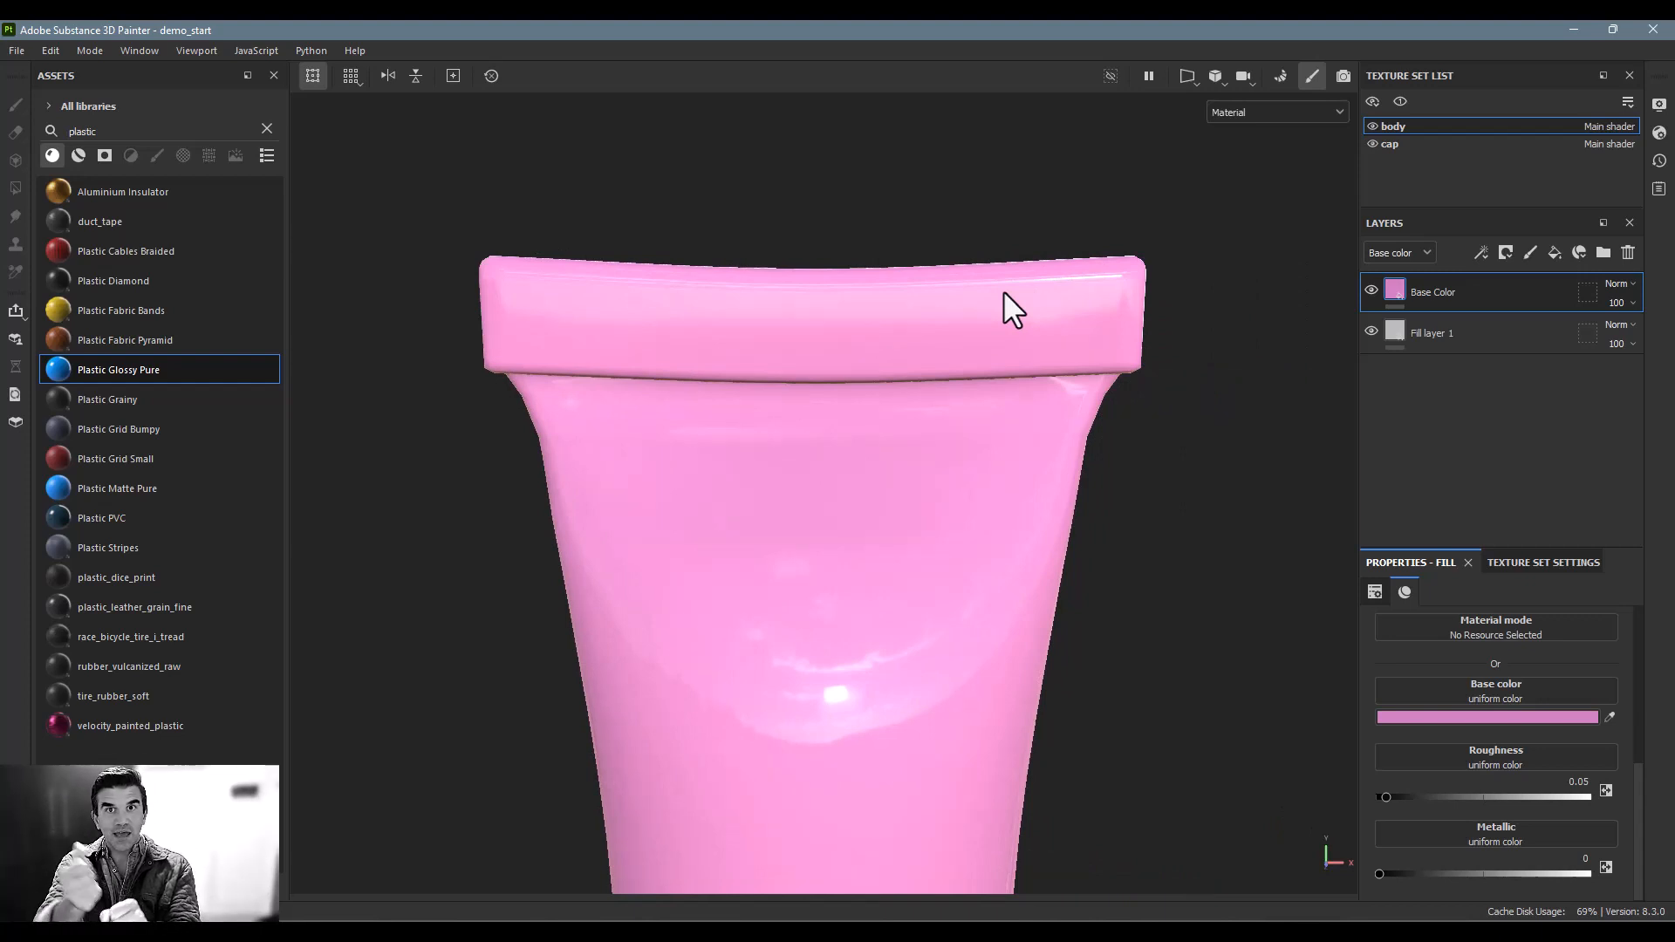
{"action": "mouse_move", "coordinate": [470, 414]}
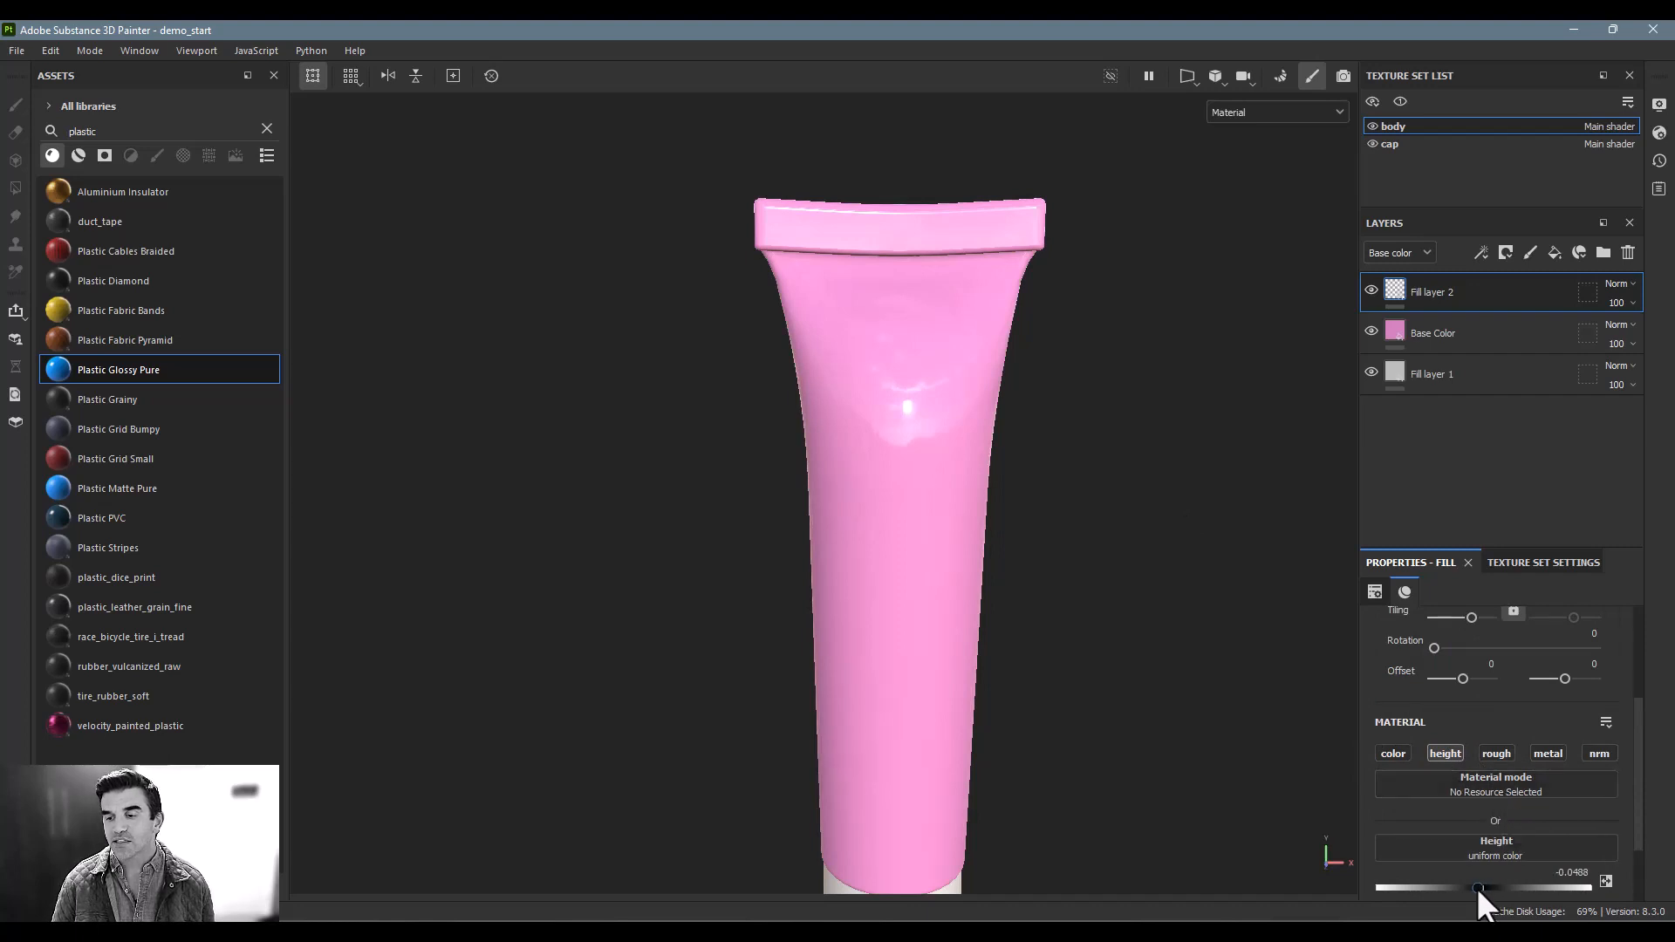
Step: Lower the height-only fill layer's Height value to about -0.455
{"action": "left_click_drag", "start_coordinate": [1479, 888], "coordinate": [1433, 888]}
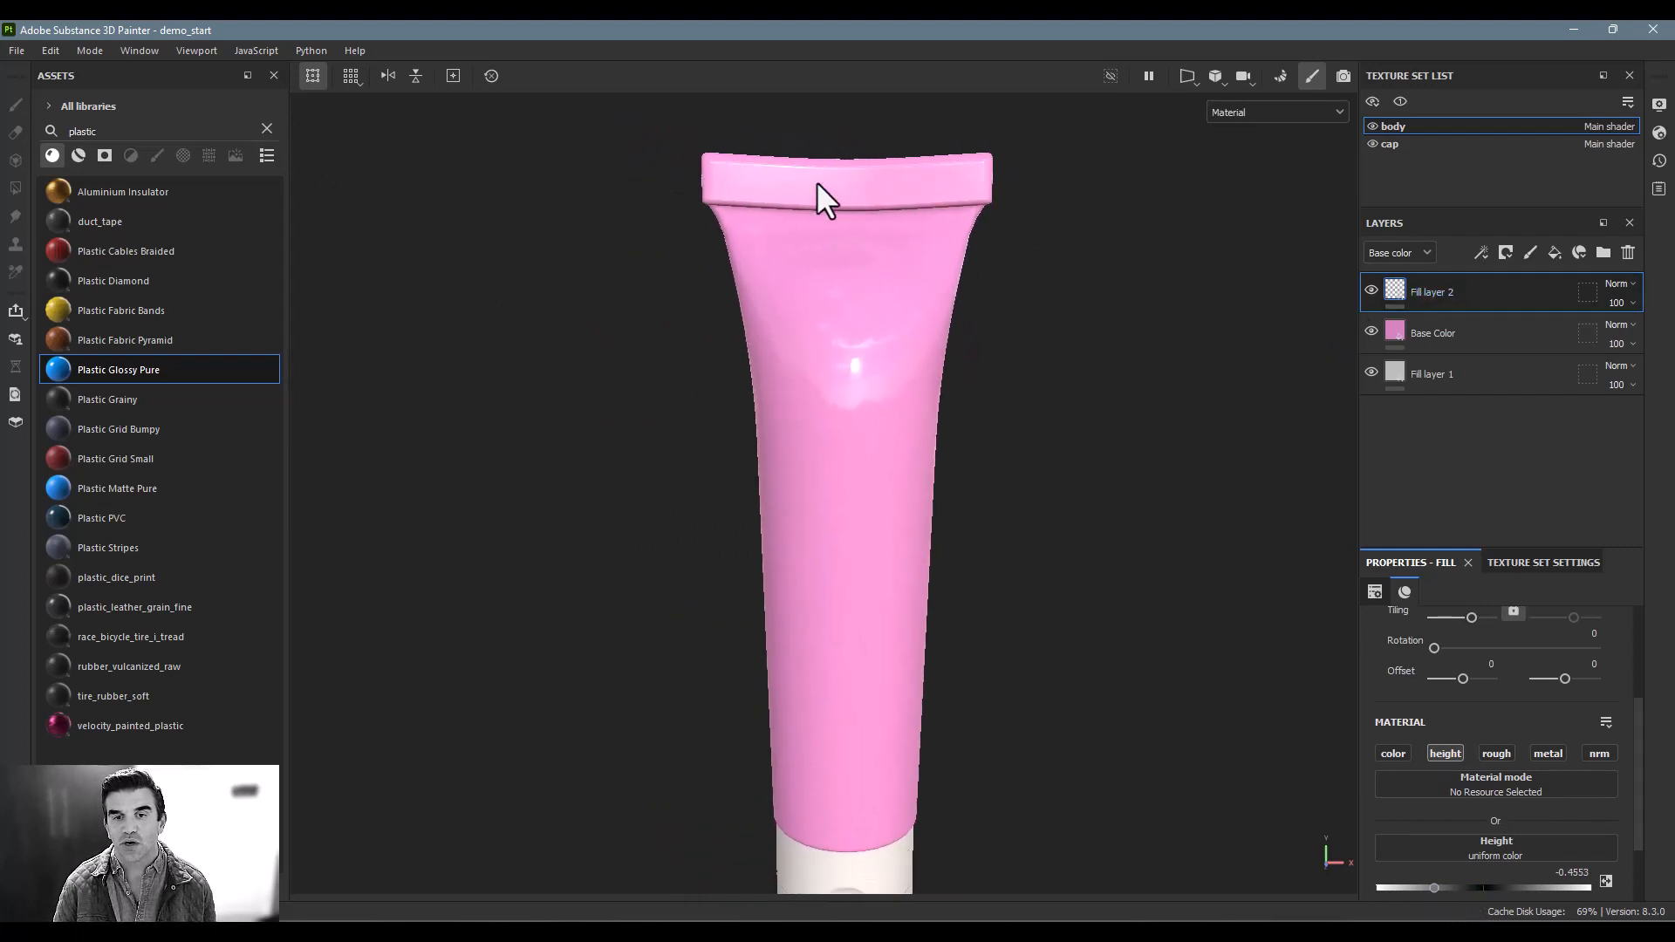
{"action": "mouse_move", "coordinate": [1025, 208]}
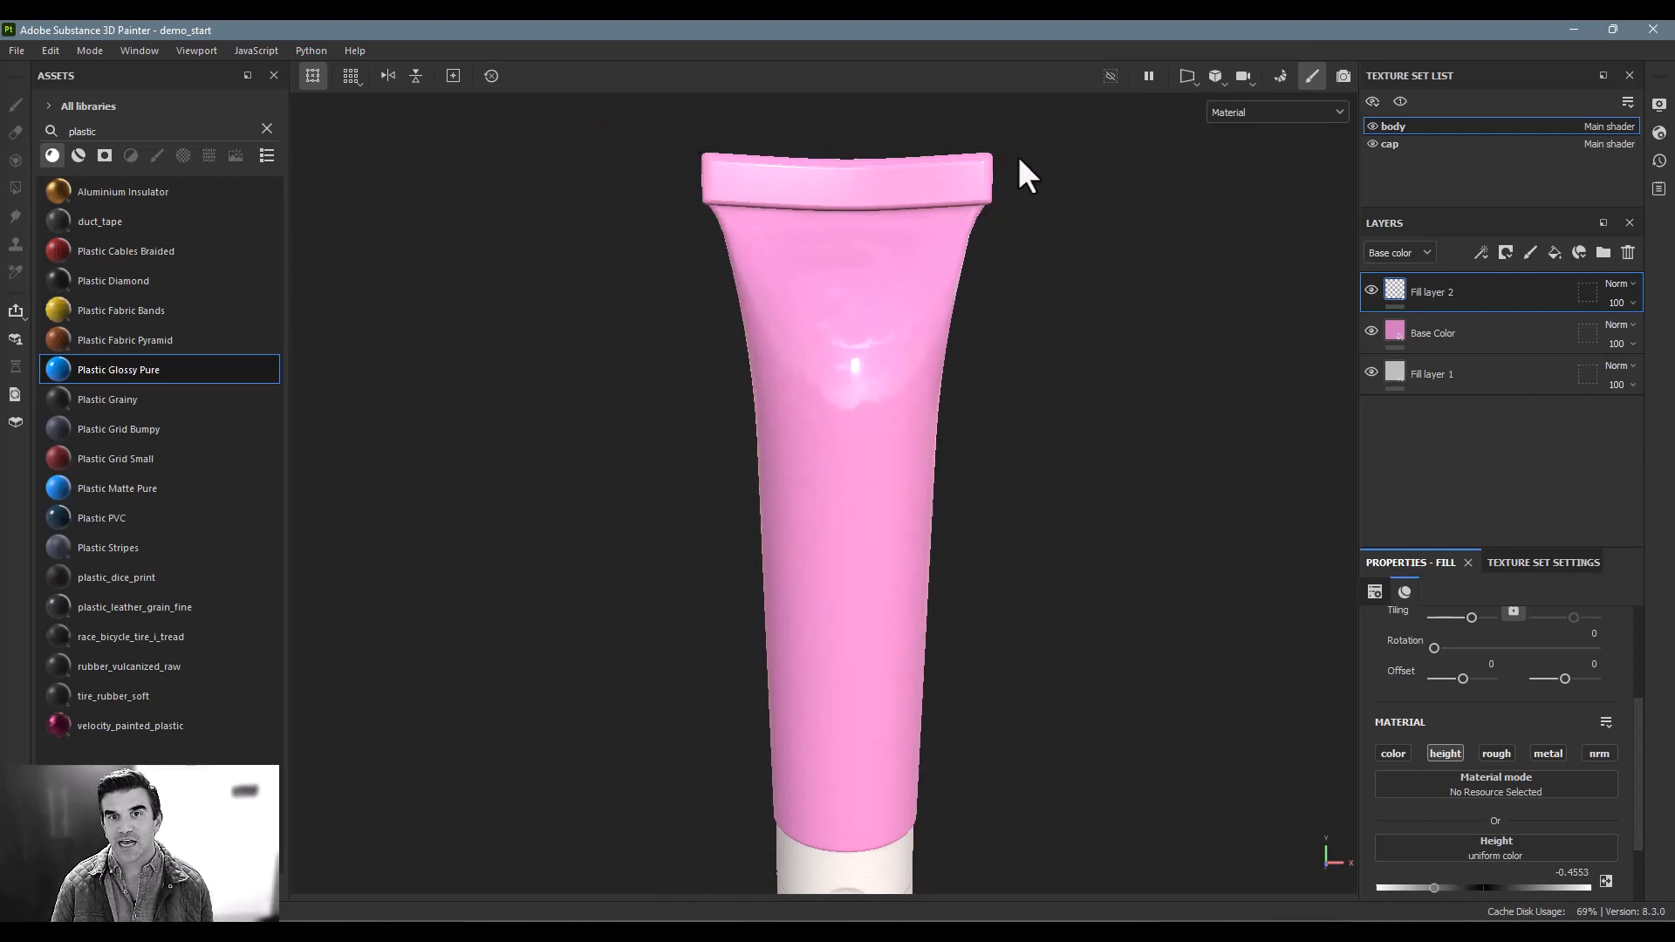
{"action": "mouse_move", "coordinate": [771, 502]}
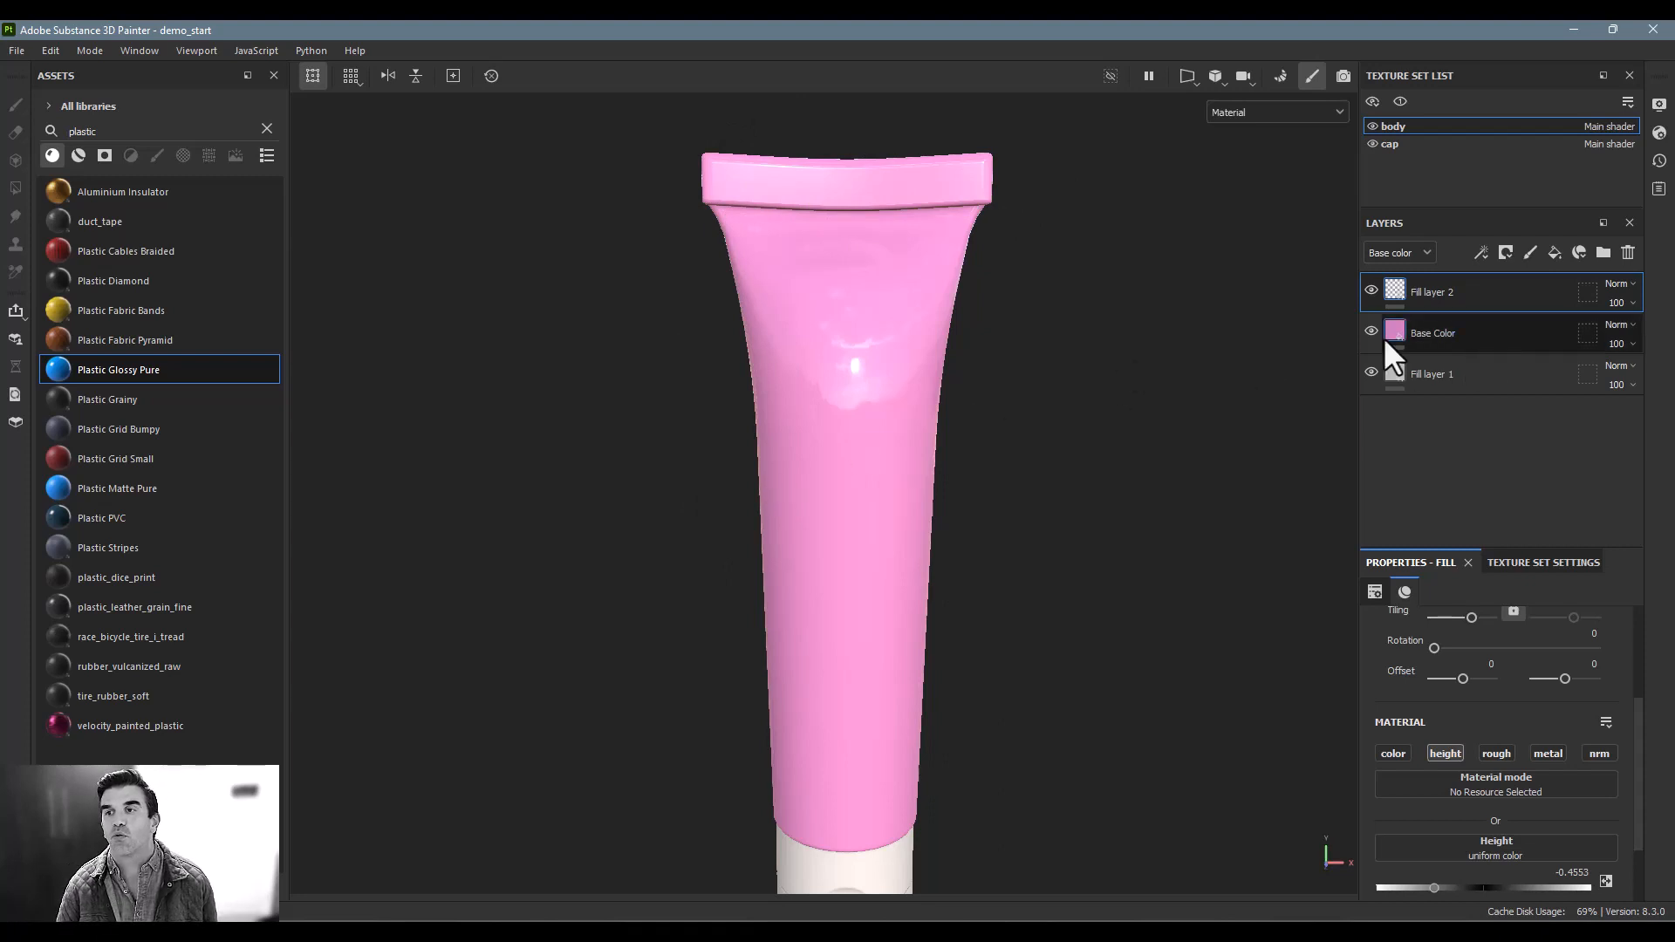
Step: Give Fill layer 2 a black mask with a Stripes fill to carve diagonal grooves
{"action": "left_click", "coordinate": [1505, 253]}
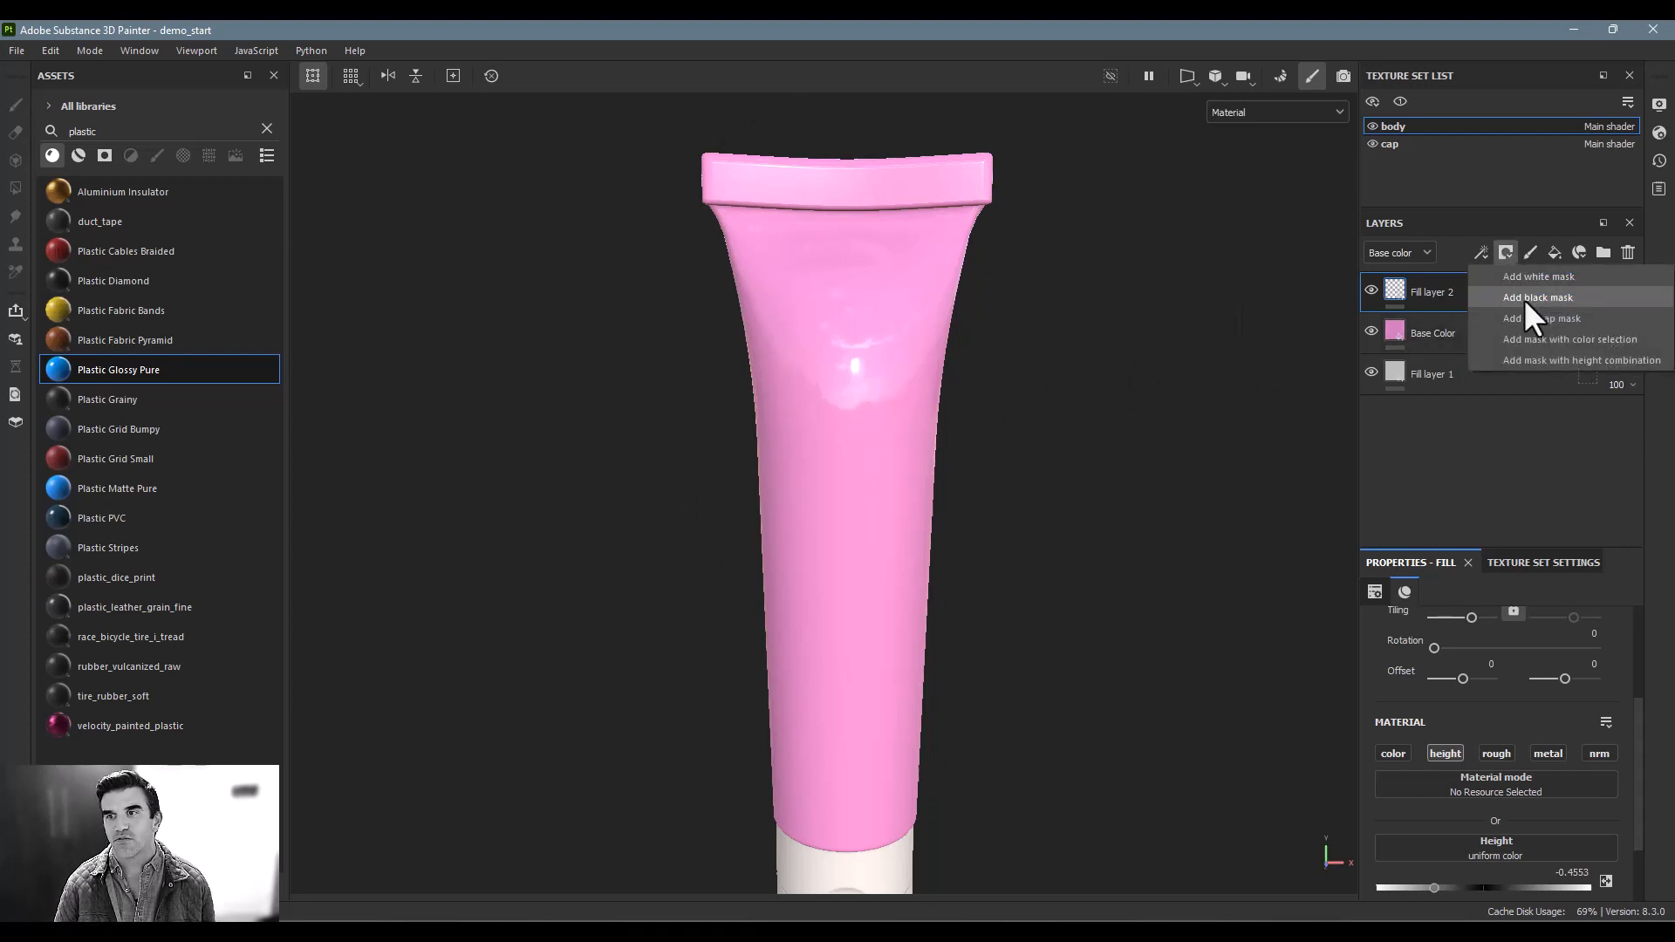
{"action": "left_click", "coordinate": [1537, 297]}
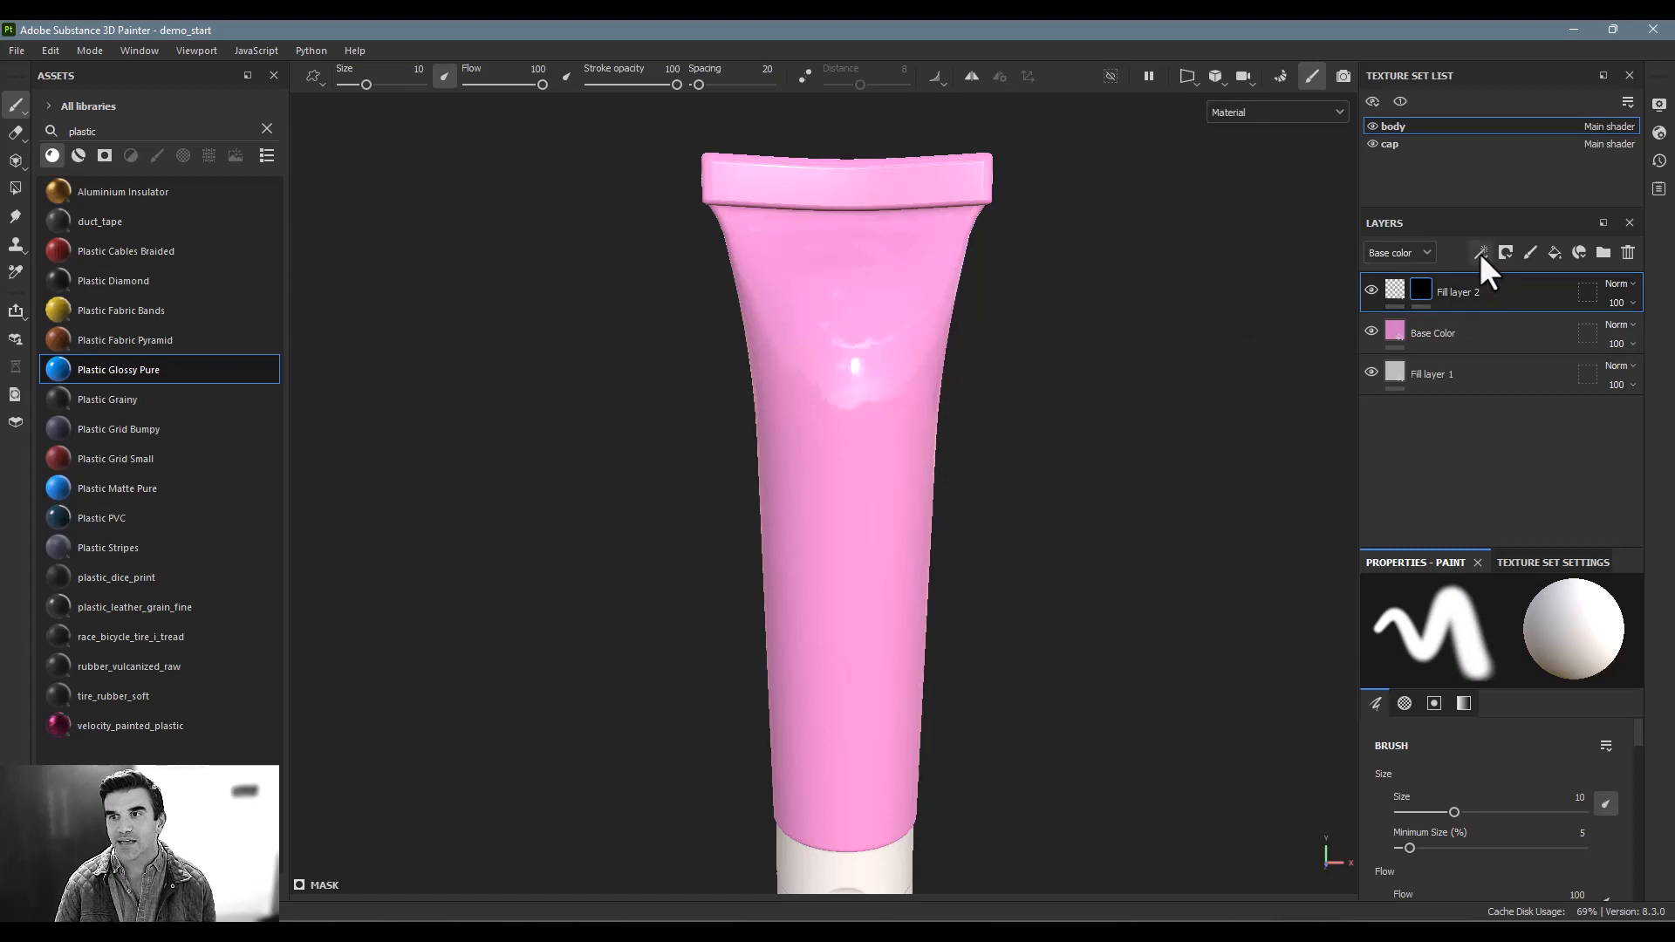
{"action": "left_click", "coordinate": [1481, 253]}
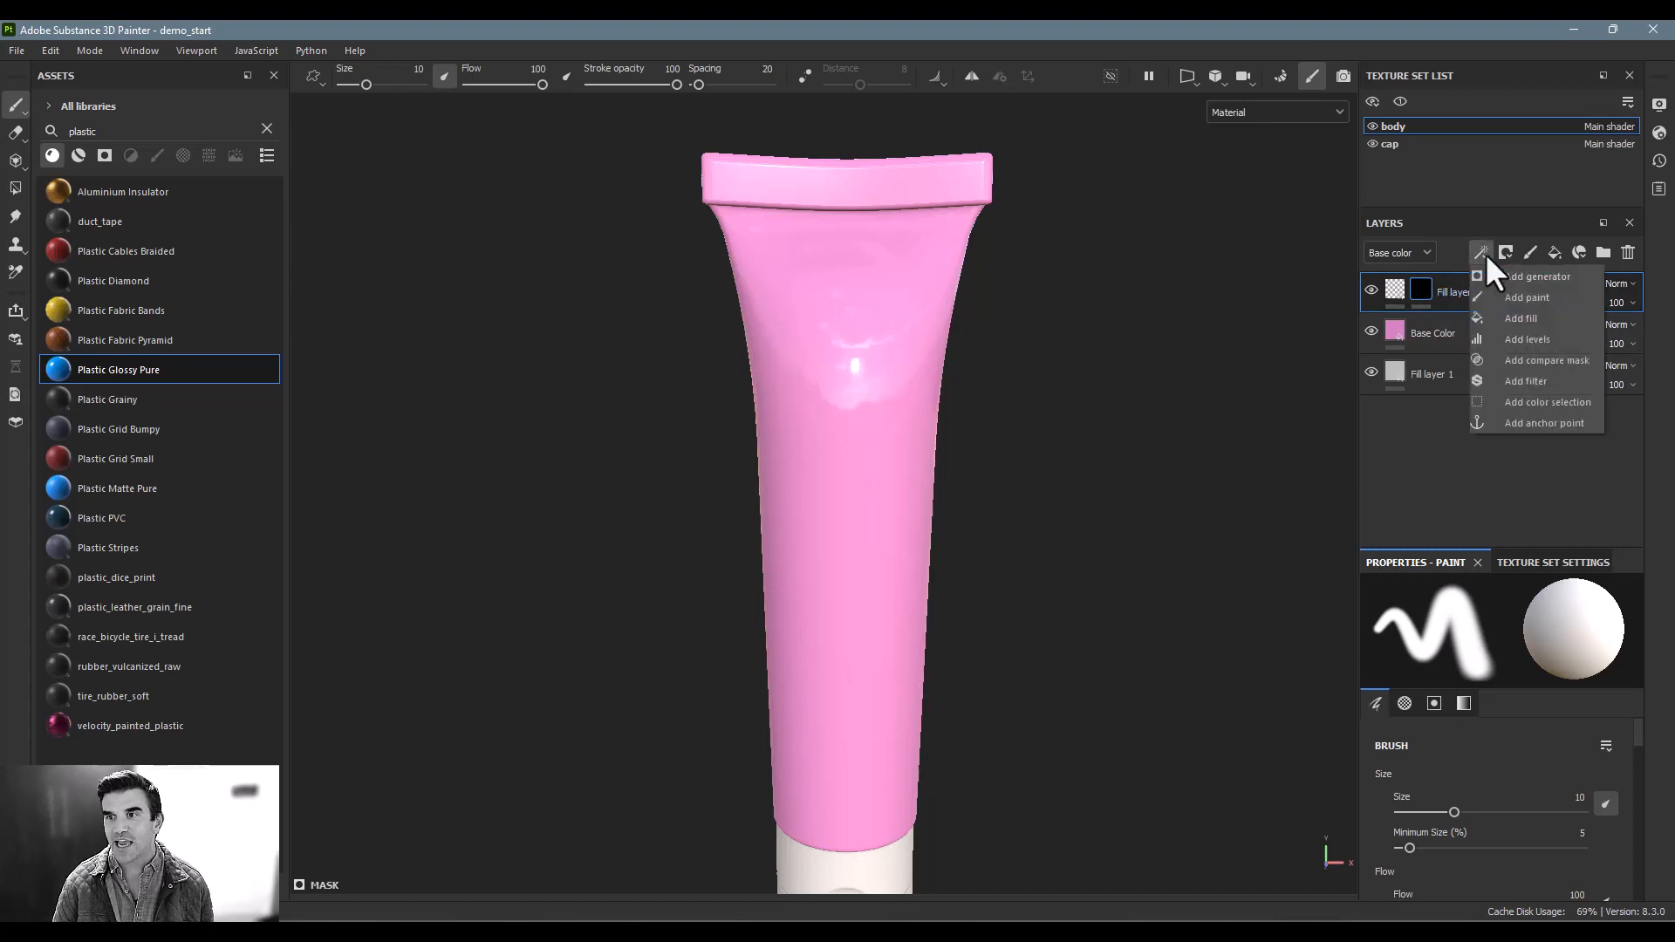
{"action": "mouse_move", "coordinate": [1527, 319]}
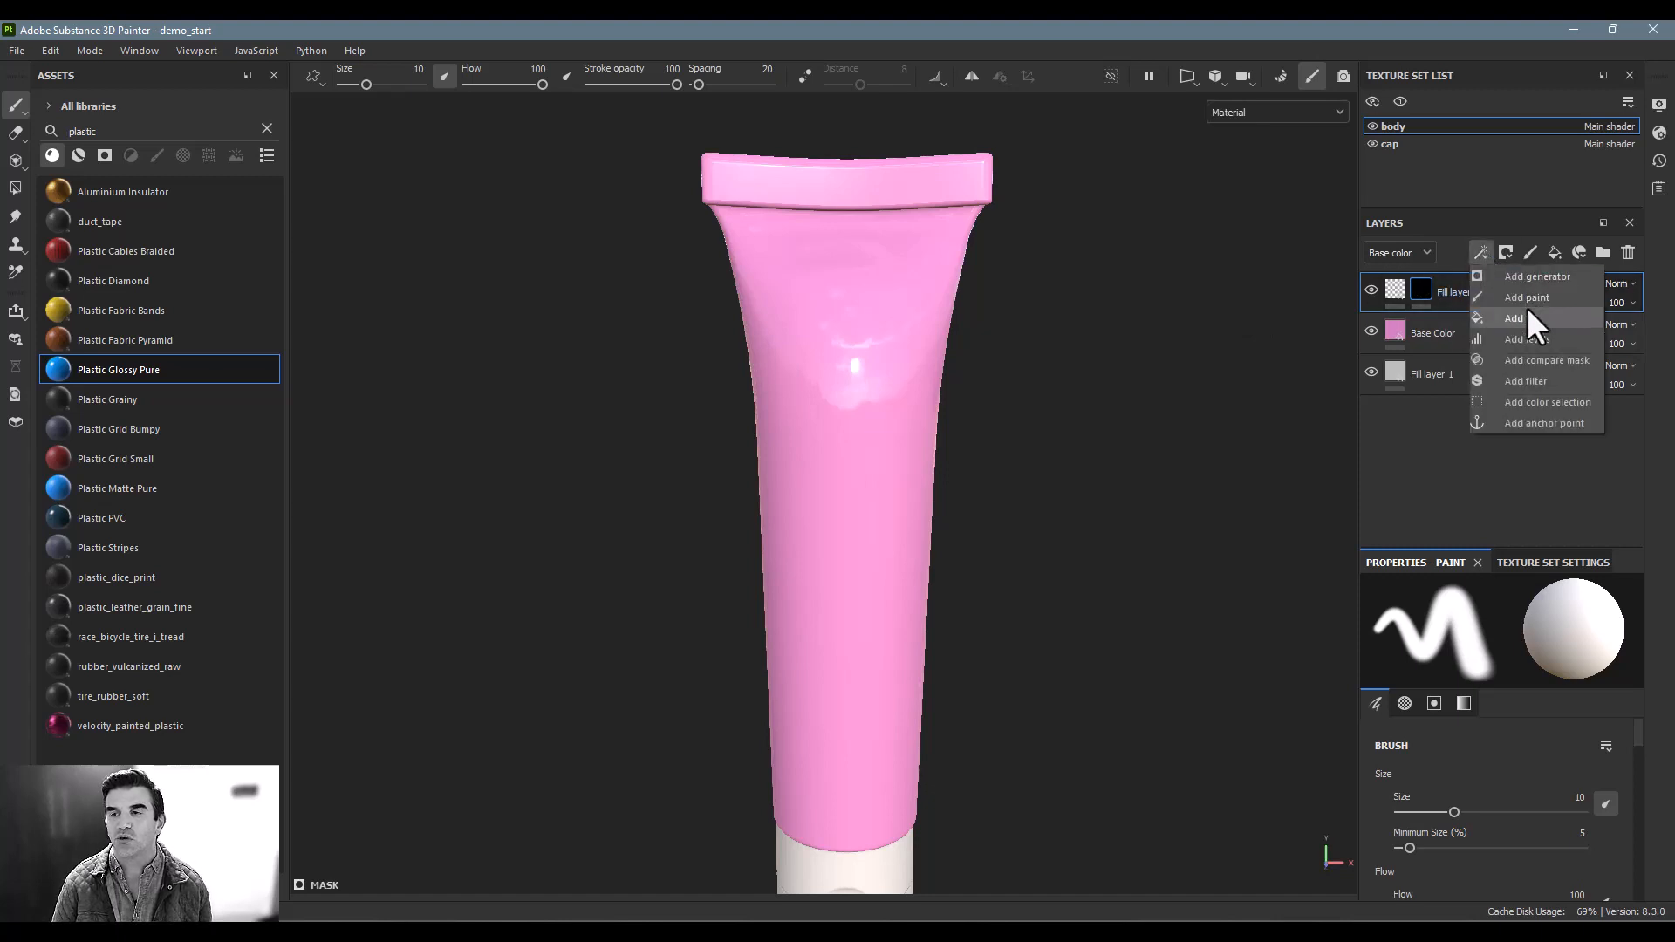
{"action": "left_click", "coordinate": [1526, 296]}
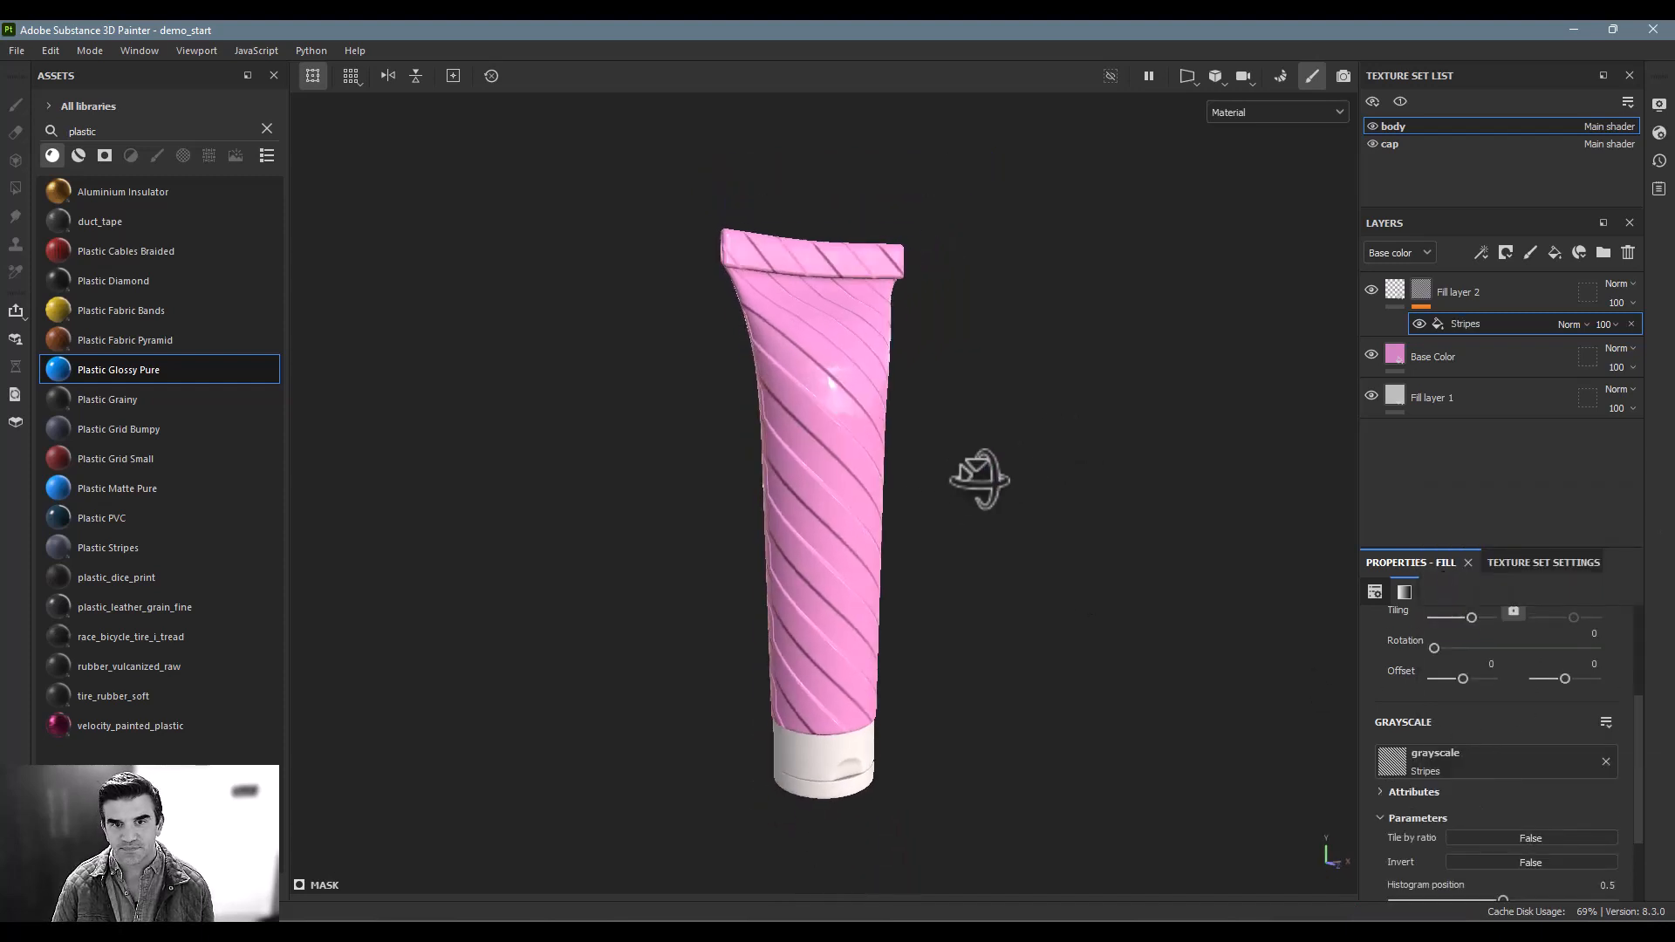
Step: Make the stripes horizontal rings with Shift 0 and raise the stripe count to 46
{"action": "left_click_drag", "start_coordinate": [977, 480], "coordinate": [1022, 438]}
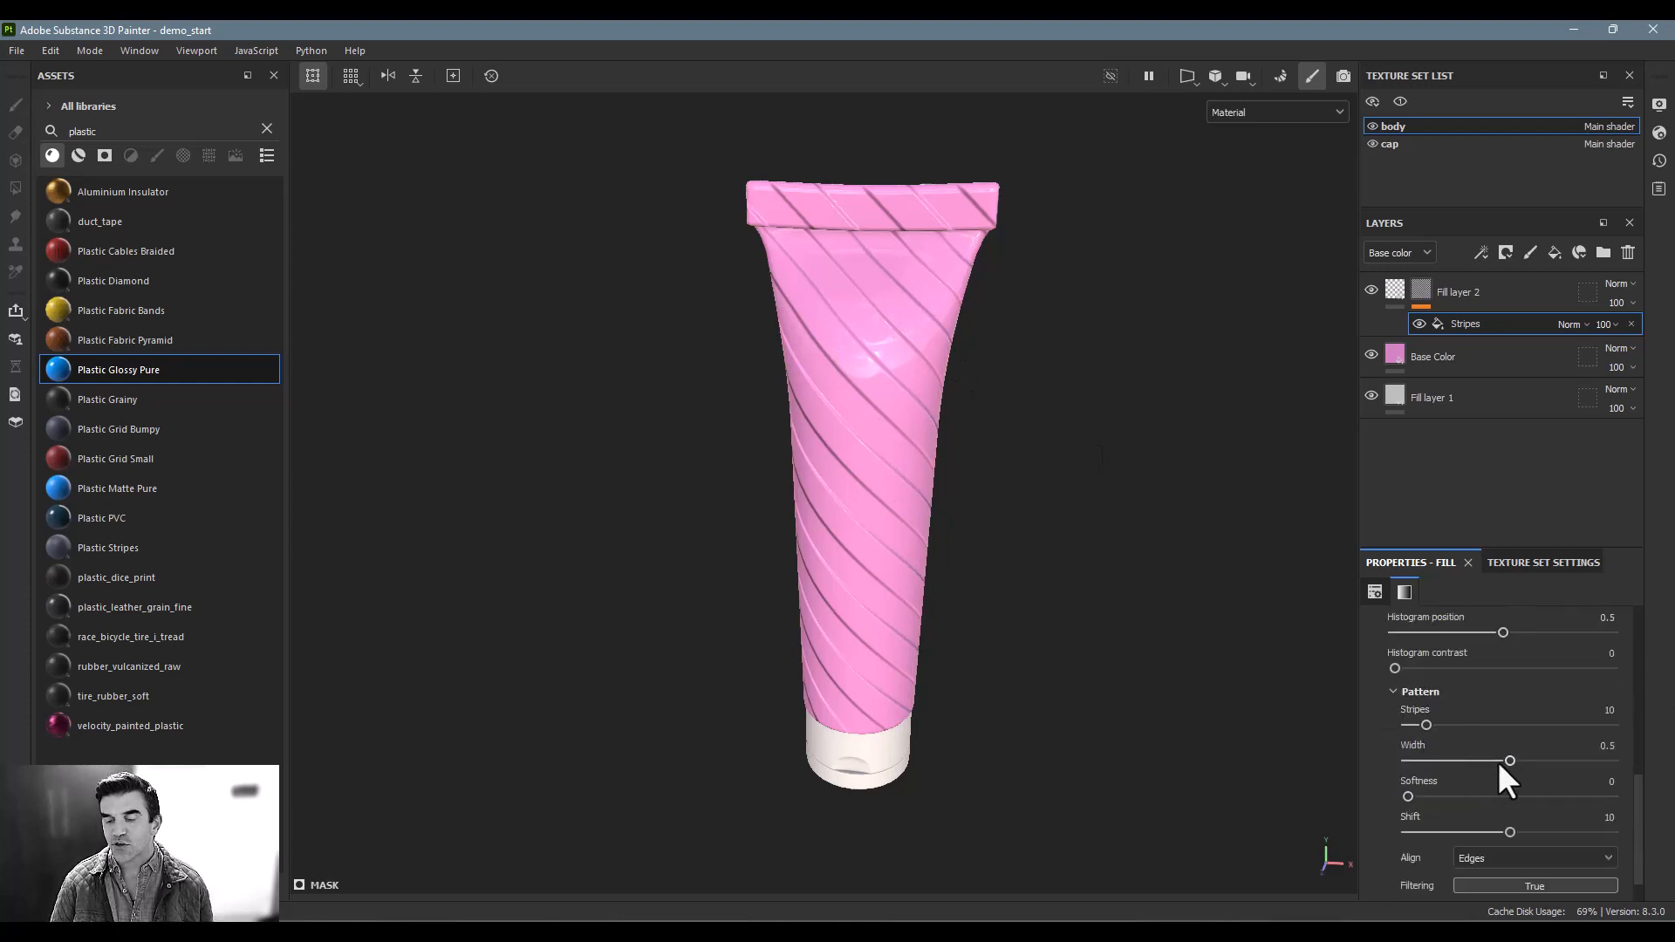
{"action": "left_click_drag", "start_coordinate": [1509, 832], "coordinate": [1520, 832]}
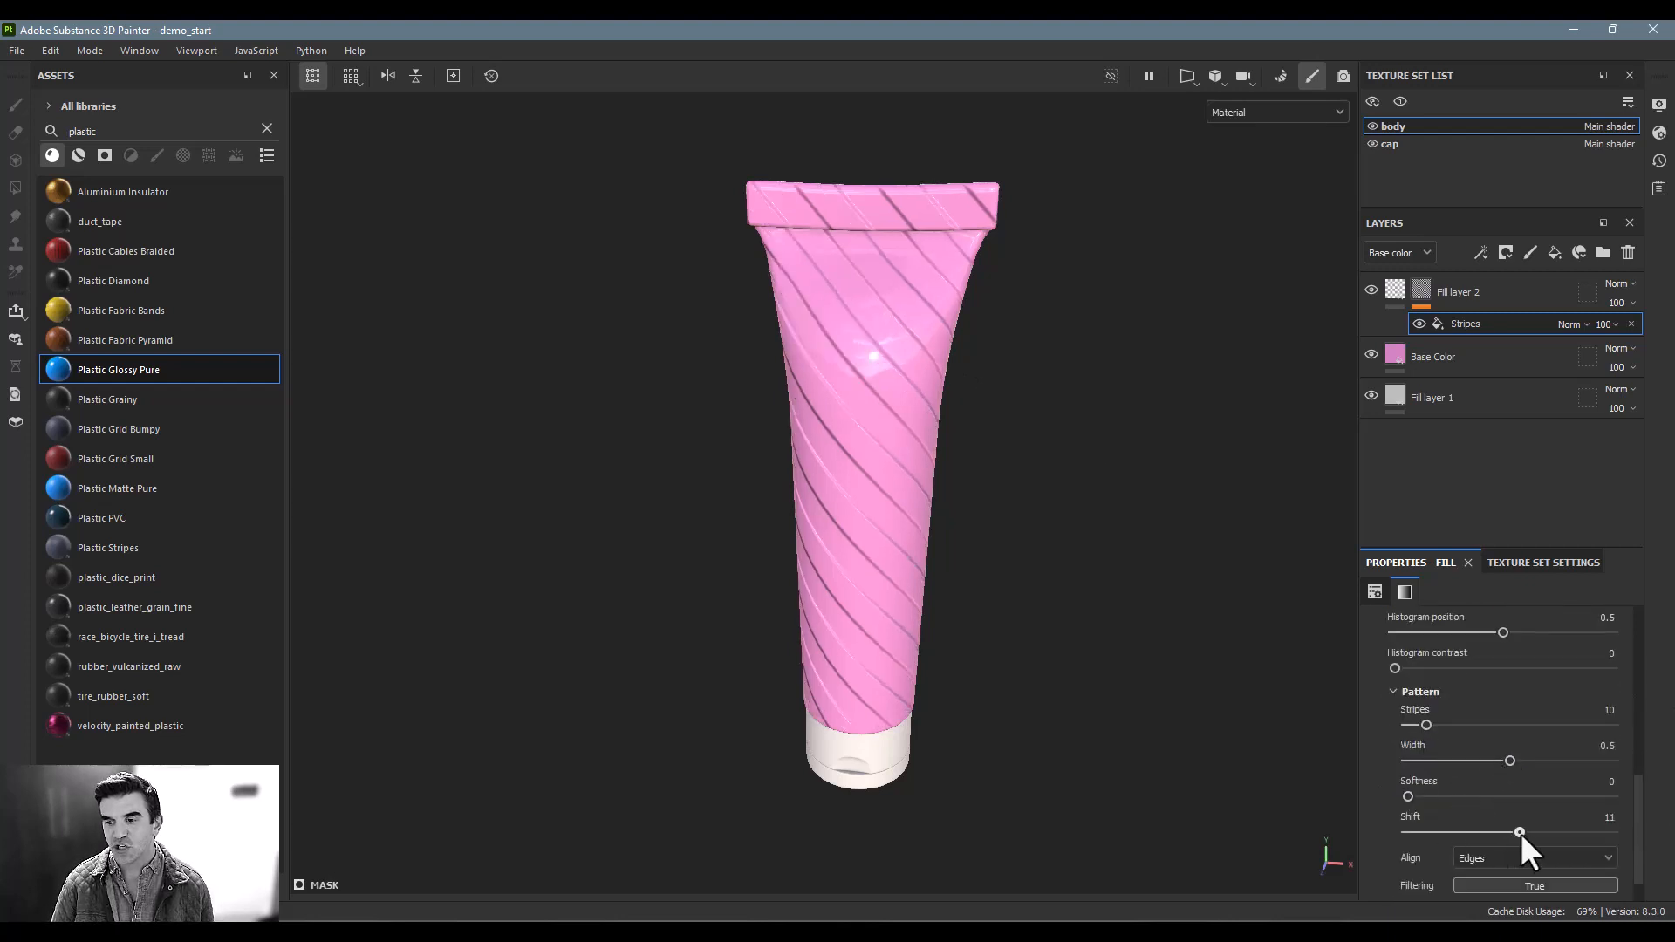
{"action": "left_click_drag", "start_coordinate": [1519, 832], "coordinate": [1407, 832]}
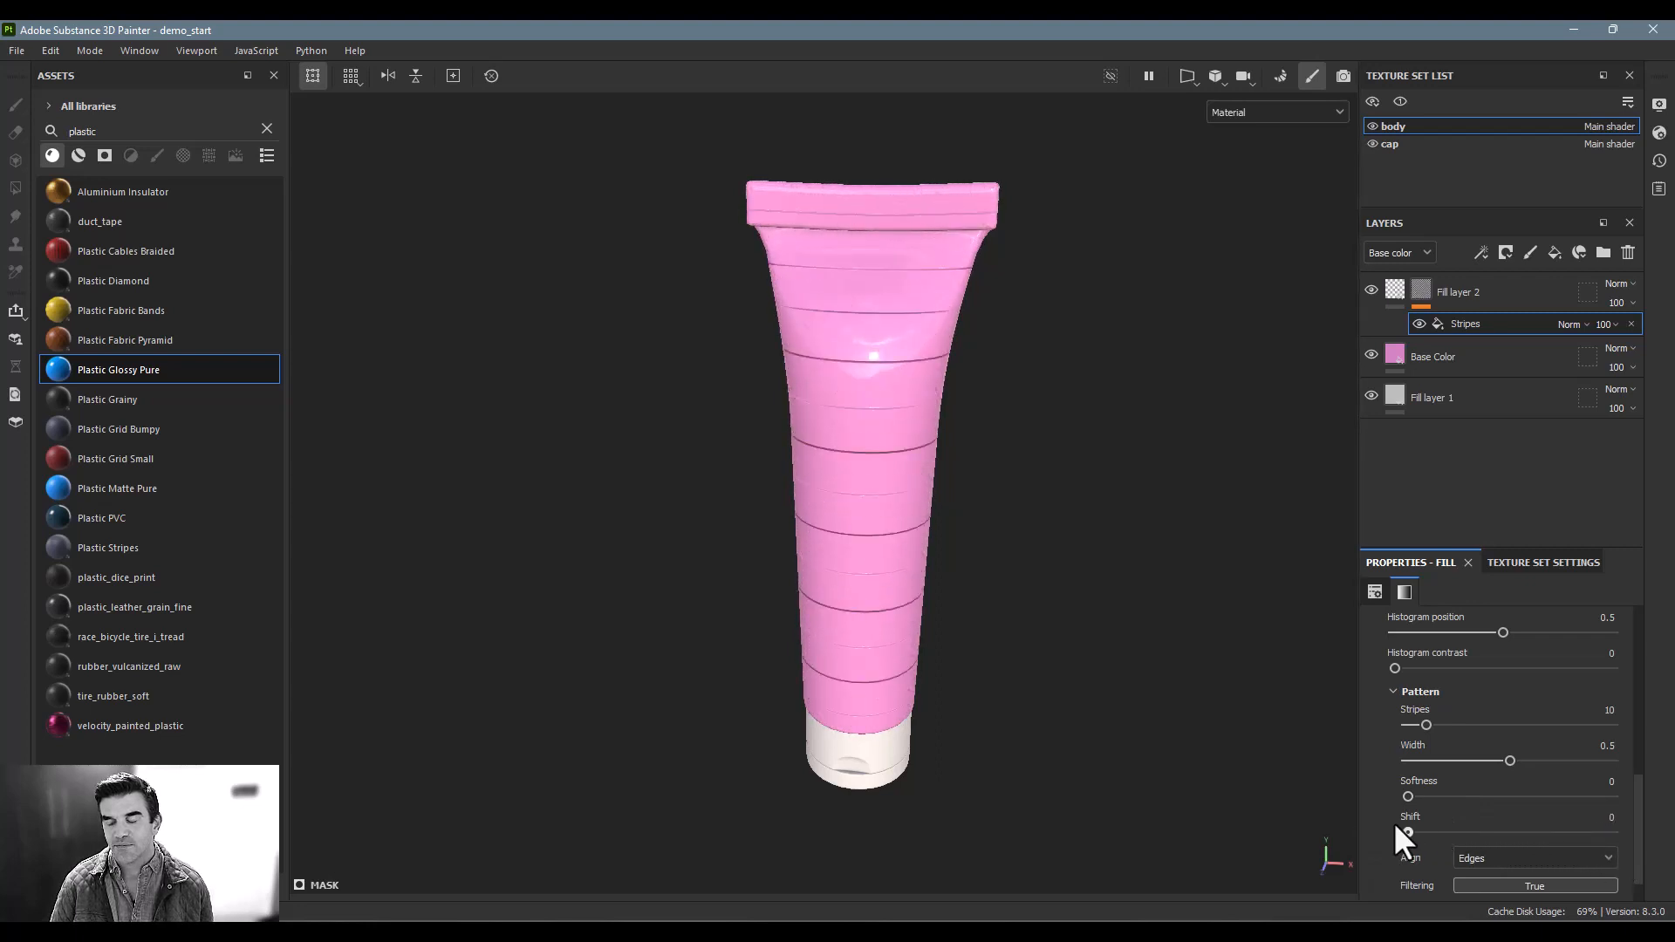
{"action": "left_click_drag", "start_coordinate": [1408, 832], "coordinate": [1458, 832]}
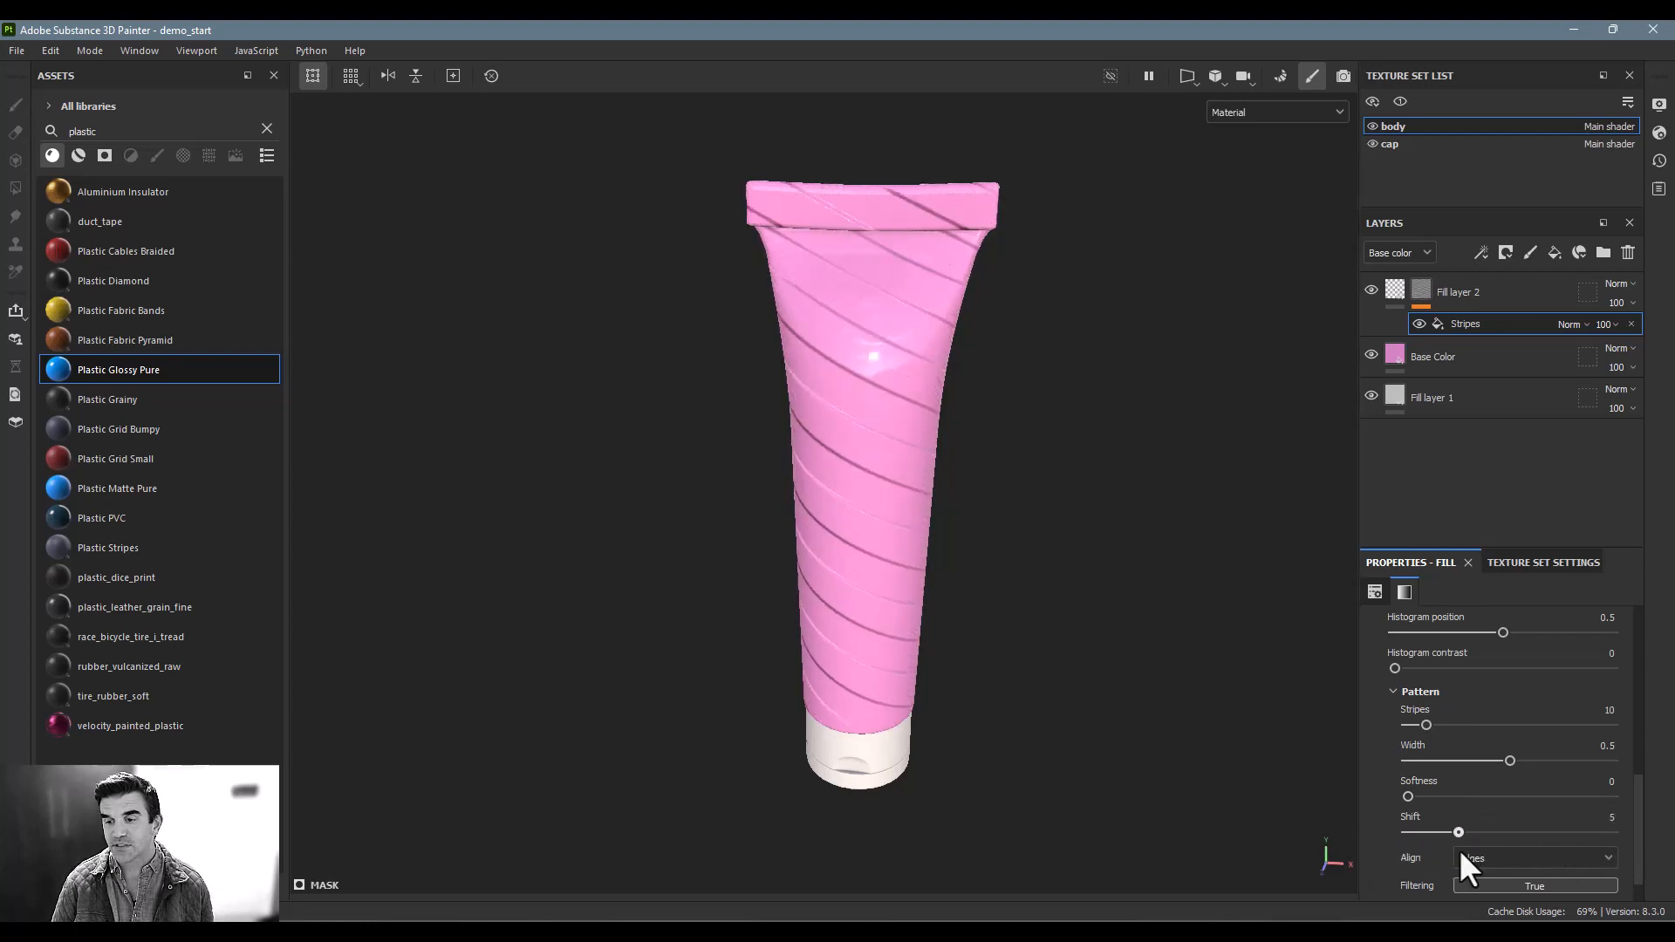
{"action": "left_click_drag", "start_coordinate": [1458, 832], "coordinate": [1450, 832]}
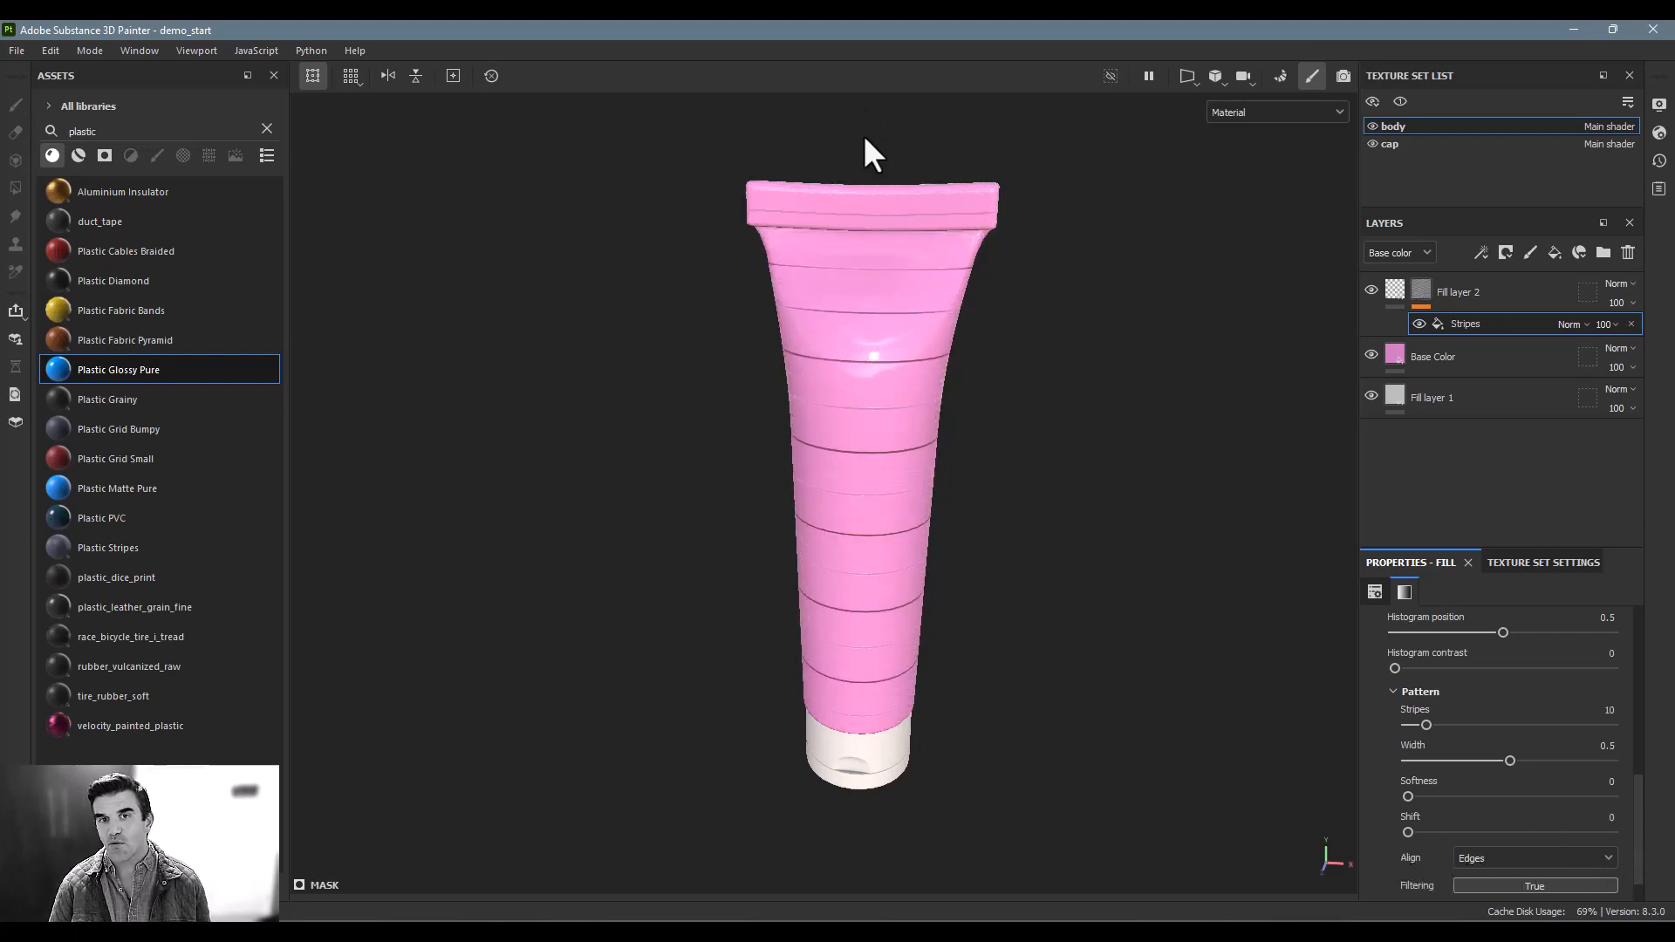
{"action": "mouse_move", "coordinate": [1500, 796]}
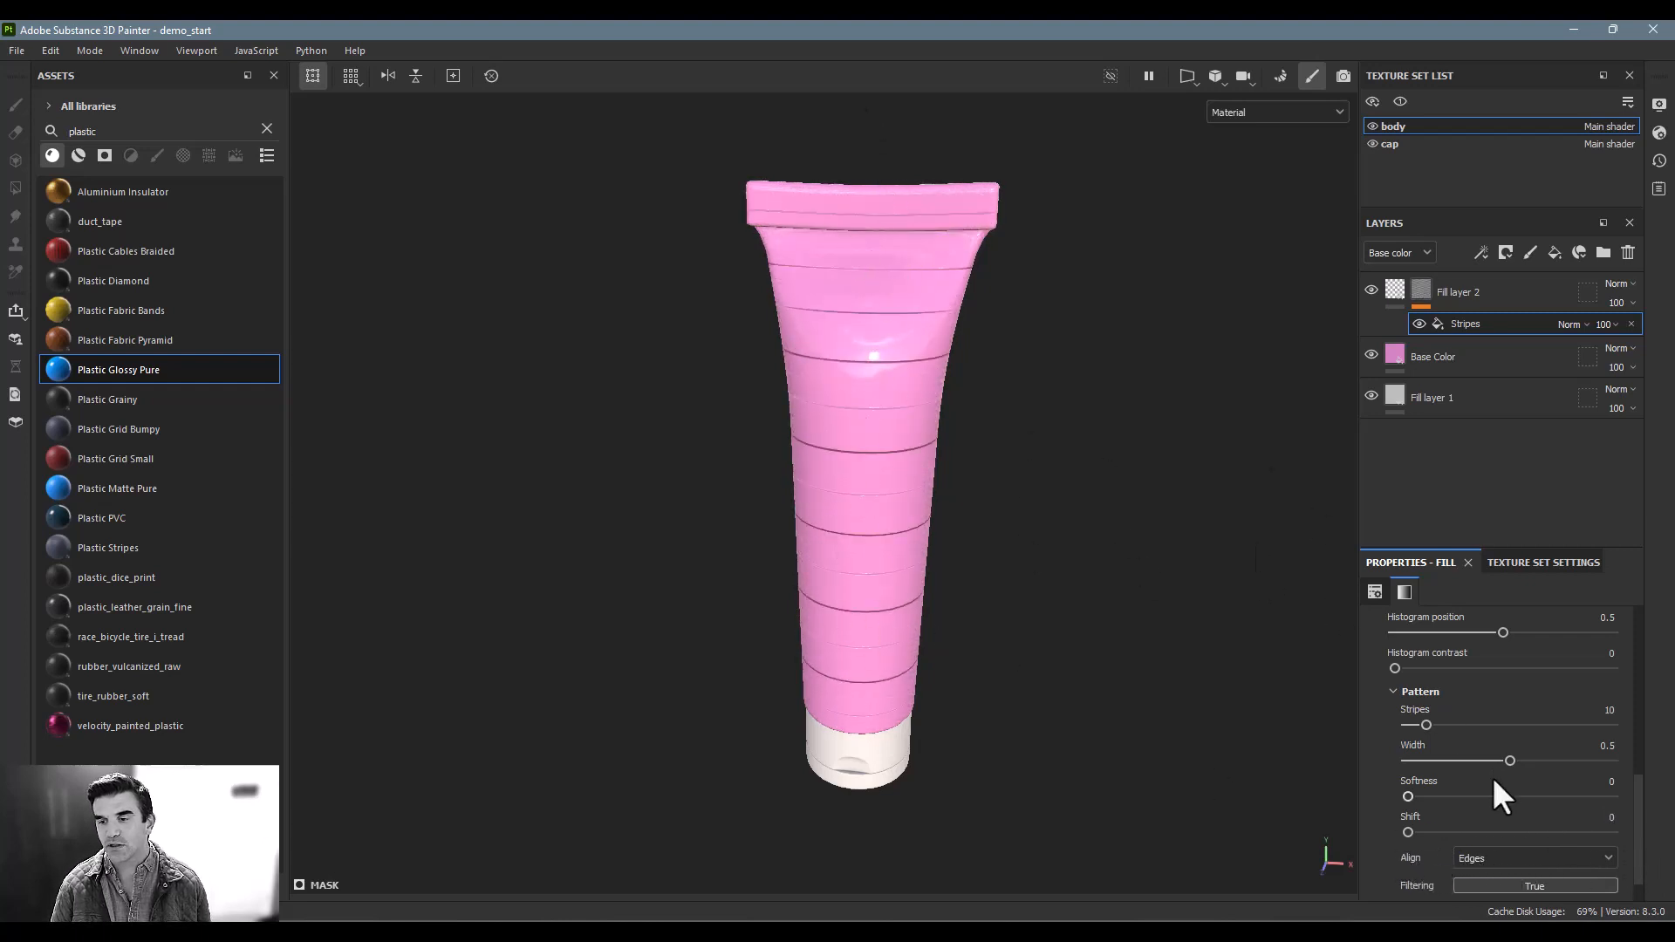
{"action": "left_click_drag", "start_coordinate": [1428, 724], "coordinate": [1499, 724]}
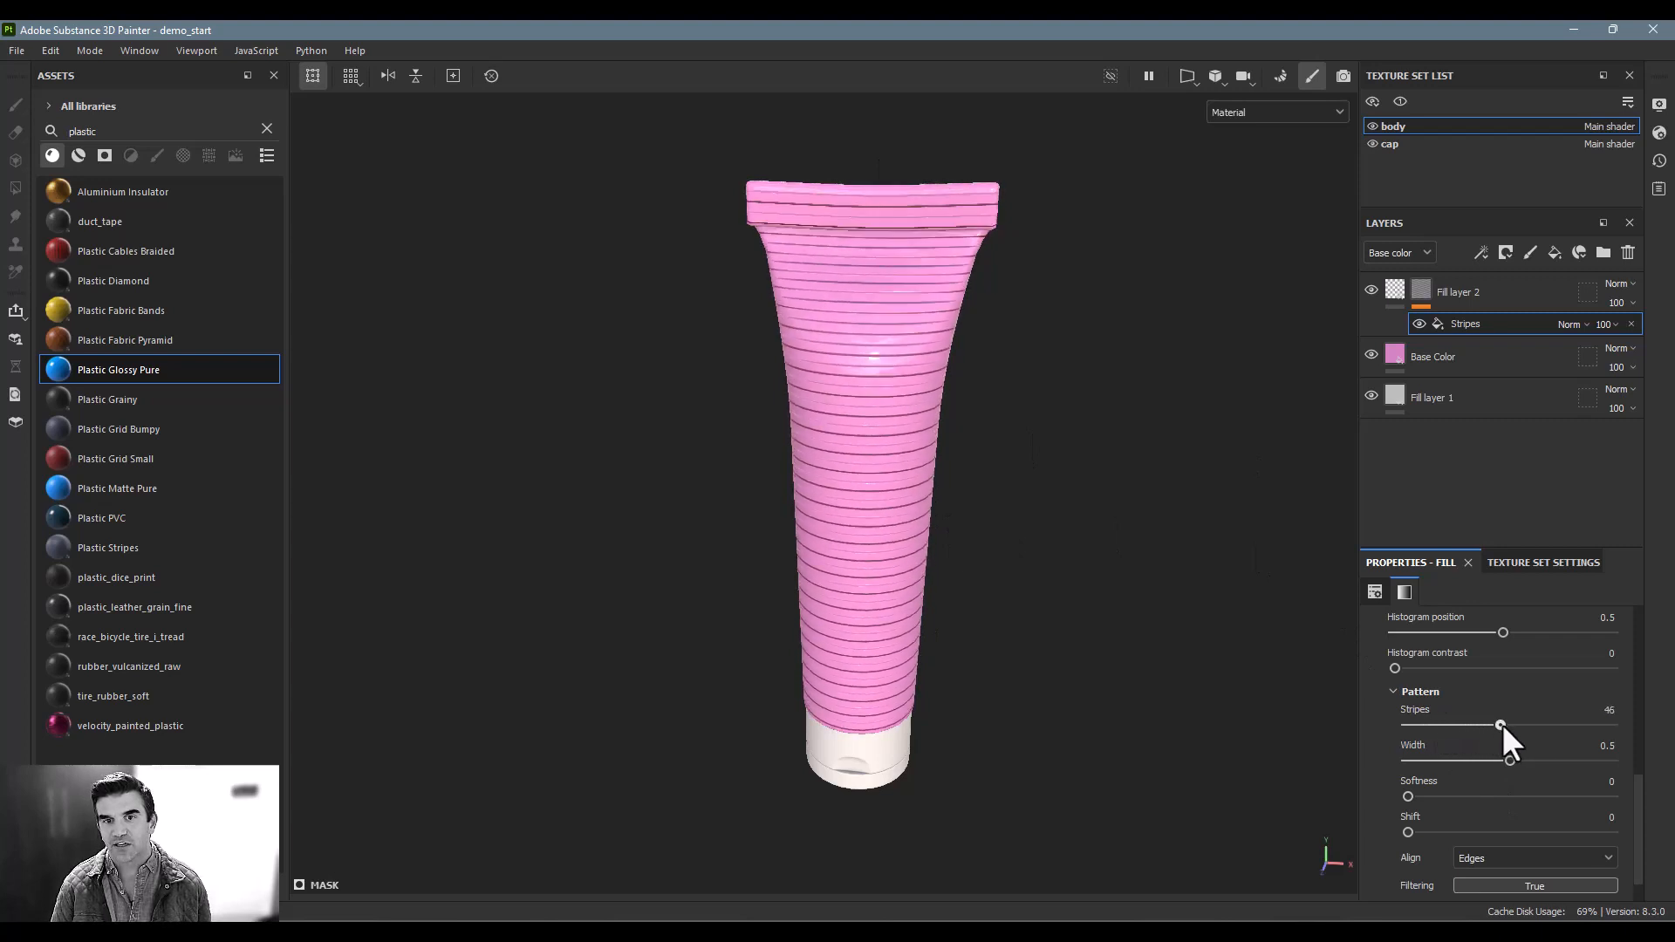
Step: Rotate the Stripes fill 90 degrees in the 2D view so grooves run vertically
{"action": "left_click_drag", "start_coordinate": [1501, 725], "coordinate": [1465, 725]}
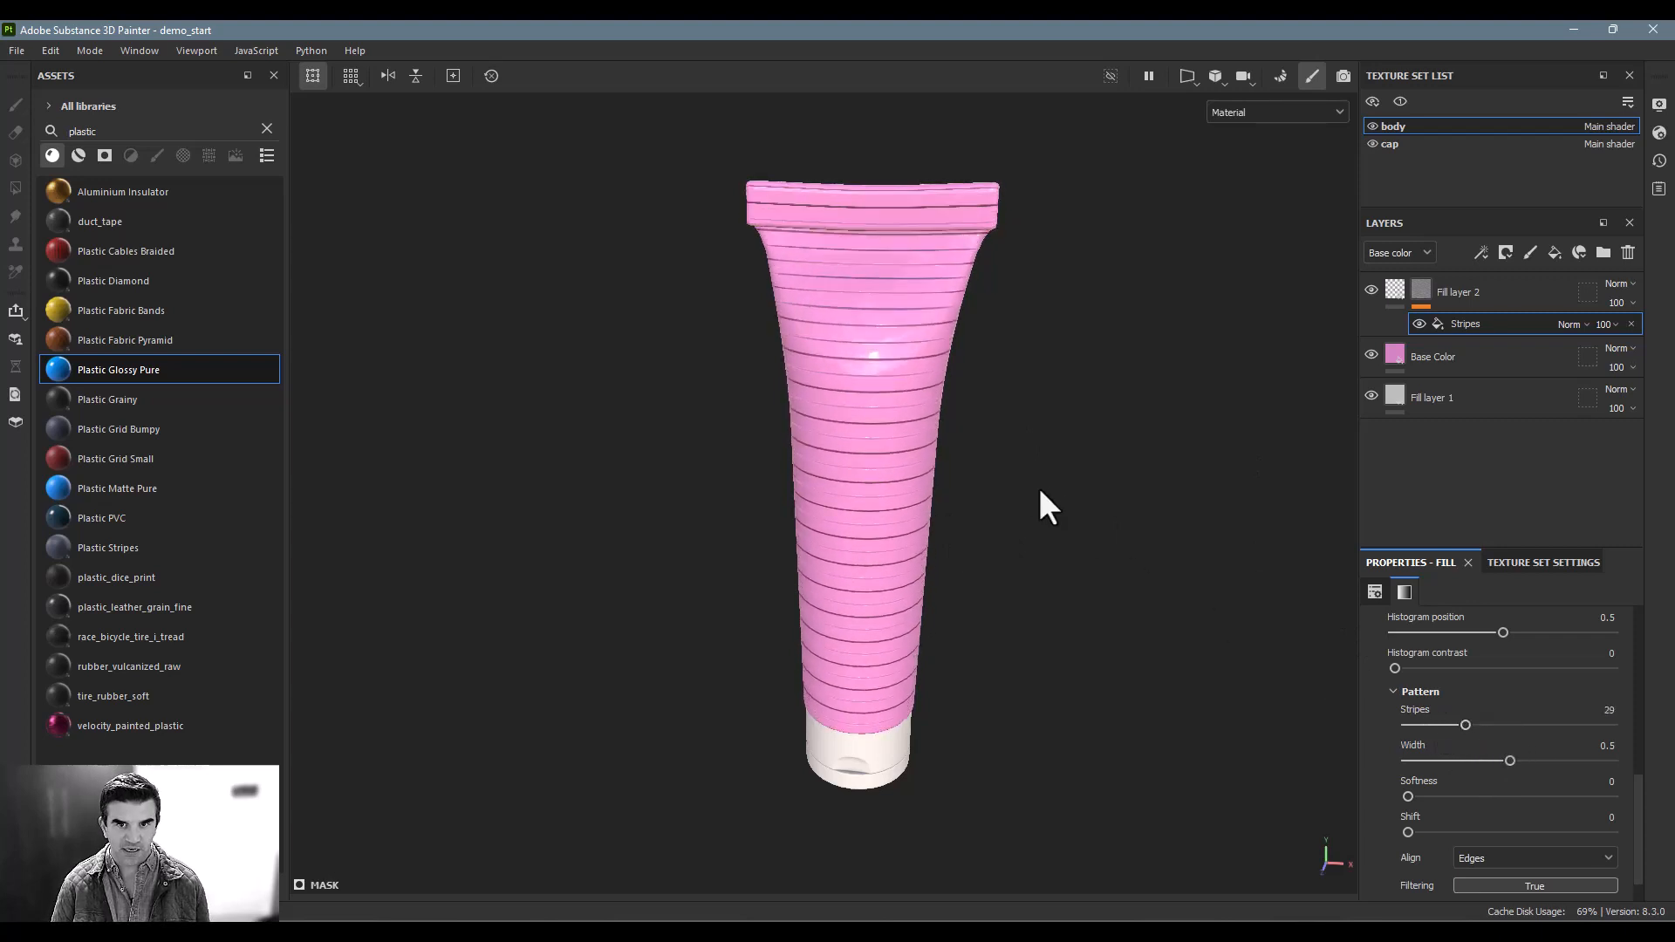
{"action": "mouse_move", "coordinate": [823, 470]}
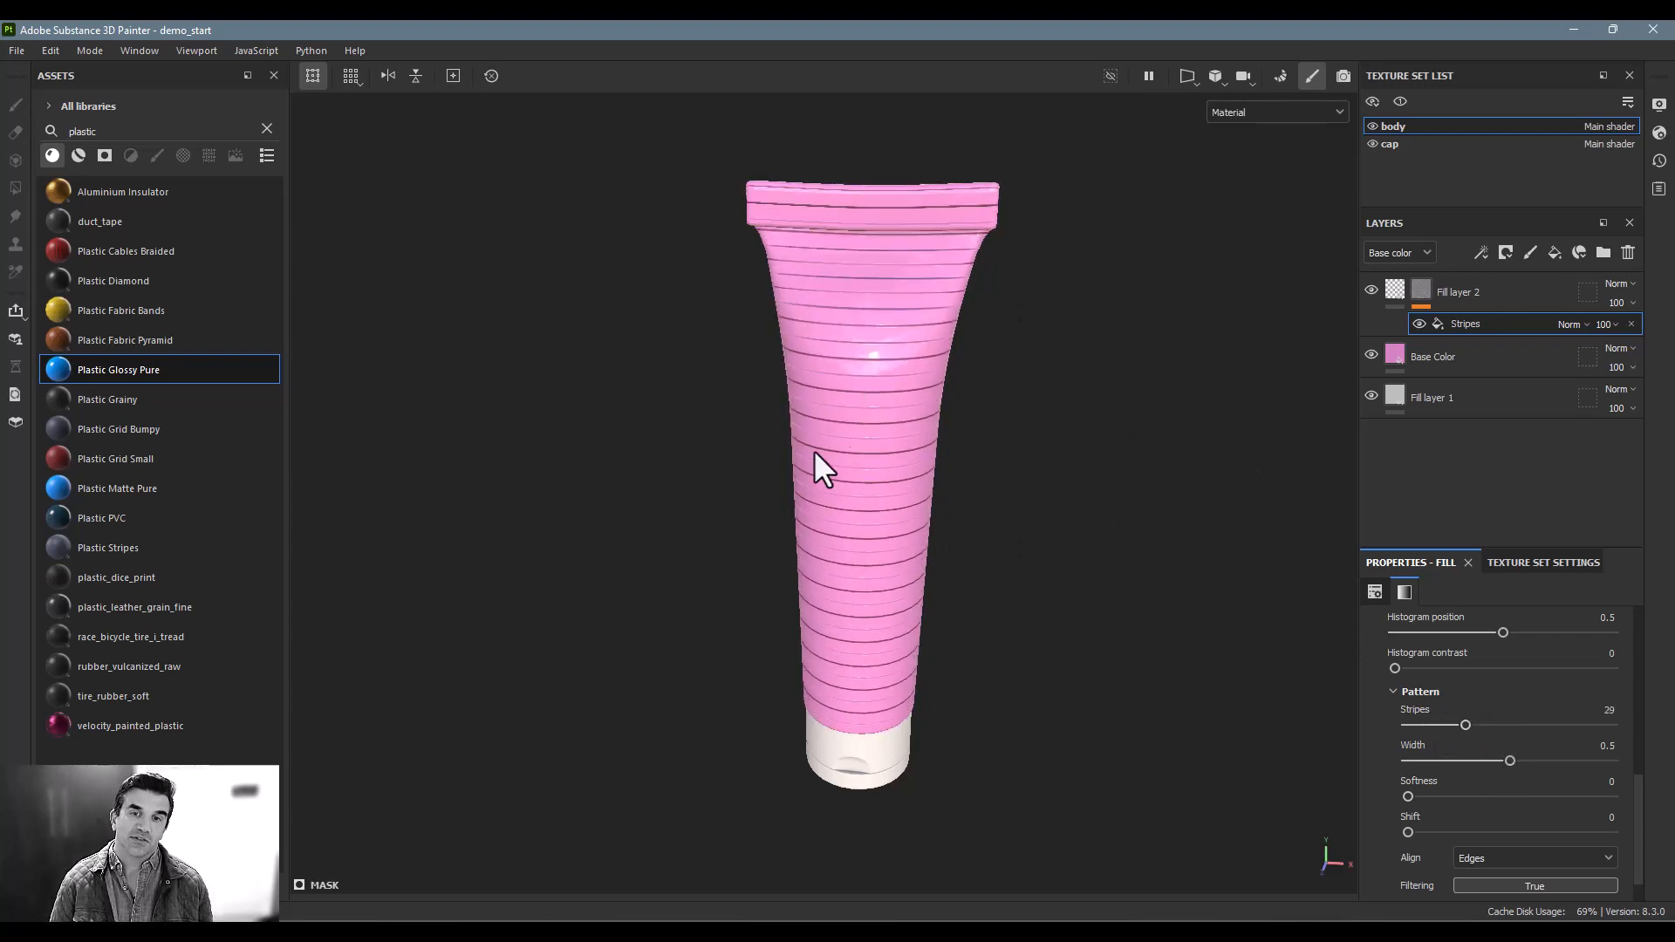
{"action": "left_click", "coordinate": [1185, 75]}
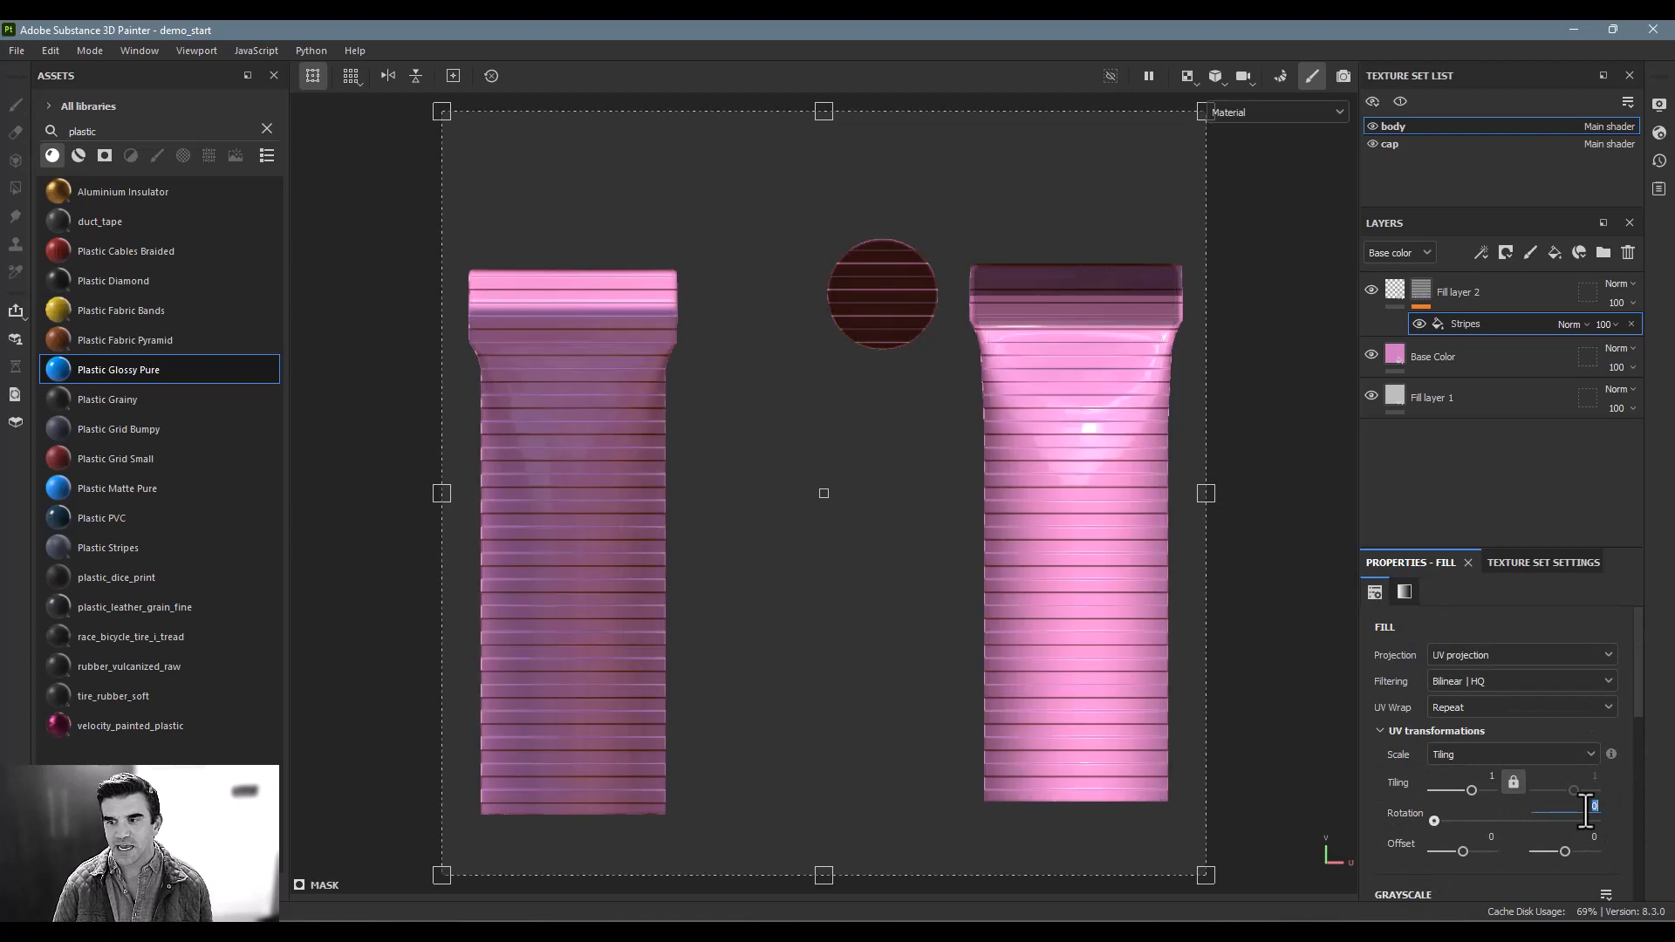
{"action": "left_click_drag", "start_coordinate": [1580, 805], "coordinate": [1591, 804]}
{"action": "type", "text": "90"}
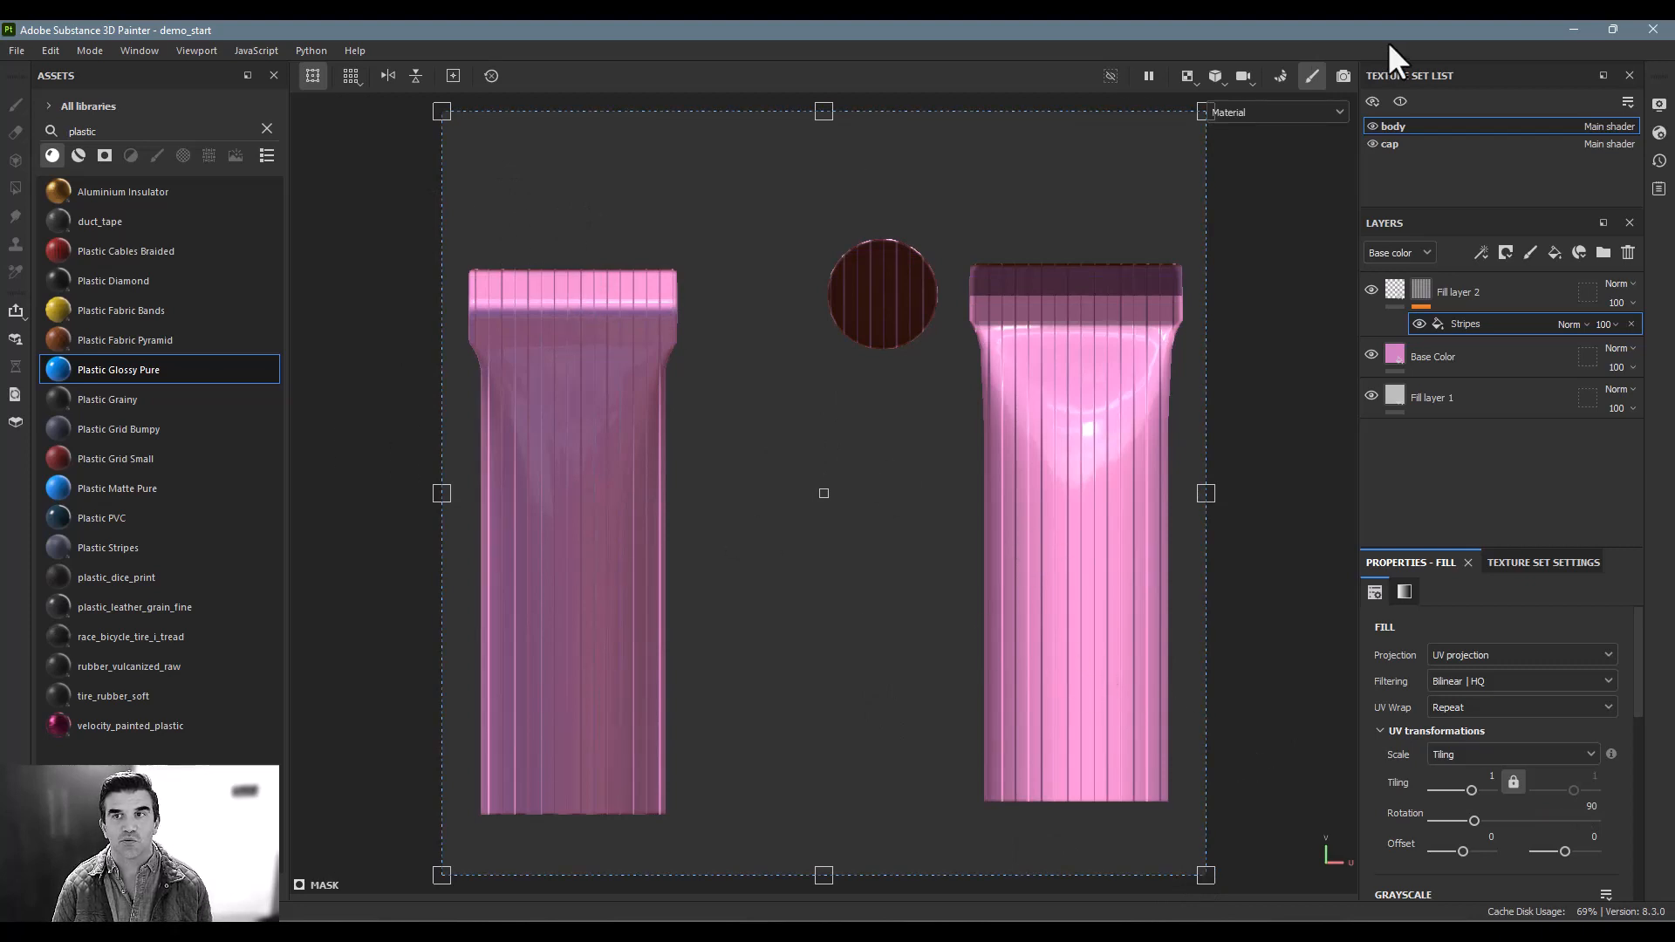
{"action": "left_click", "coordinate": [1185, 76]}
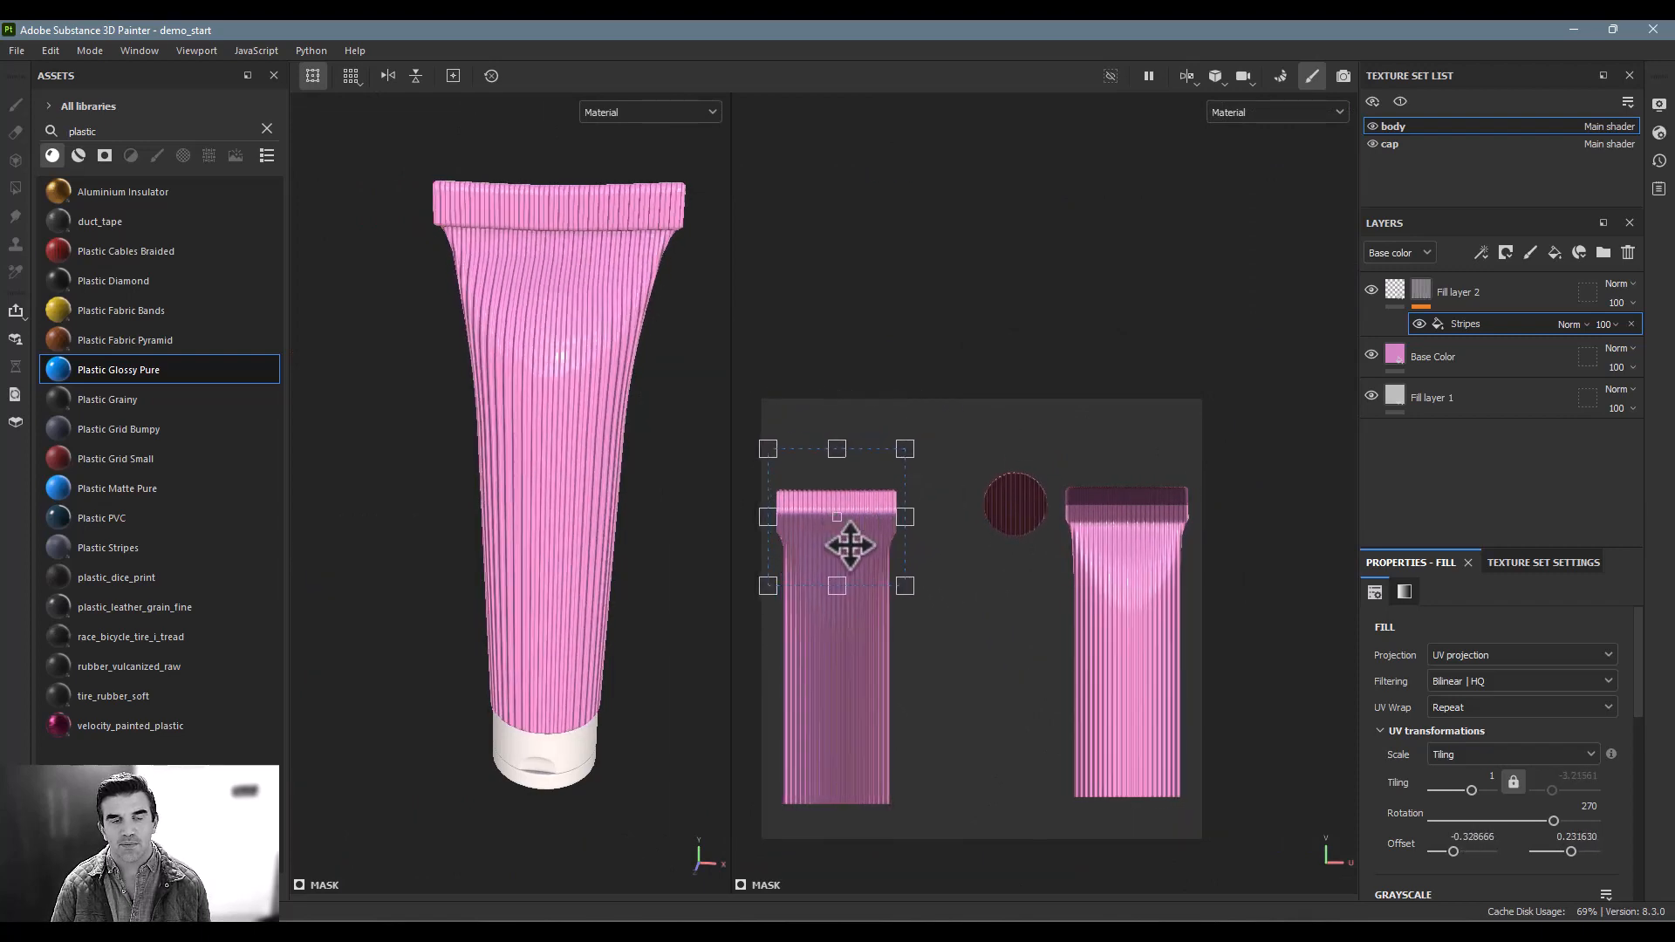
{"action": "mouse_move", "coordinate": [532, 265]}
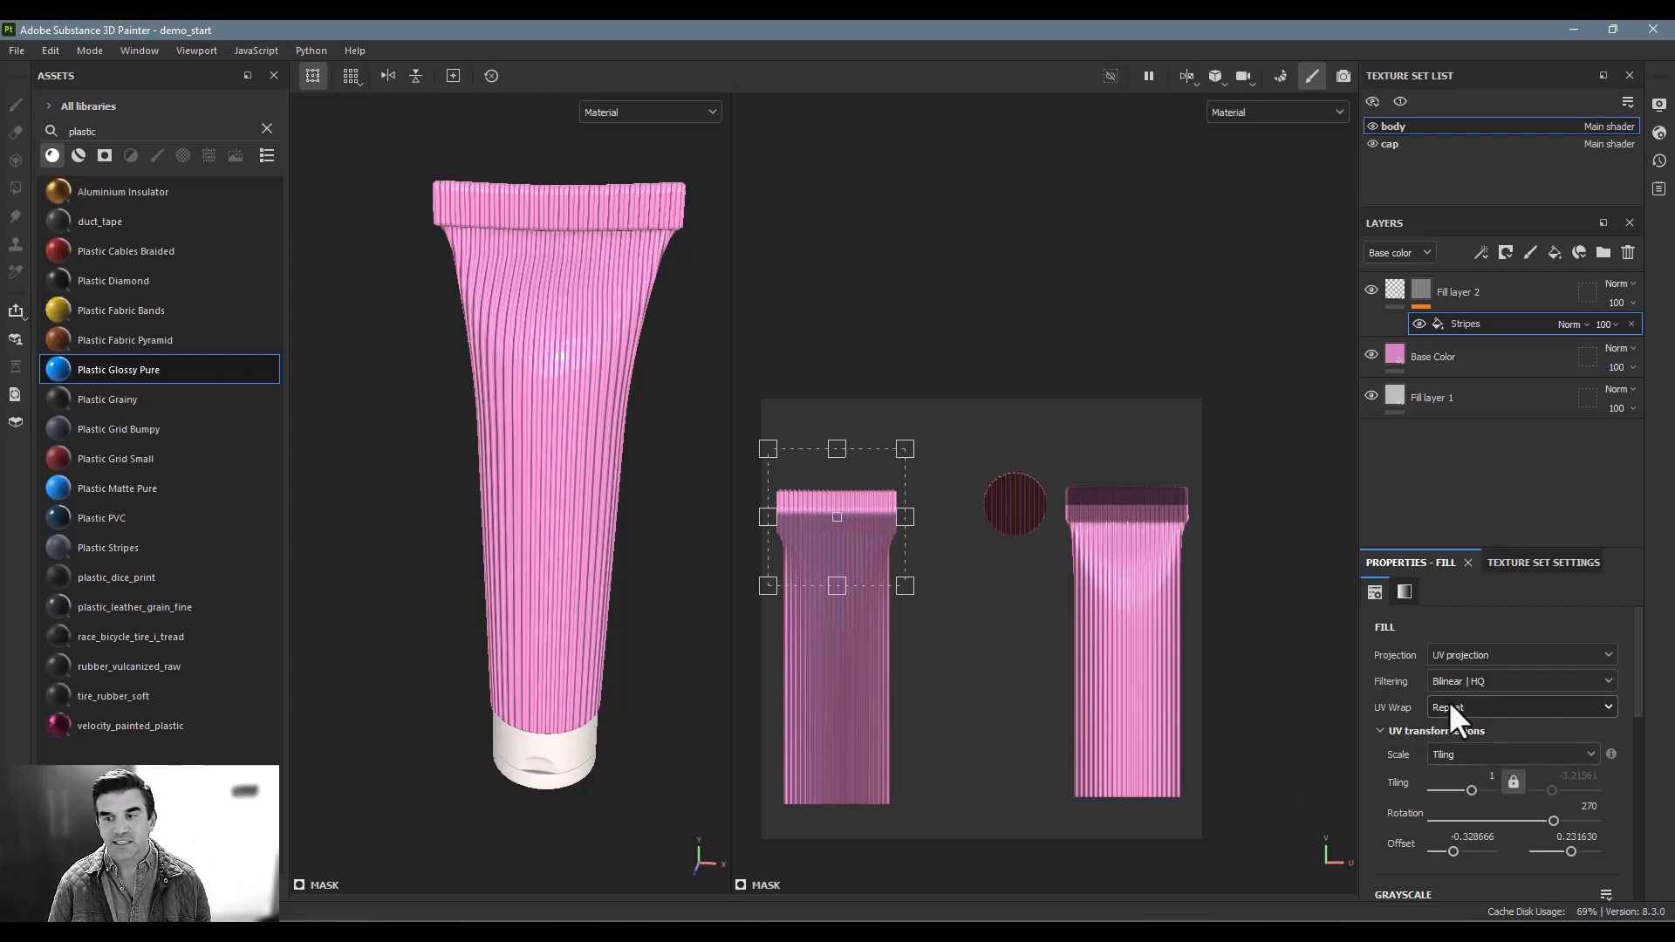
Step: Set UV Wrap to None and scale the stripe gizmo onto the tube's top rim
{"action": "left_click", "coordinate": [1517, 708]}
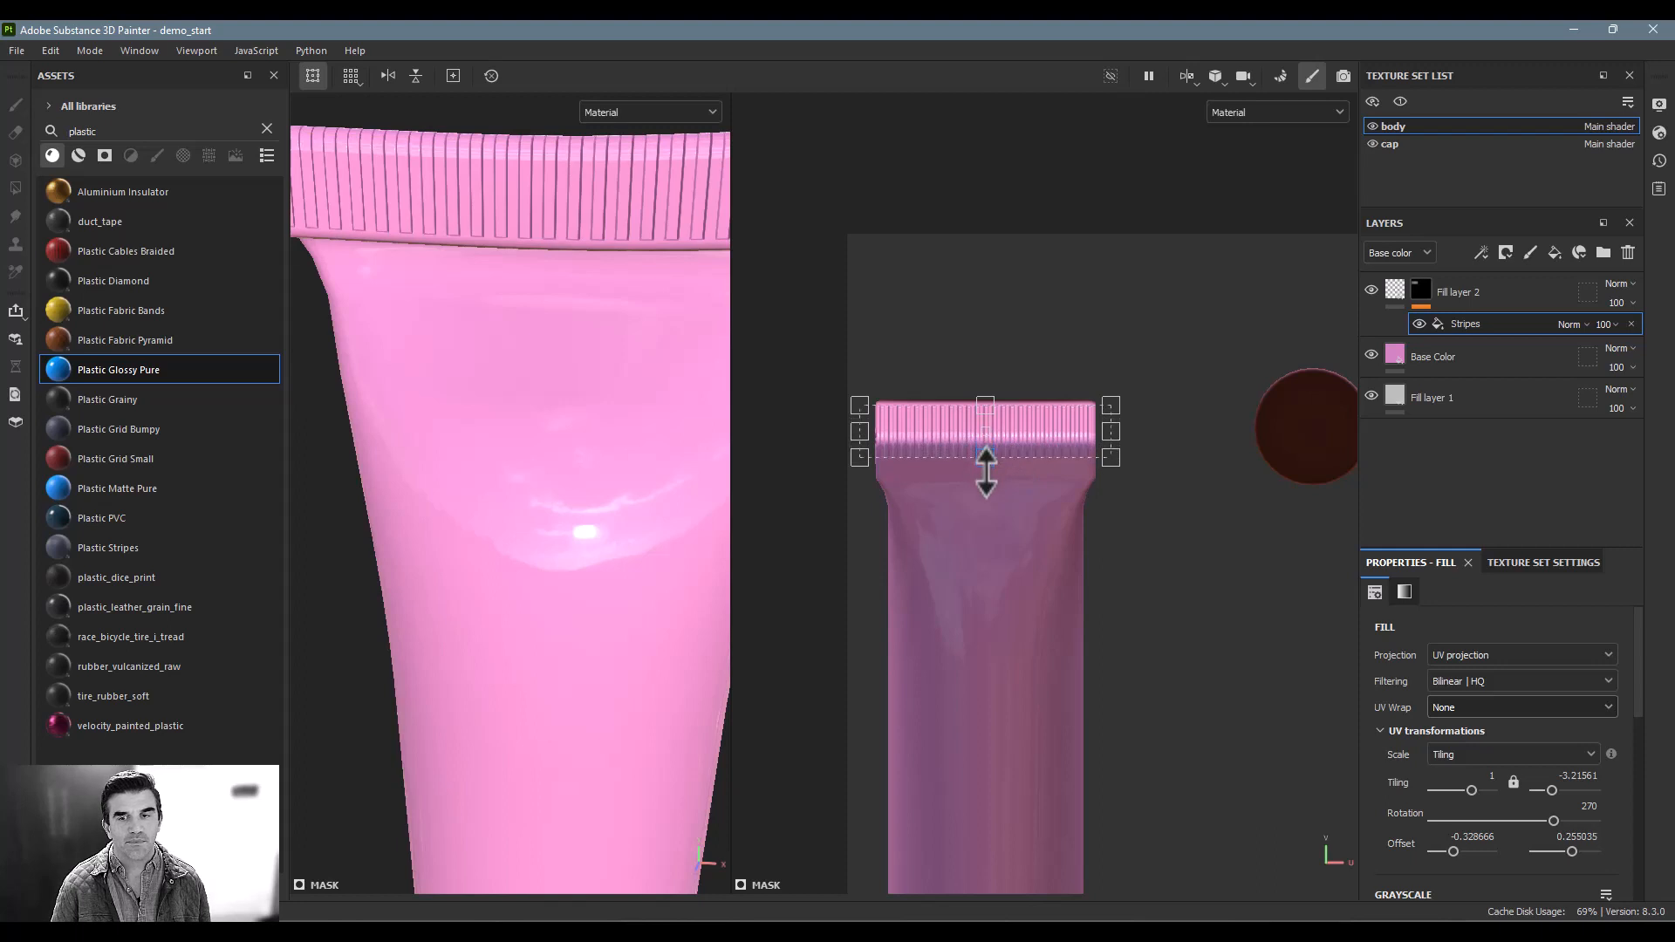
{"action": "left_click_drag", "start_coordinate": [985, 468], "coordinate": [986, 496]}
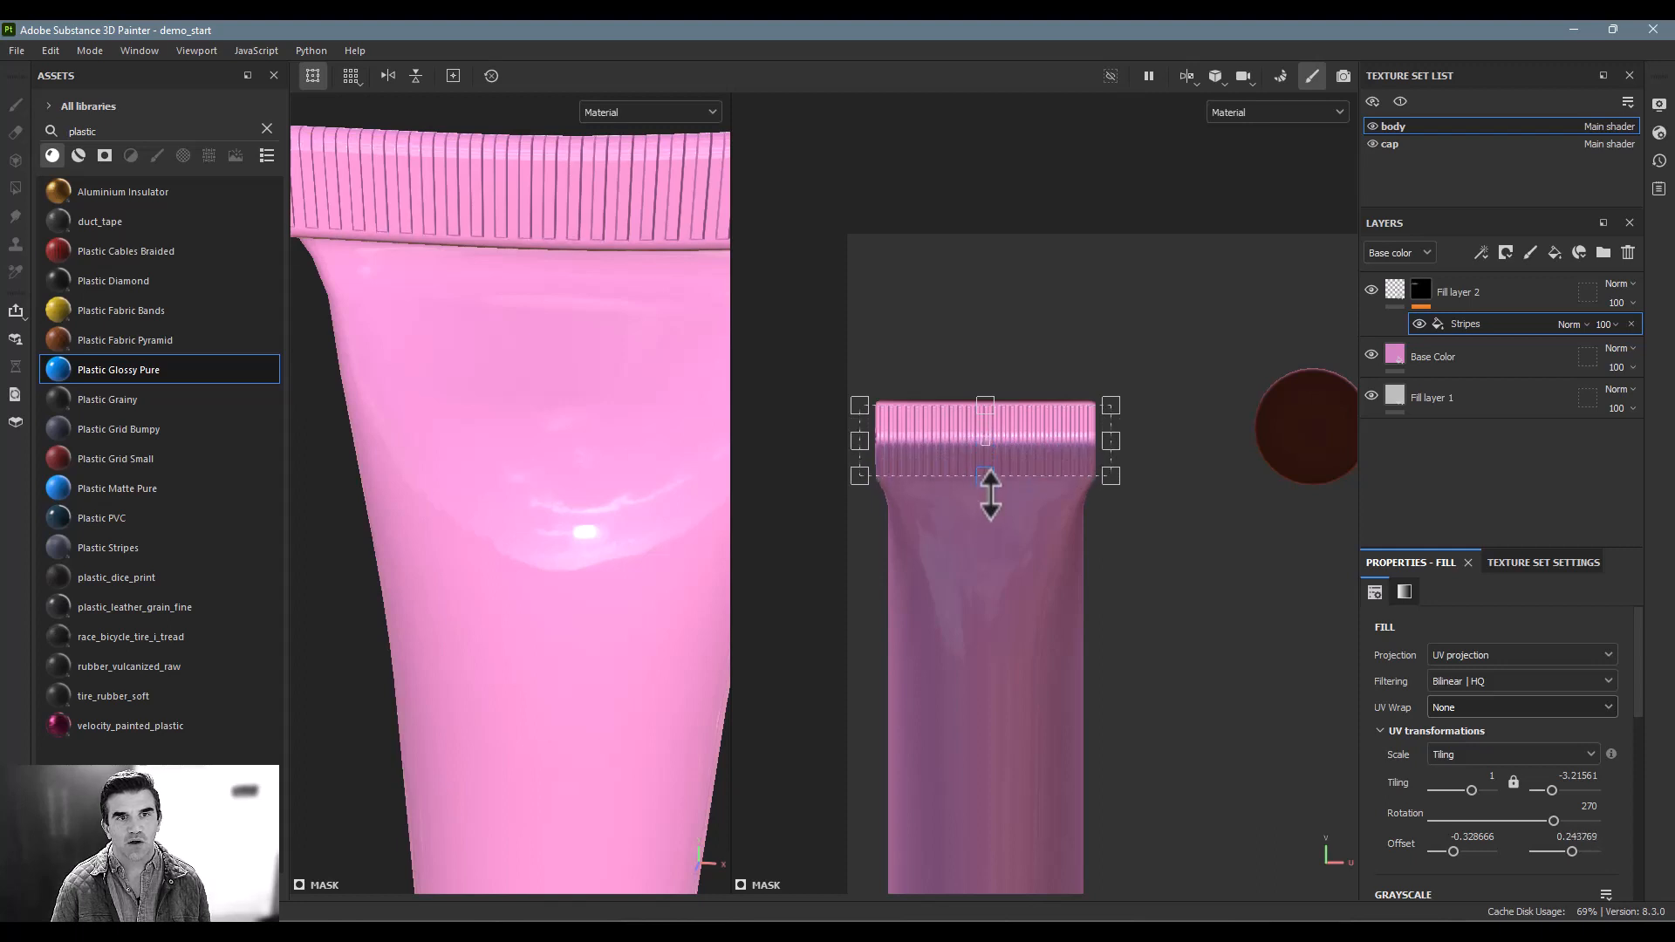
{"action": "left_click_drag", "start_coordinate": [988, 446], "coordinate": [1105, 445]}
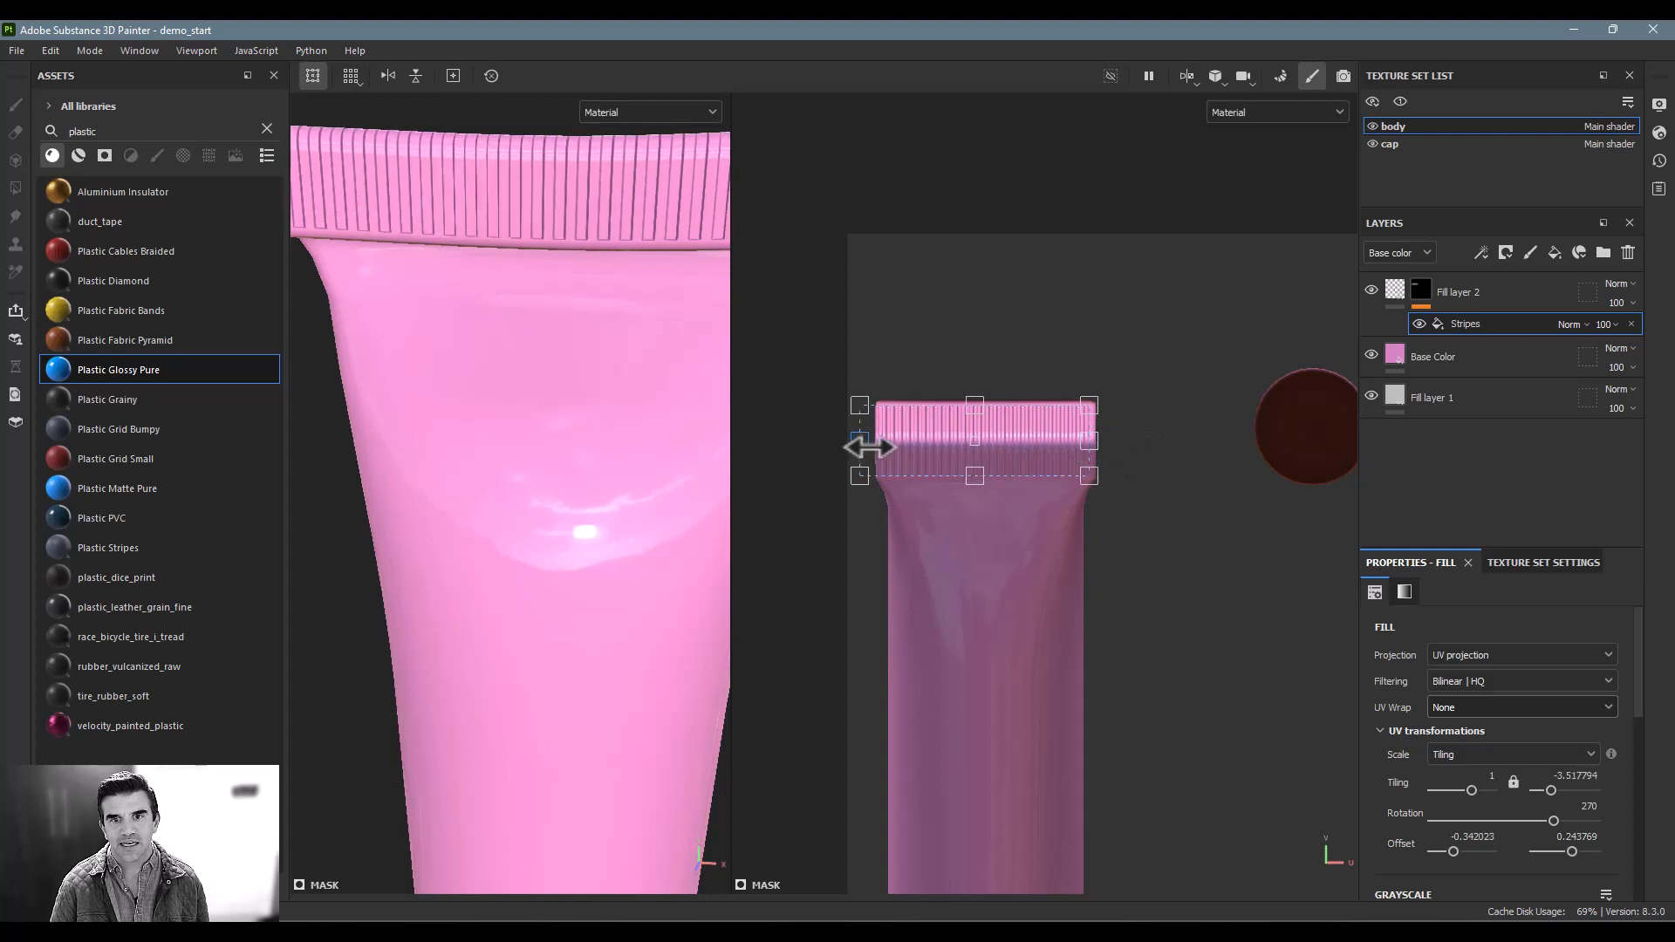
{"action": "left_click_drag", "start_coordinate": [859, 445], "coordinate": [881, 446]}
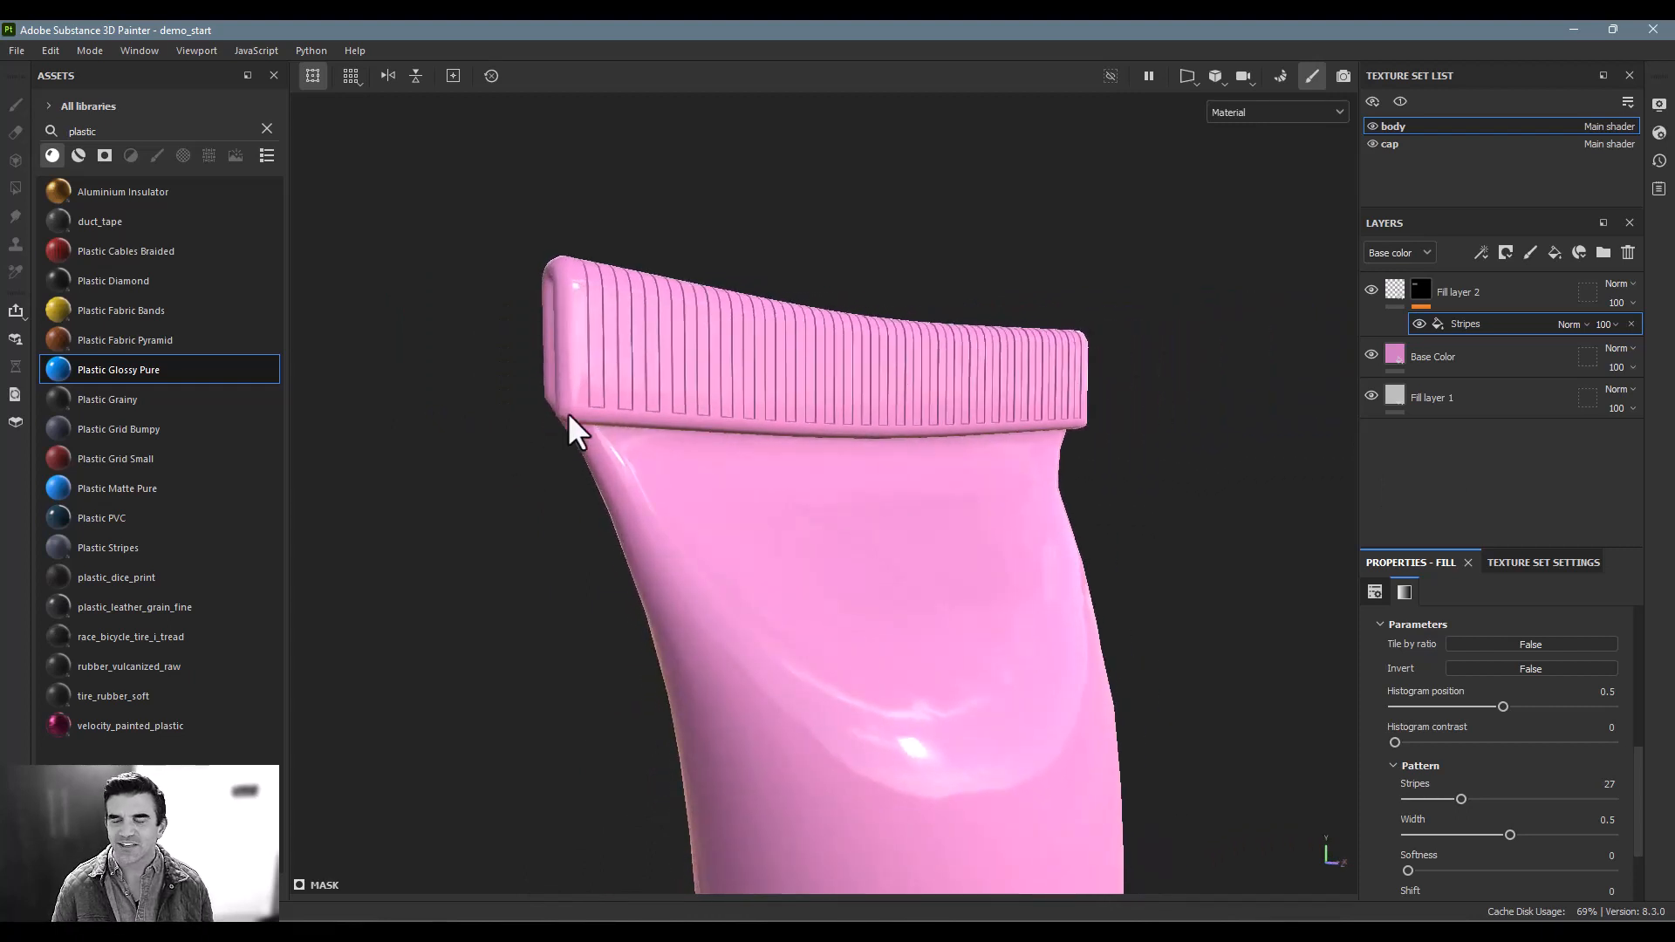
Step: Add a Blur filter effect to the stripe mask
{"action": "left_click", "coordinate": [1480, 253]}
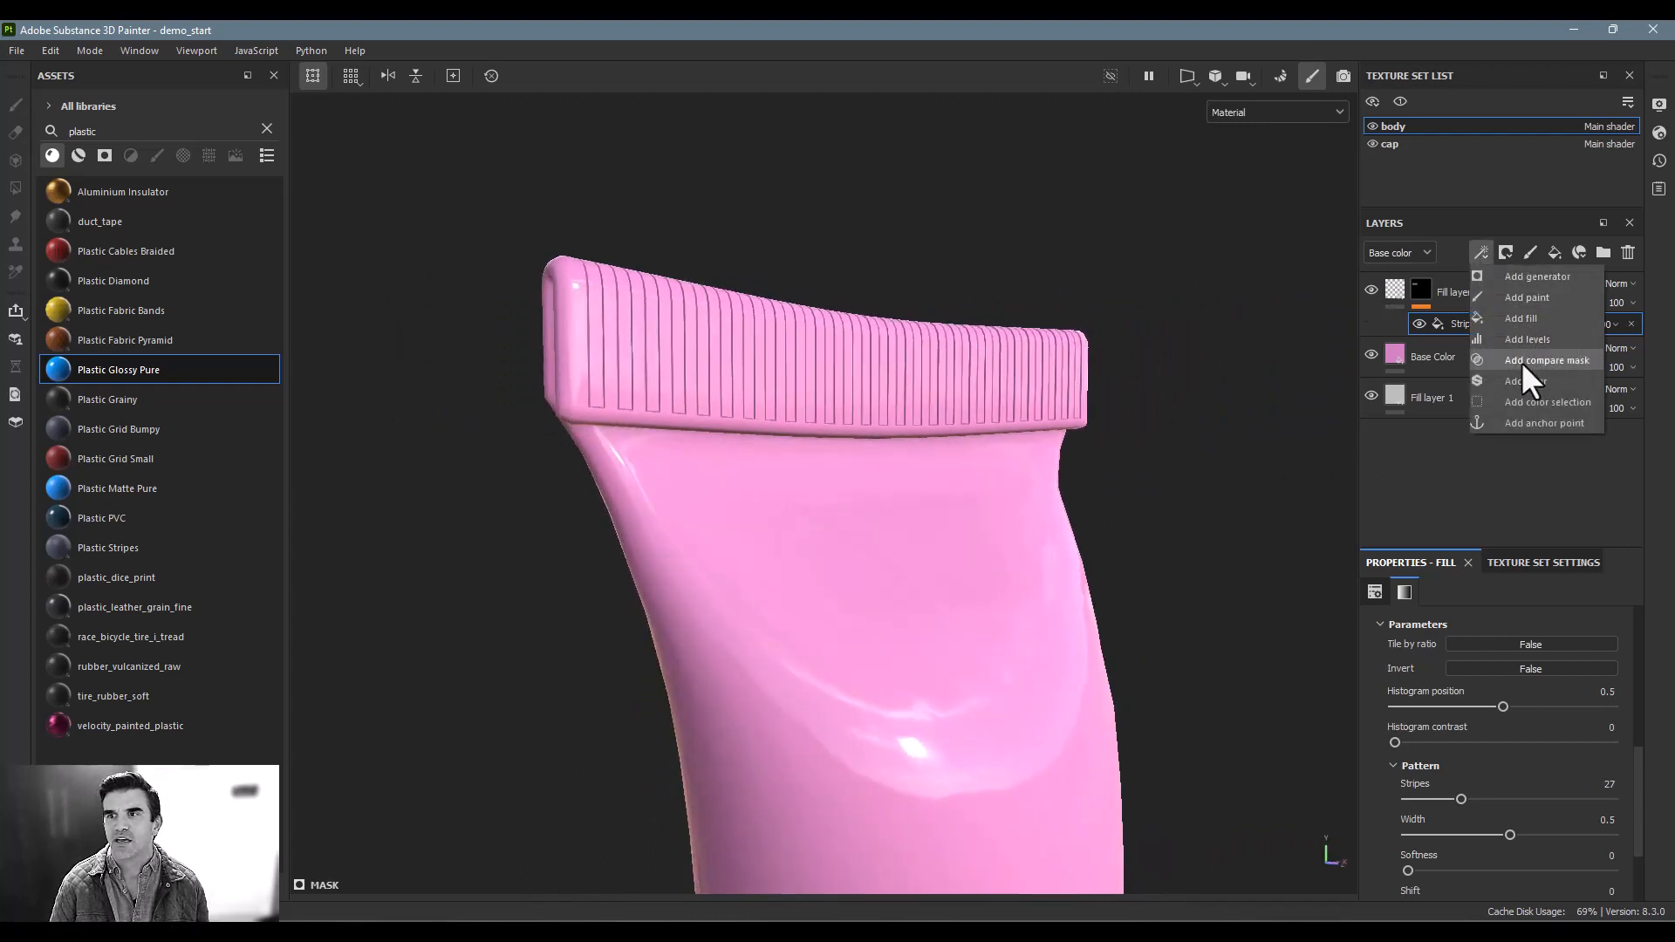
{"action": "left_click", "coordinate": [1522, 381]}
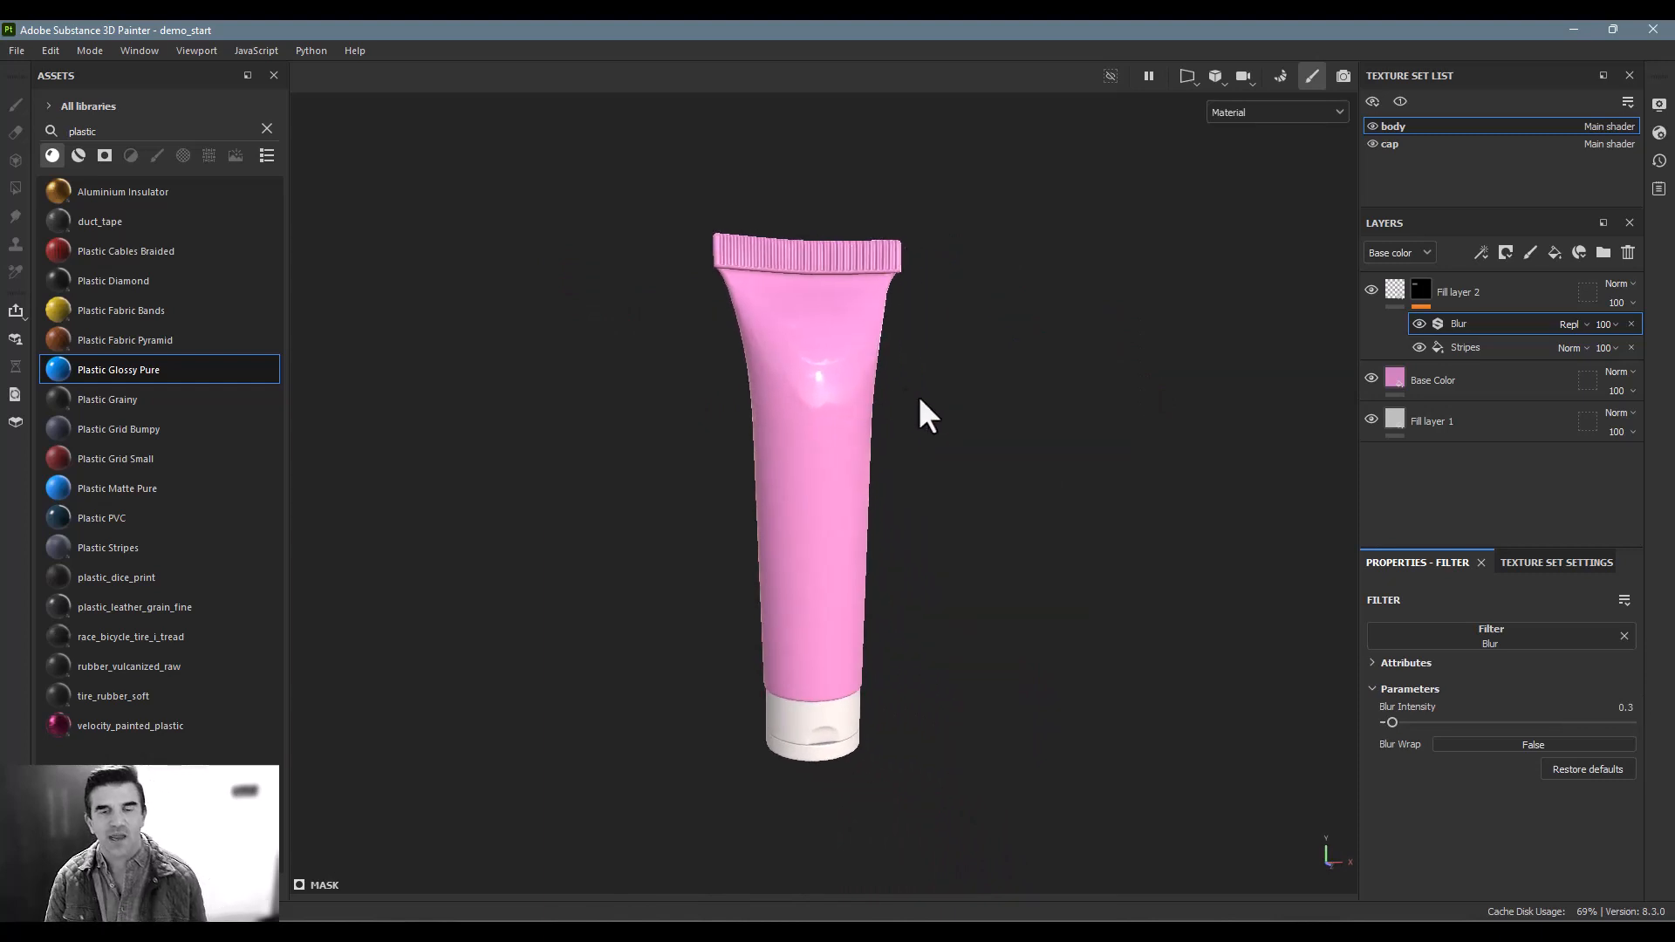
Step: Zoom in on the tube and rename the stripe layer to 'Crimping'
{"action": "left_click_drag", "start_coordinate": [923, 417], "coordinate": [855, 448]}
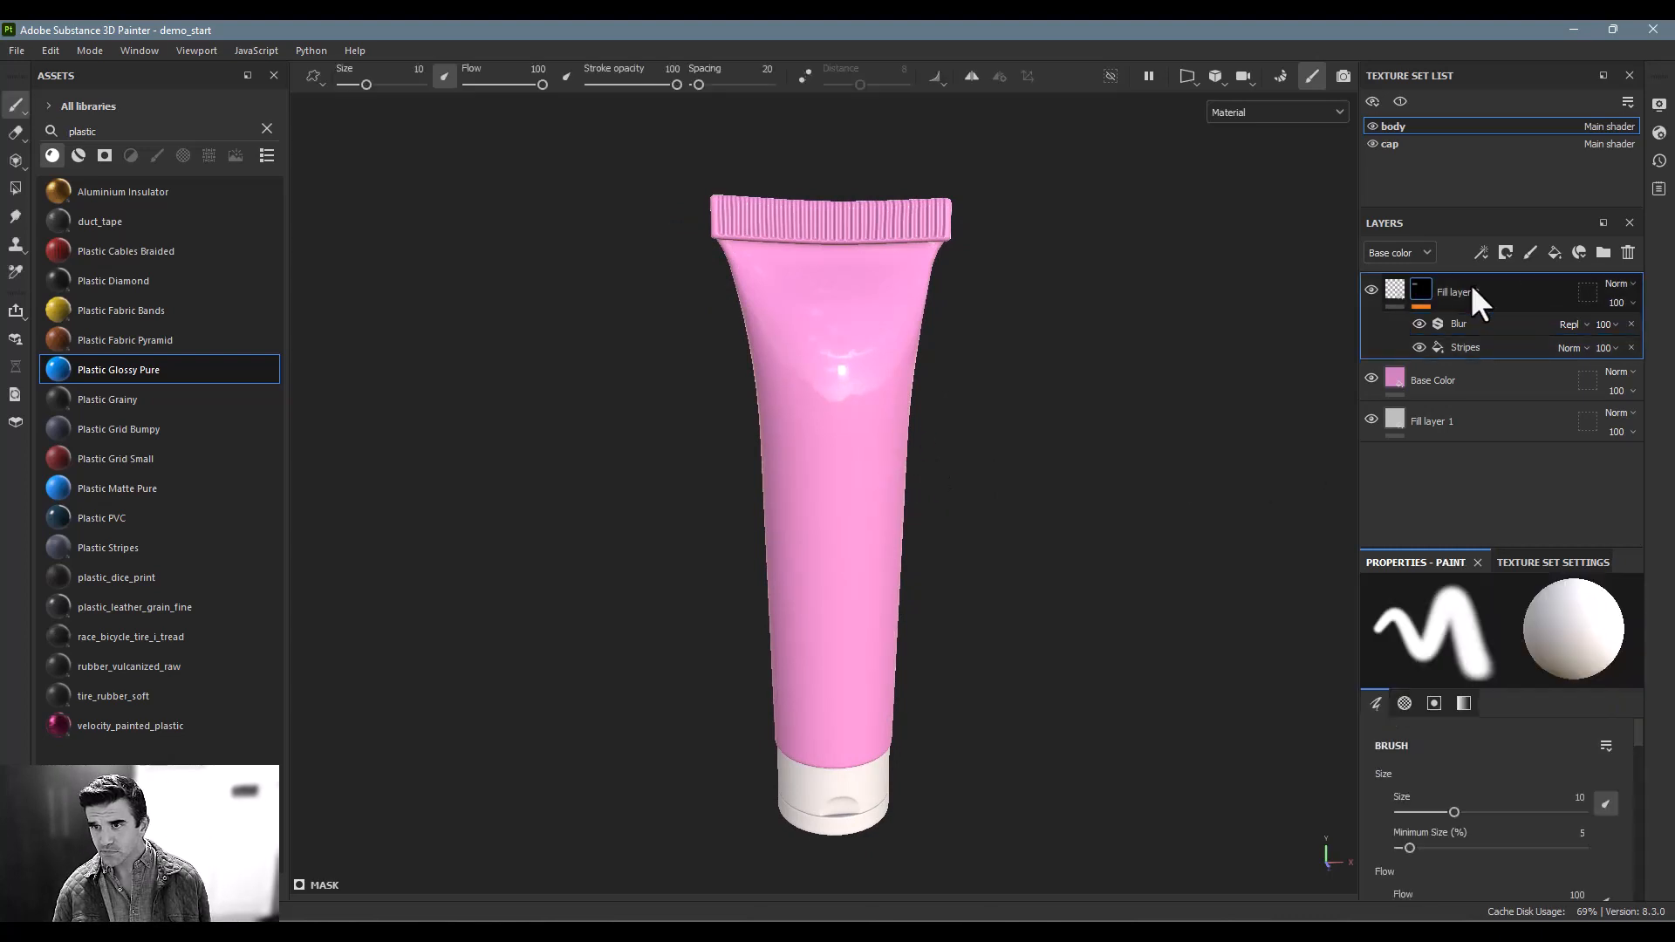
{"action": "double_click", "coordinate": [1452, 291]}
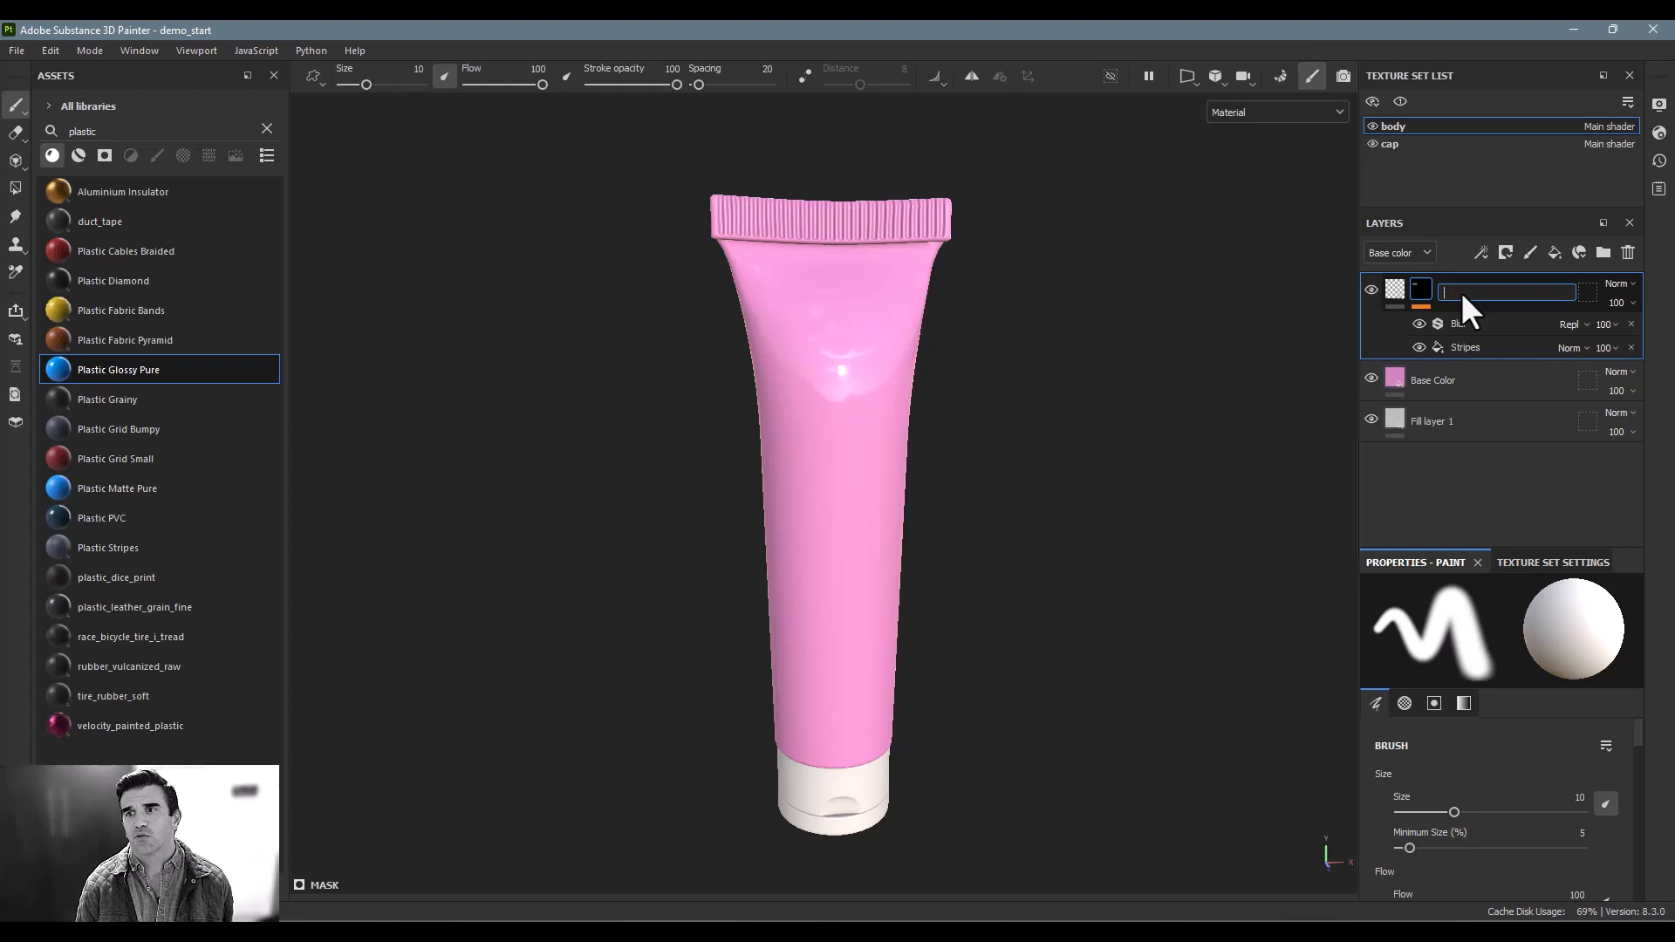
{"action": "type", "text": "Crimping"}
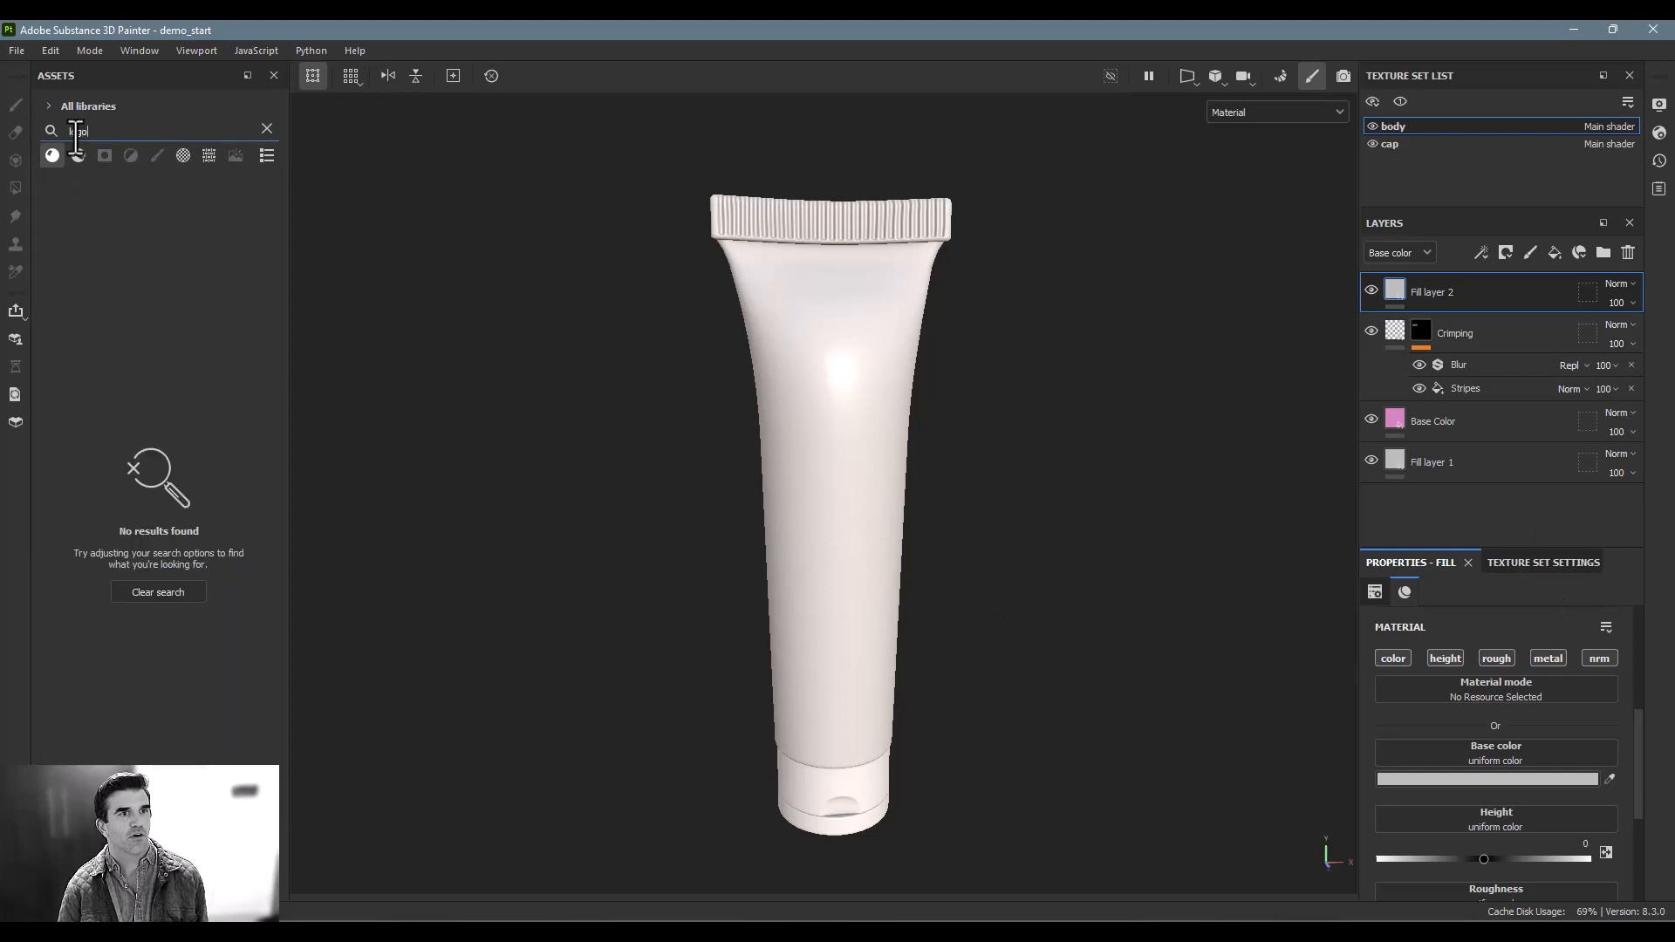
Step: Search the texture assets for 'label' and drop the label image into base color
{"action": "type", "text": "logo"}
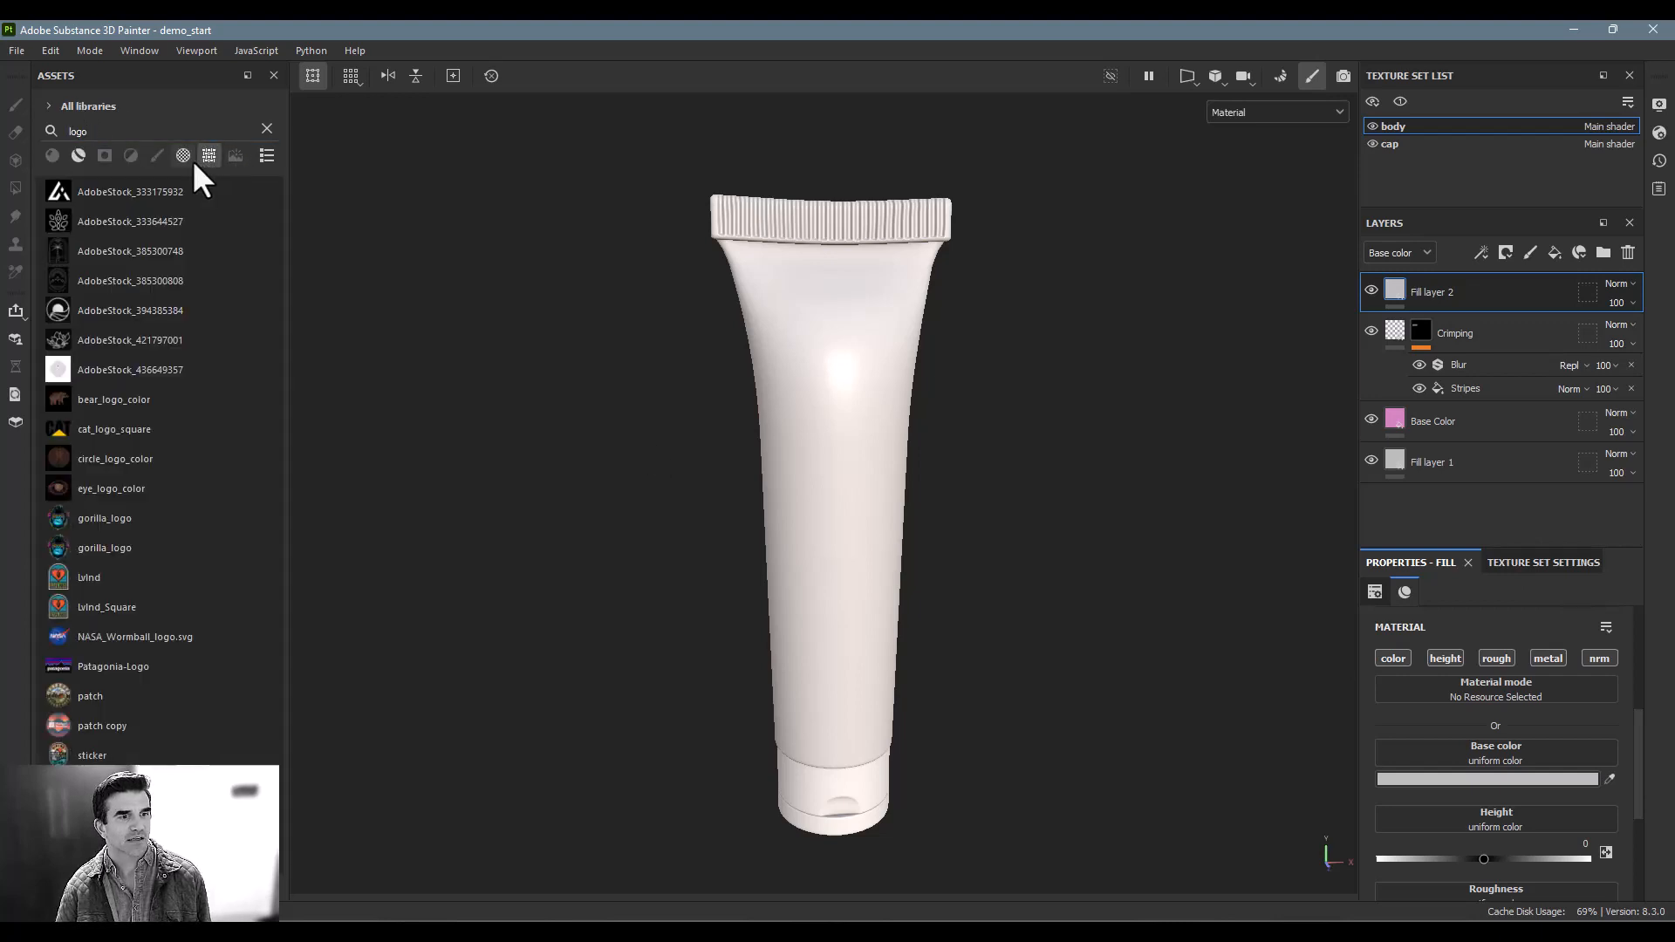
{"action": "left_click", "coordinate": [184, 156]}
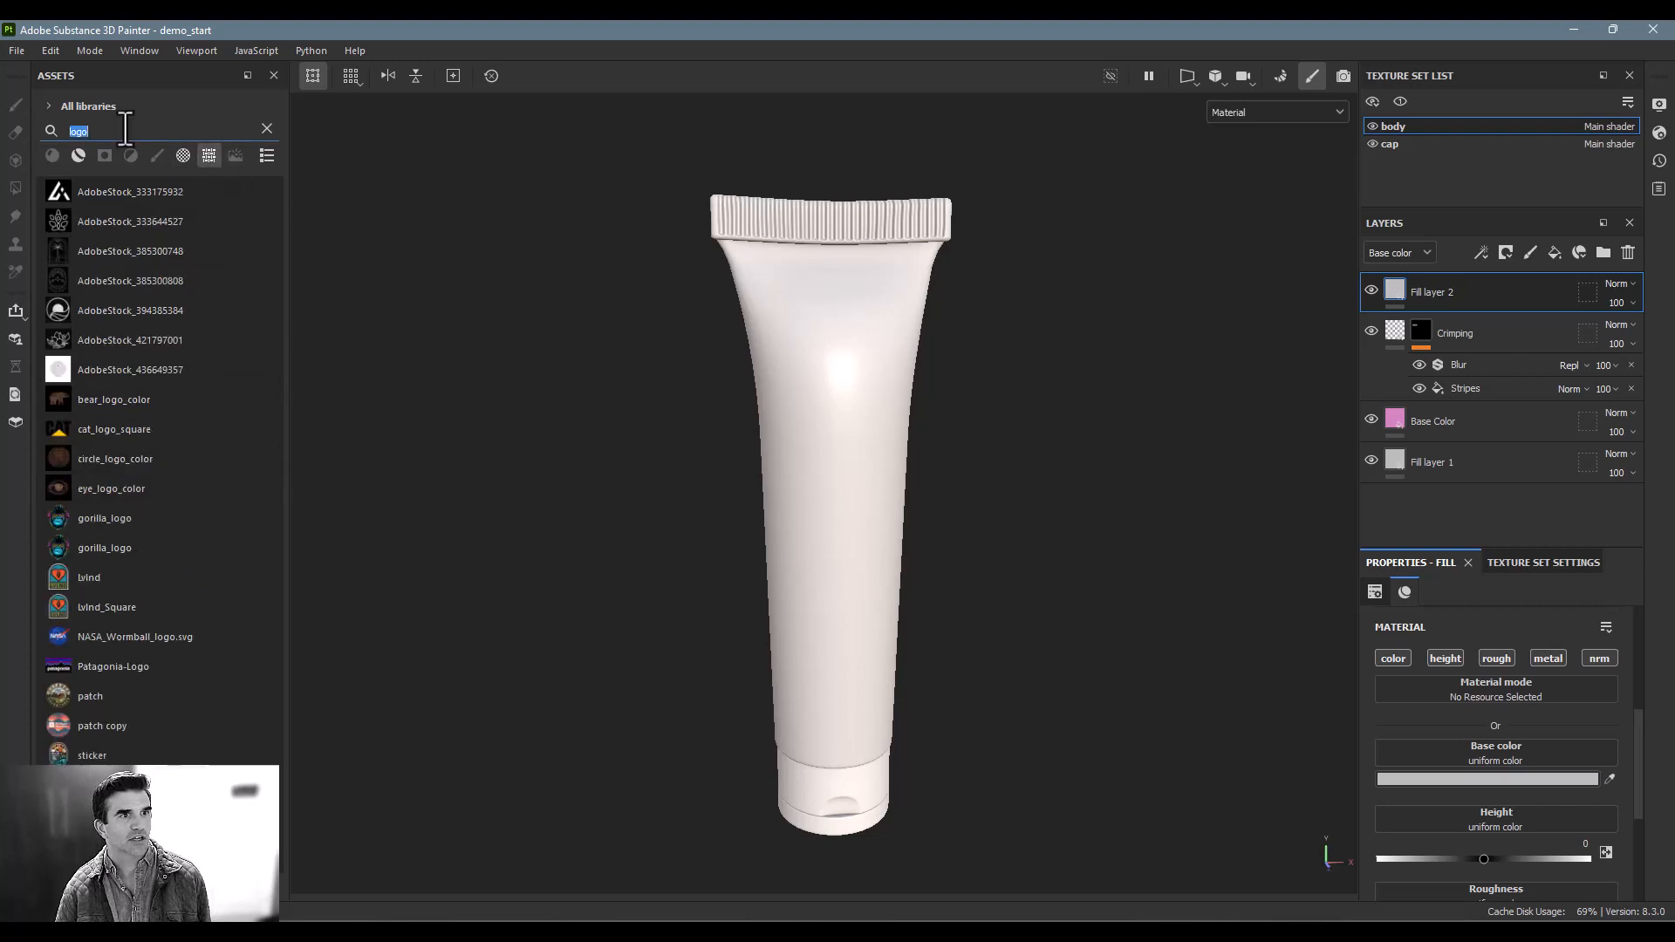
{"action": "type", "text": "label"}
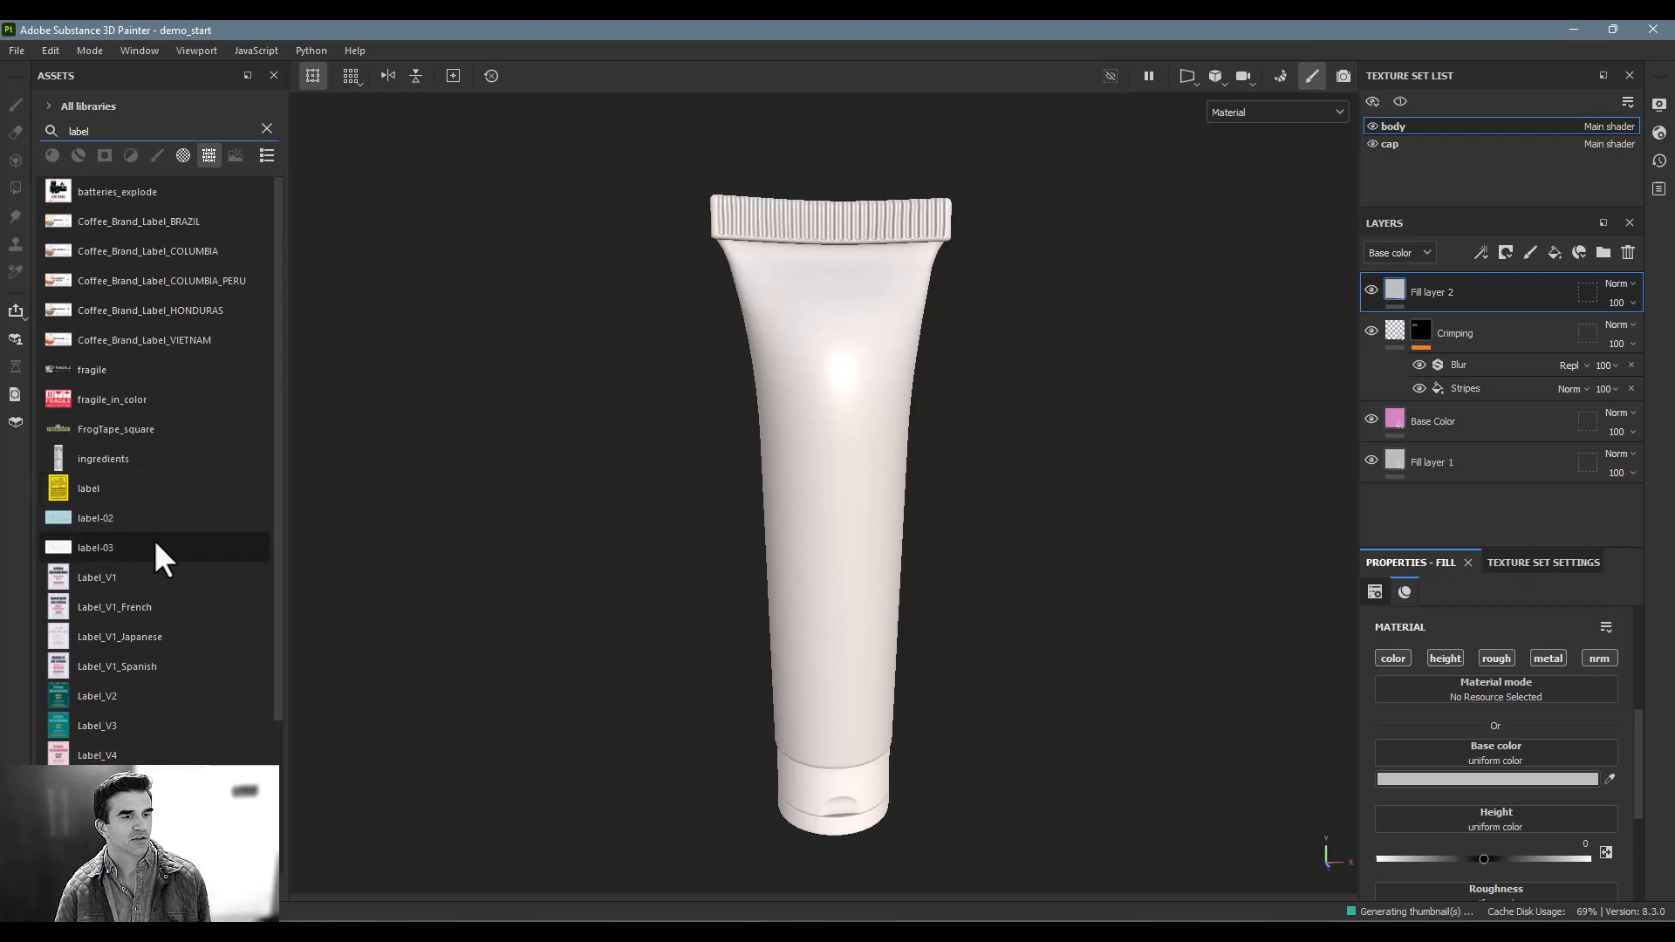
{"action": "scroll", "scroll_direction": "down", "scroll_amount": 3}
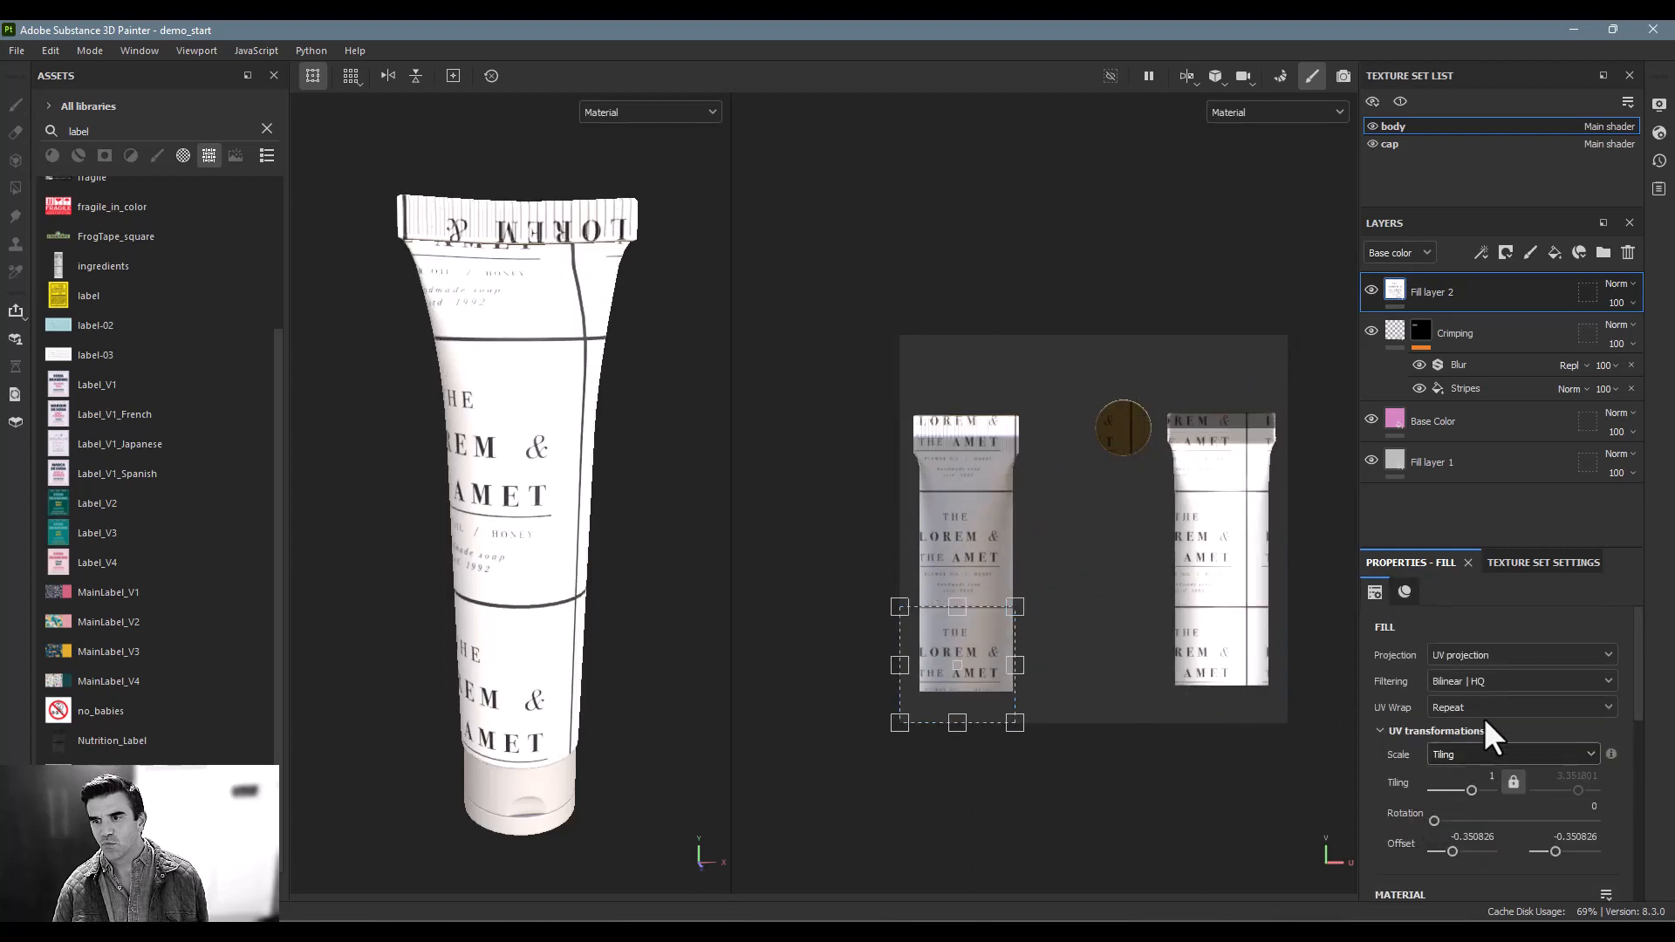
Step: Set UV wrap to None, then move and scale the label onto the tube front
{"action": "left_click", "coordinate": [1517, 707]}
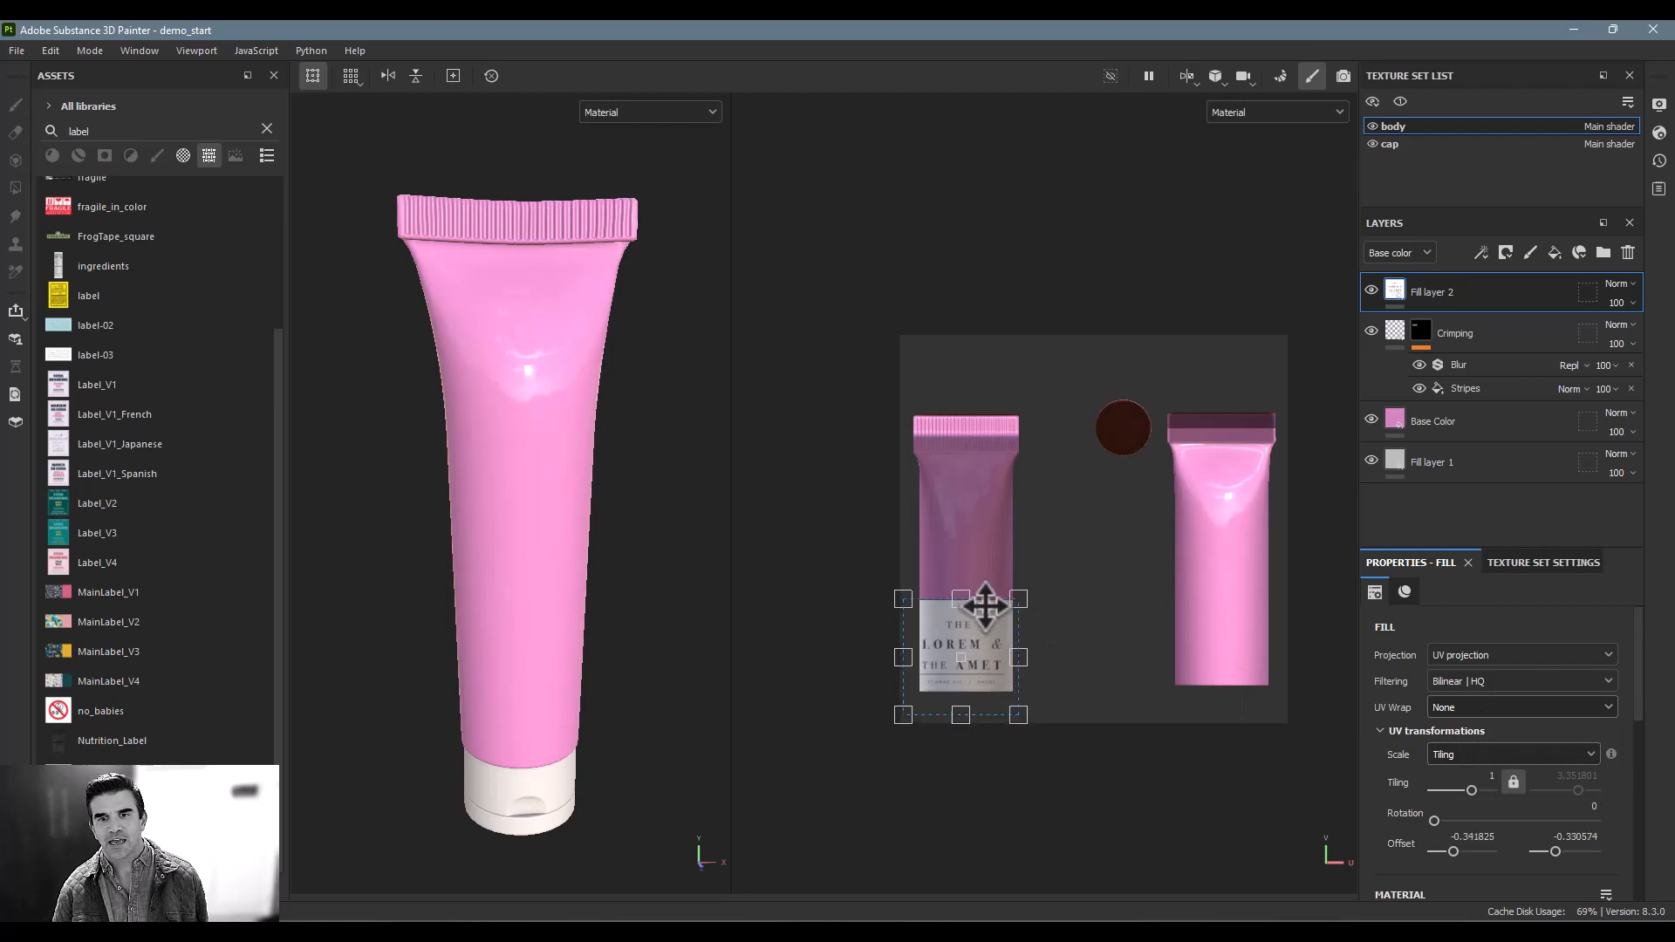
{"action": "left_click_drag", "start_coordinate": [984, 604], "coordinate": [957, 523]}
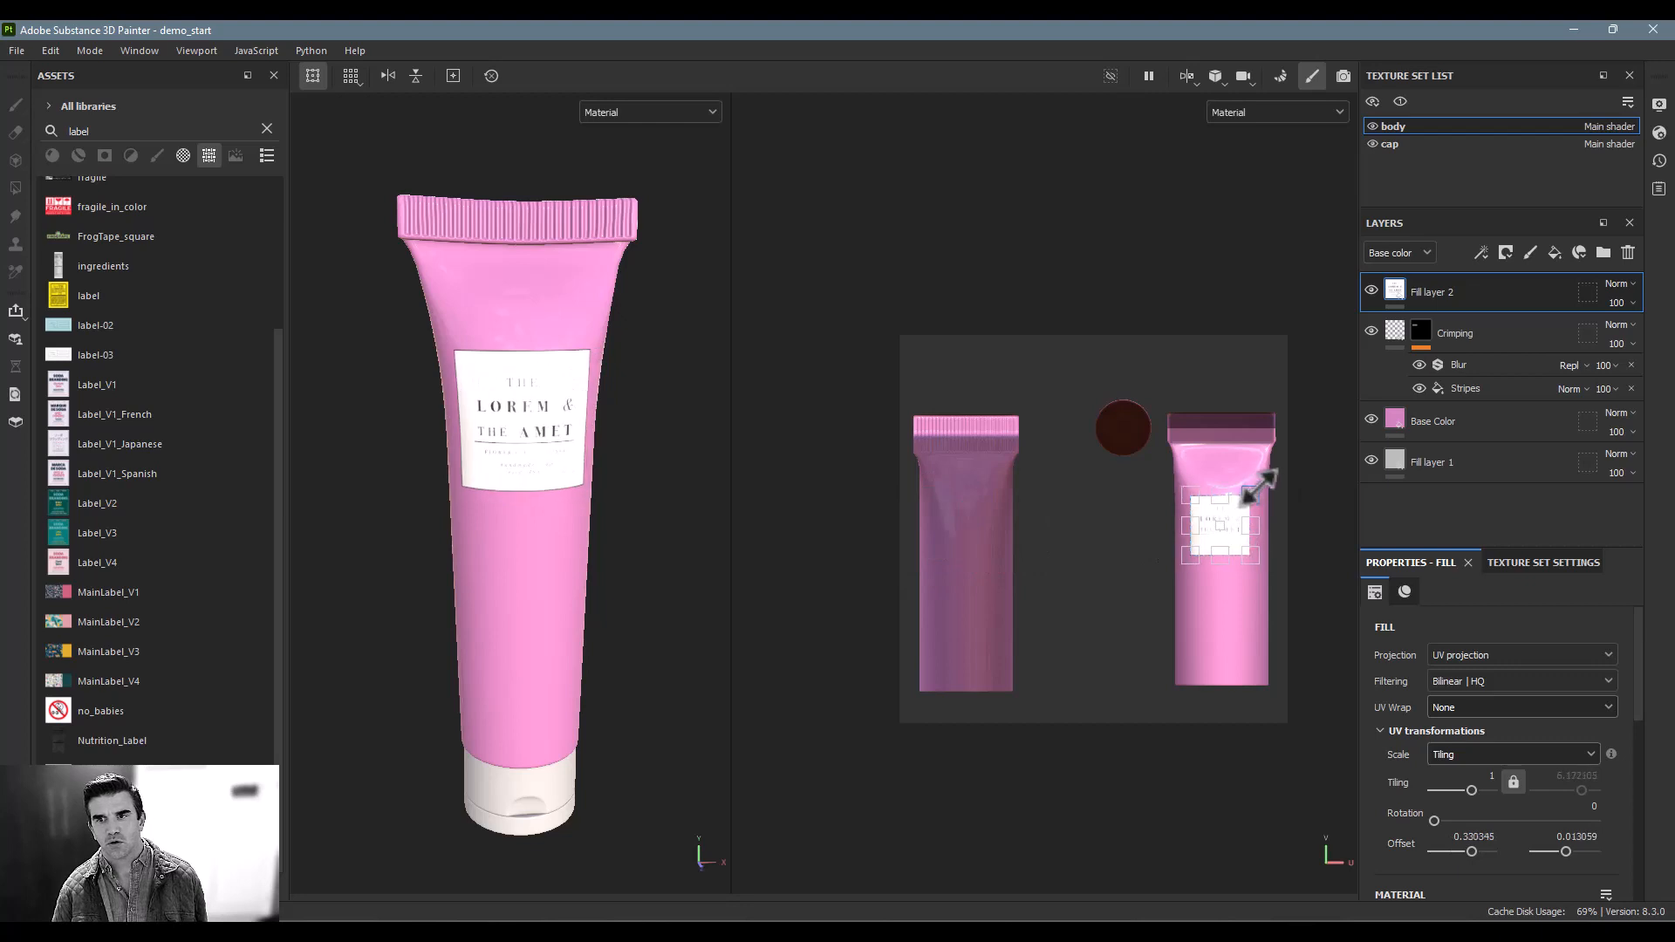
{"action": "left_click_drag", "start_coordinate": [1260, 486], "coordinate": [1222, 502]}
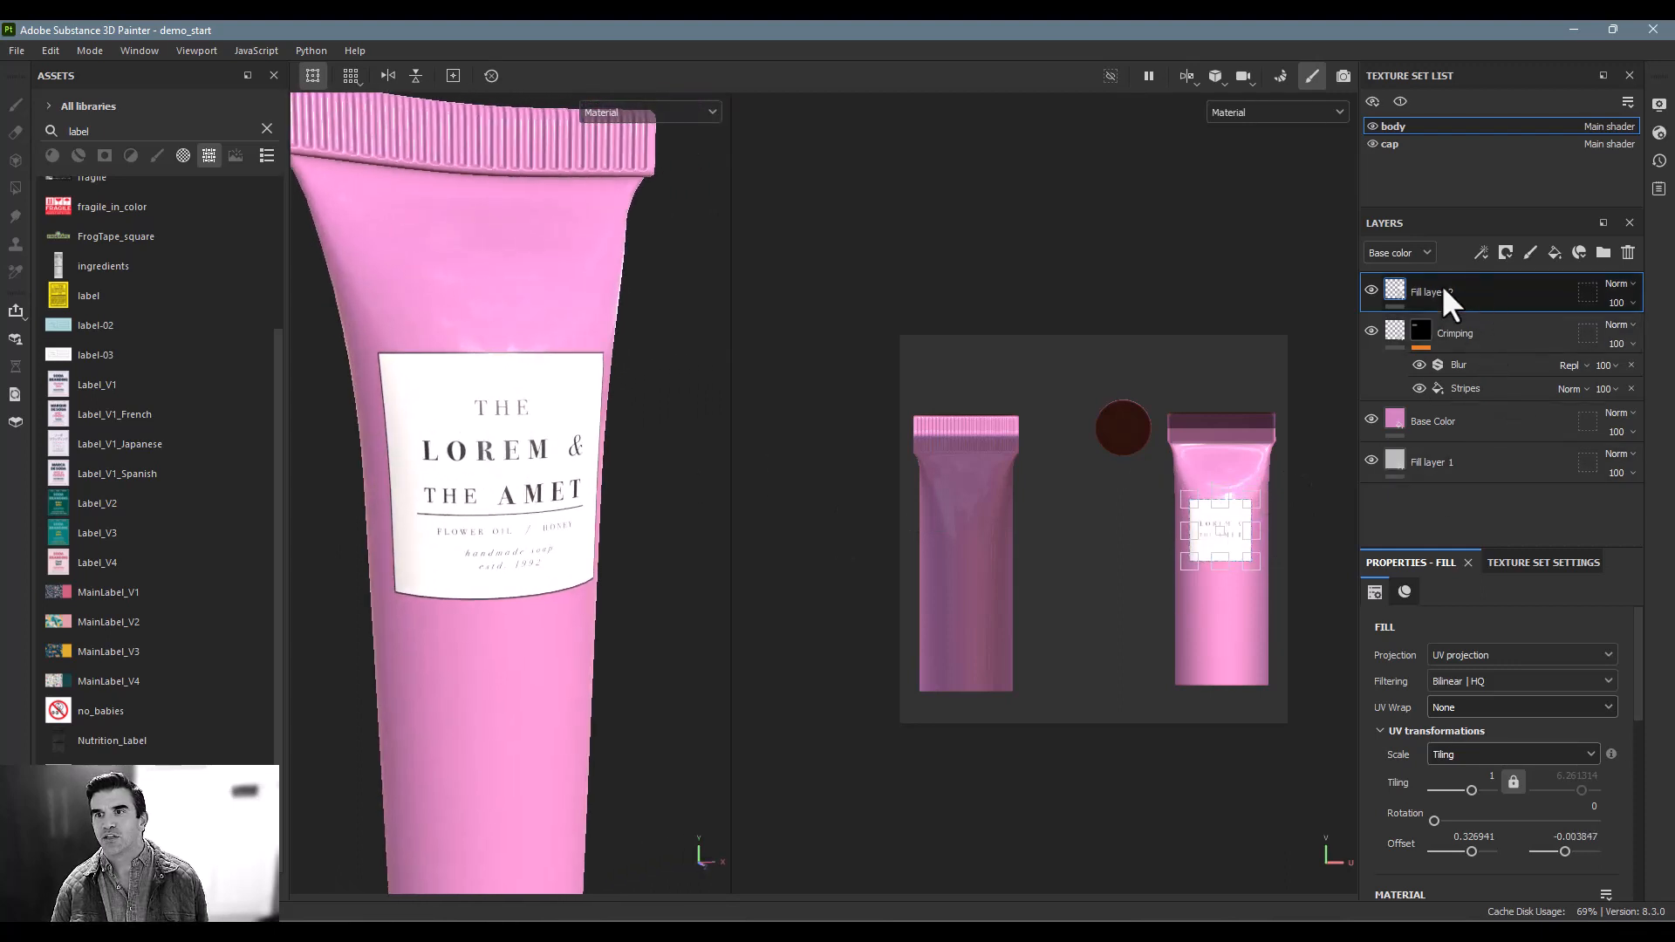
Step: Rename the layer 'Label' and add a Levels effect that brightens its midtones
{"action": "double_click", "coordinate": [1426, 291]}
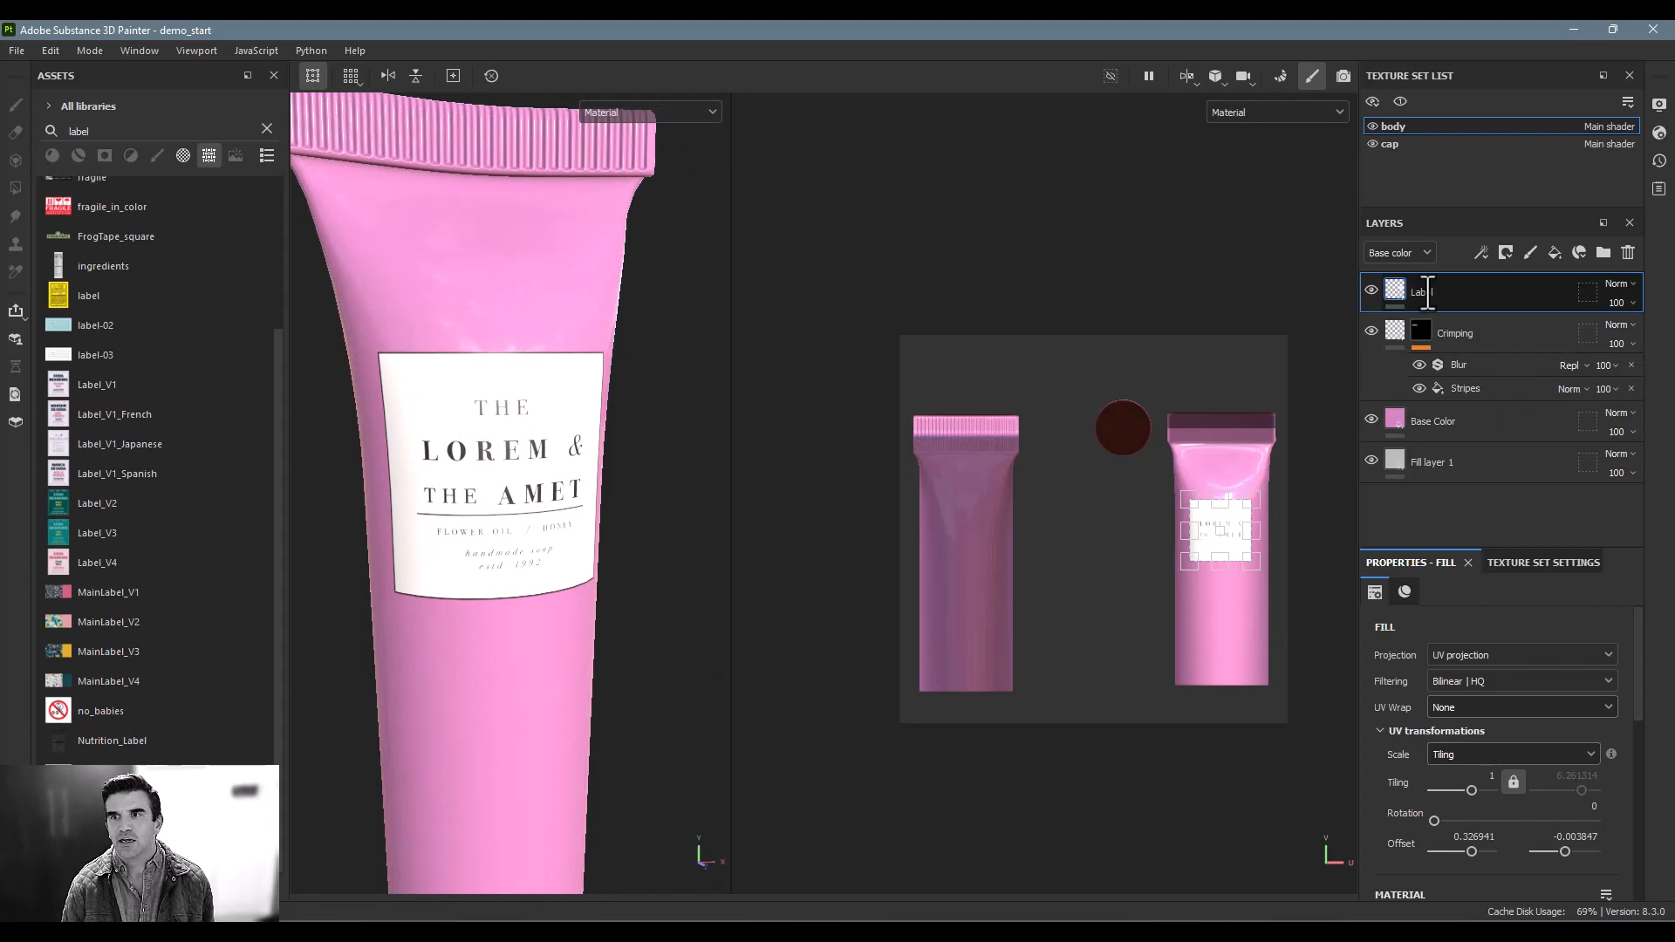
{"action": "left_click", "coordinate": [1480, 252]}
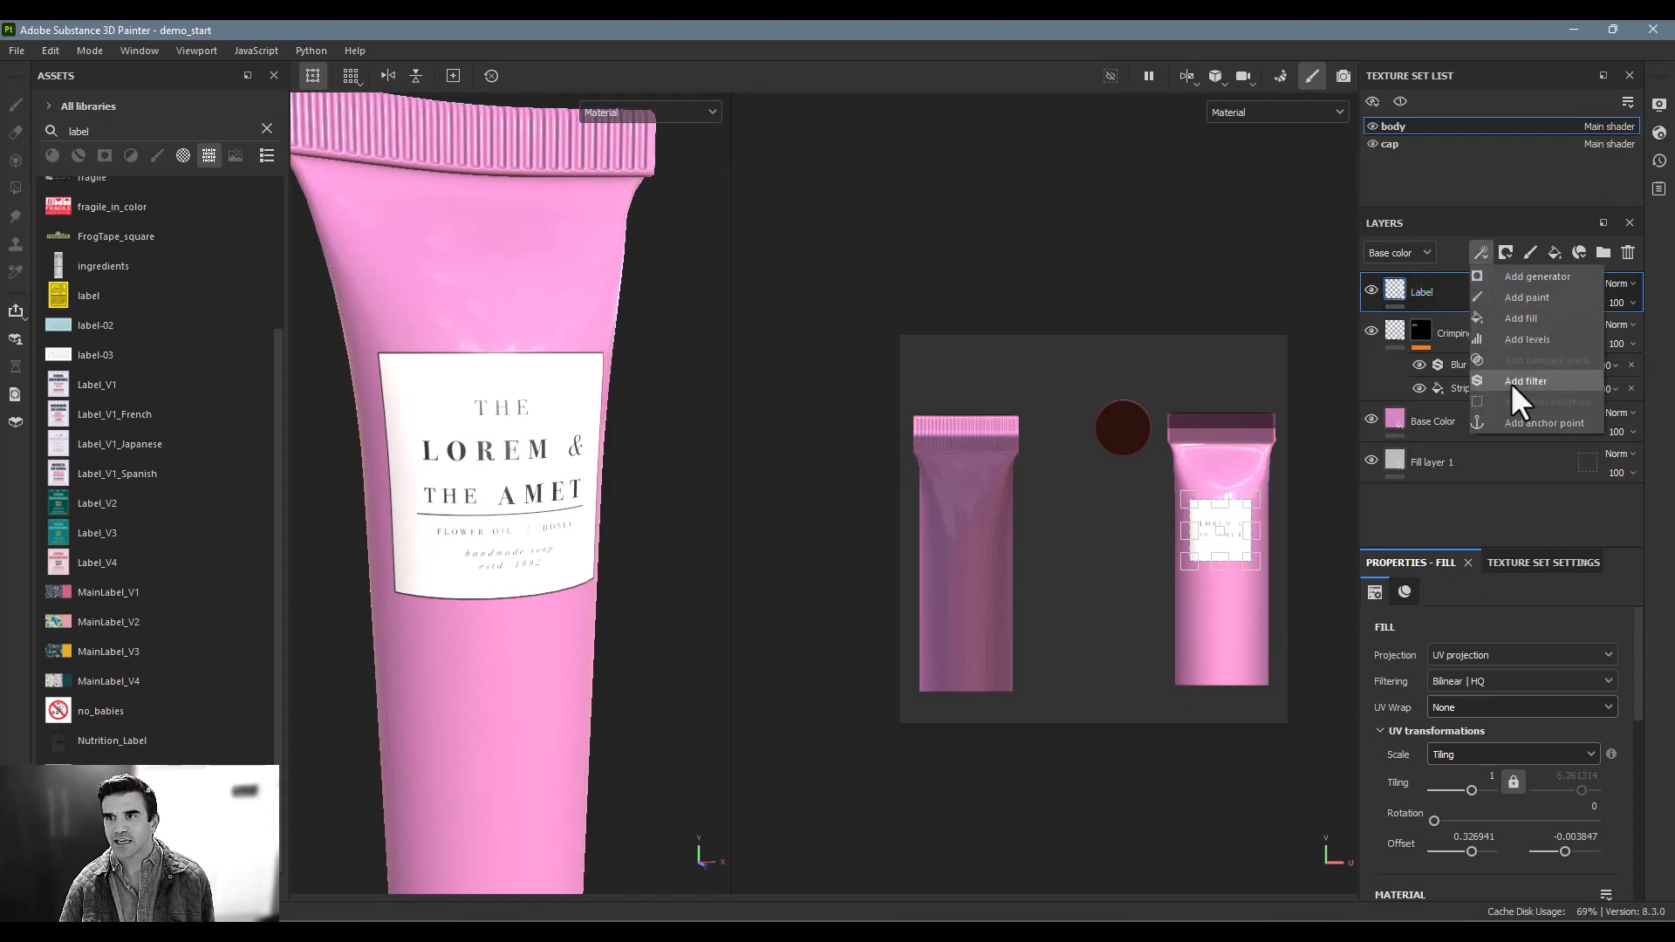
{"action": "left_click", "coordinate": [1527, 338]}
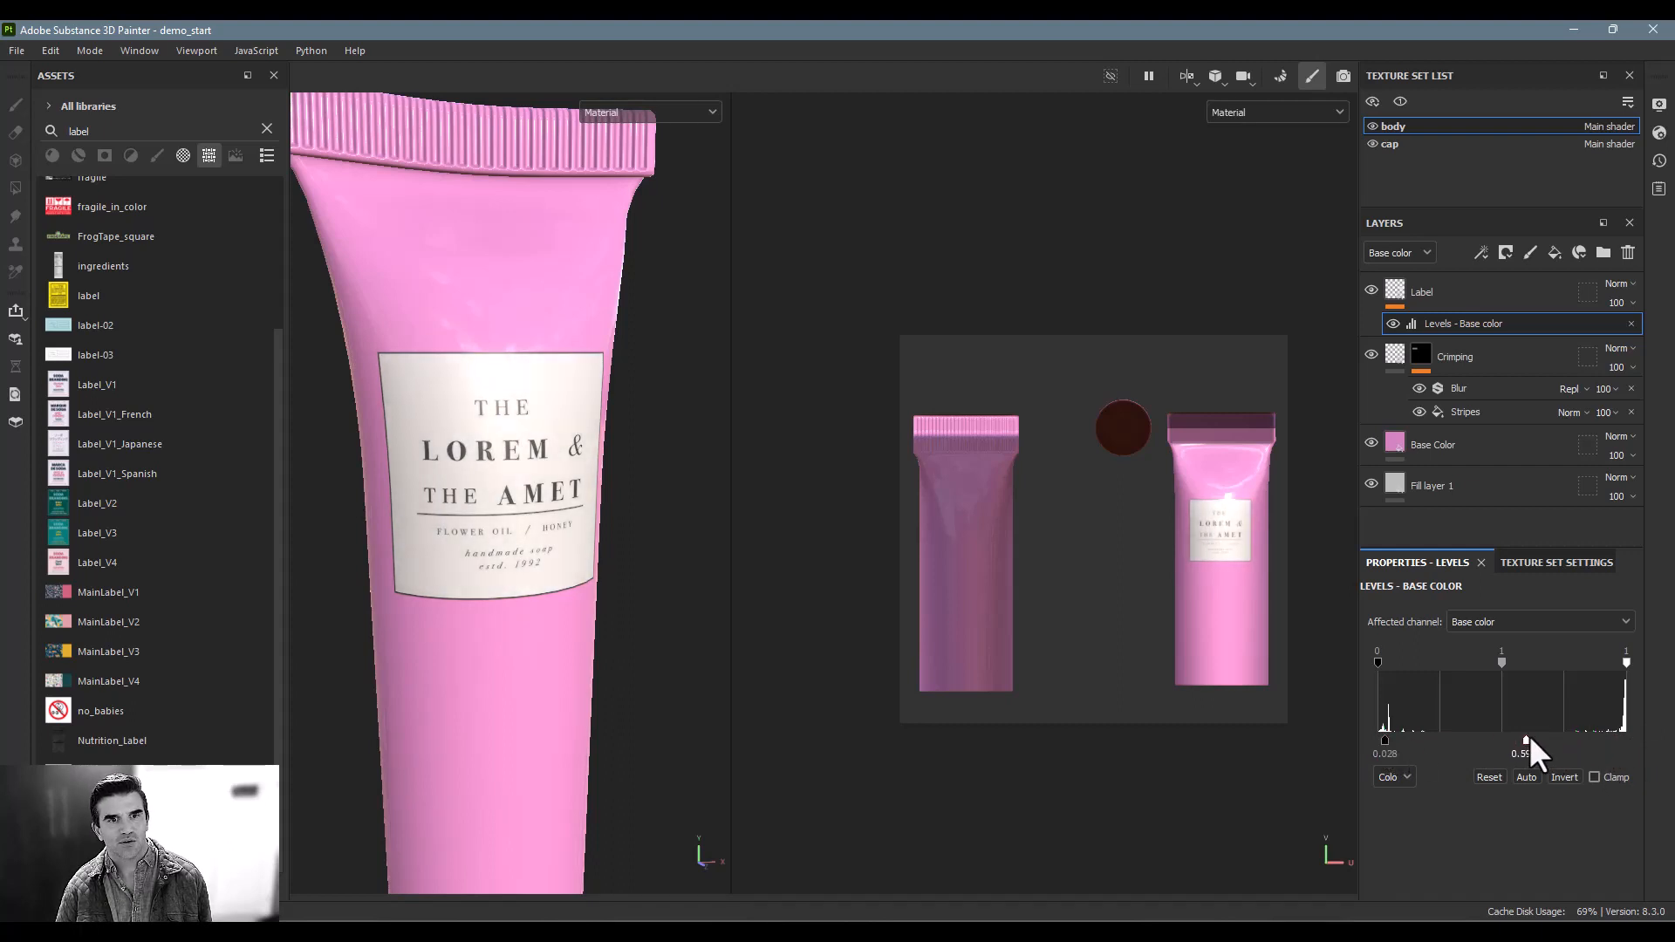
{"action": "left_click_drag", "start_coordinate": [1525, 738], "coordinate": [1532, 737]}
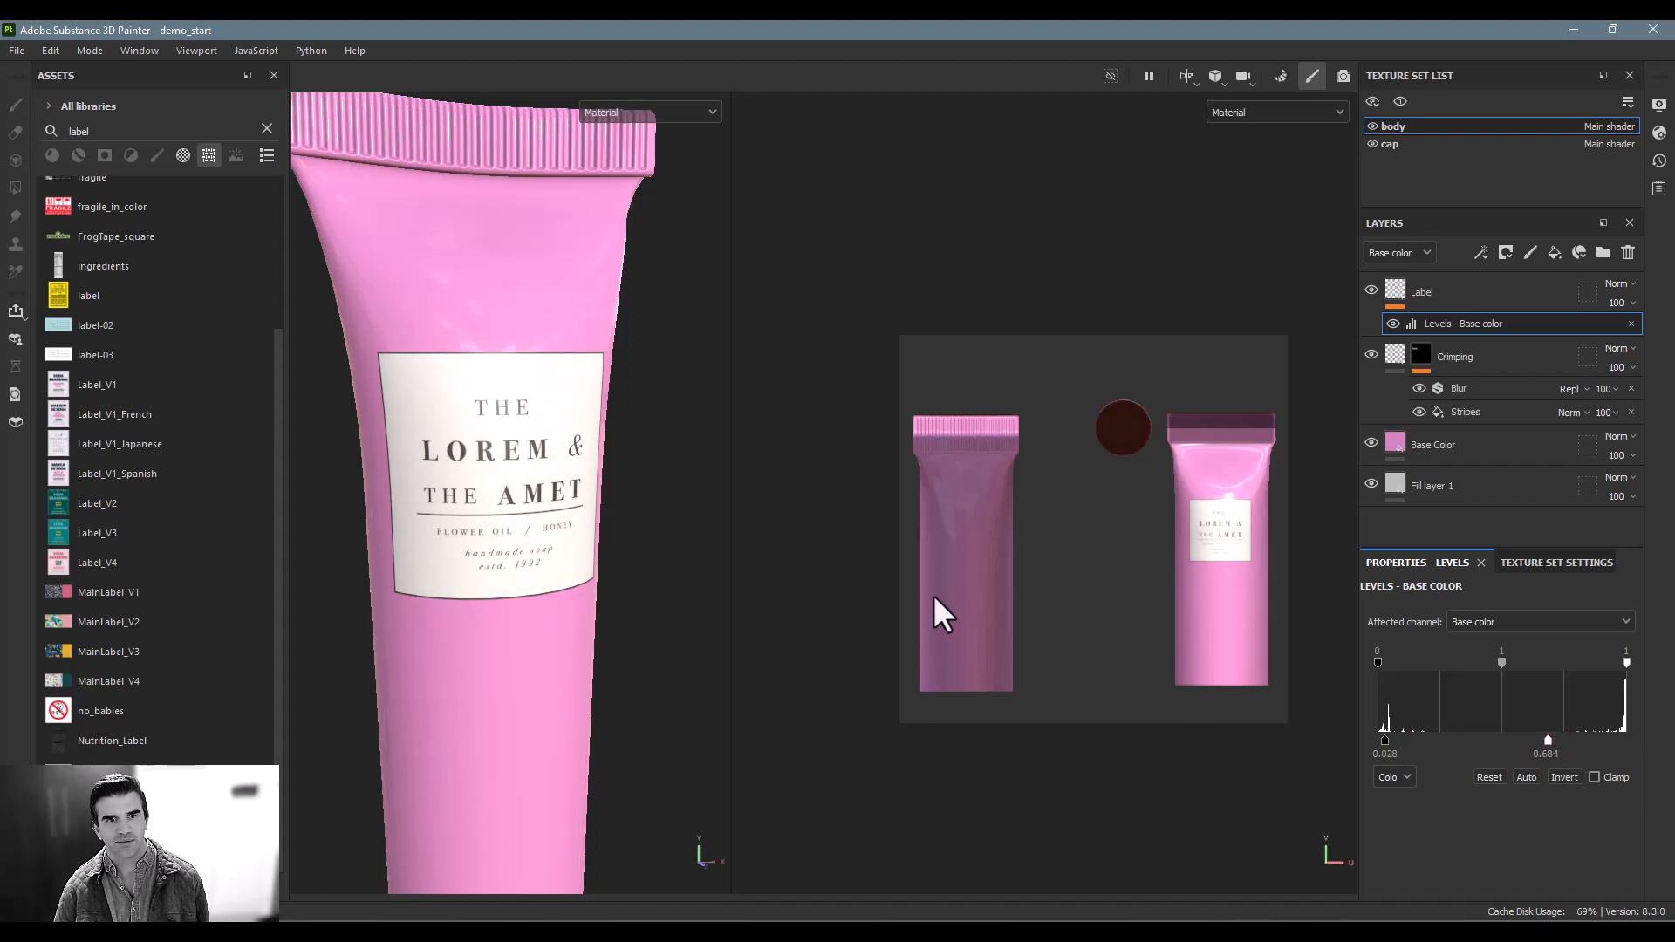
{"action": "left_click_drag", "start_coordinate": [1547, 740], "coordinate": [1585, 740]}
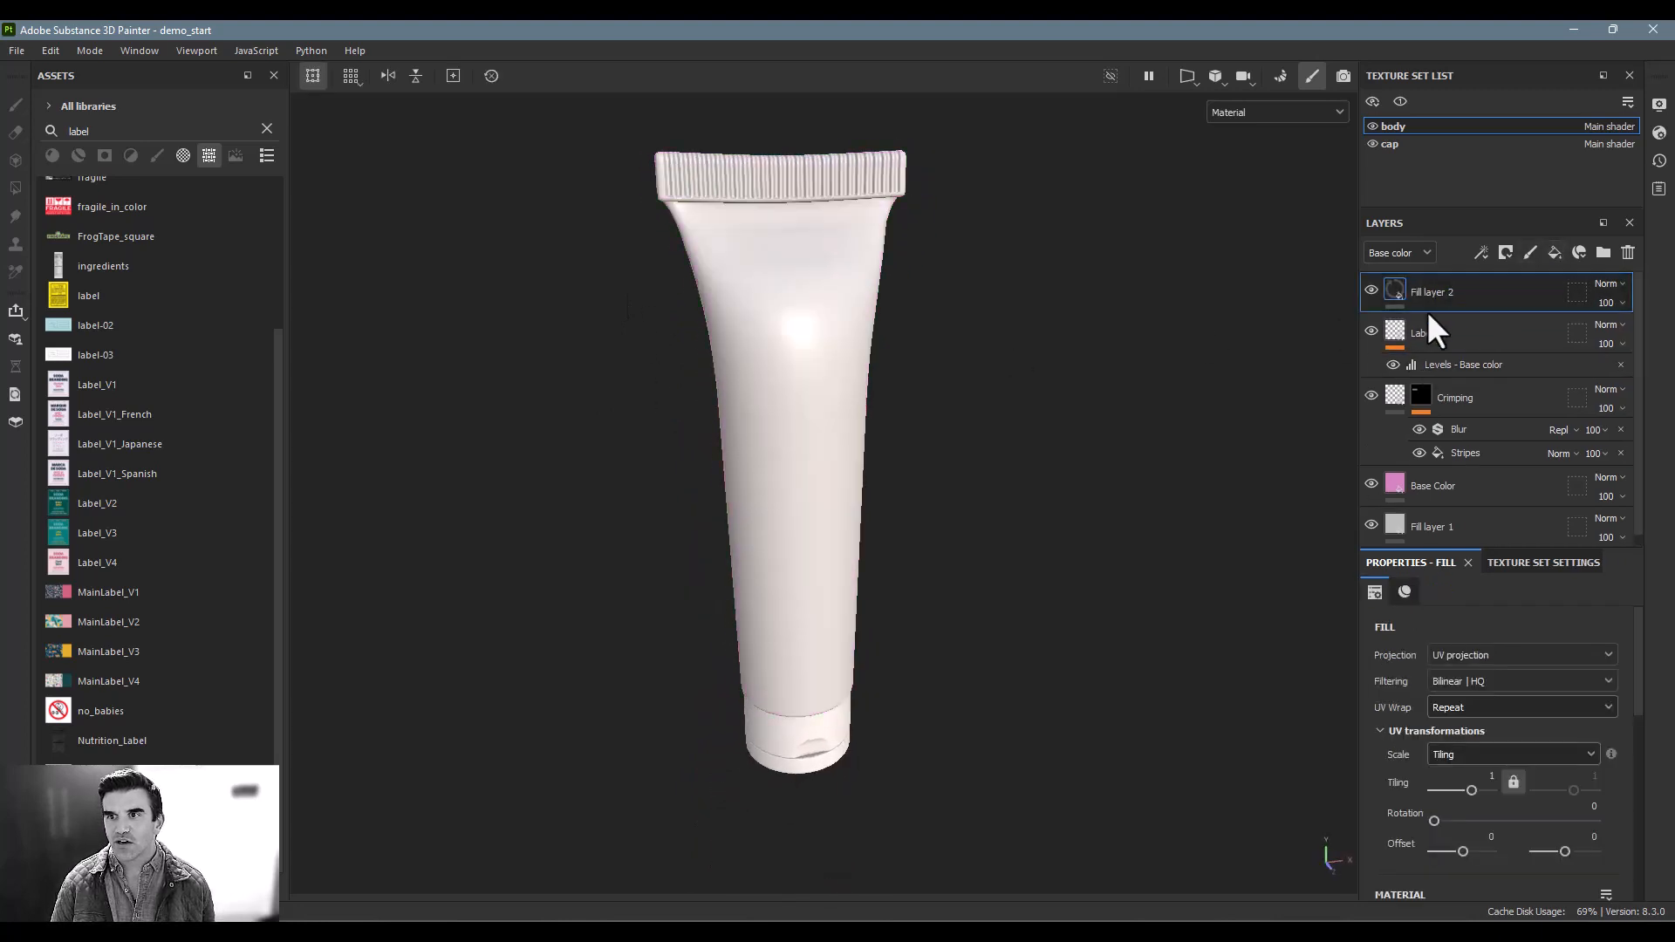
Step: Name the new fill layer 'Pattern' and fill its mask with a patterned image texture
{"action": "double_click", "coordinate": [1431, 291]}
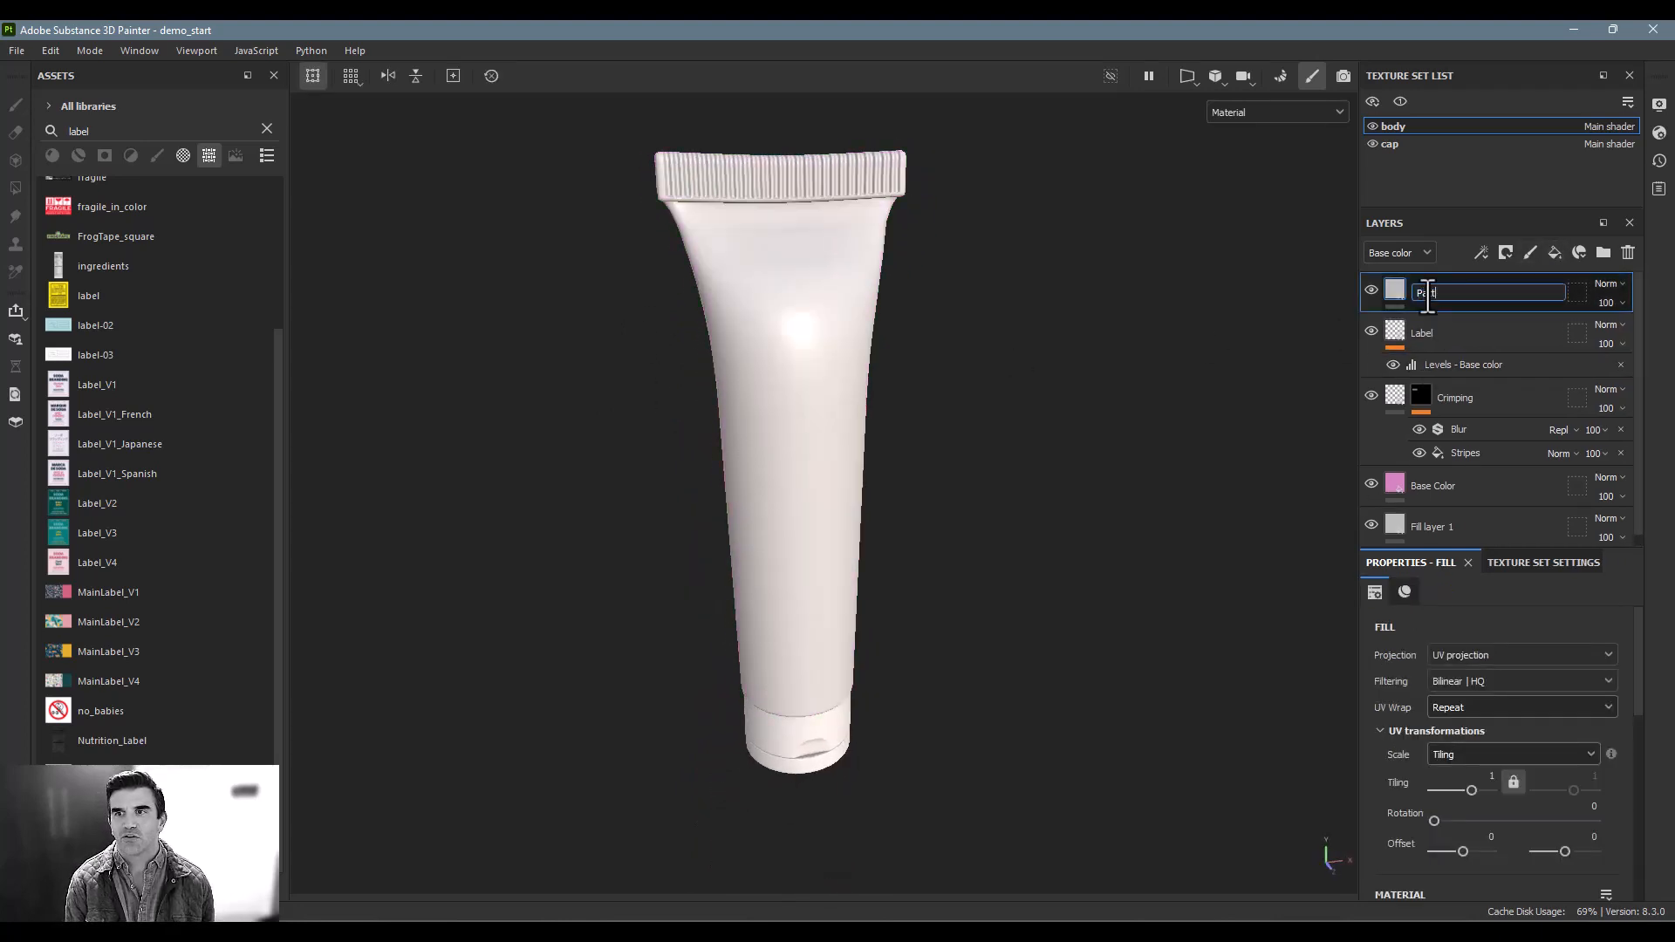
{"action": "left_click", "coordinate": [1507, 252]}
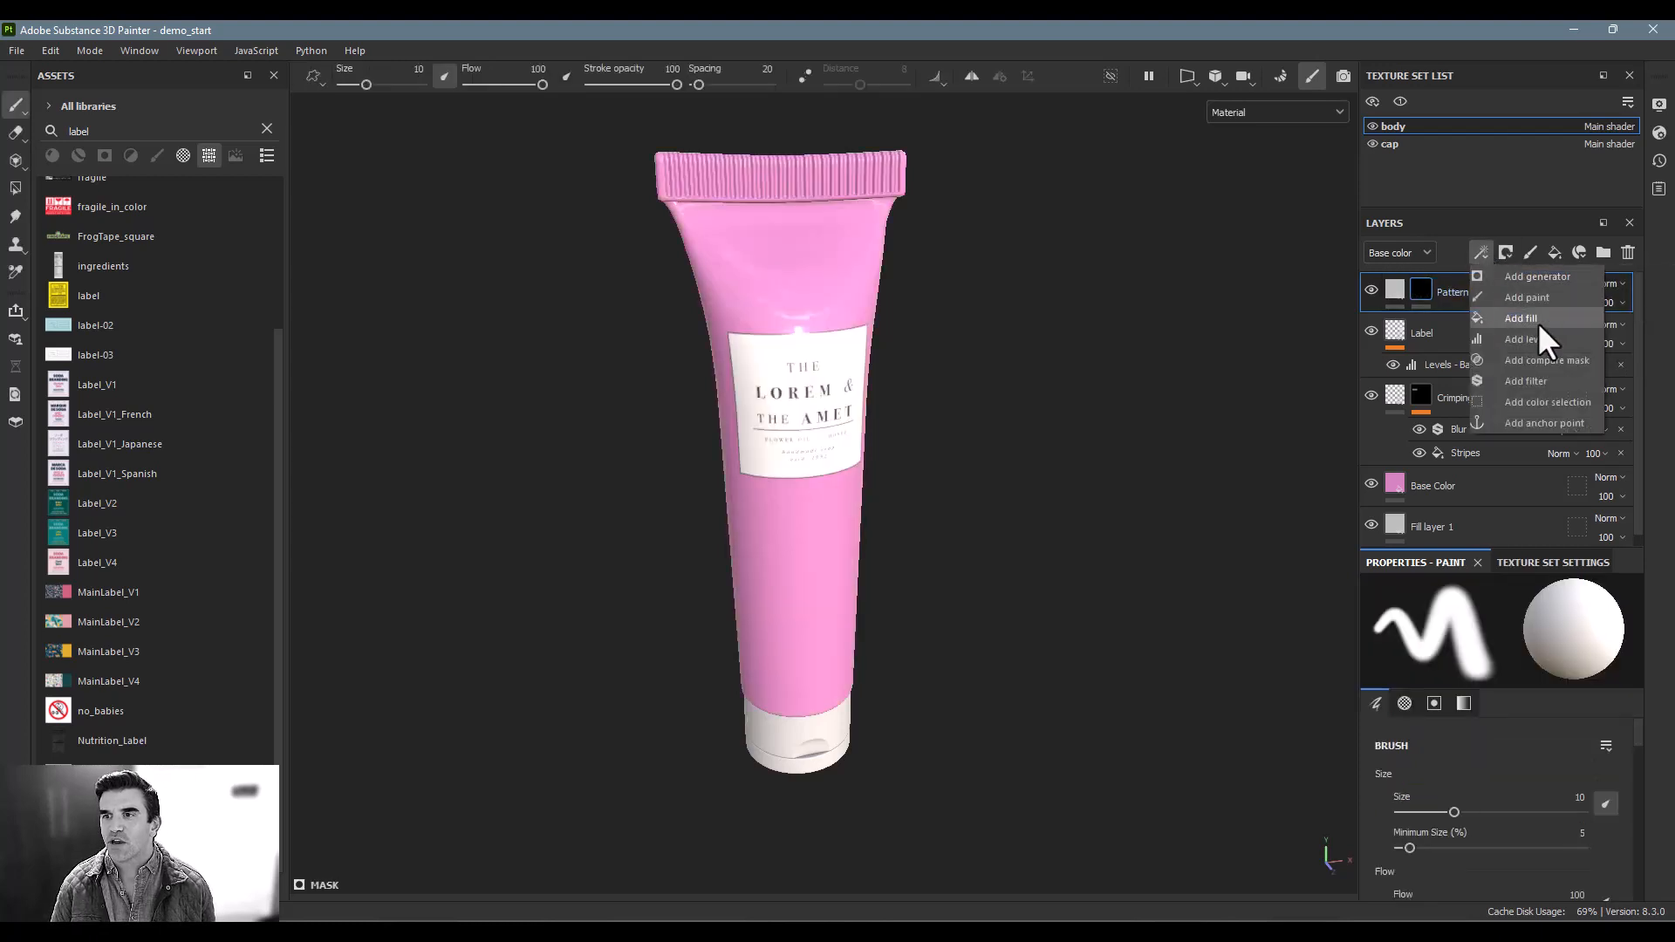
{"action": "left_click", "coordinate": [1519, 319]}
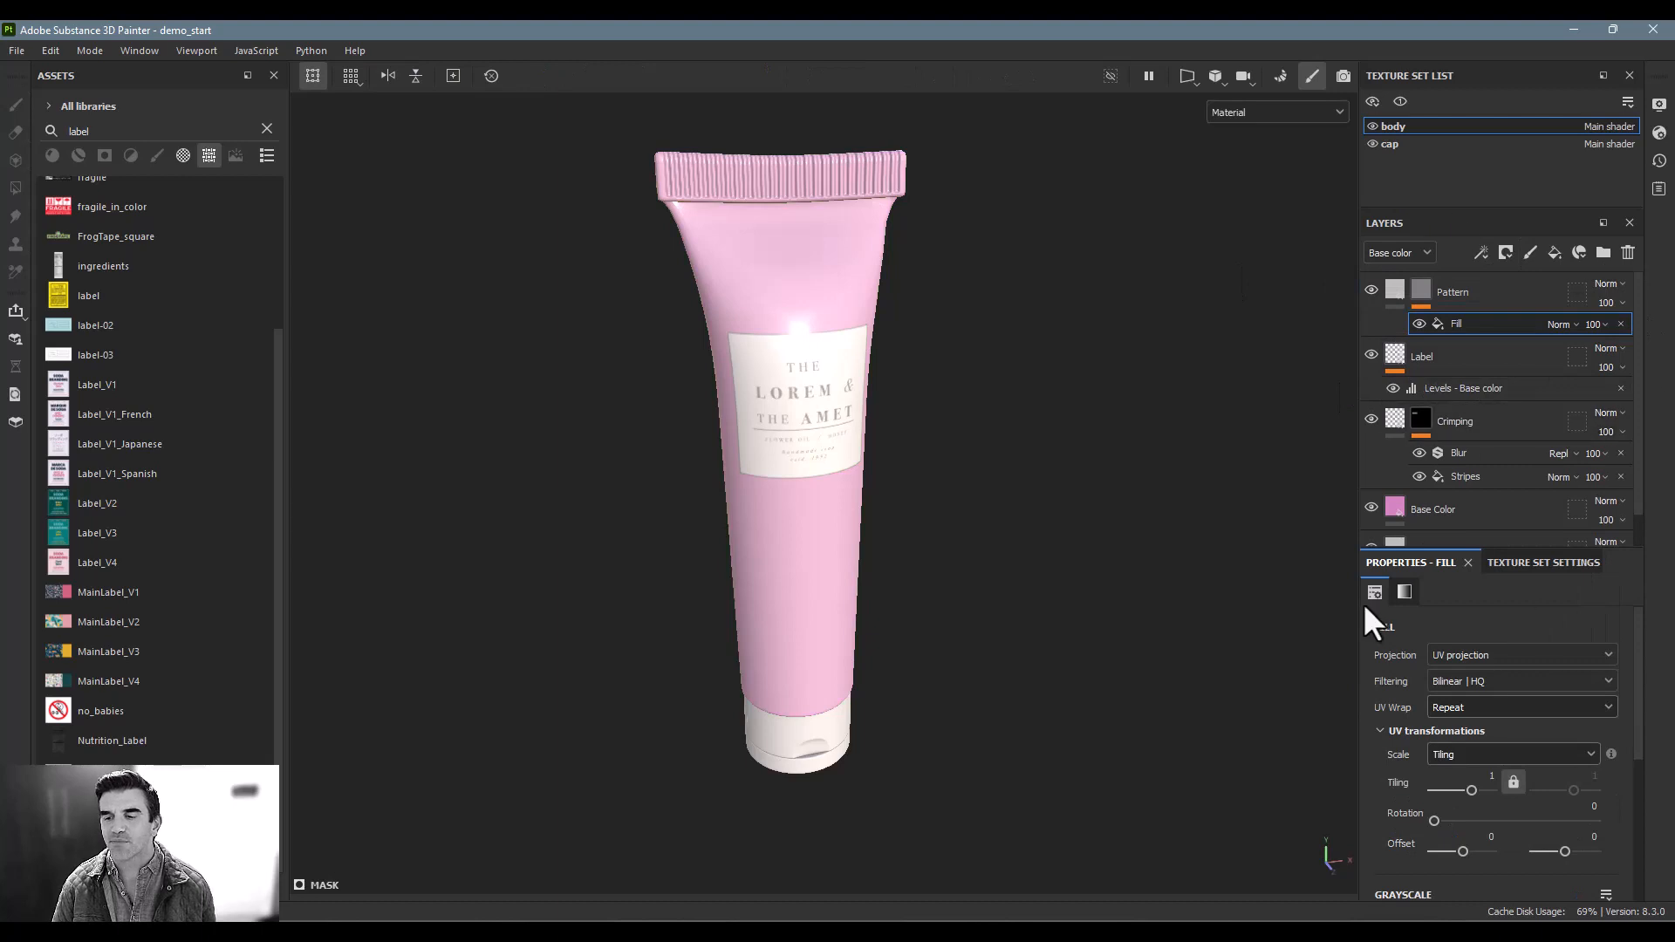
{"action": "left_click", "coordinate": [1405, 591]}
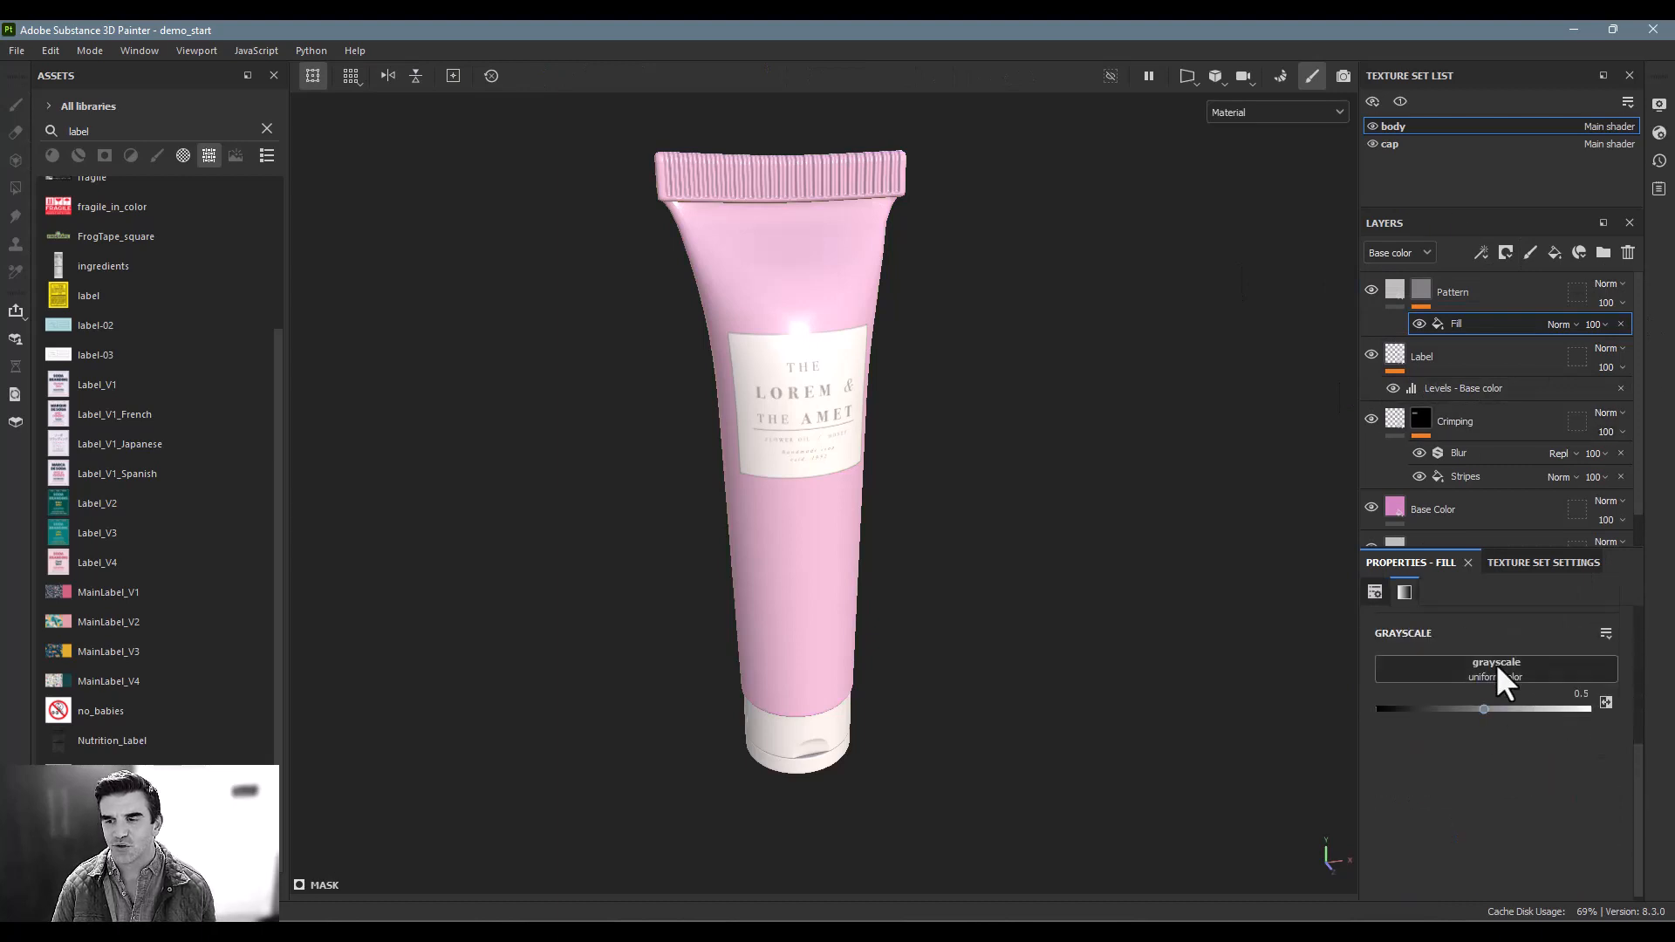
{"action": "left_click", "coordinate": [1495, 667]}
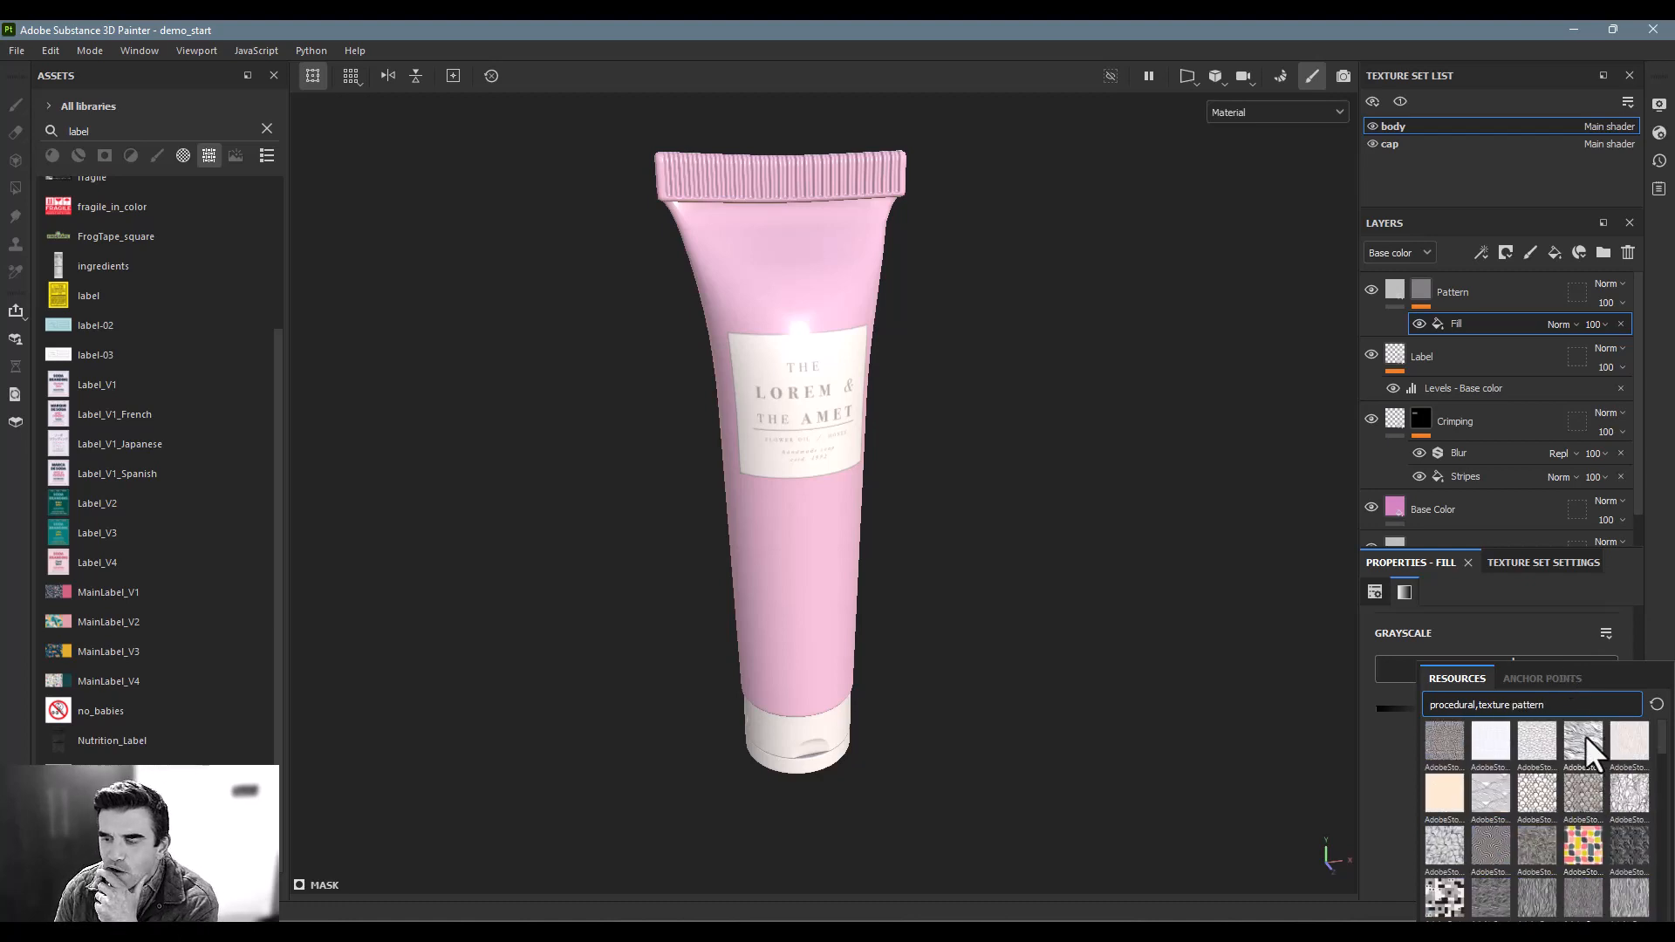
{"action": "left_click", "coordinate": [1580, 744]}
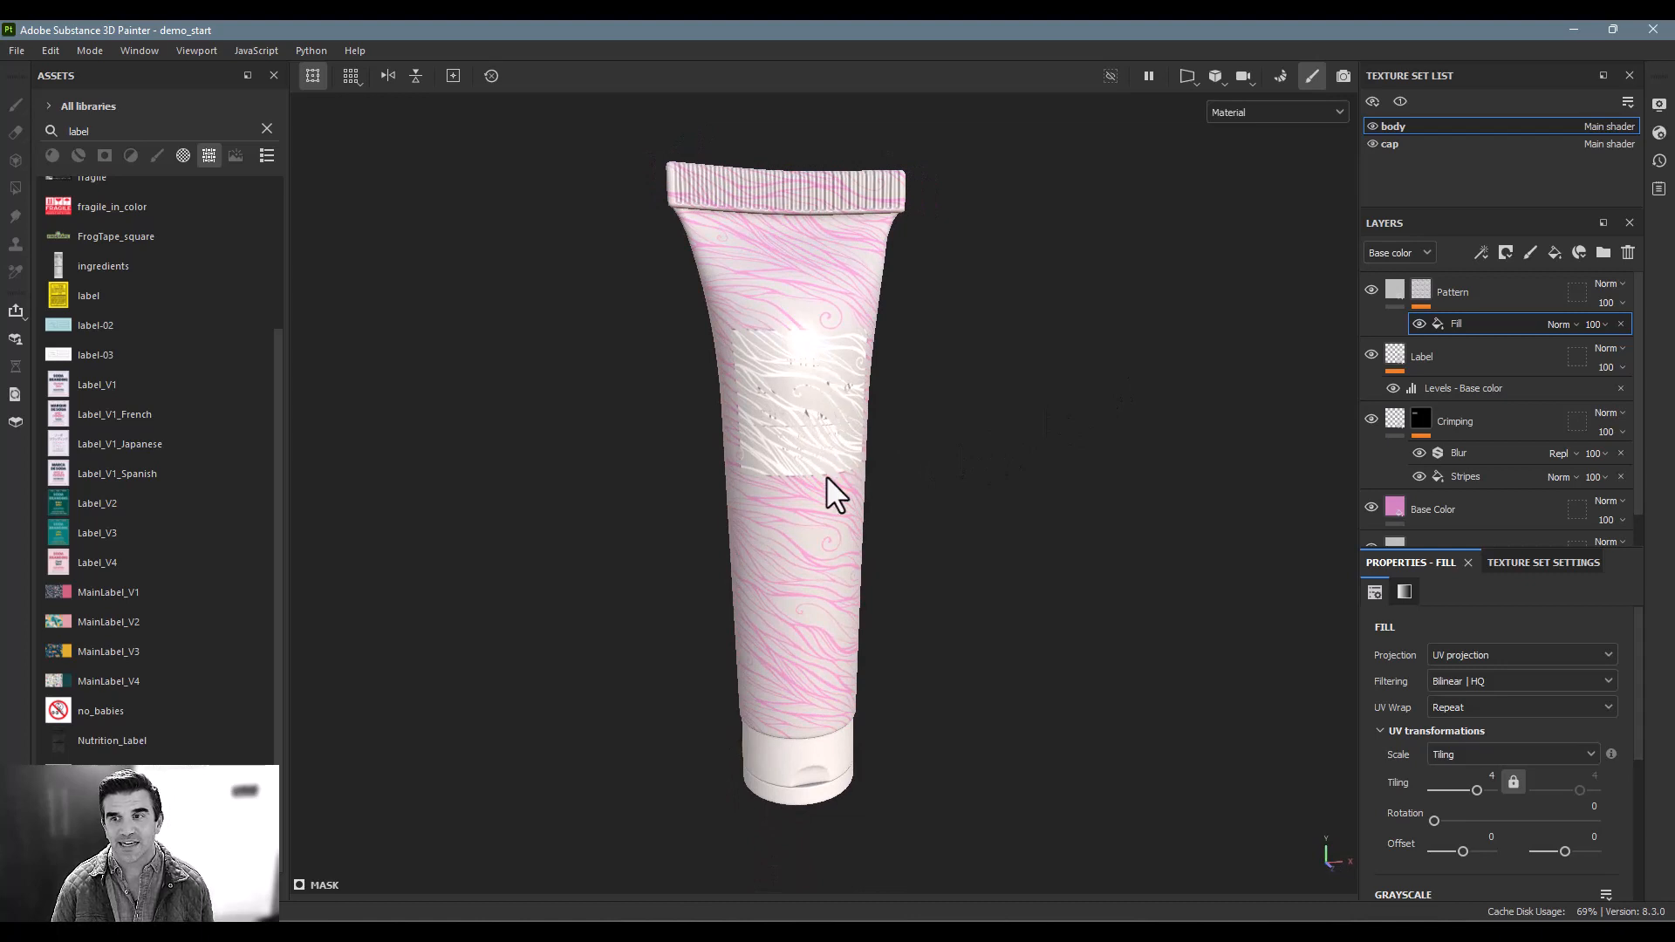
{"action": "mouse_move", "coordinate": [857, 262]}
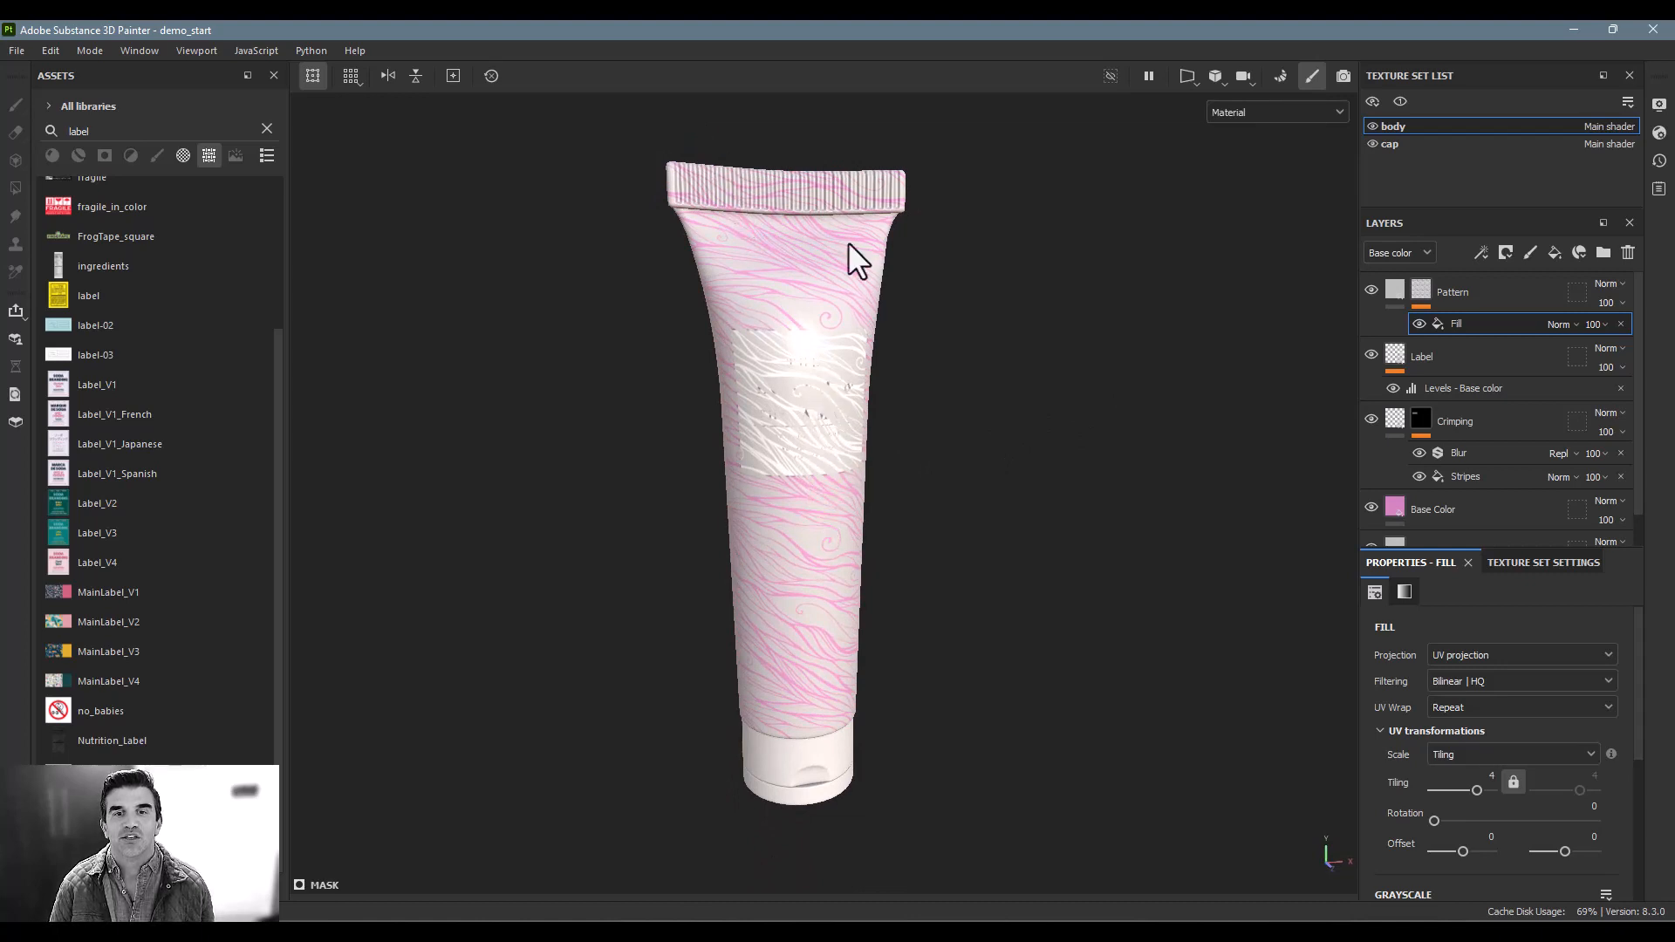
{"action": "mouse_move", "coordinate": [855, 475]}
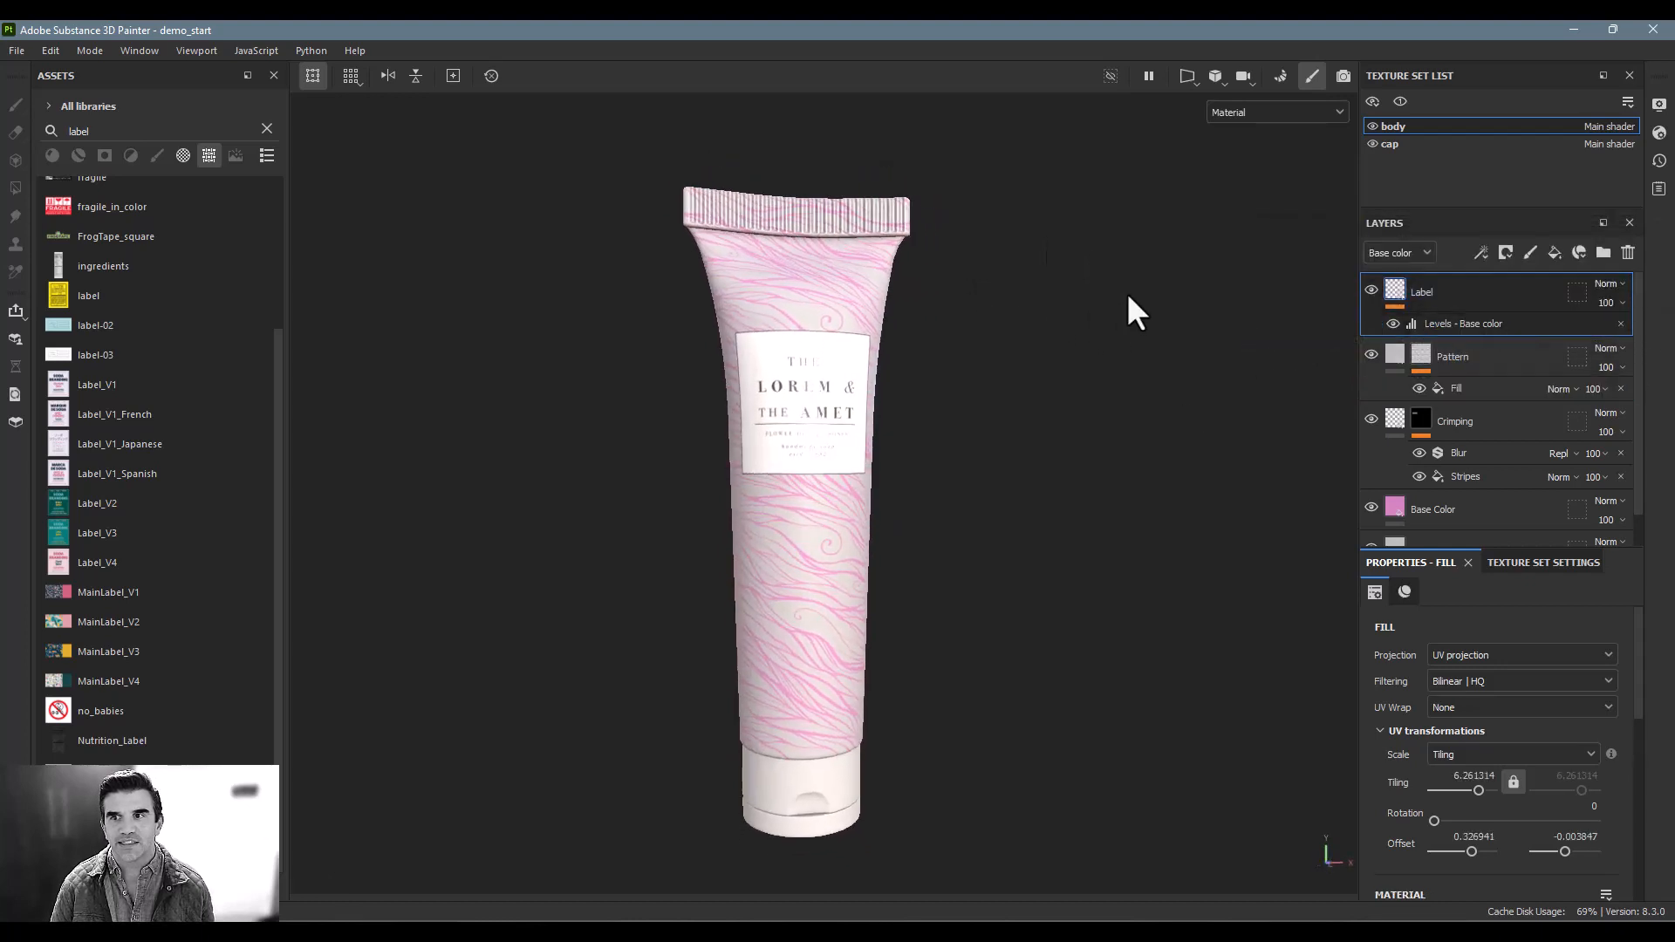
Step: Select the Pattern layer and adjust its sliders for a glossy metallic finish
{"action": "left_click", "coordinate": [1452, 356]}
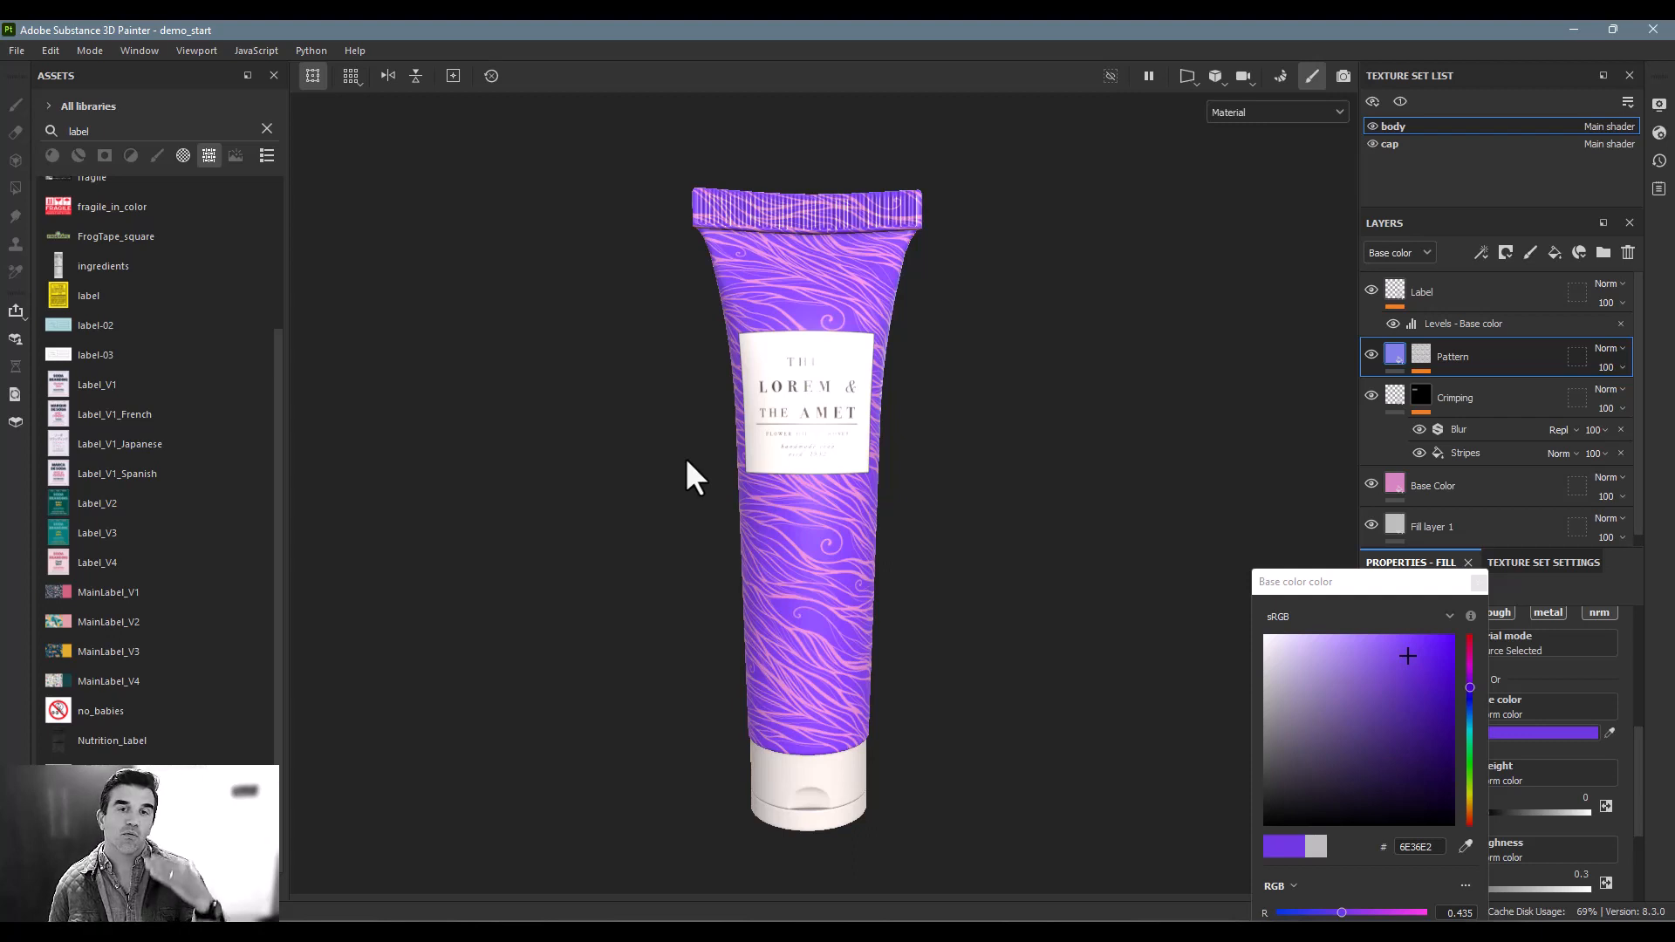
{"action": "mouse_move", "coordinate": [913, 545]}
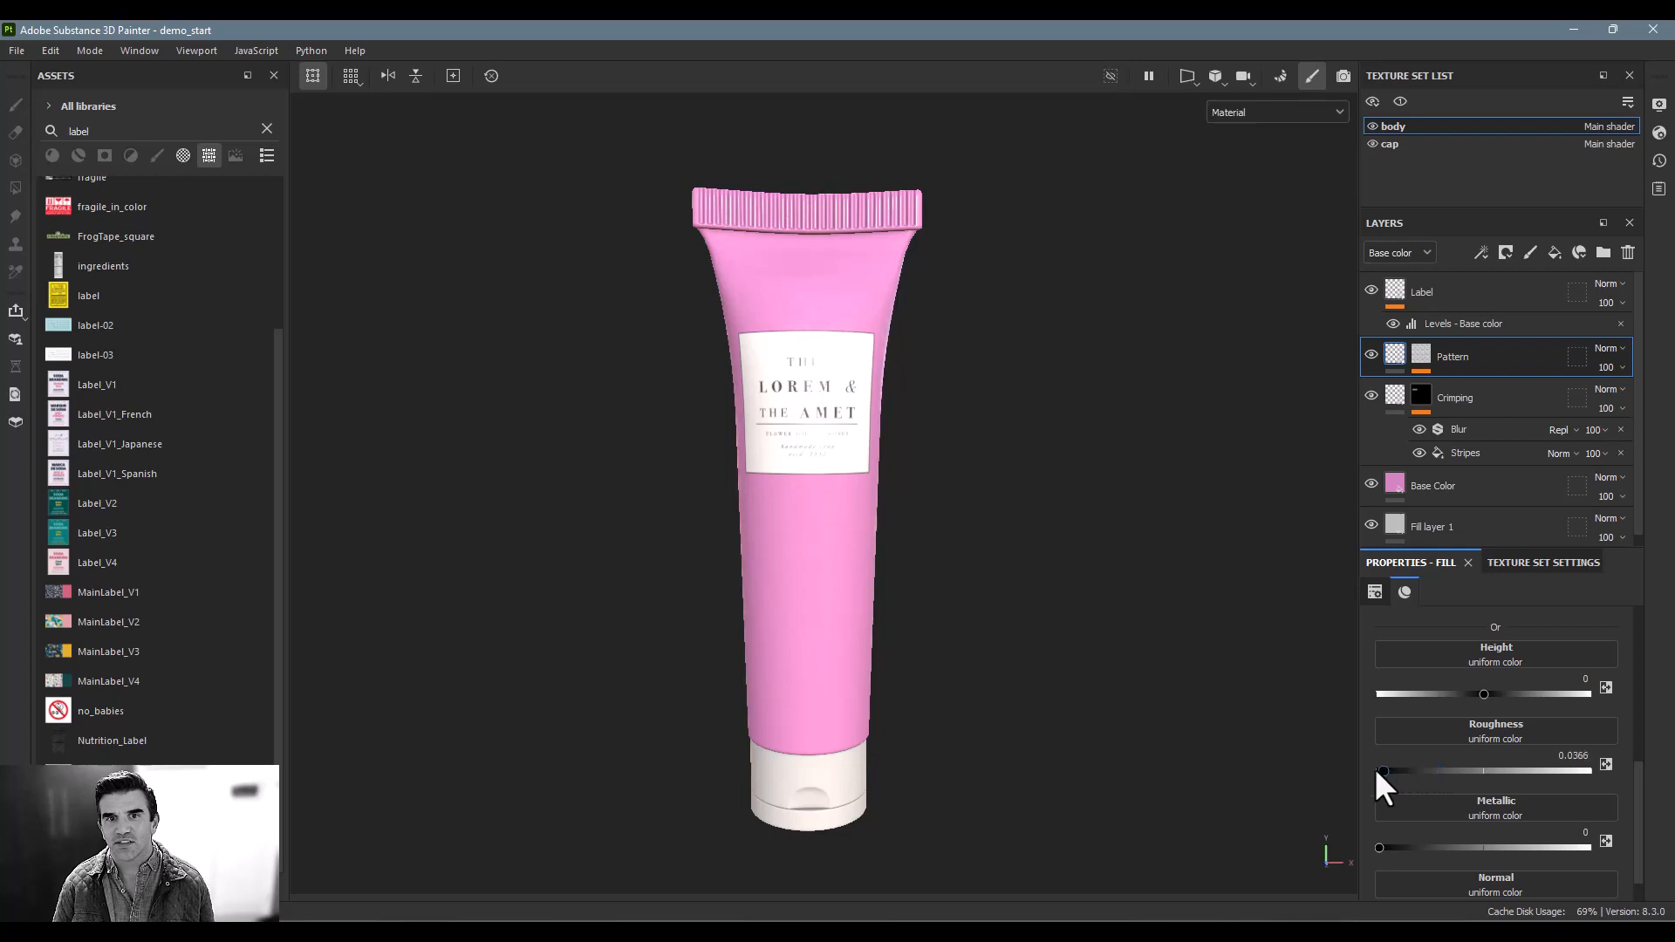
{"action": "left_click_drag", "start_coordinate": [1378, 847], "coordinate": [1477, 847]}
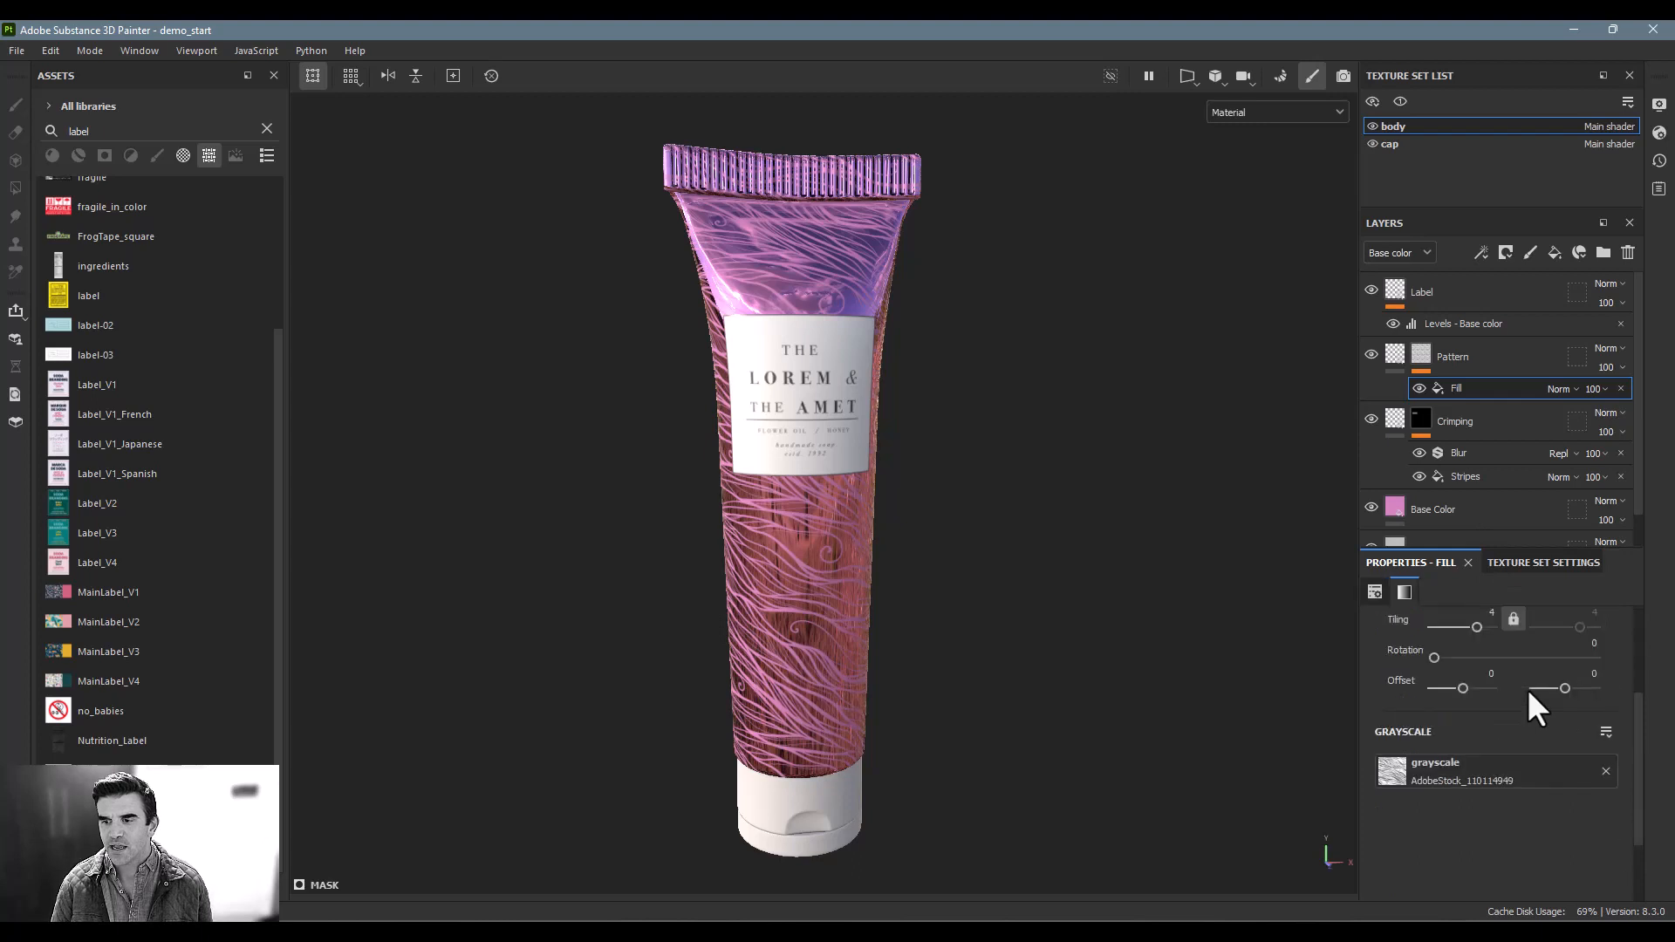
Step: Add a Levels effect to the Pattern mask and tune its contrast to sharpen the lines
{"action": "left_click", "coordinate": [1479, 253]}
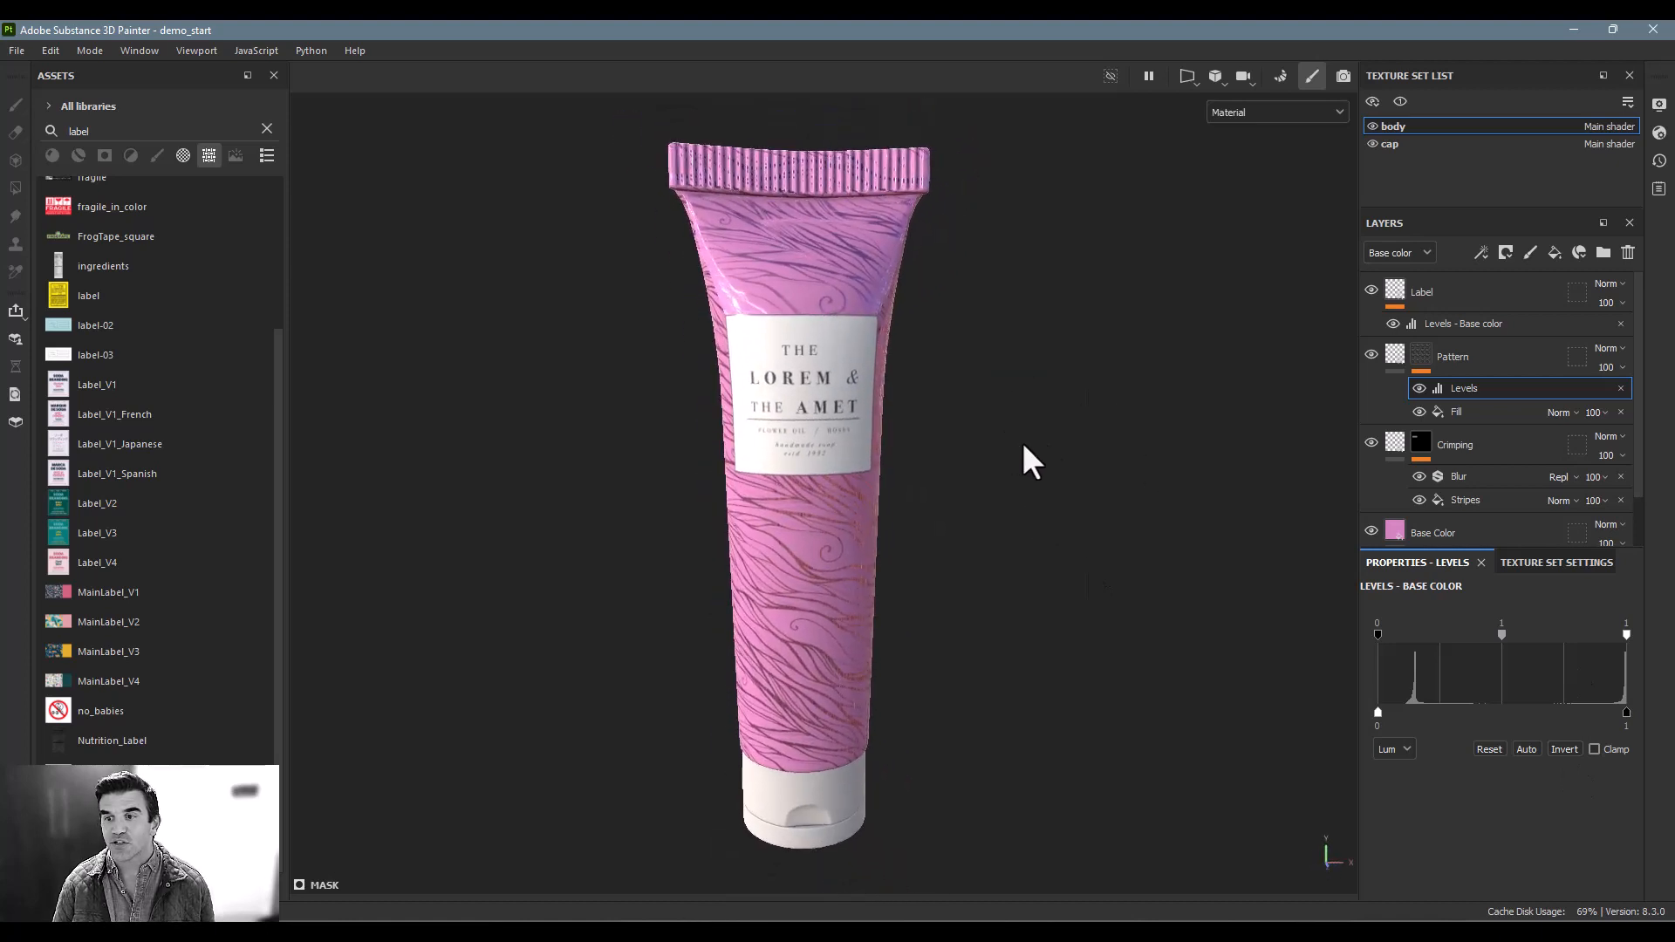
{"action": "left_click", "coordinate": [1455, 410]}
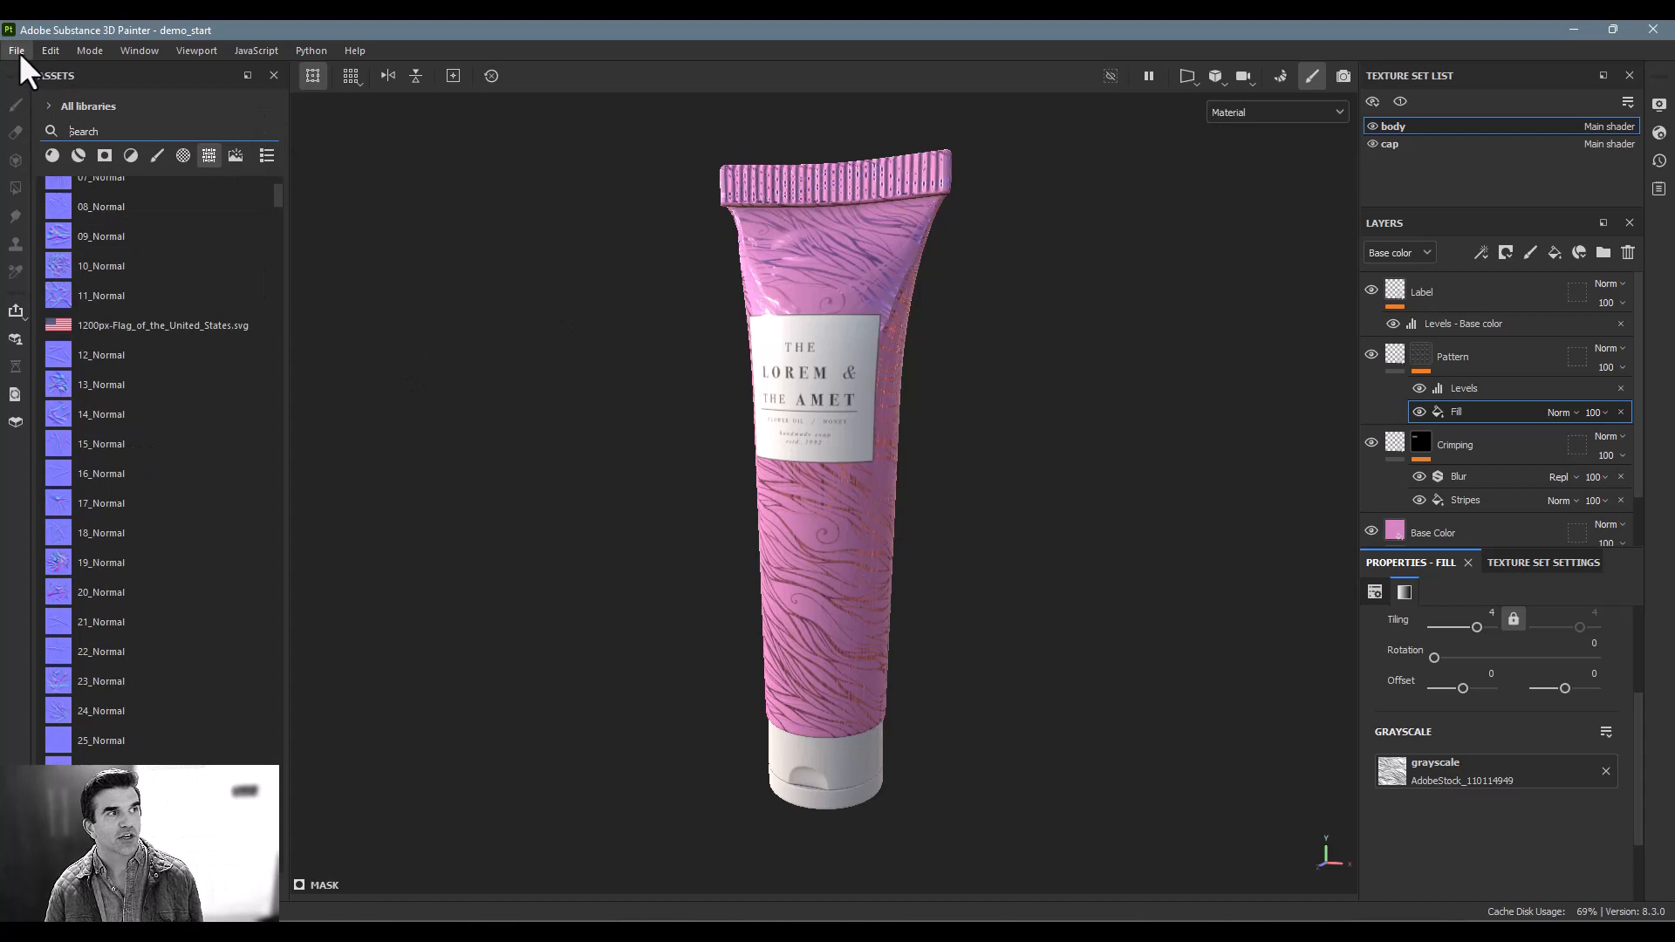
{"action": "left_click", "coordinate": [16, 51]}
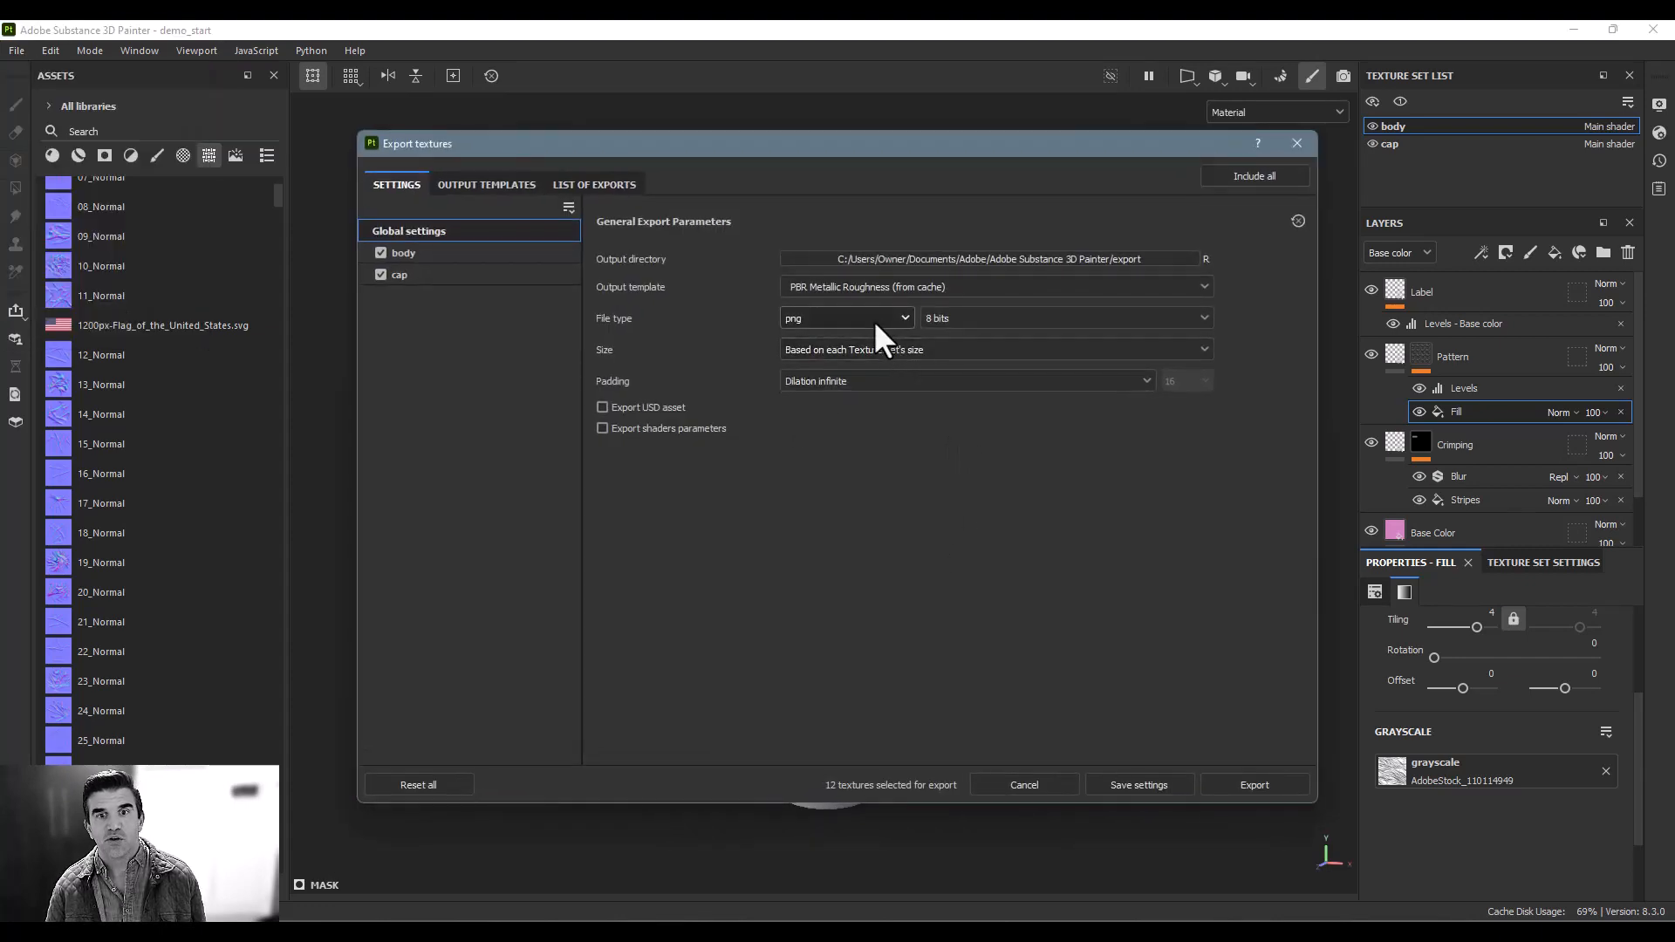
{"action": "left_click", "coordinate": [485, 185]}
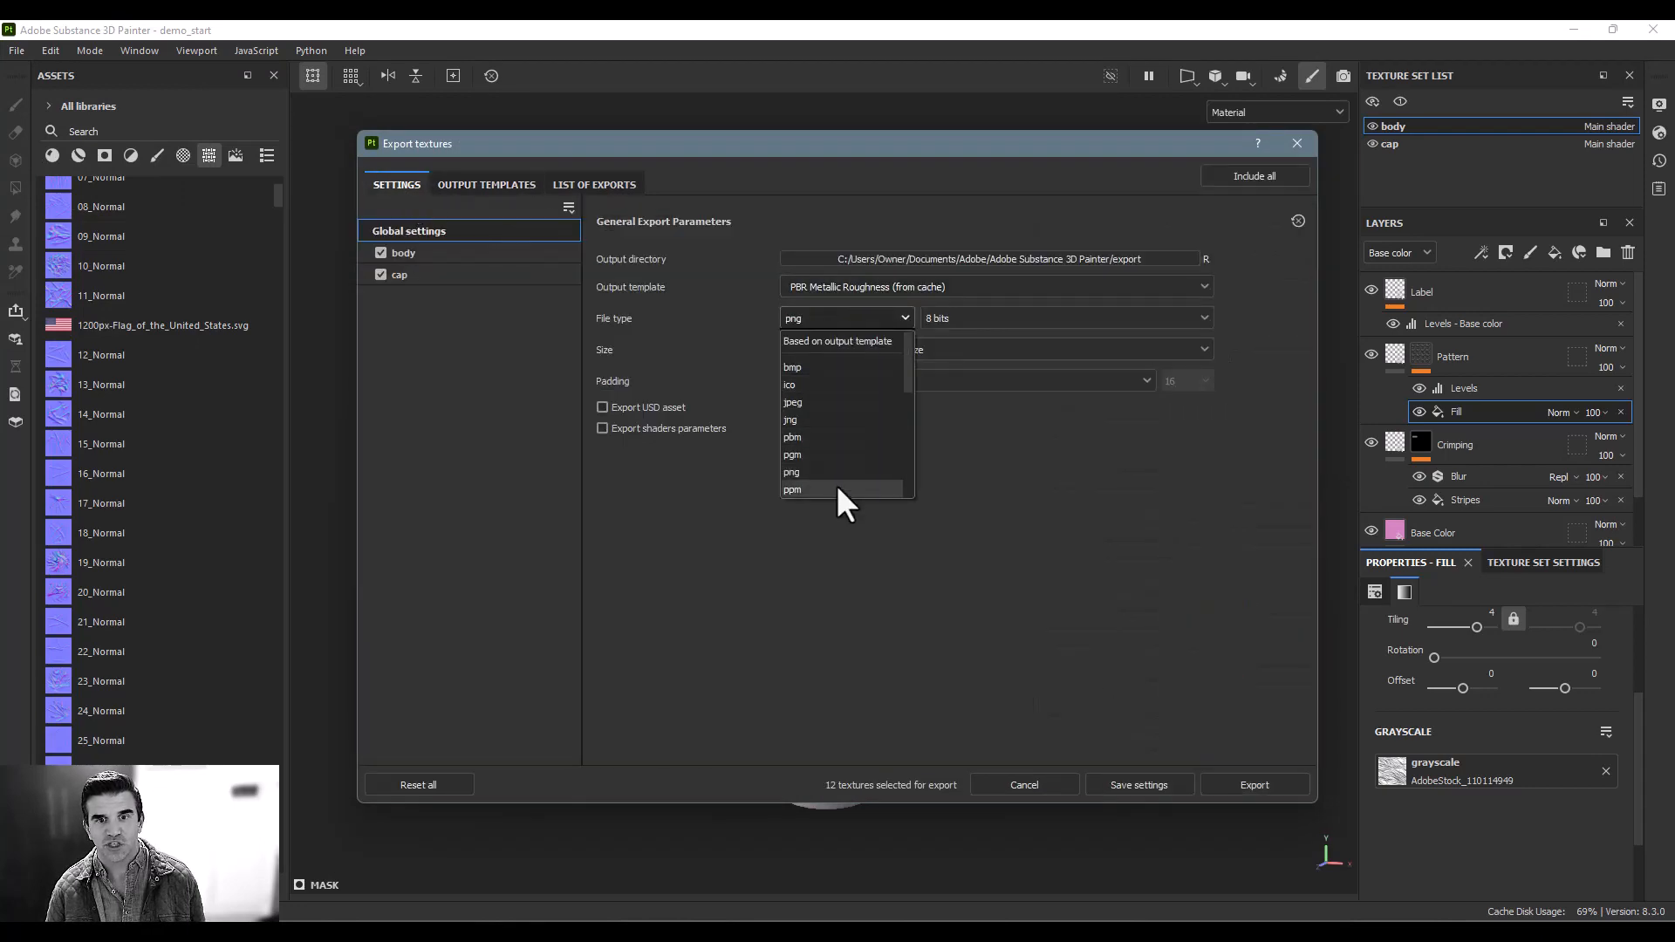
{"action": "left_click", "coordinate": [485, 184]}
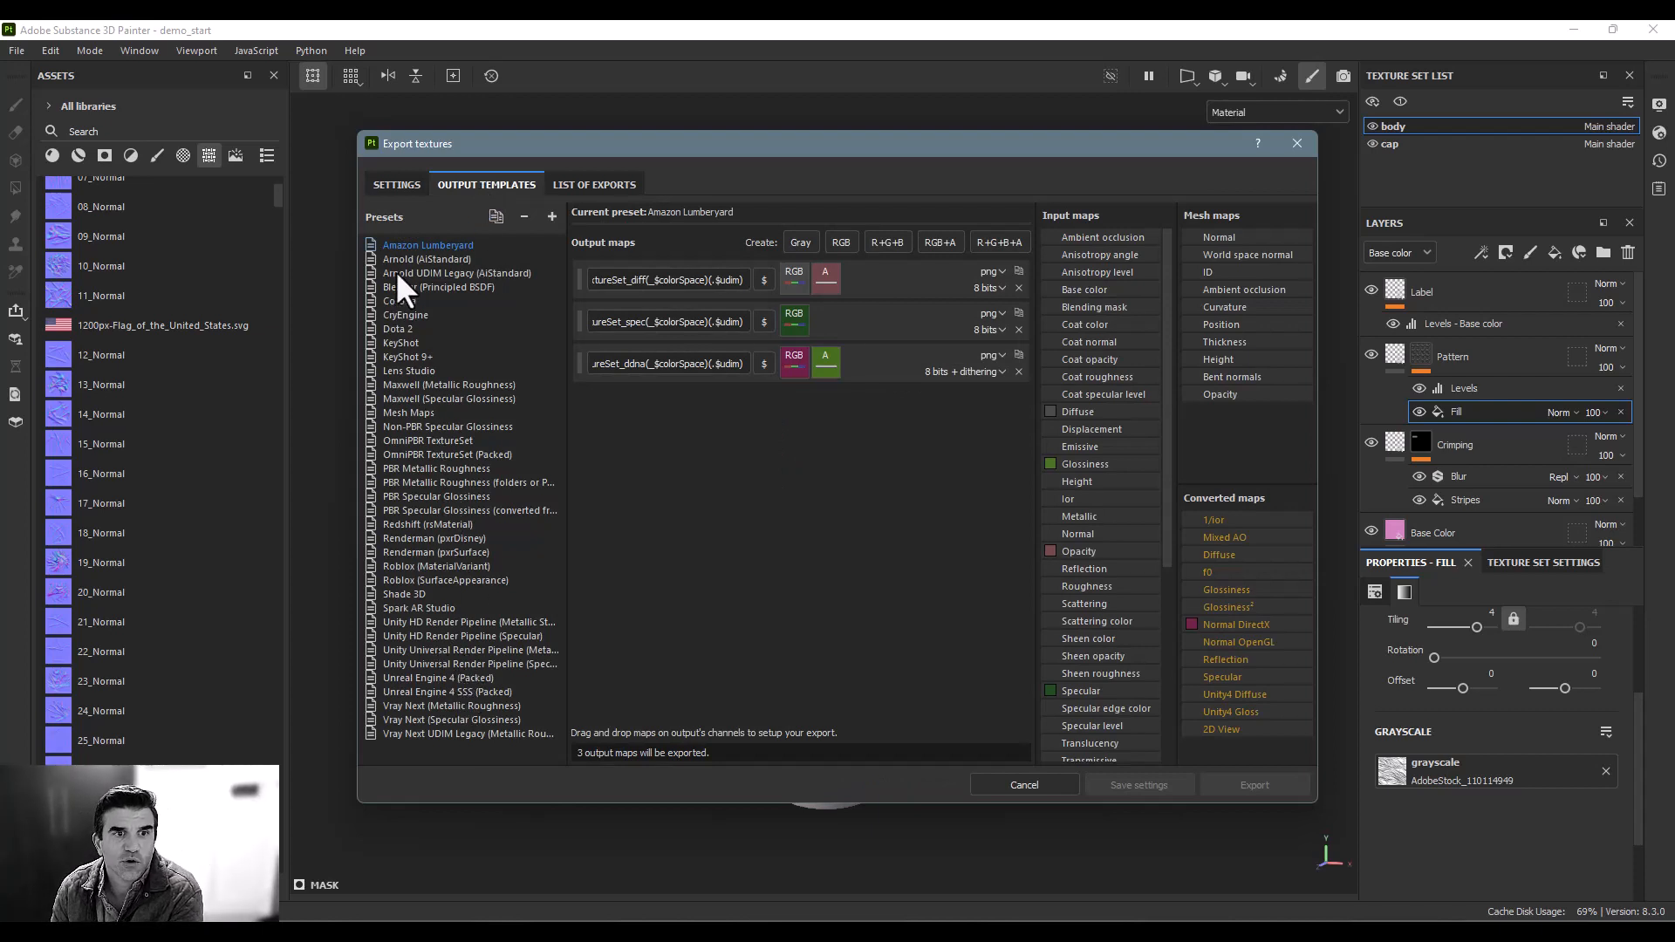
{"action": "left_click", "coordinate": [468, 622]}
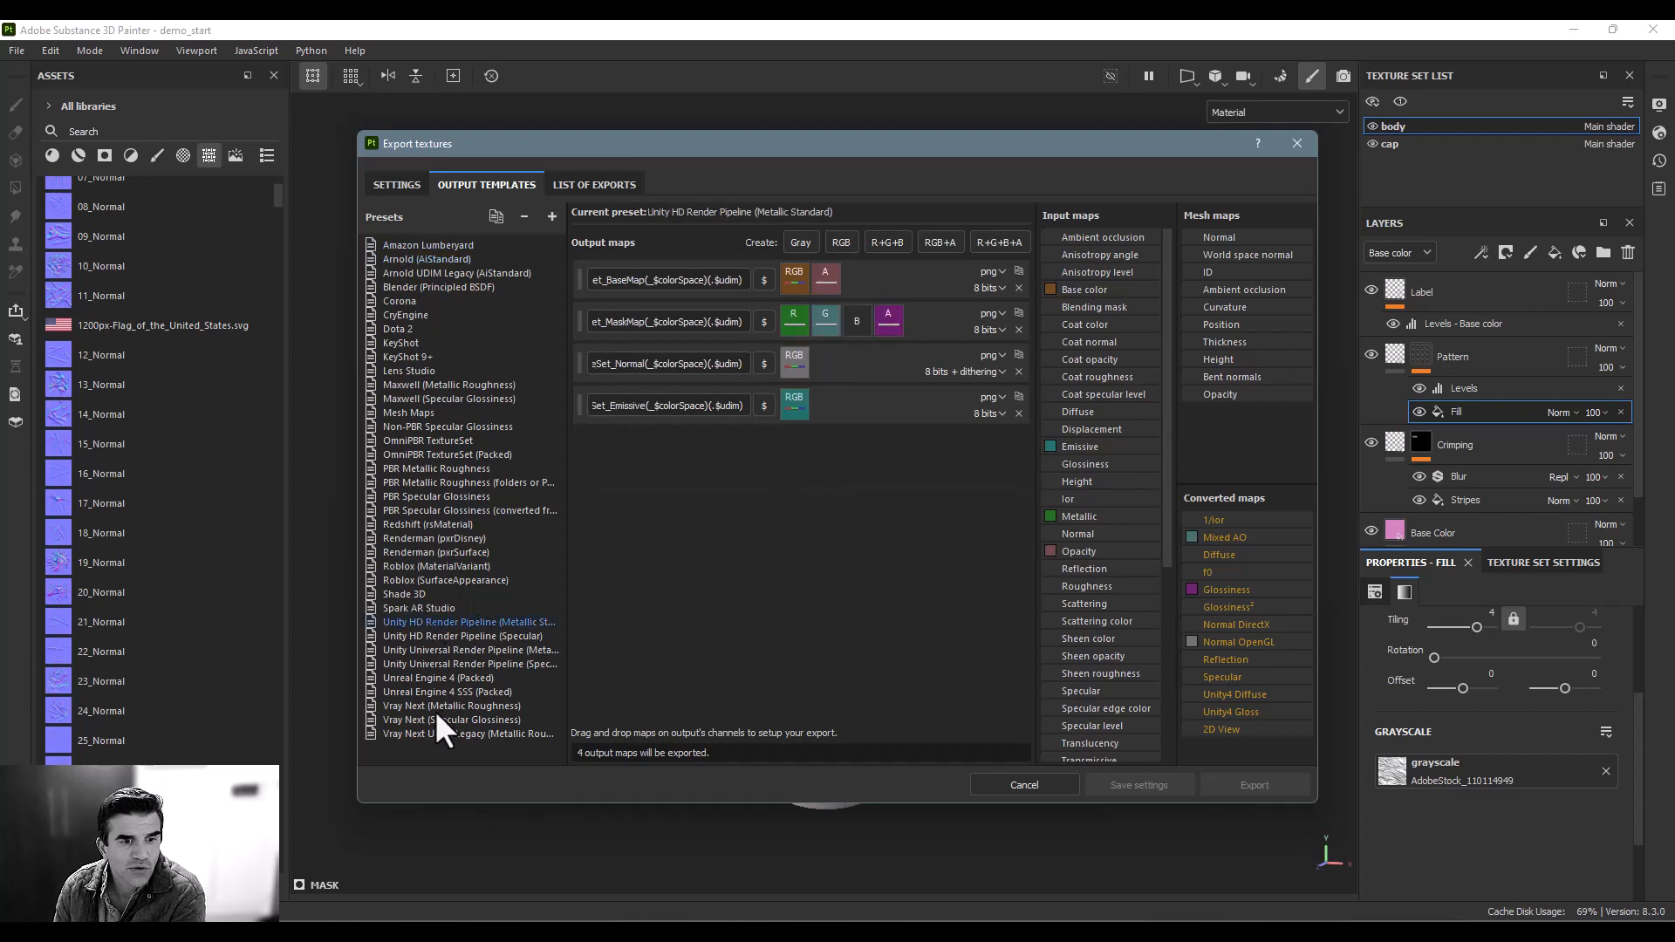
{"action": "left_click", "coordinate": [396, 184]}
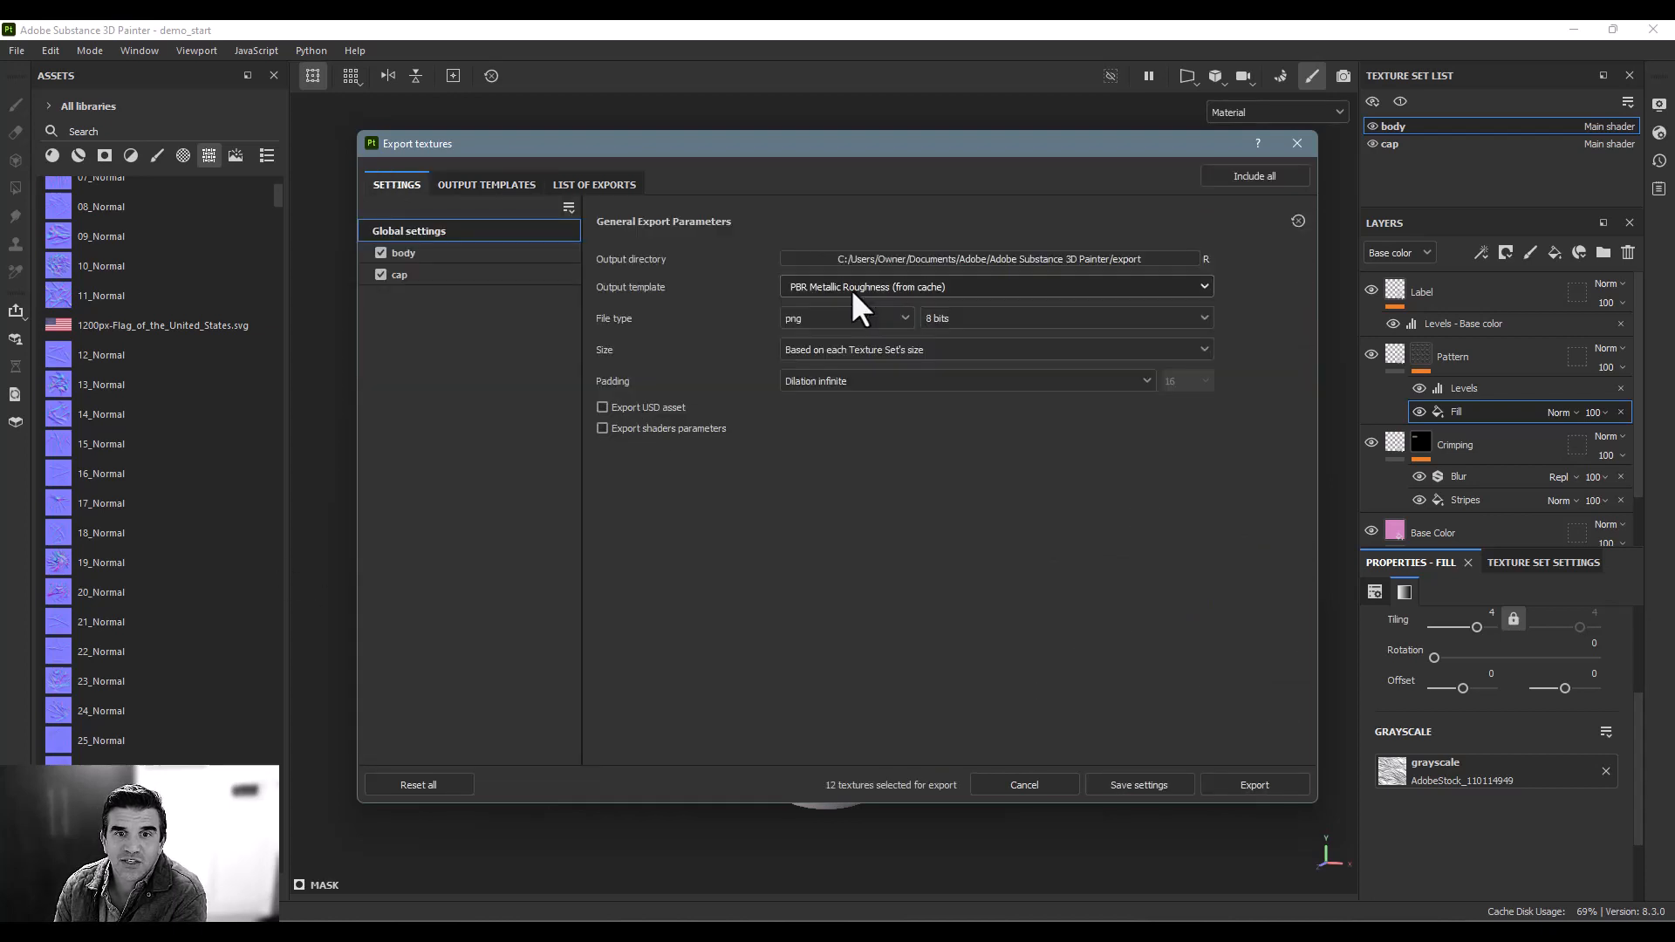
{"action": "left_click", "coordinate": [844, 318]}
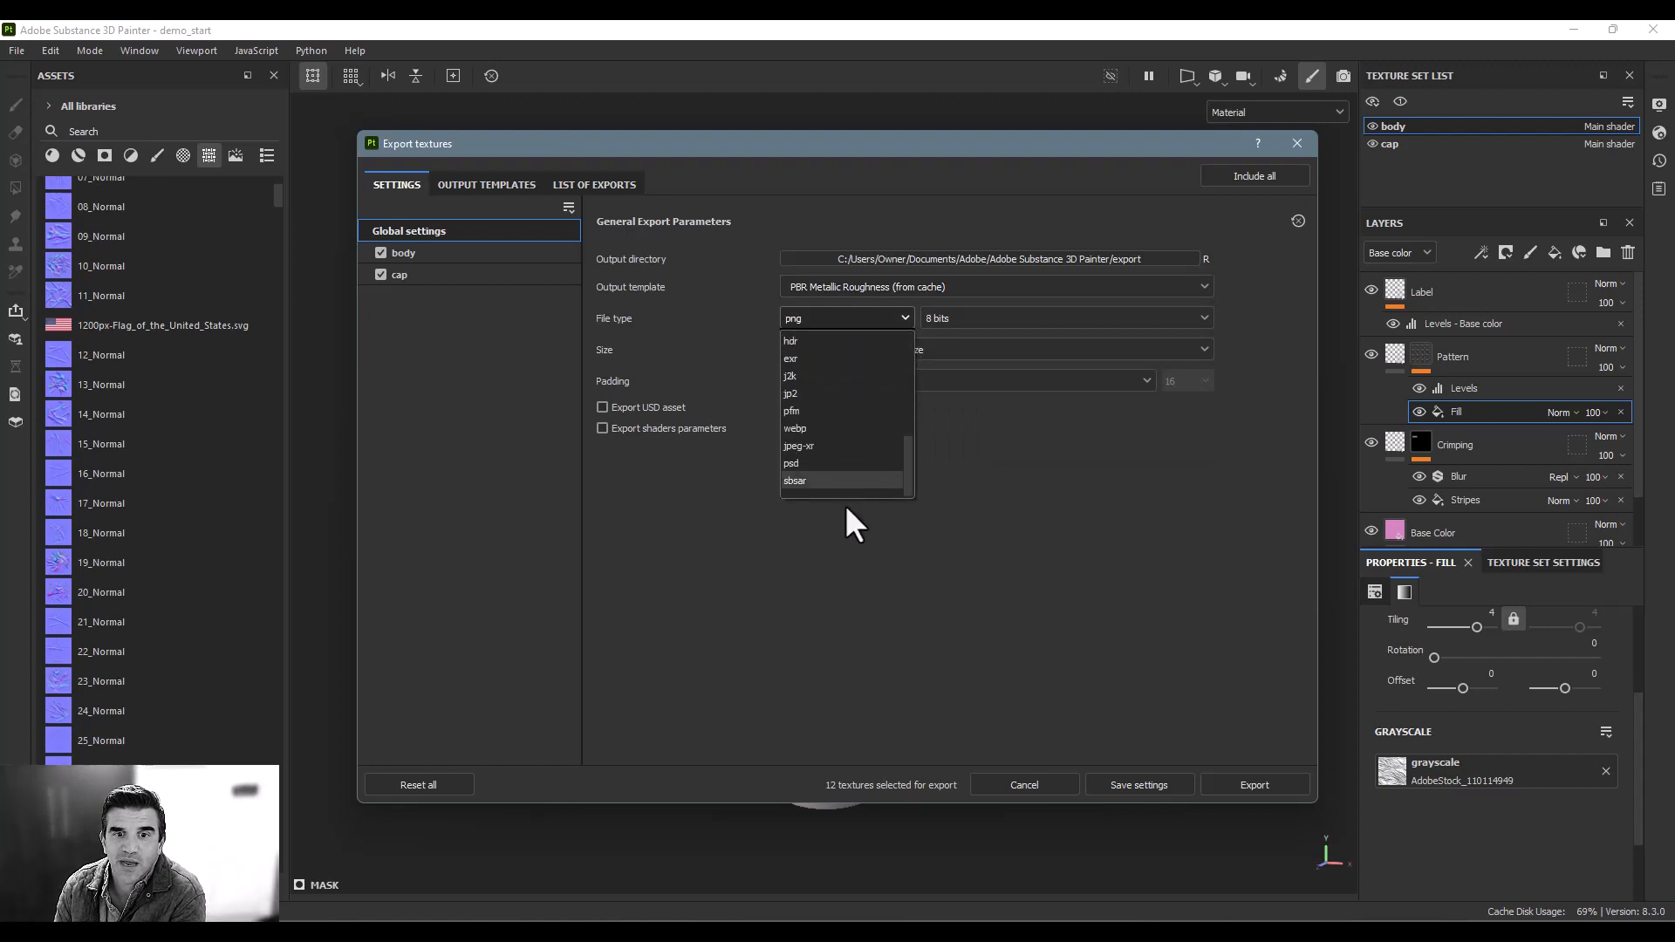
{"action": "left_click", "coordinate": [795, 481]}
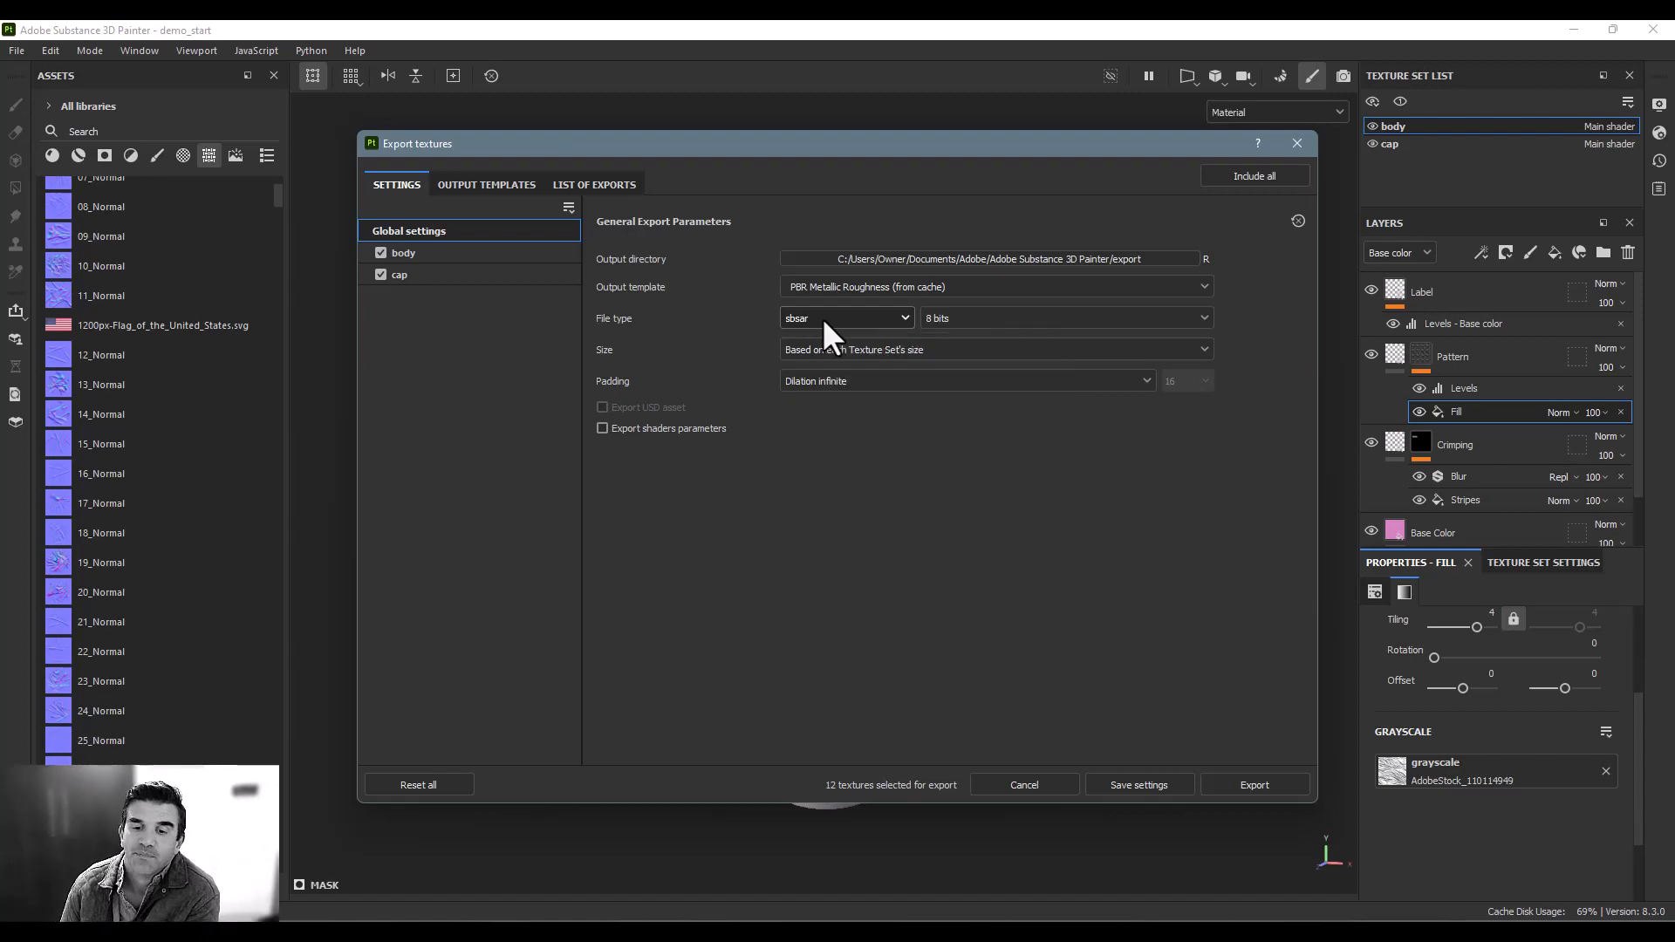
{"action": "left_click", "coordinate": [1021, 784]}
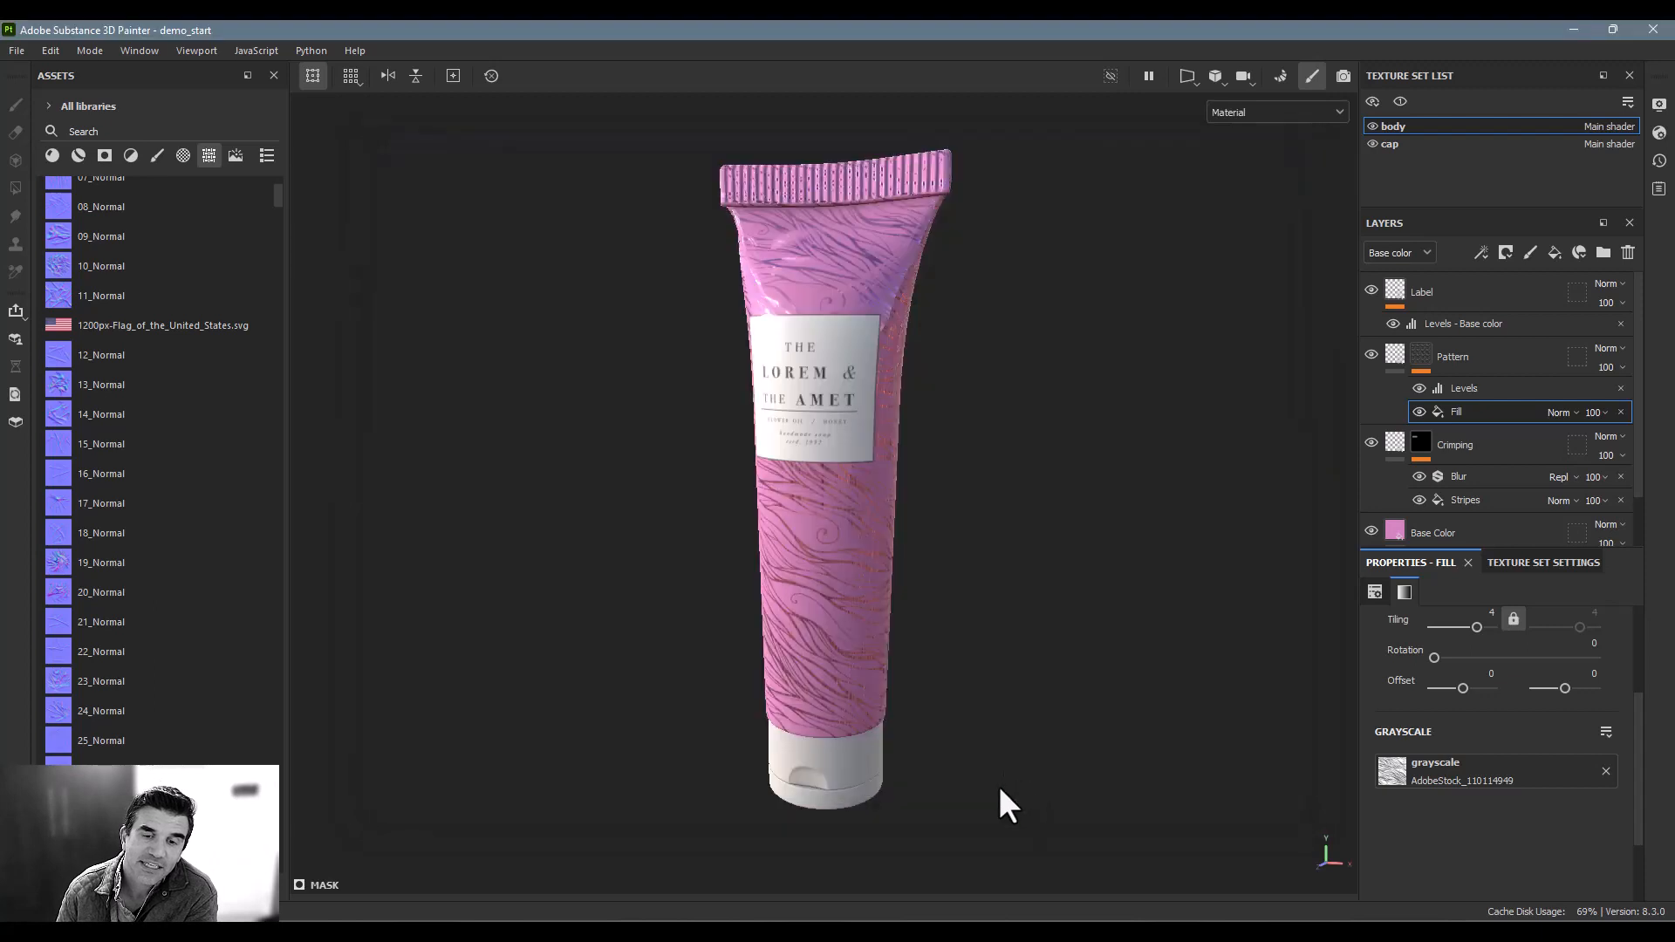
{"action": "mouse_move", "coordinate": [555, 390]}
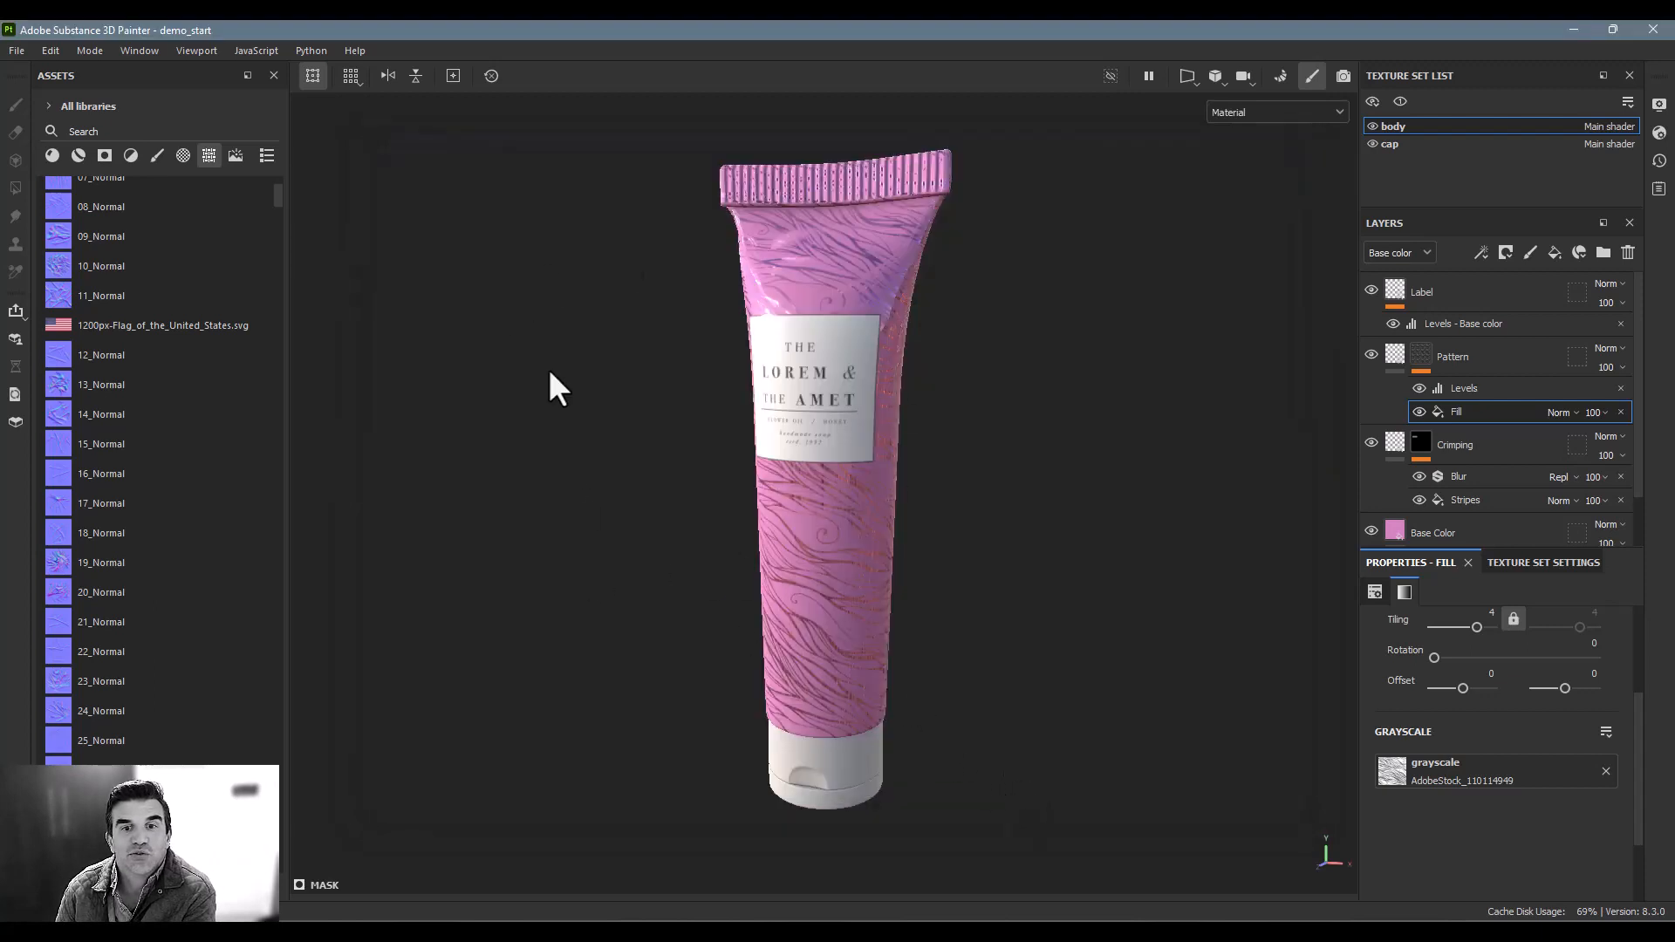
{"action": "mouse_move", "coordinate": [979, 562]}
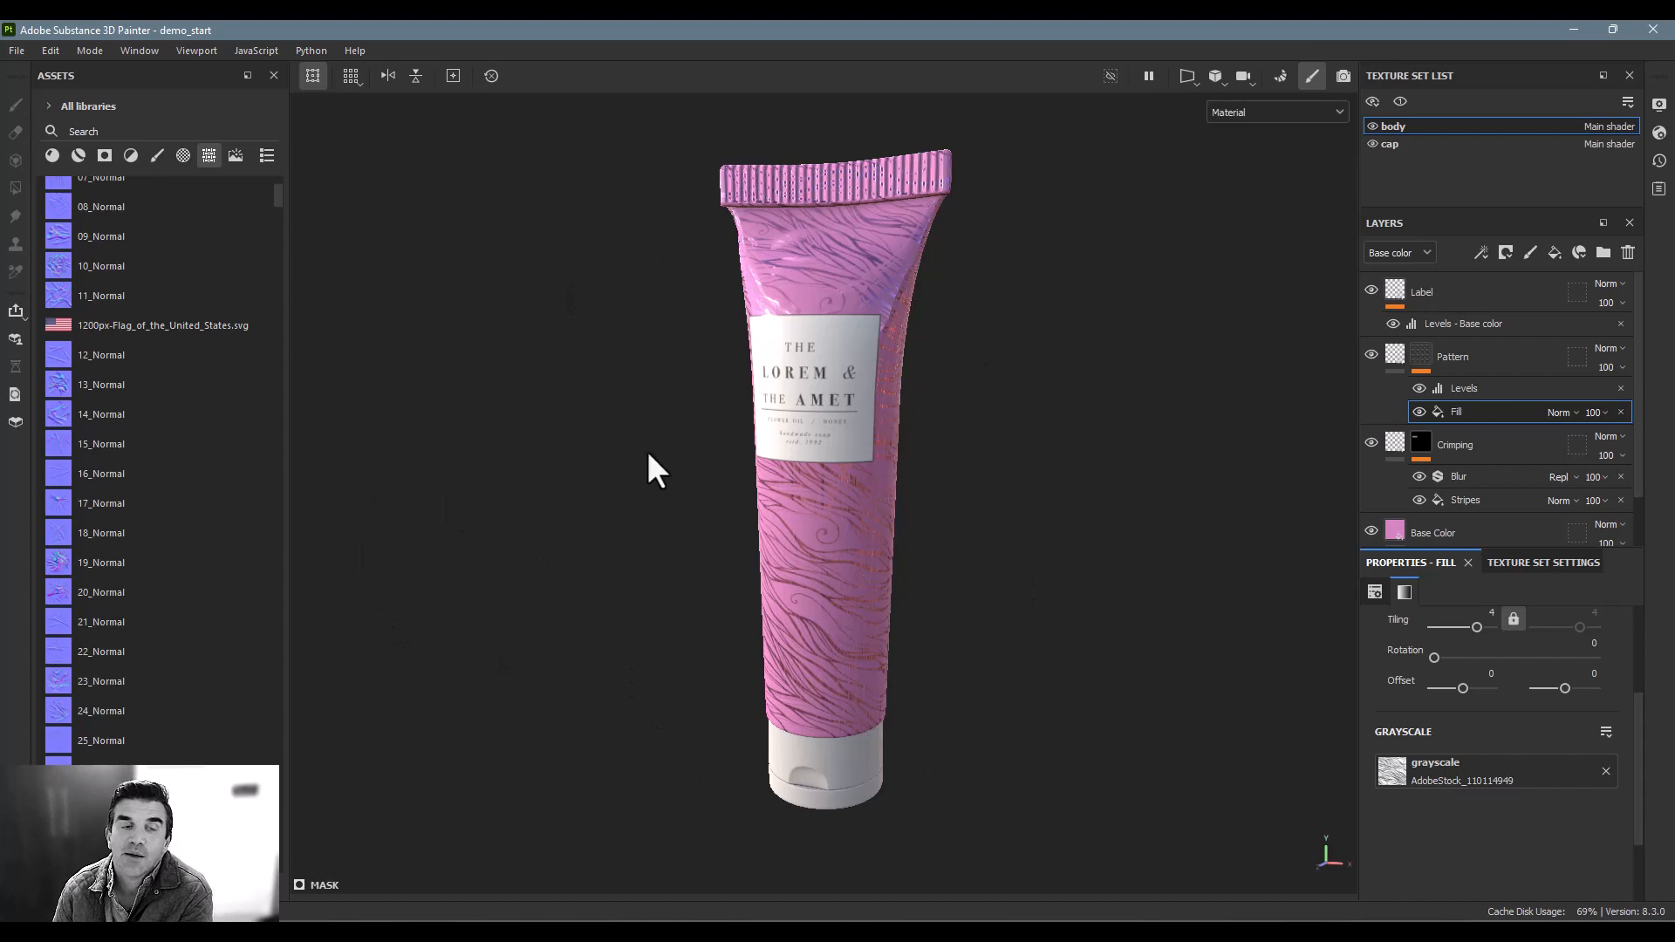
{"action": "mouse_move", "coordinate": [16, 51]}
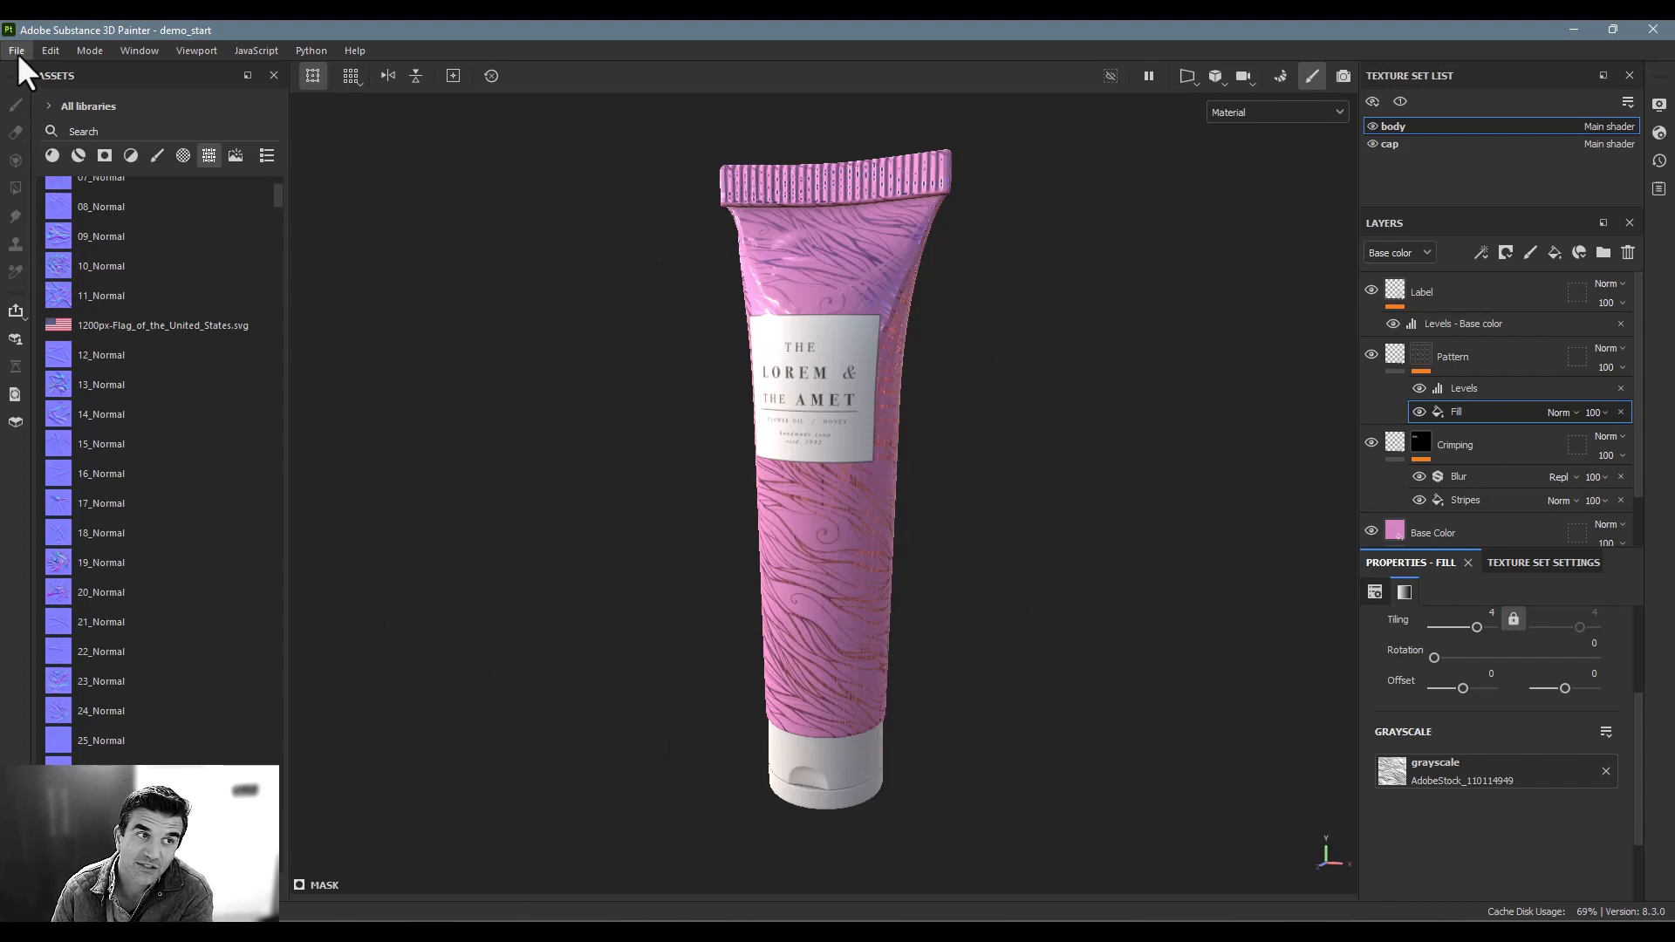
Step: Open the File menu to send the project to Substance 3D Stager
{"action": "left_click", "coordinate": [16, 51]}
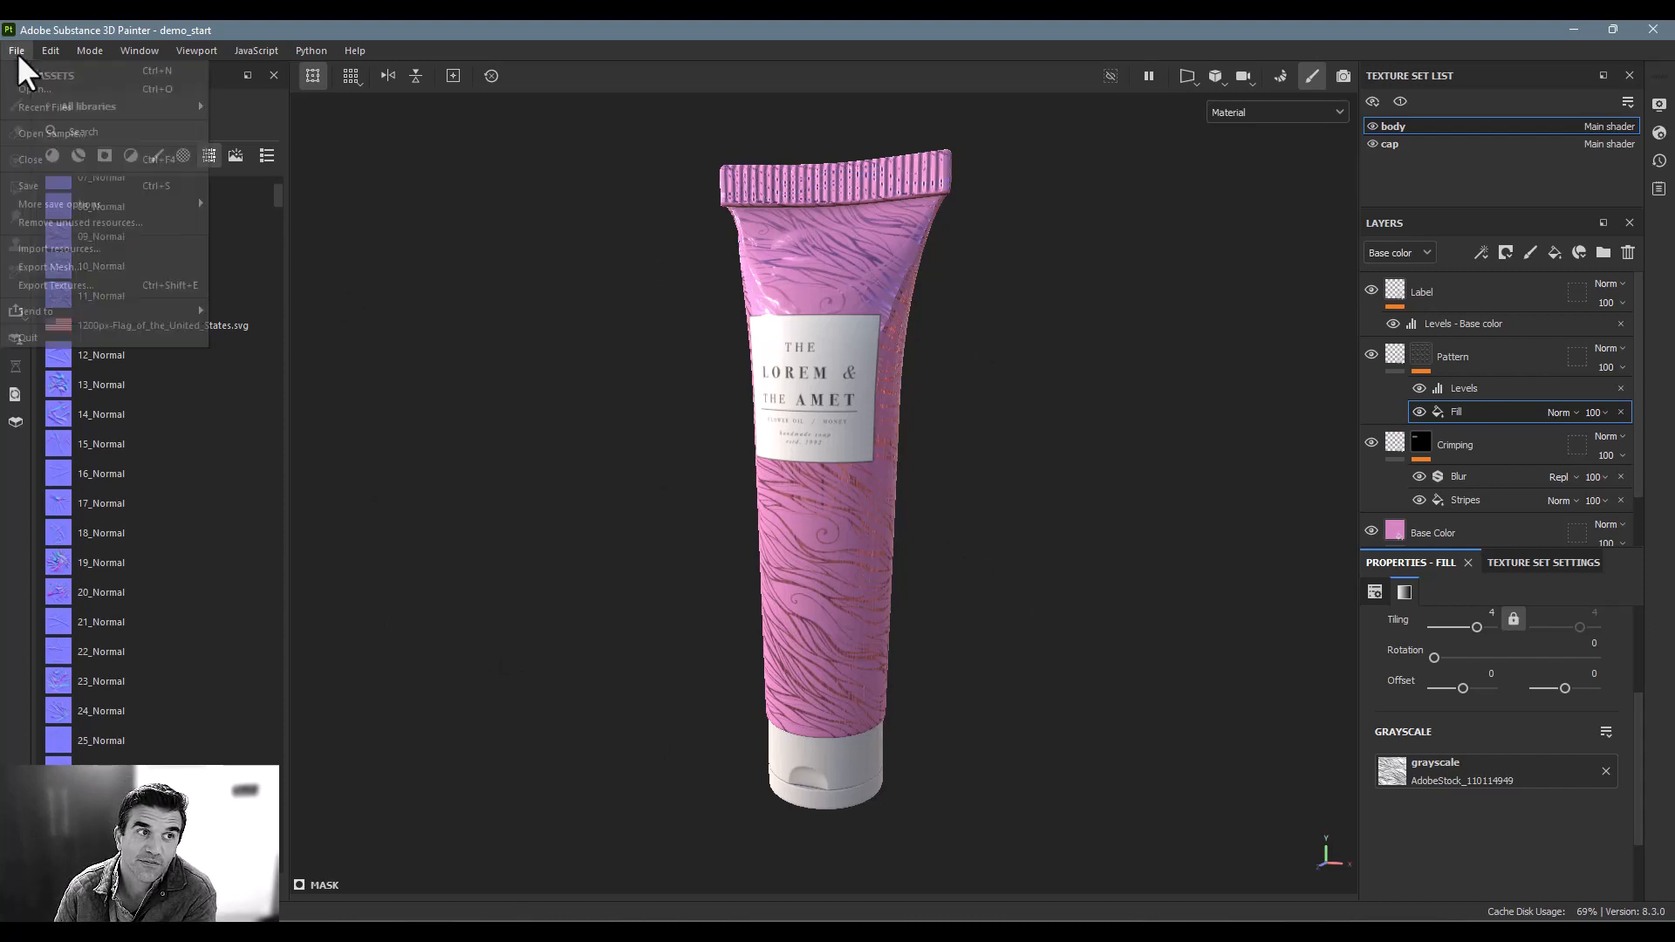
{"action": "mouse_move", "coordinate": [36, 311]}
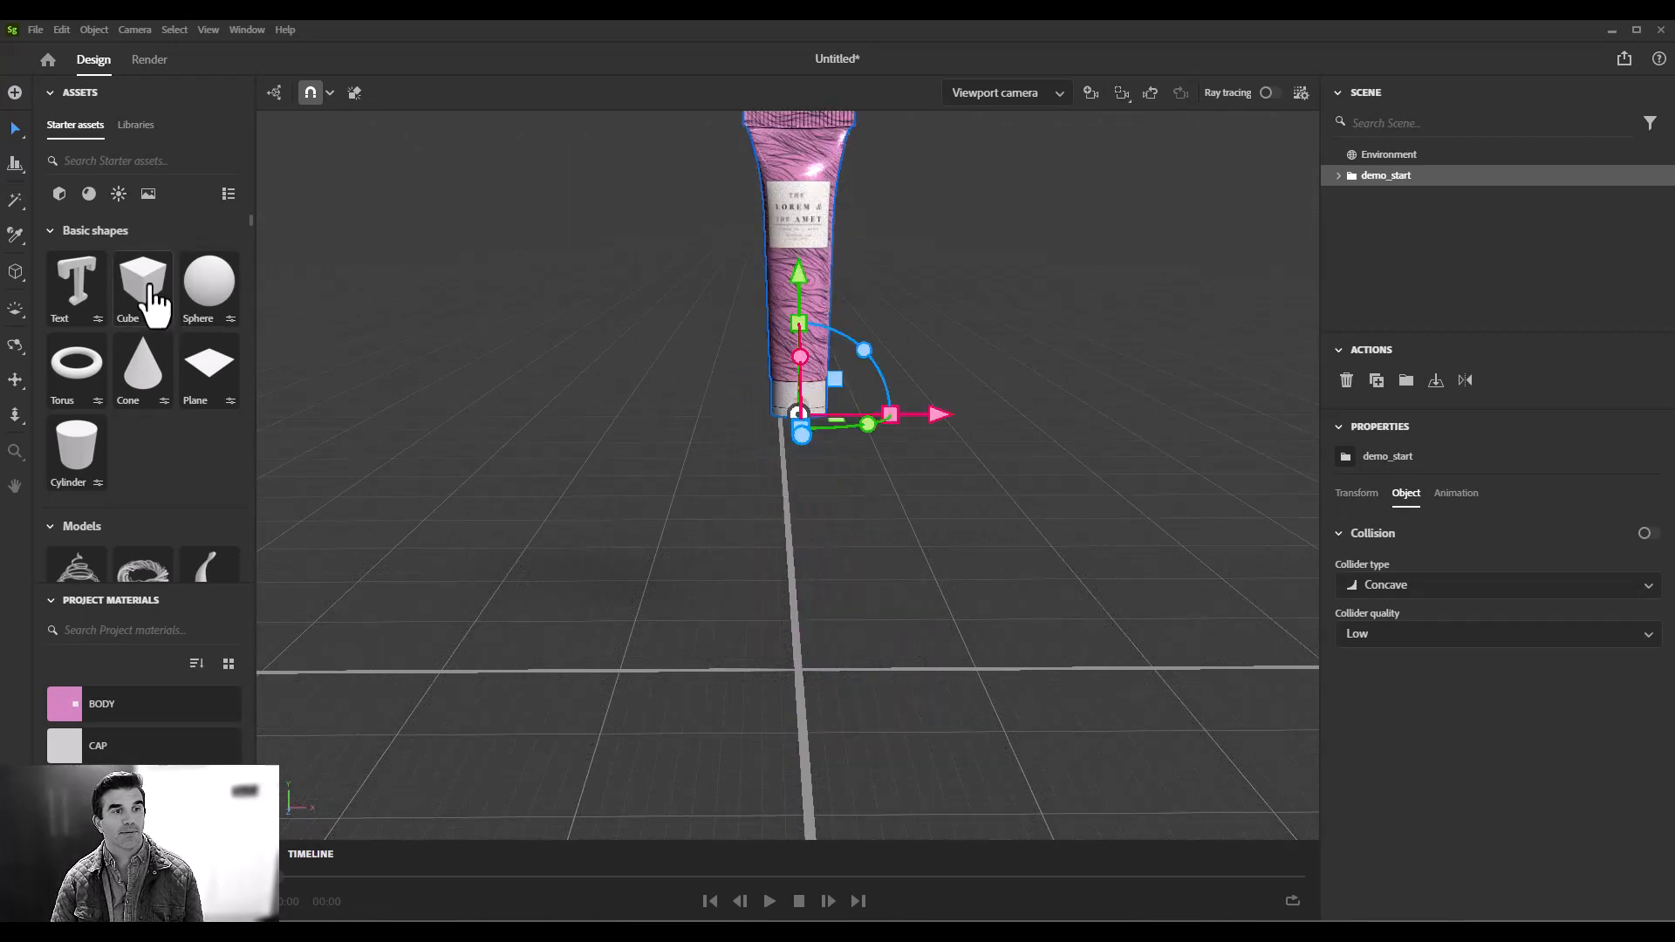
Step: Add a cube and a plane from Basic shapes to the Stager scene
{"action": "left_click", "coordinate": [127, 279]}
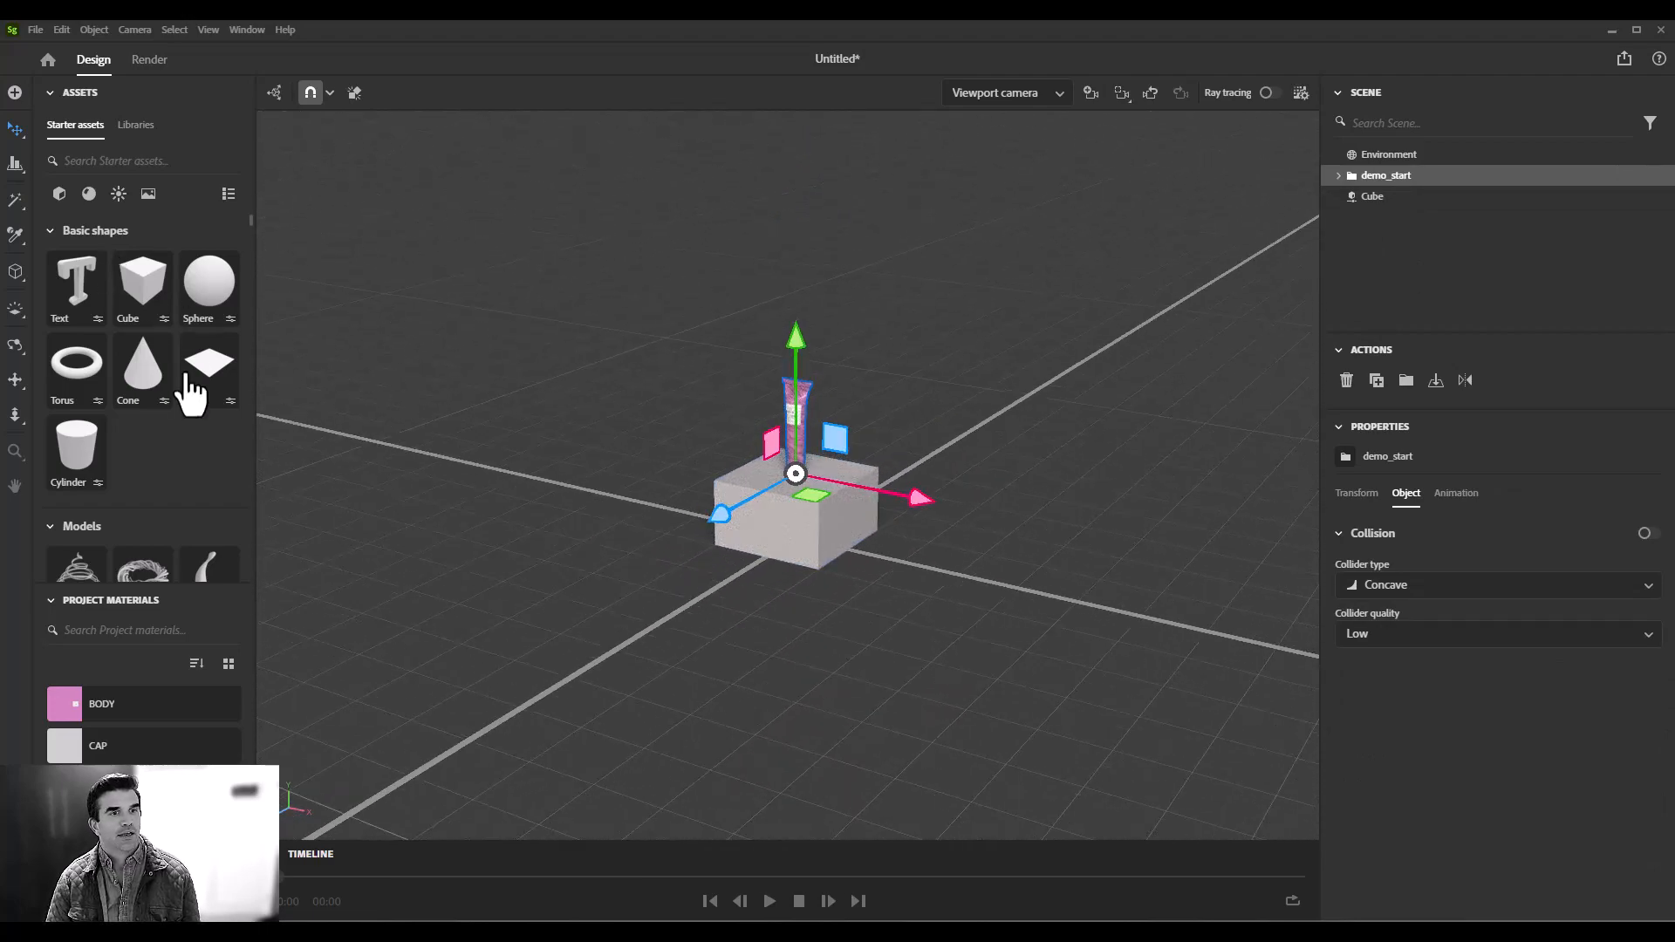
{"action": "left_click", "coordinate": [209, 361]}
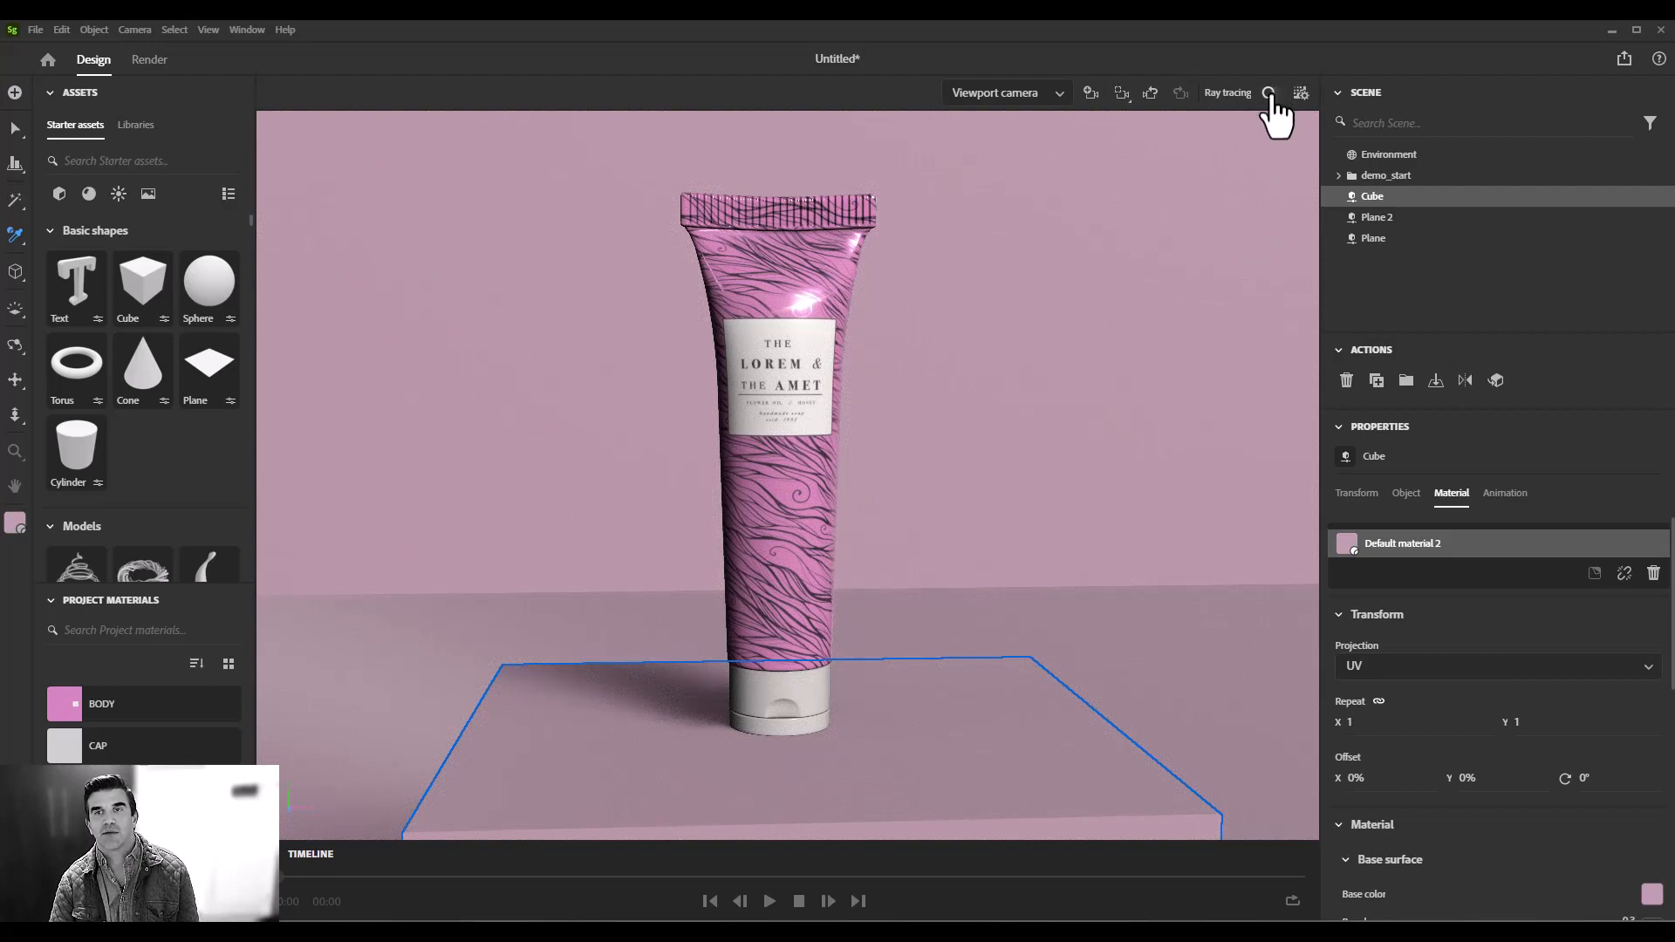
Step: Enable ray tracing, set the camera height to 1920 px, and turn on depth of field
{"action": "left_click", "coordinate": [1269, 93]}
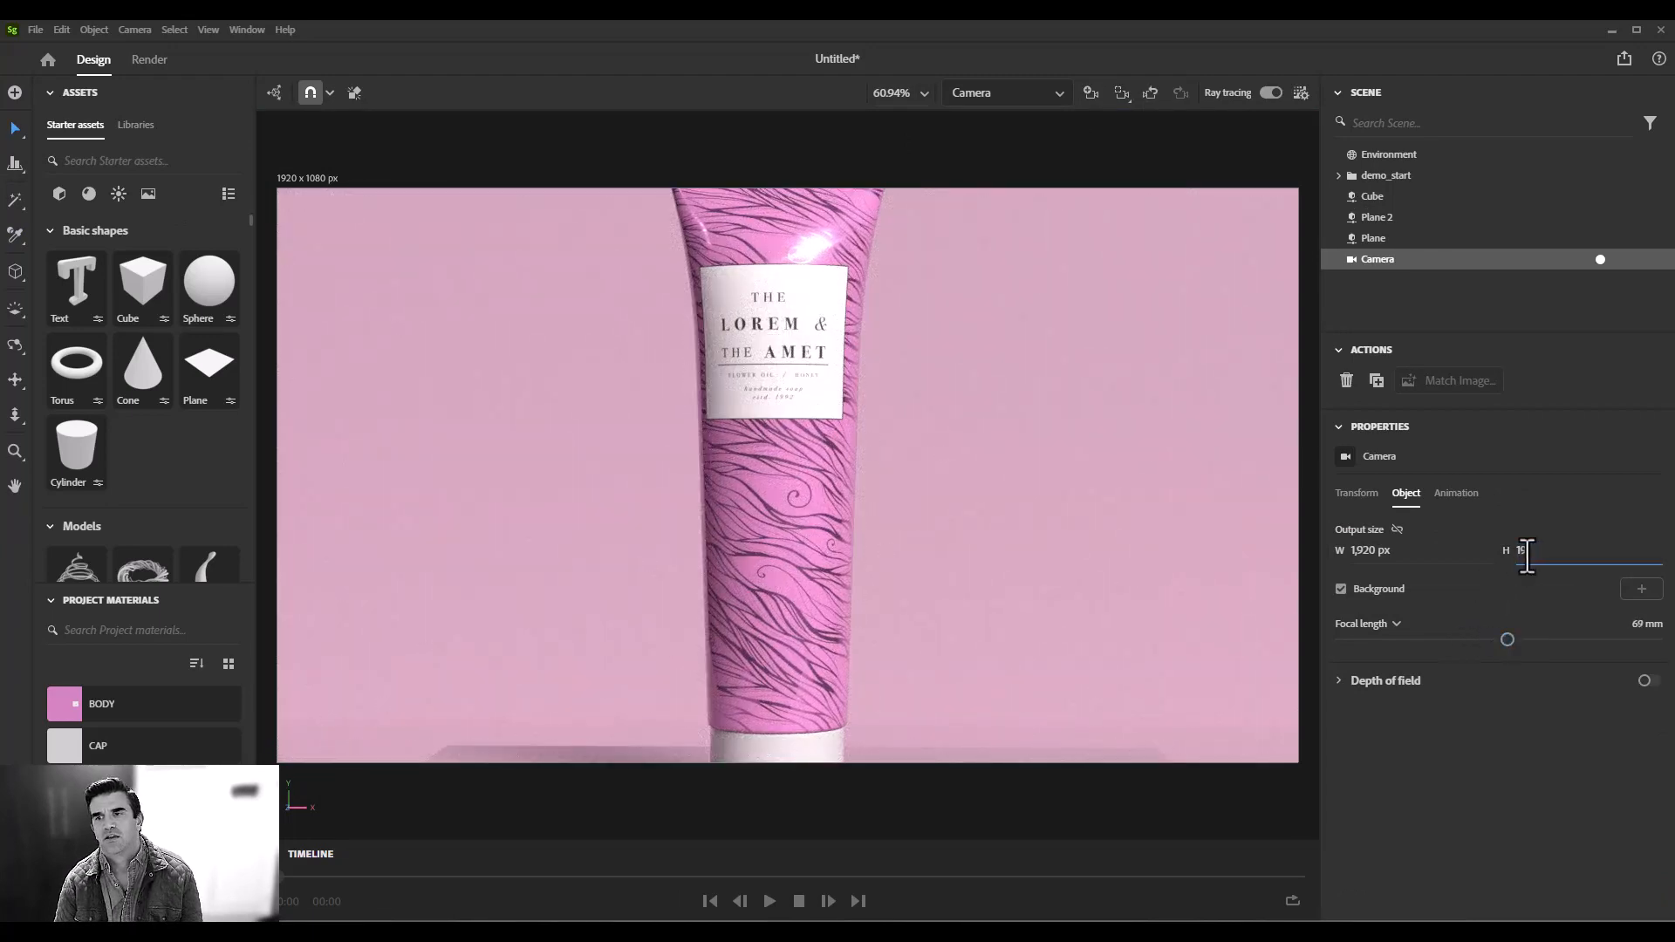
{"action": "type", "text": "1920"}
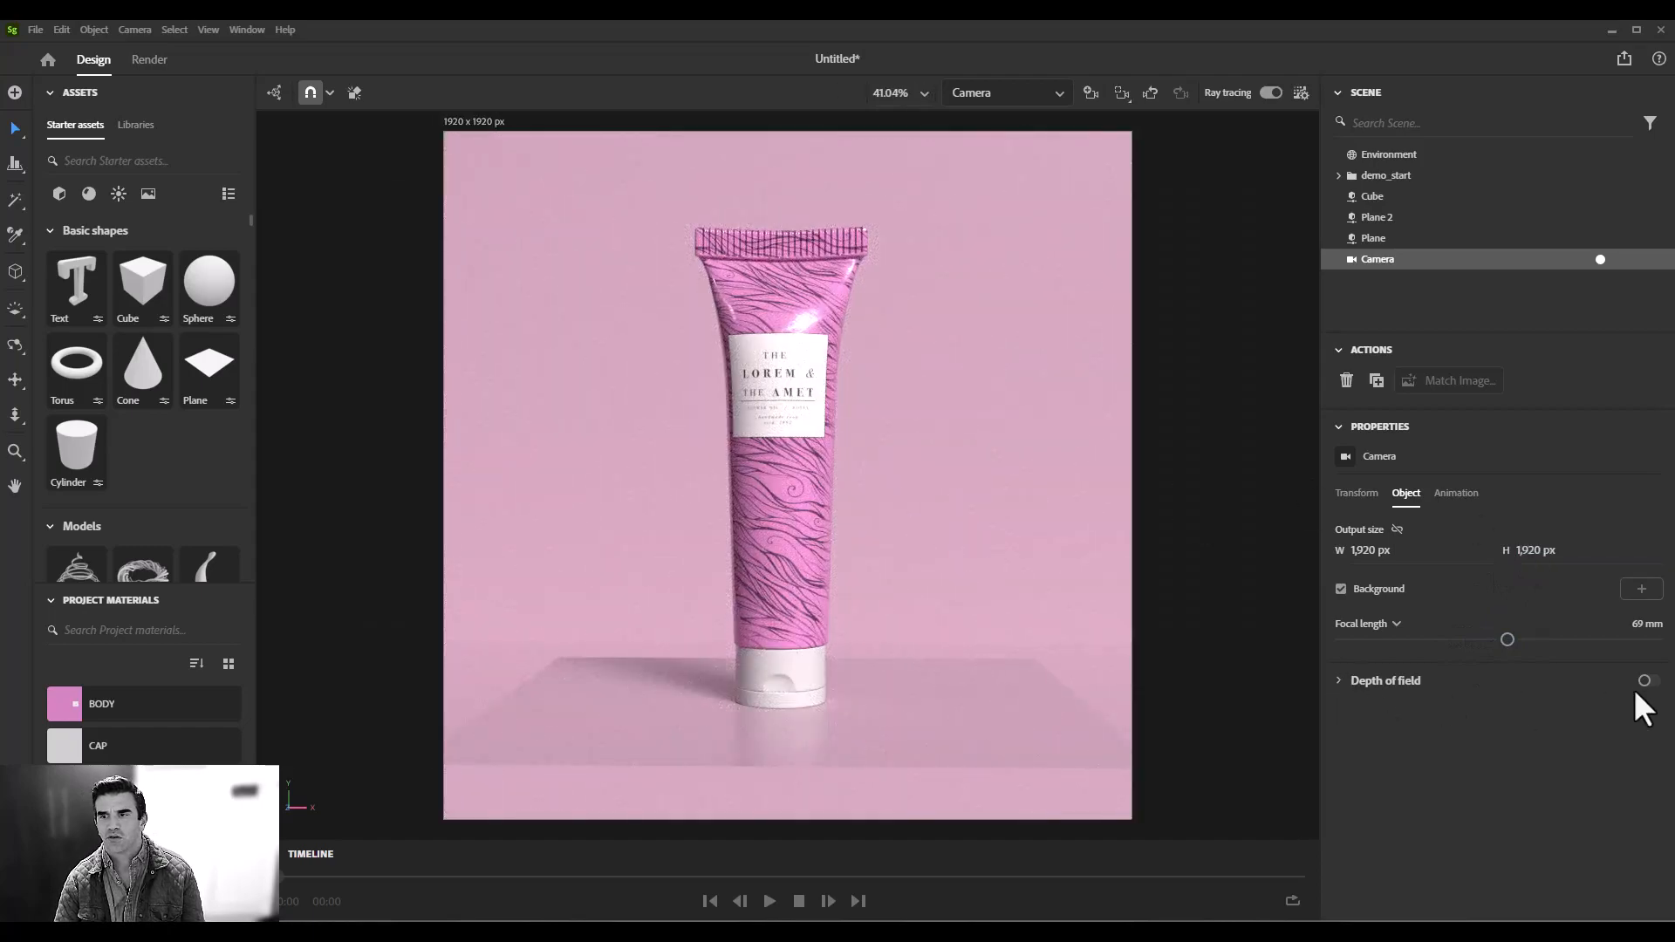
{"action": "left_click", "coordinate": [1644, 681]}
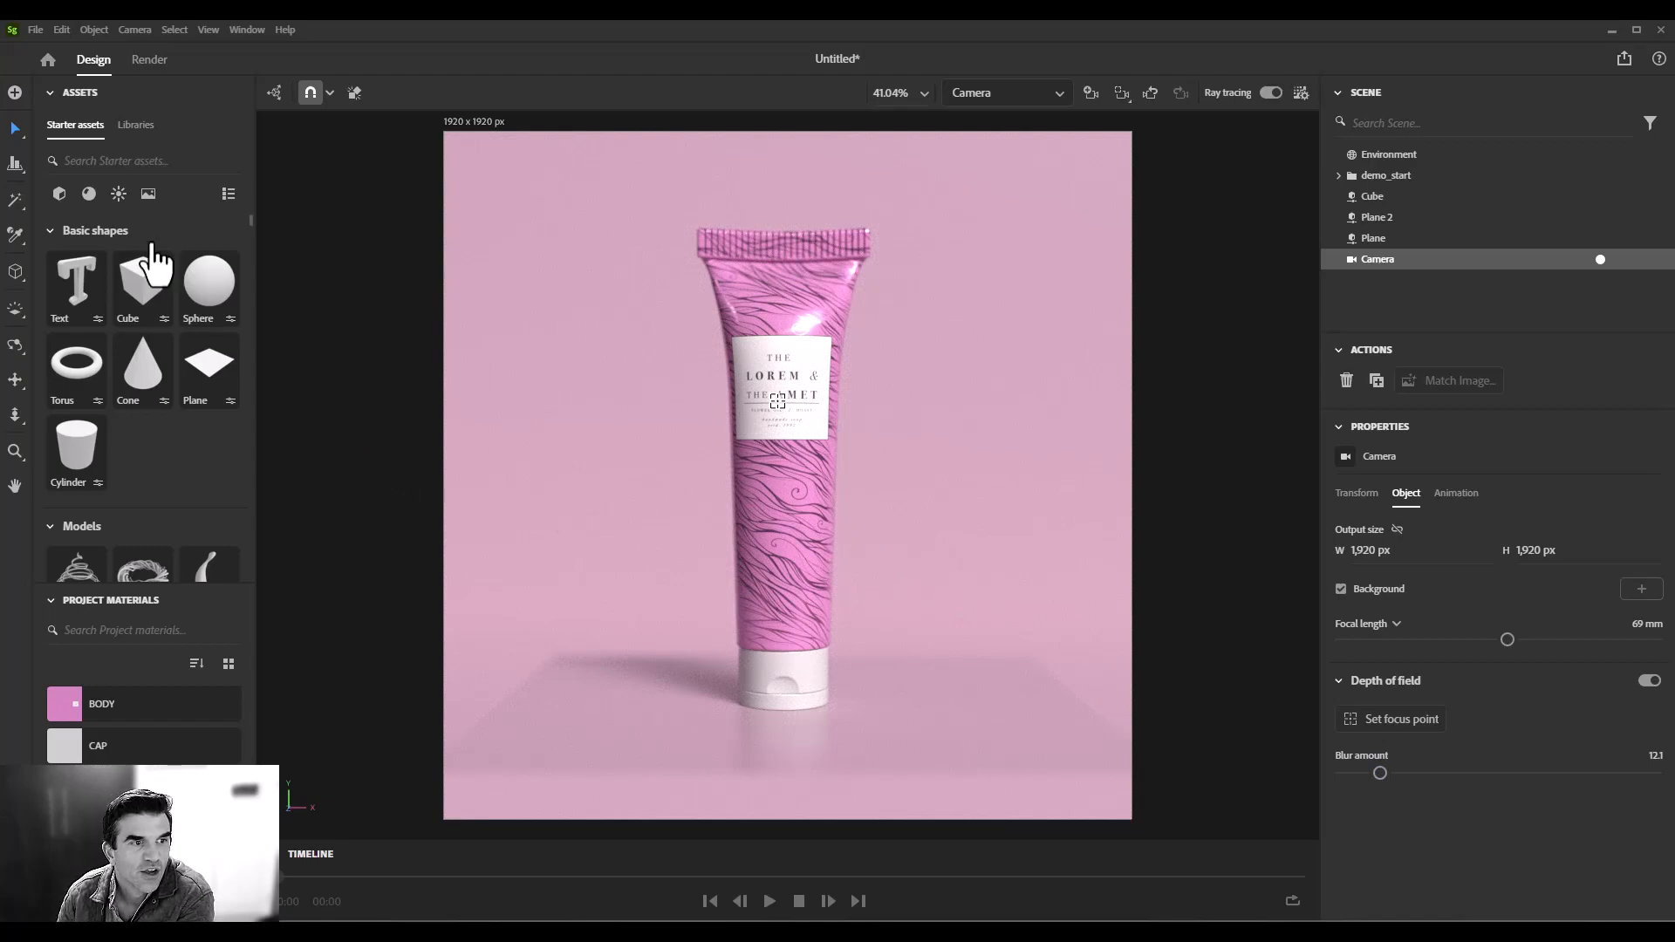
{"action": "scroll", "scroll_direction": "down", "scroll_amount": 3}
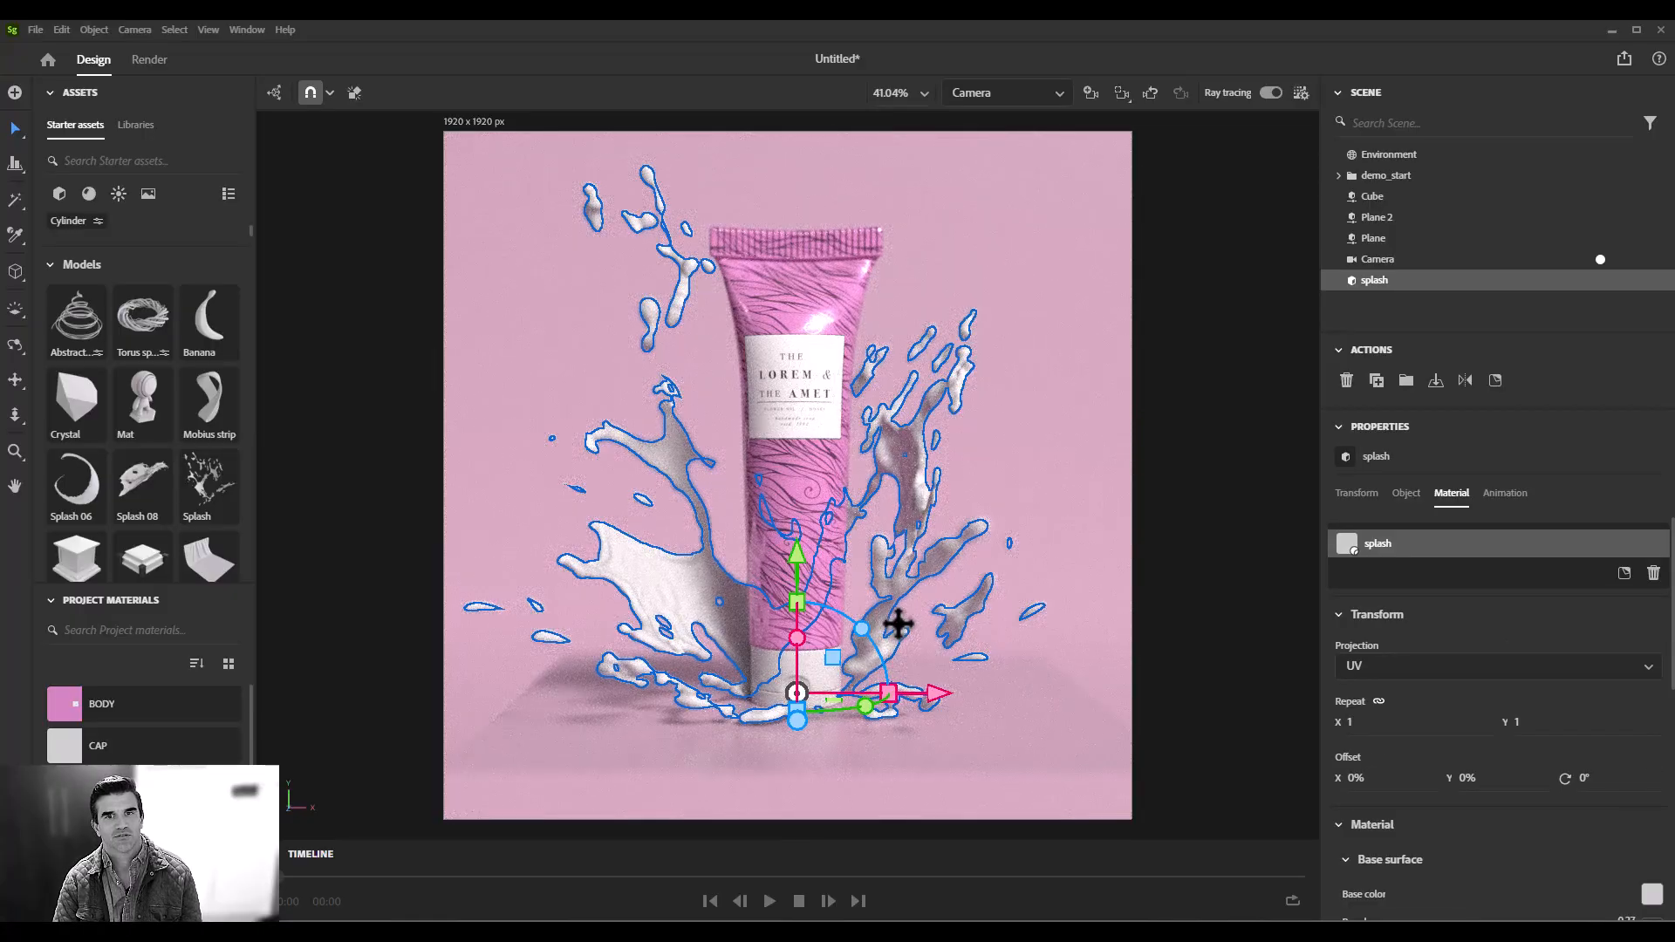
Step: Apply the Glass starter material to the splash and search materials for 'water'
{"action": "left_click", "coordinate": [89, 194]}
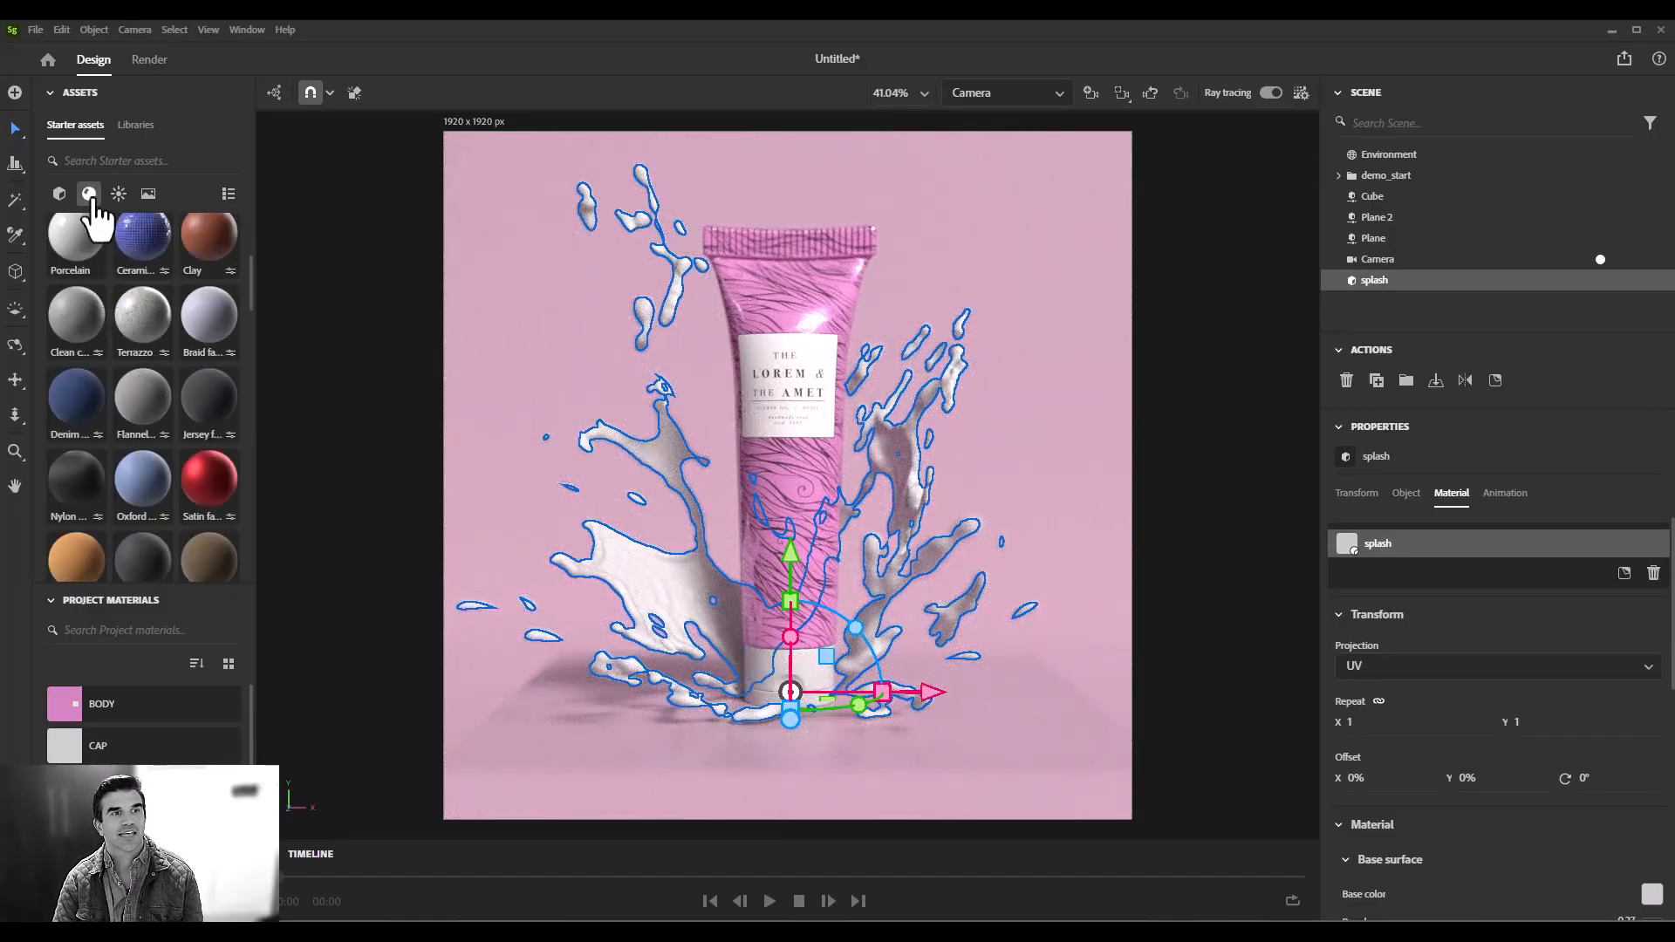
{"action": "left_click", "coordinate": [58, 194]}
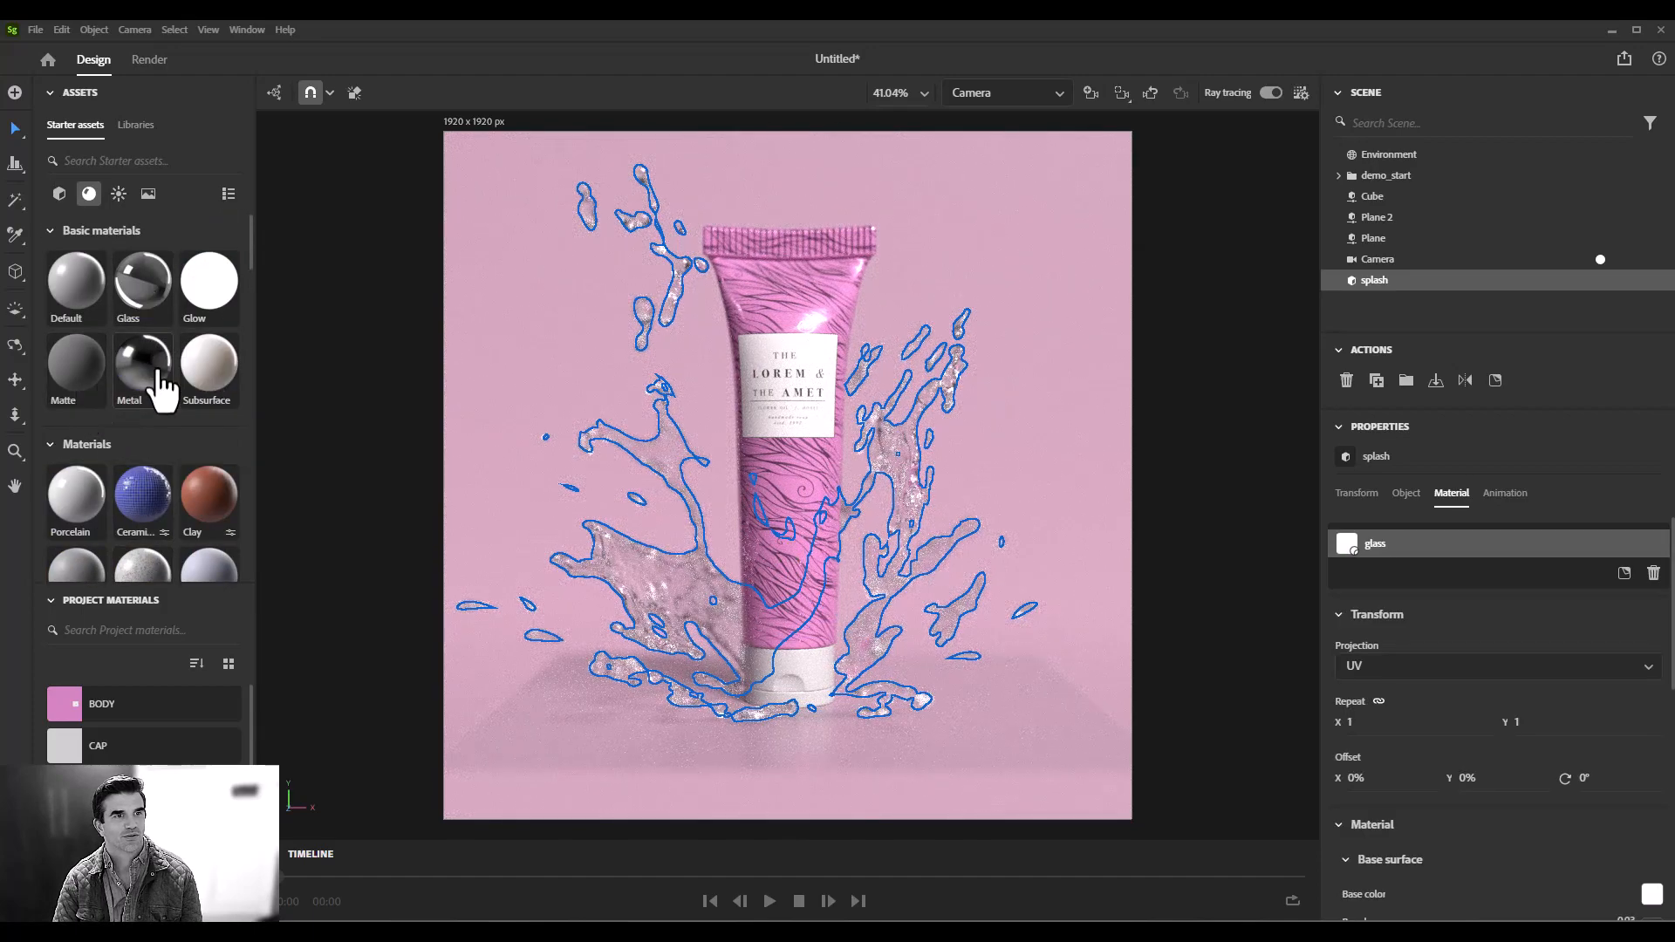
{"action": "type", "text": "water"}
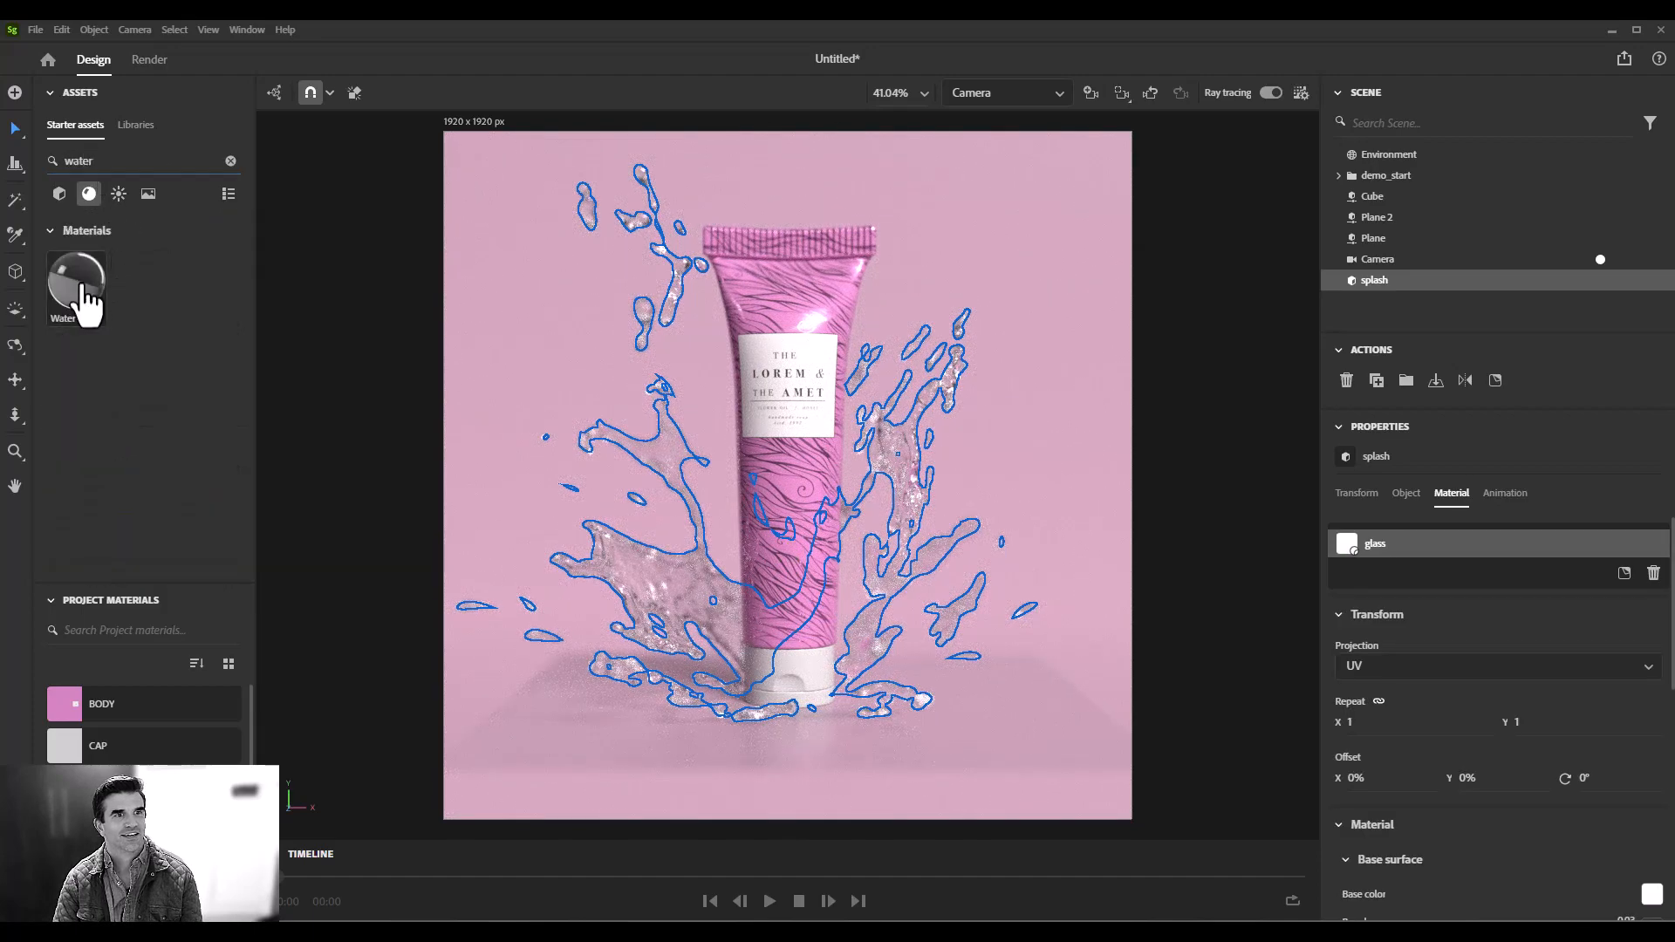